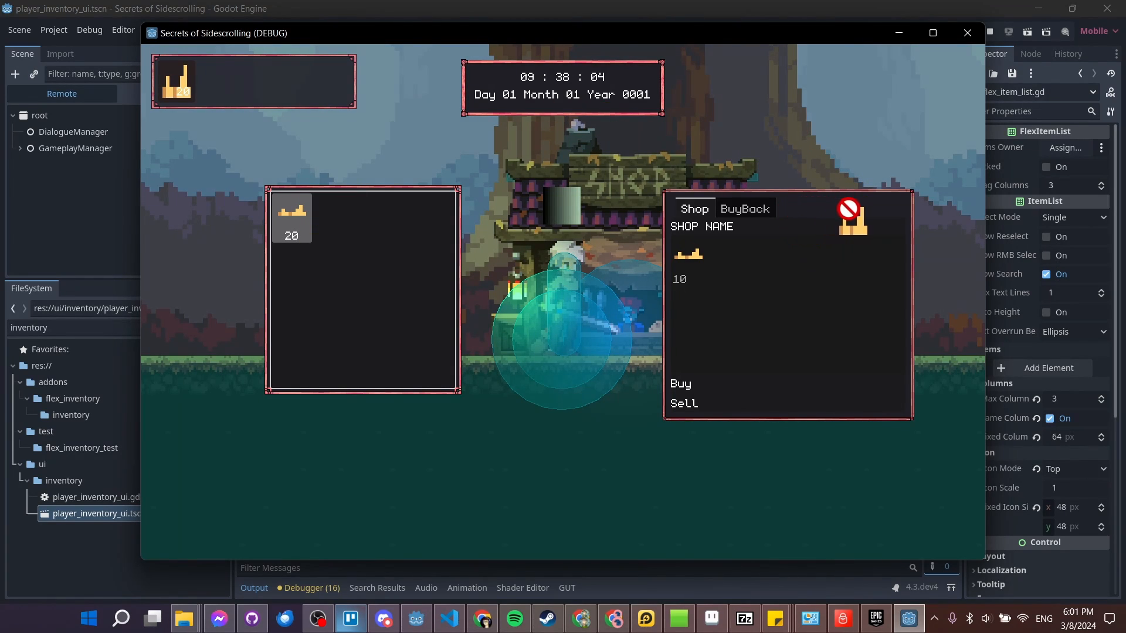
mouse_move(807, 283)
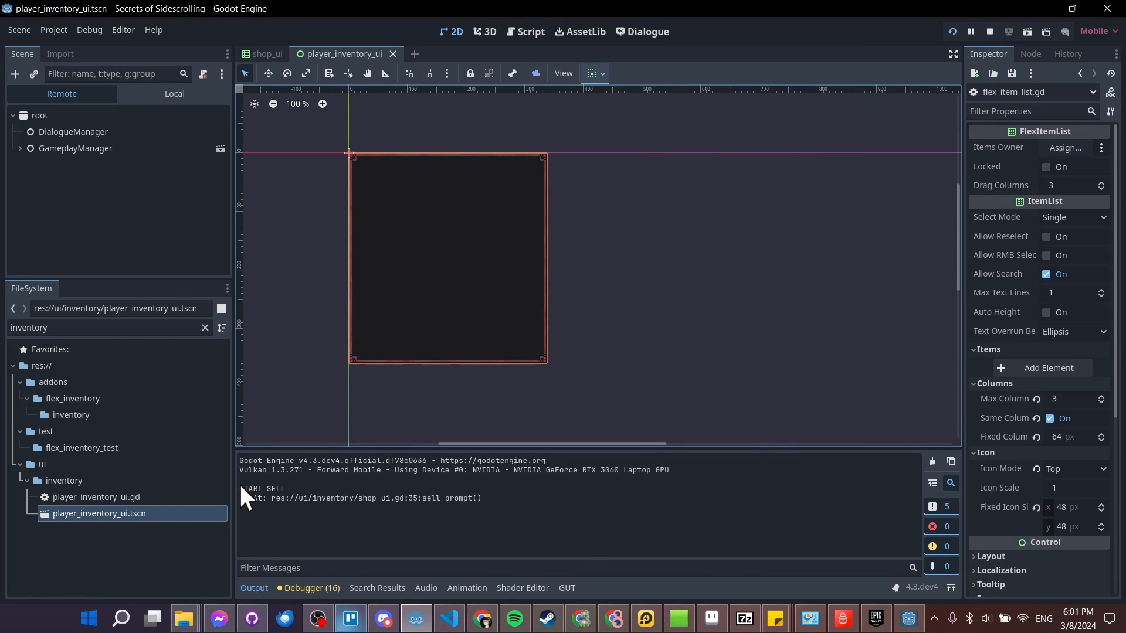
Switch the Scene dock back to the local PlayerInventoryUI node tree.
double_click(263, 489)
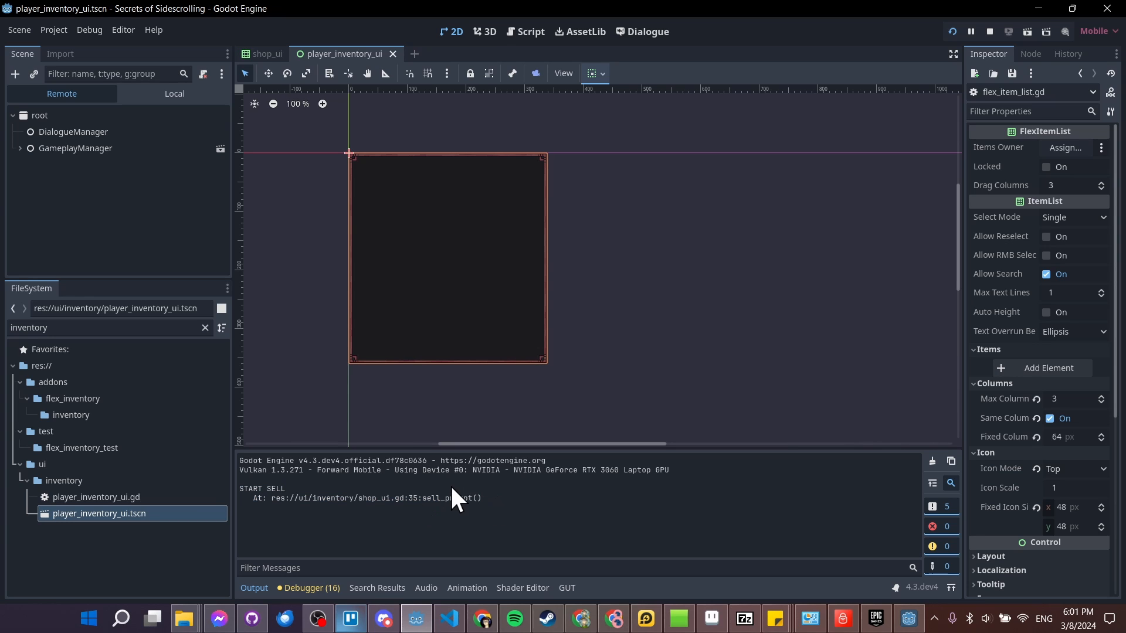
mouse_move(495, 510)
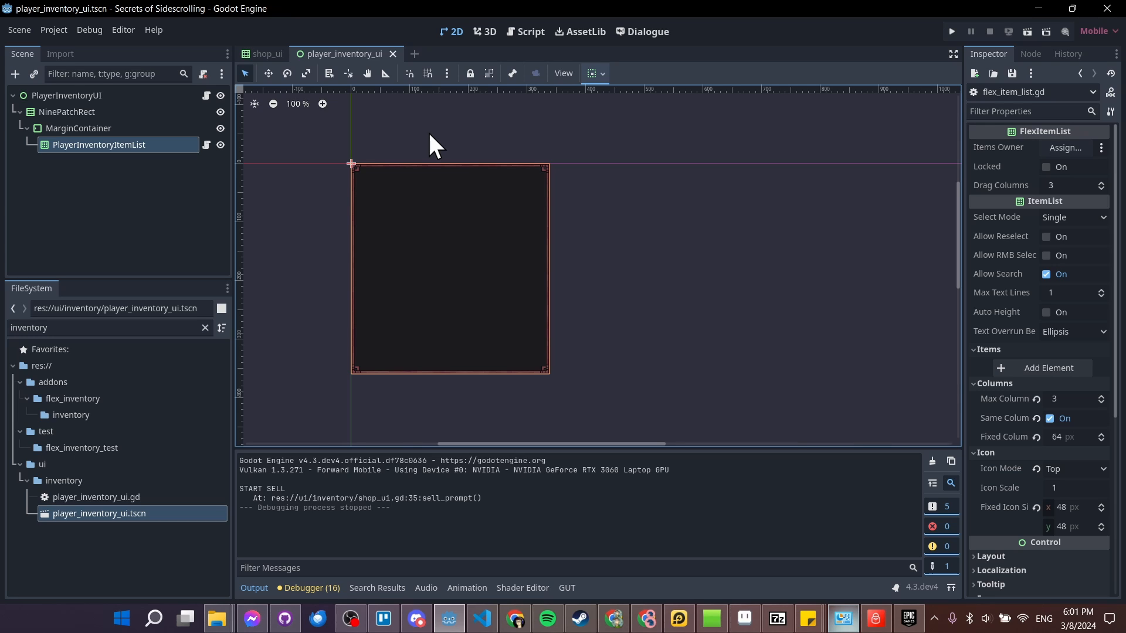
mouse_move(104, 162)
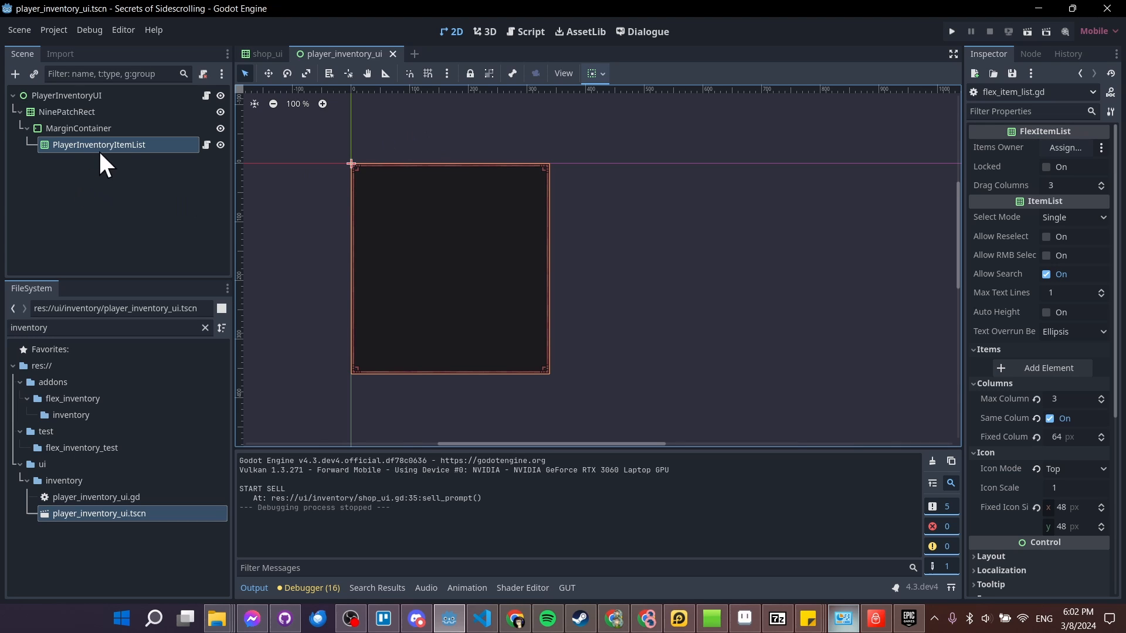
mouse_move(220, 177)
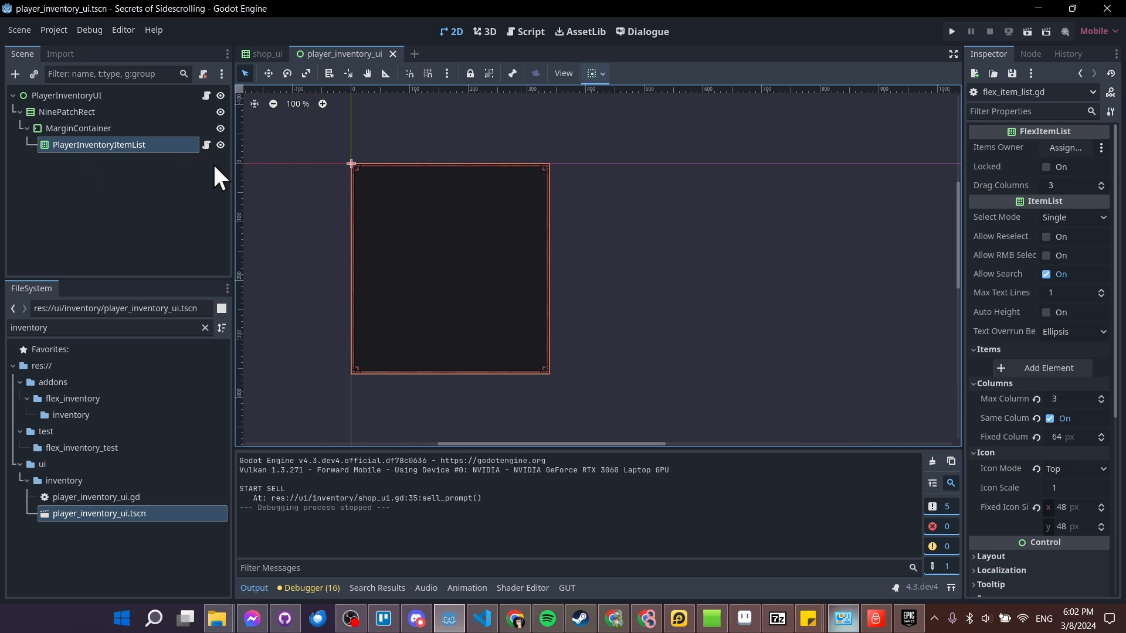
mouse_move(203, 158)
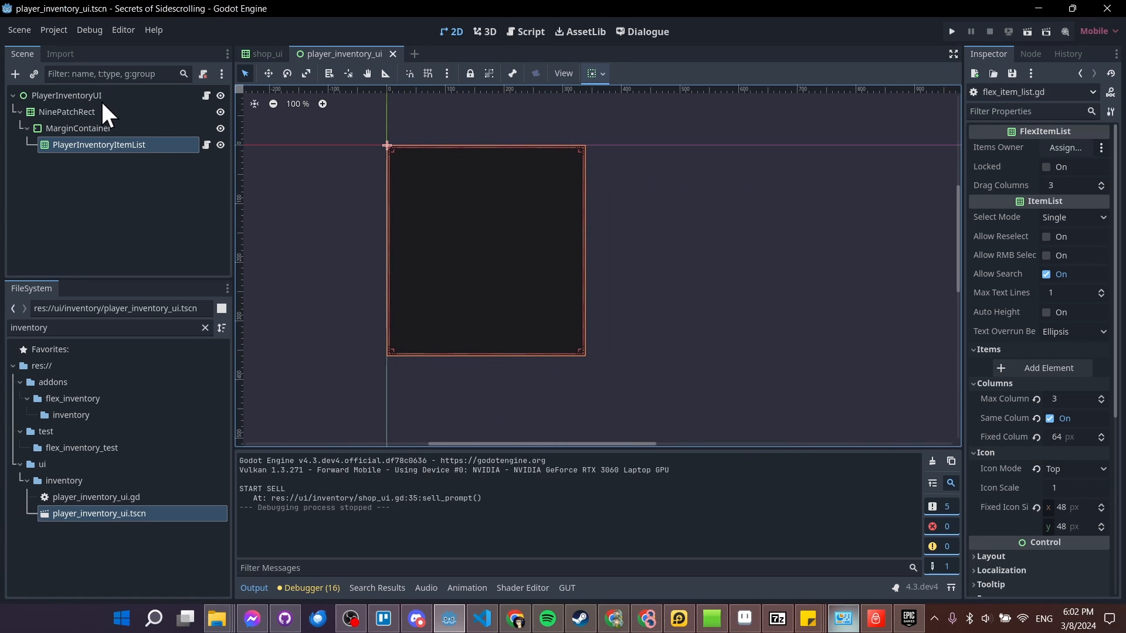
mouse_move(126, 159)
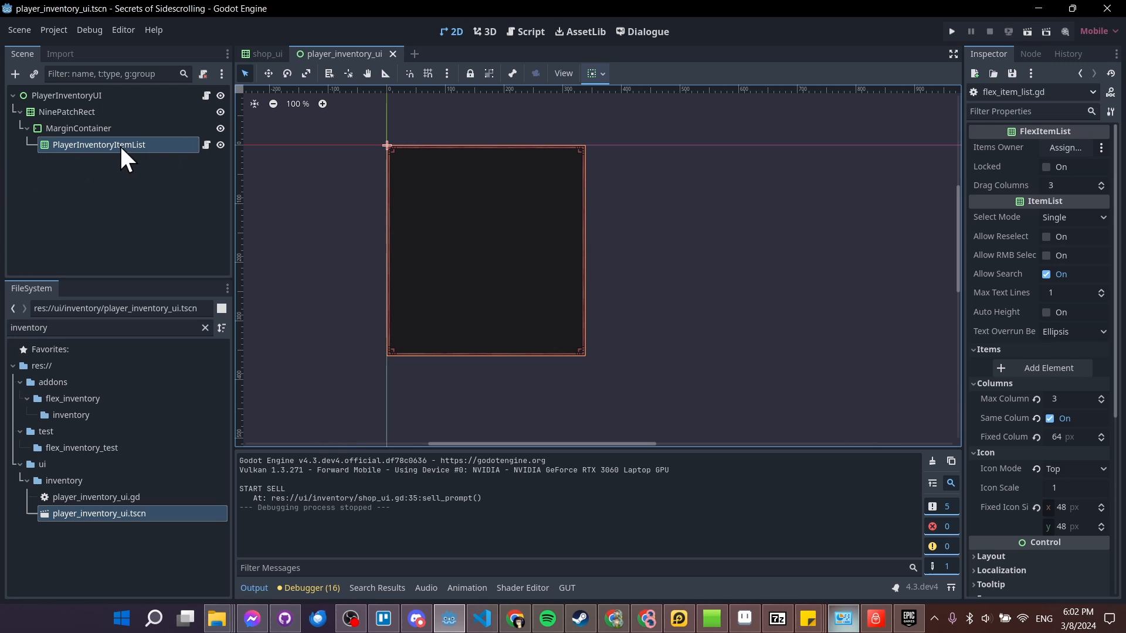
mouse_move(143, 160)
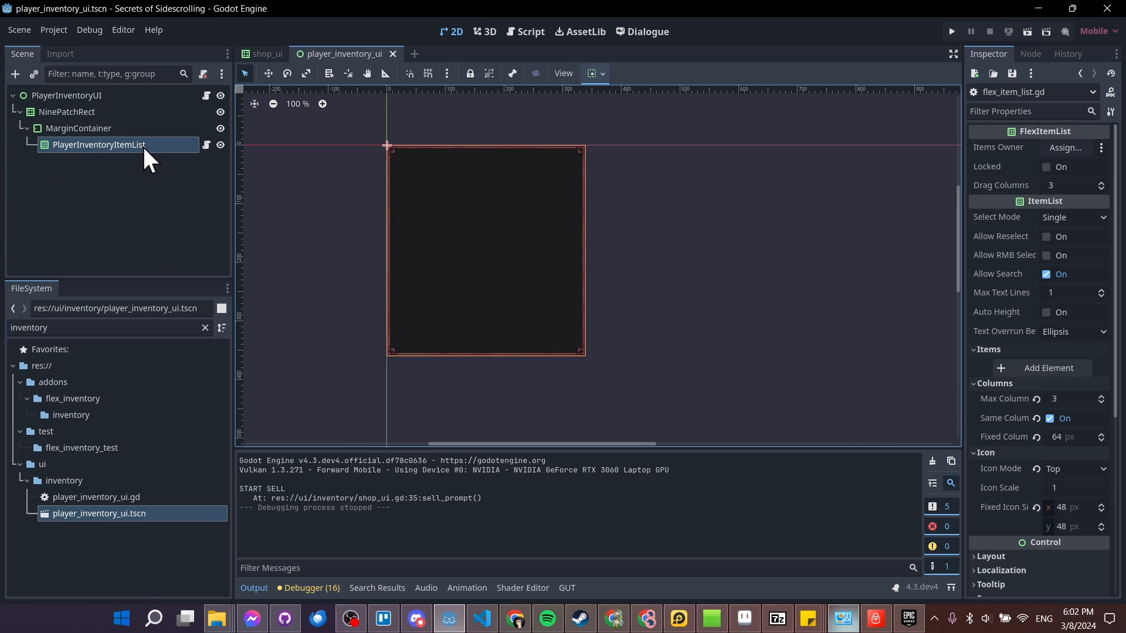
mouse_move(423, 164)
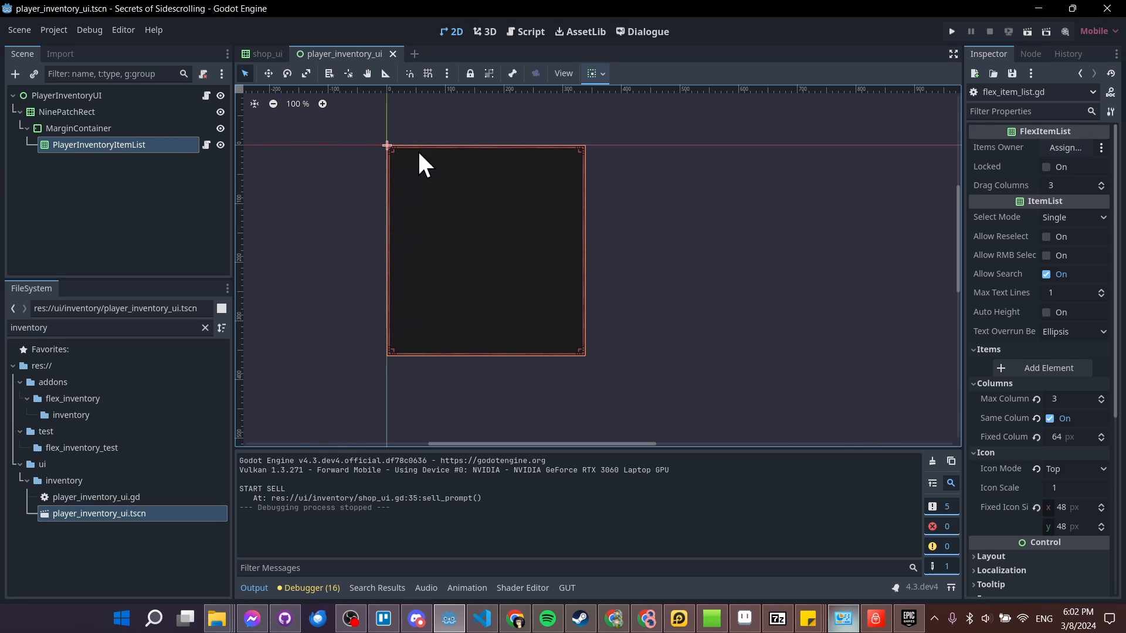
mouse_move(418, 186)
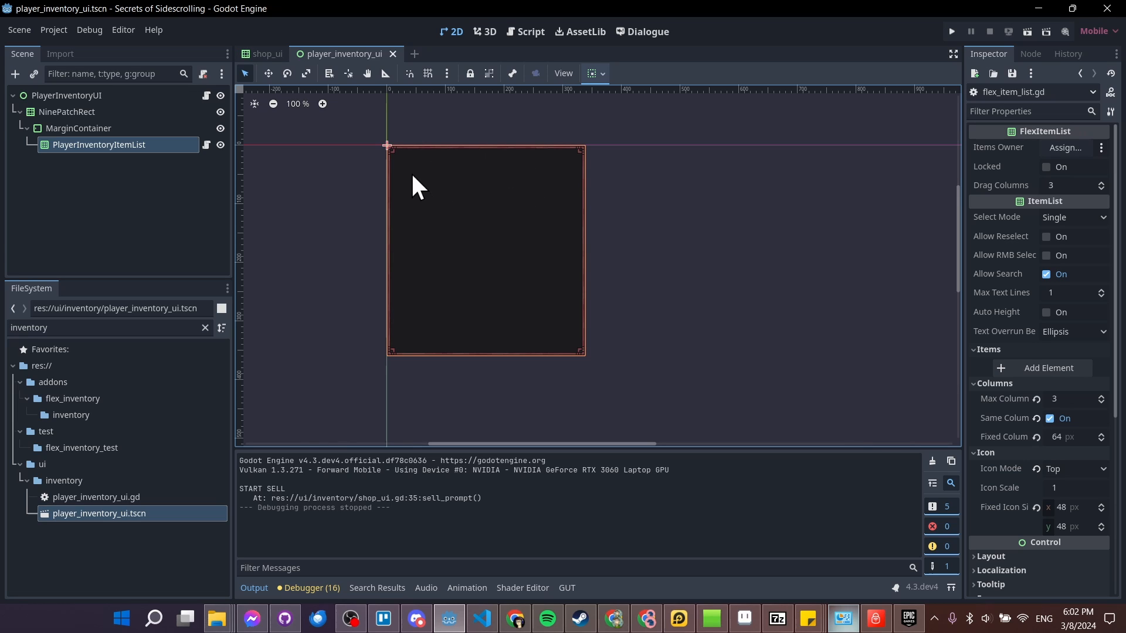
mouse_move(413, 190)
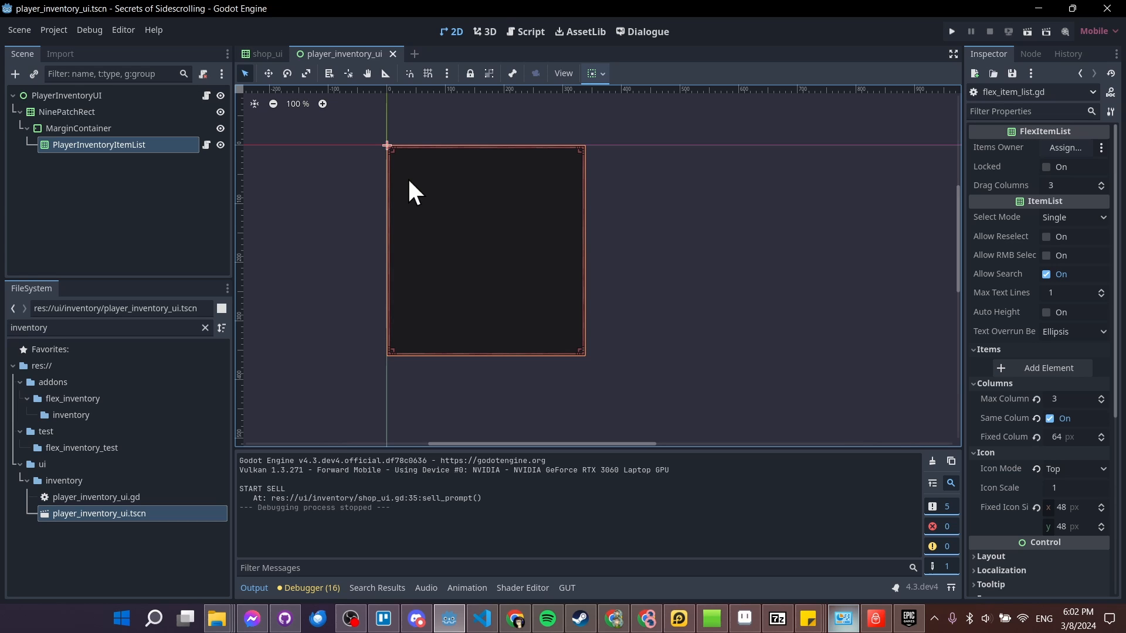
mouse_move(412, 185)
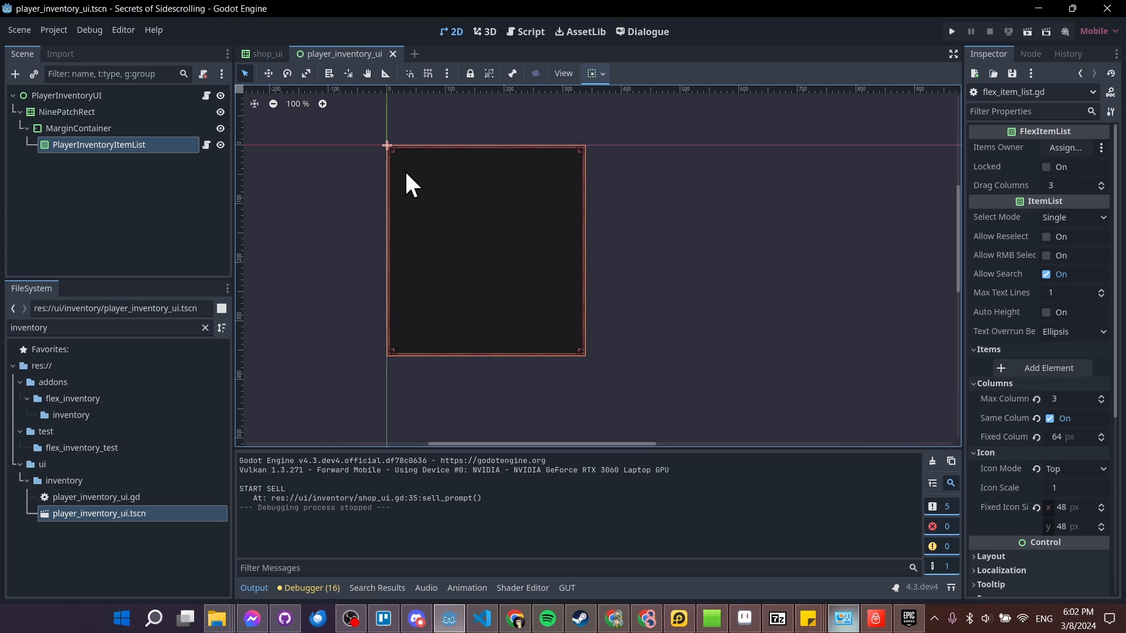
mouse_move(61, 336)
text(g)
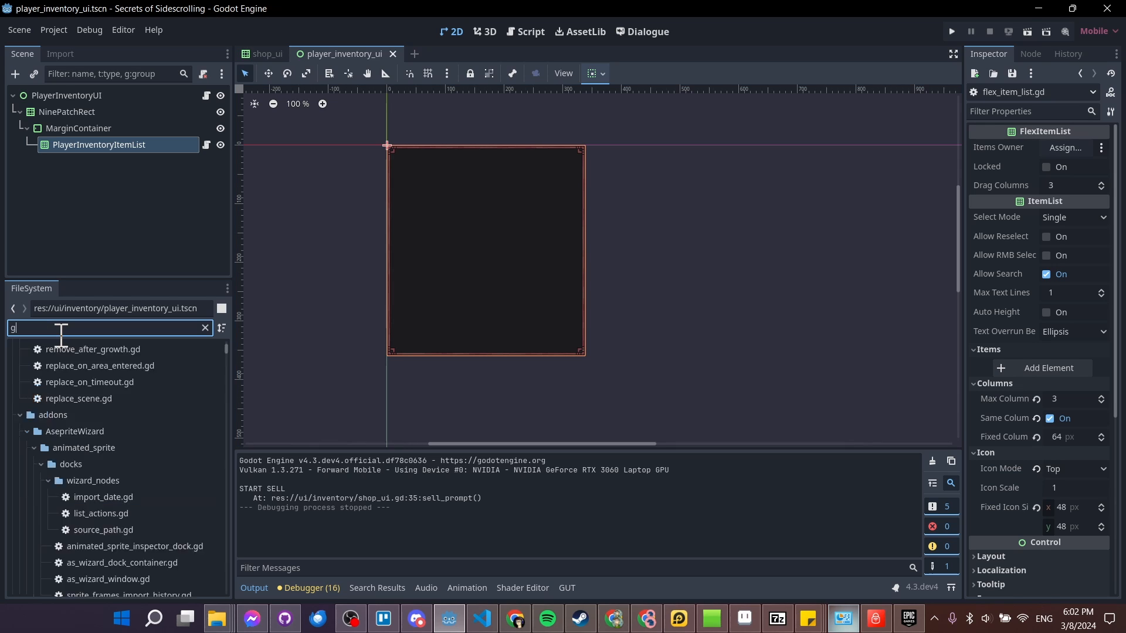
Filter files to 'grass' and inspect grass.tres (name Grass, value 10, stack max 1000).
text(rass)
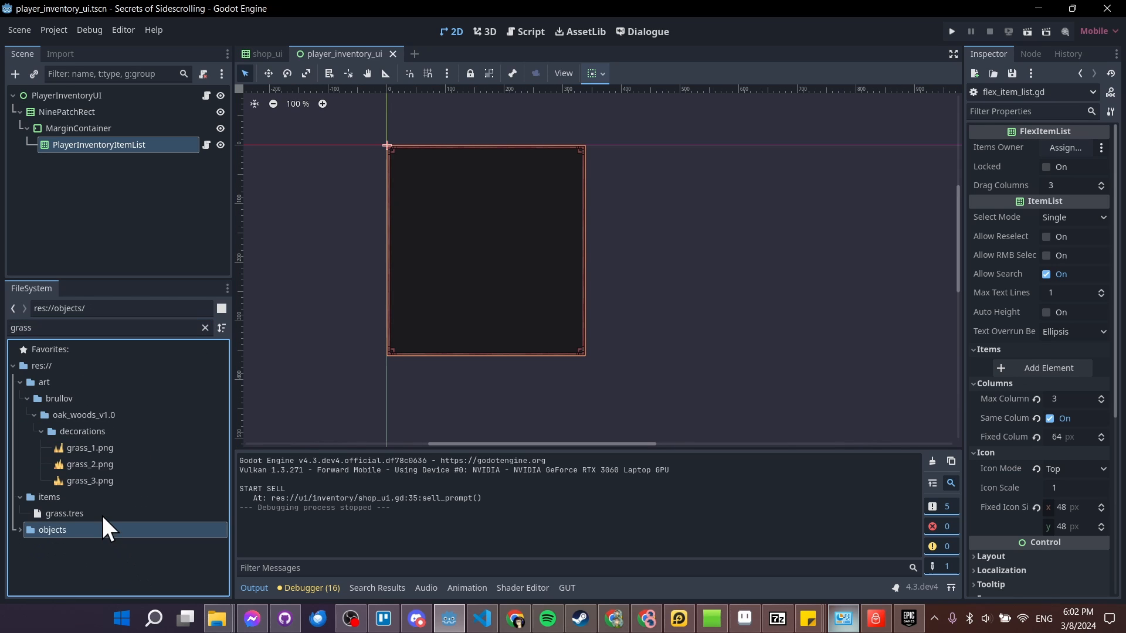
click(63, 512)
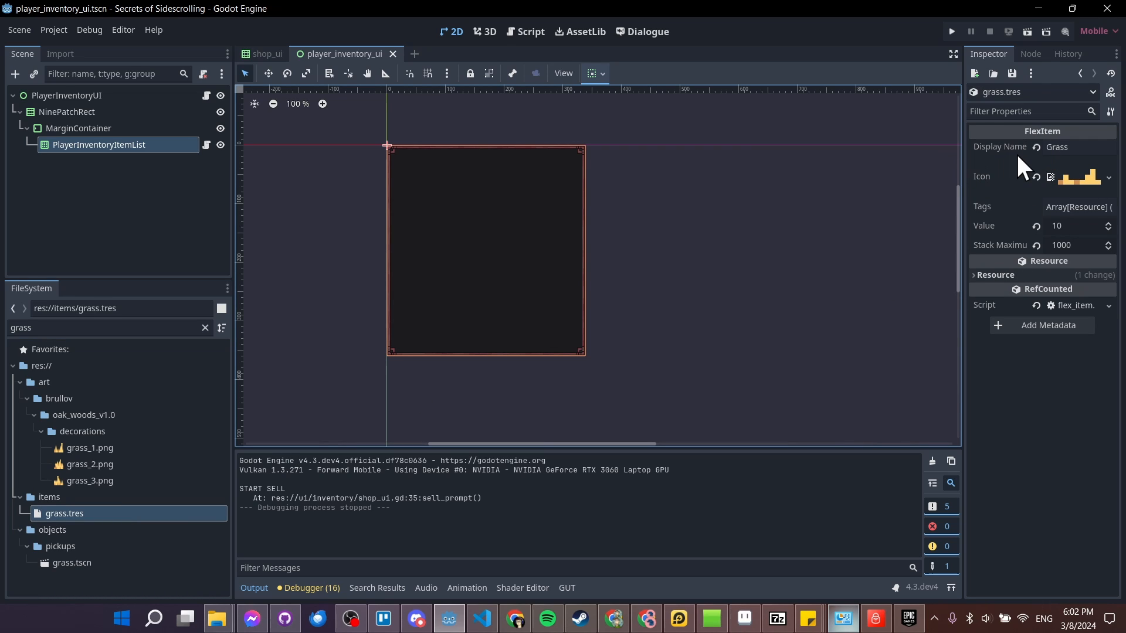
mouse_move(1012, 247)
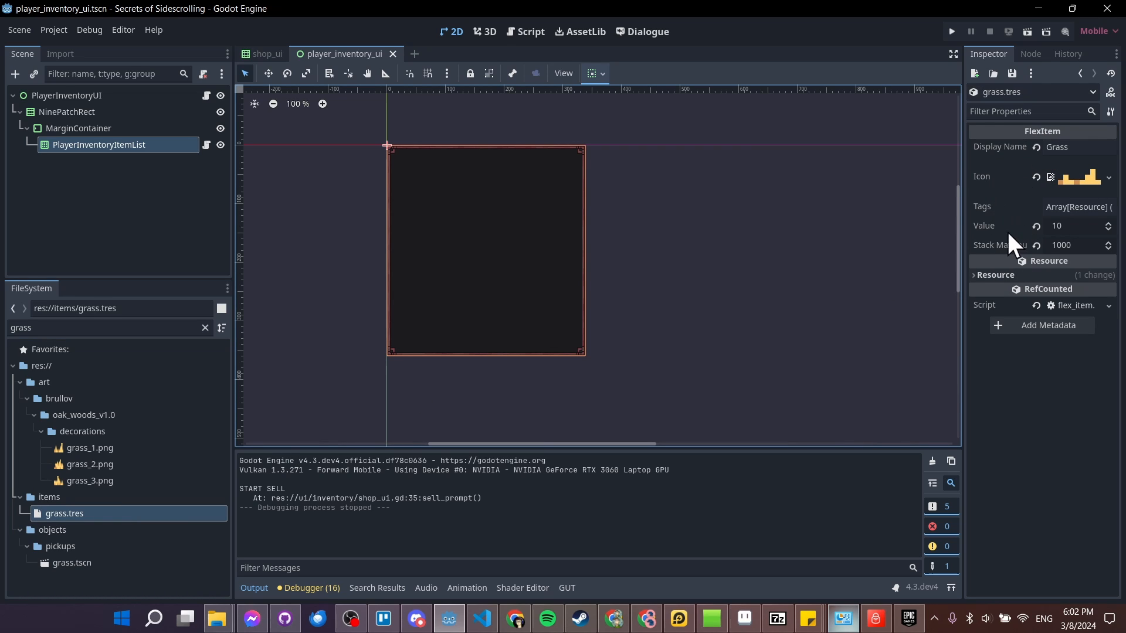
mouse_move(1005, 260)
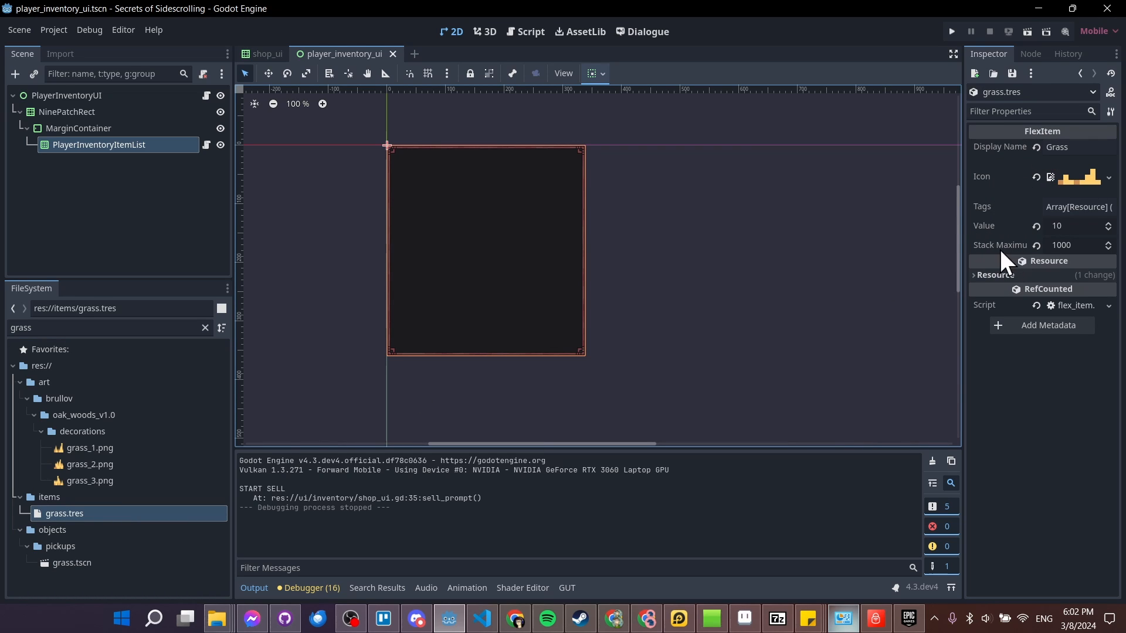
mouse_move(1014, 190)
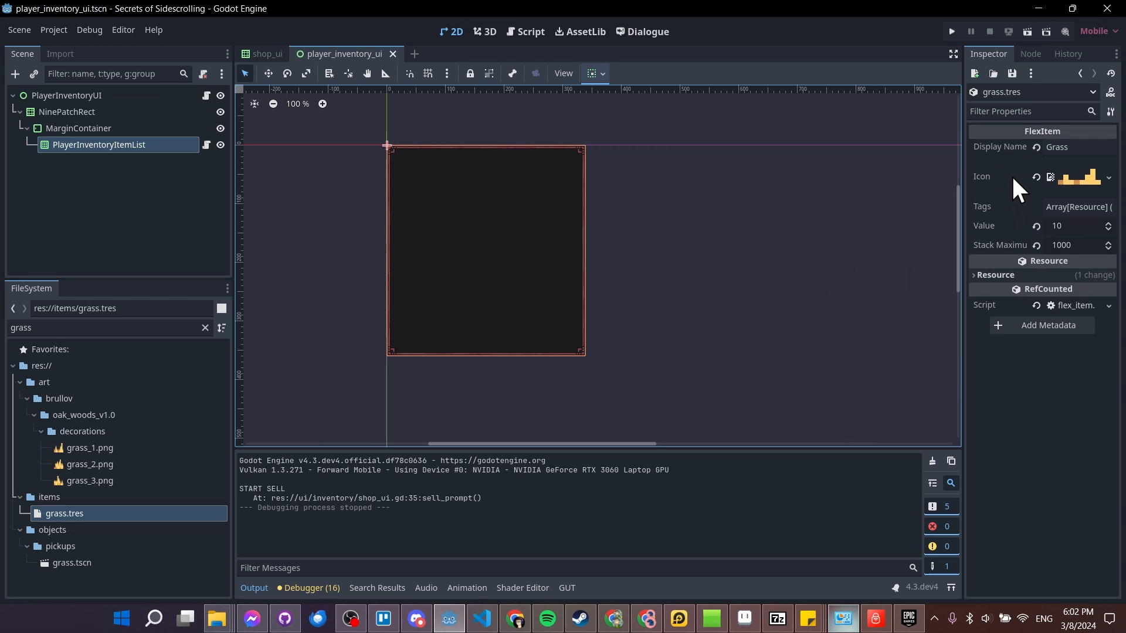
click(529, 32)
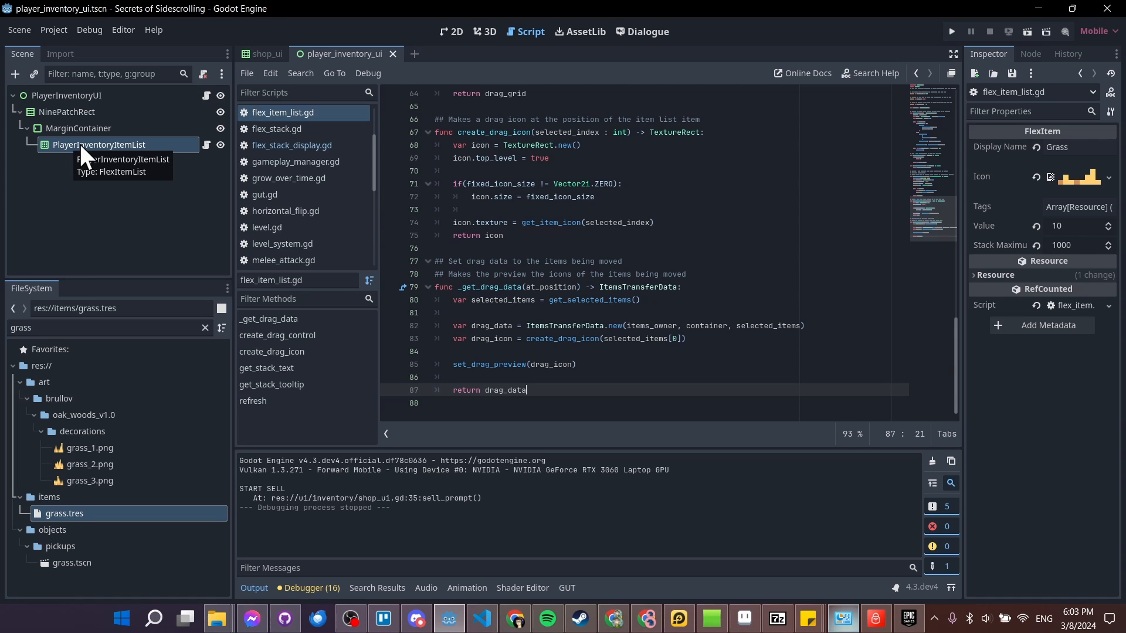
mouse_move(179, 136)
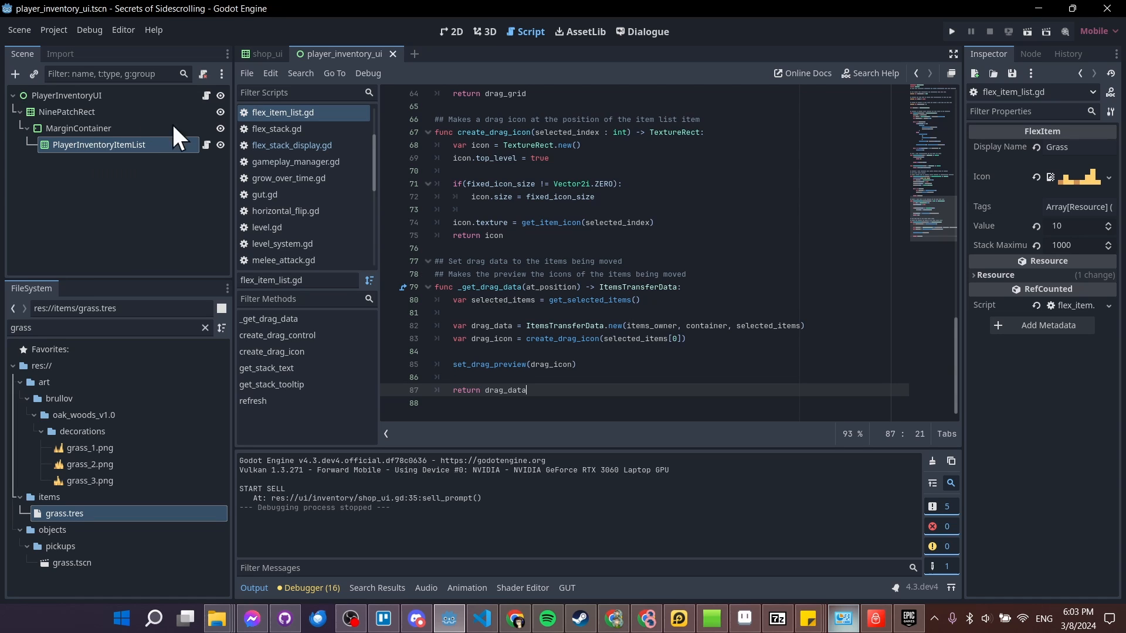
mouse_move(436, 296)
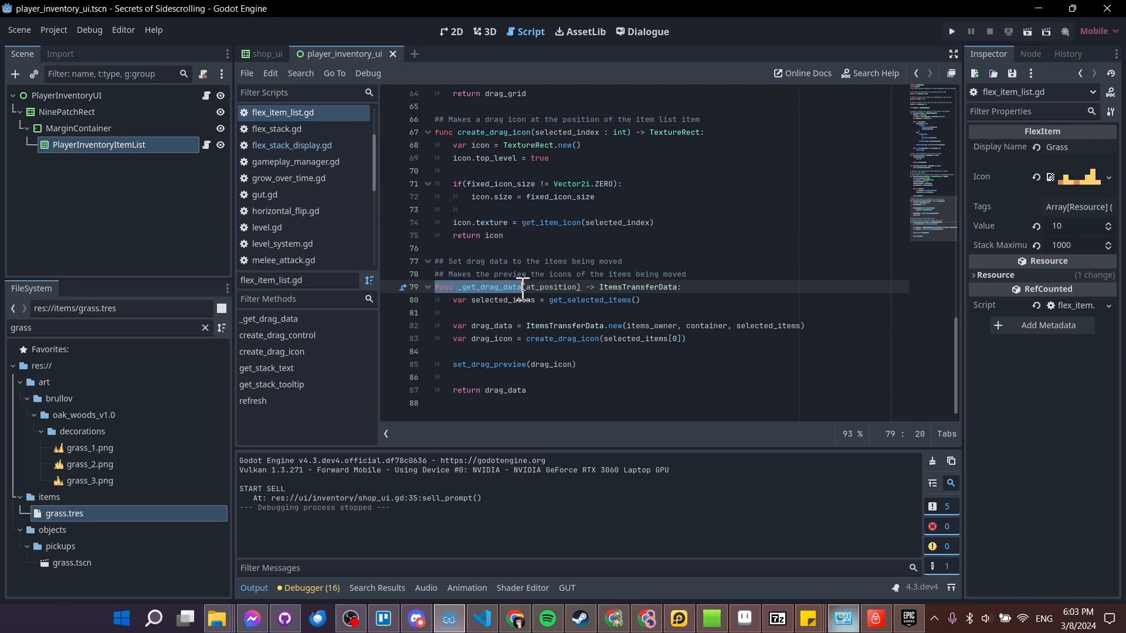
Search the built-in help for '_get_drag_data'.
click(868, 72)
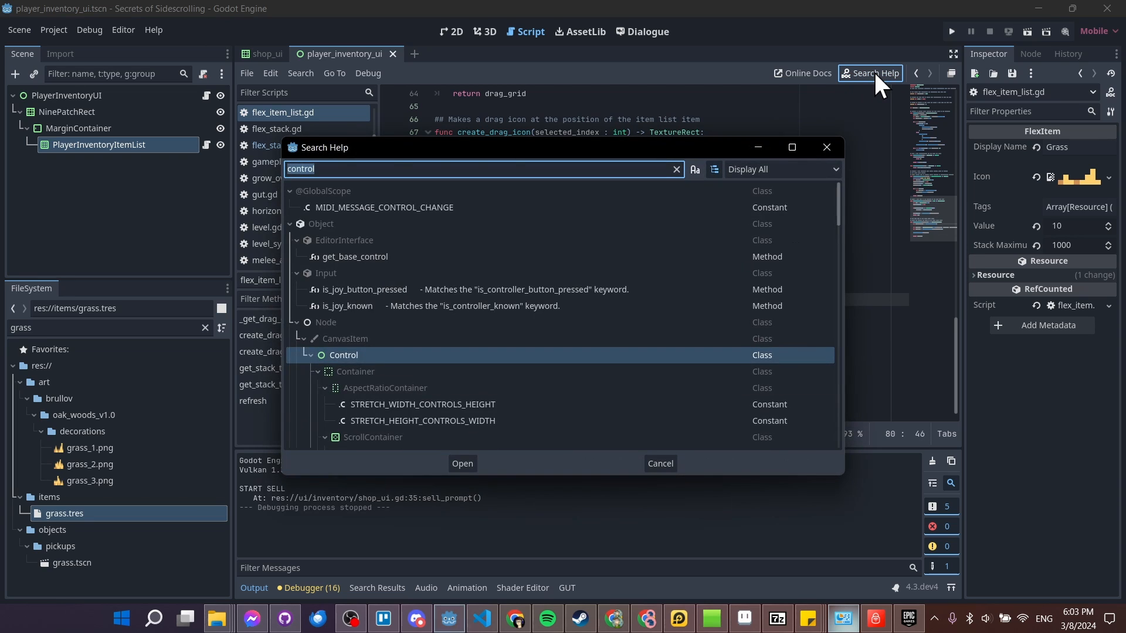
text(_get_drag_data)
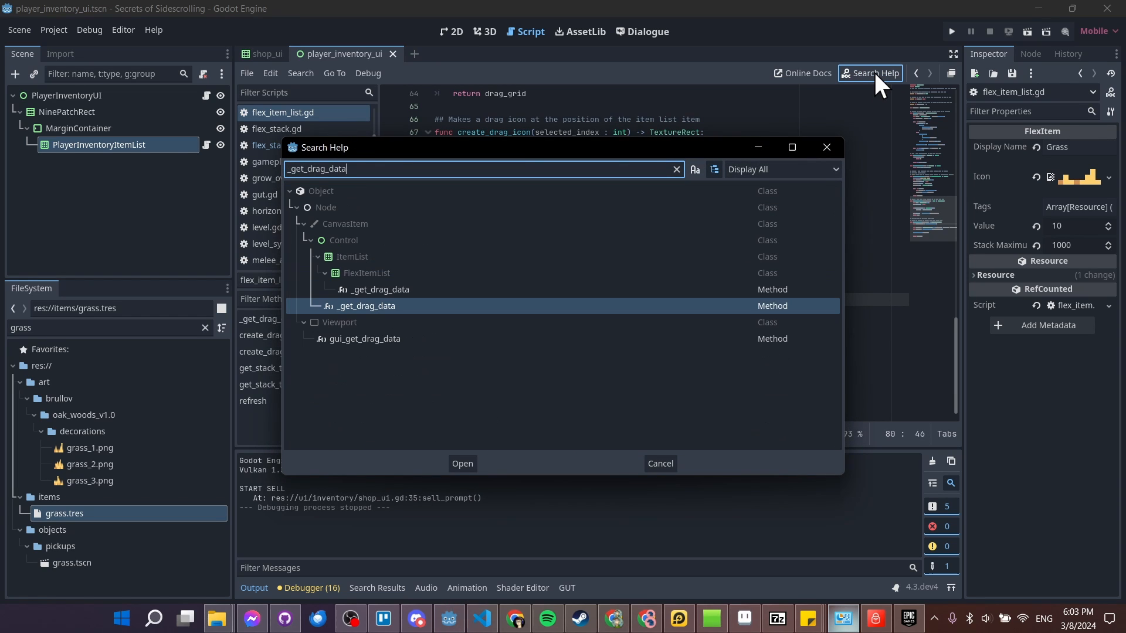
mouse_move(321, 261)
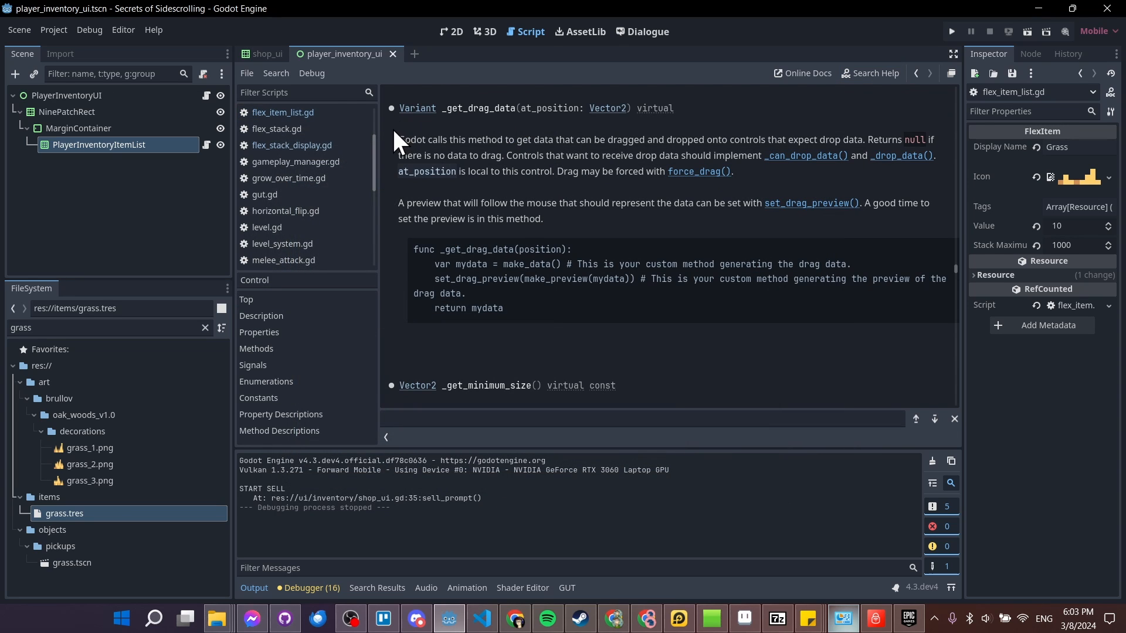
mouse_move(416, 186)
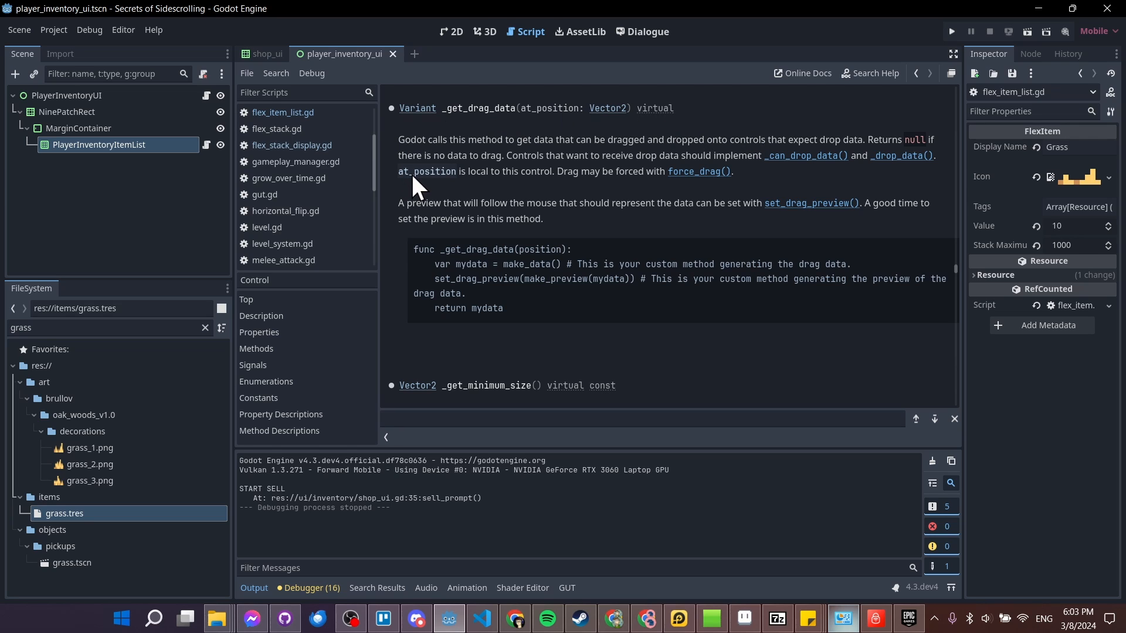
mouse_move(427, 118)
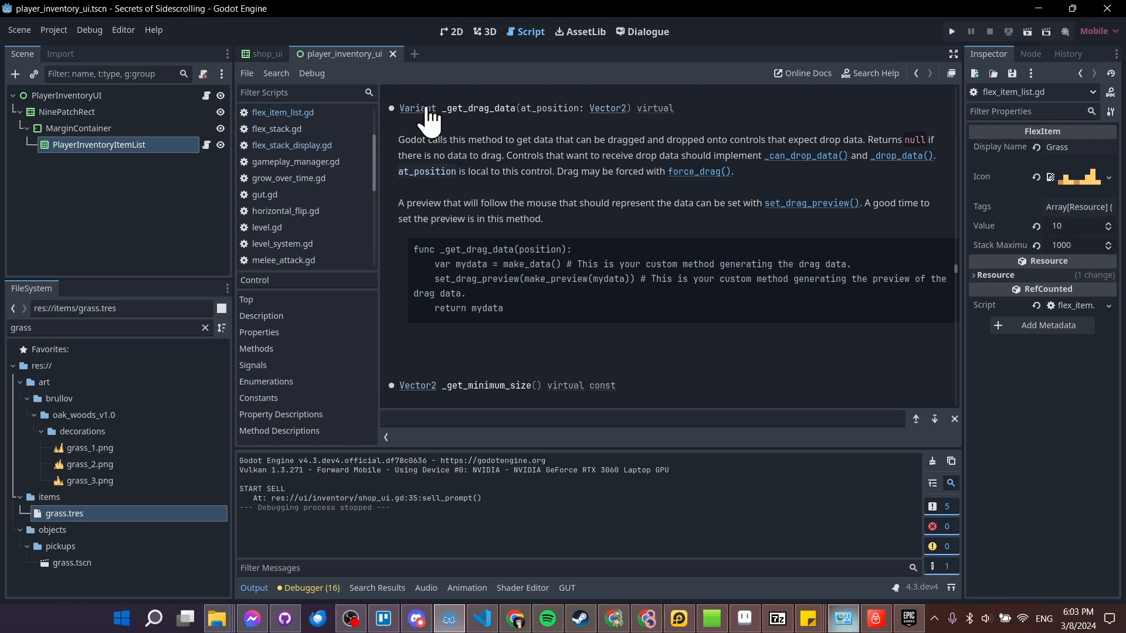
mouse_move(436, 125)
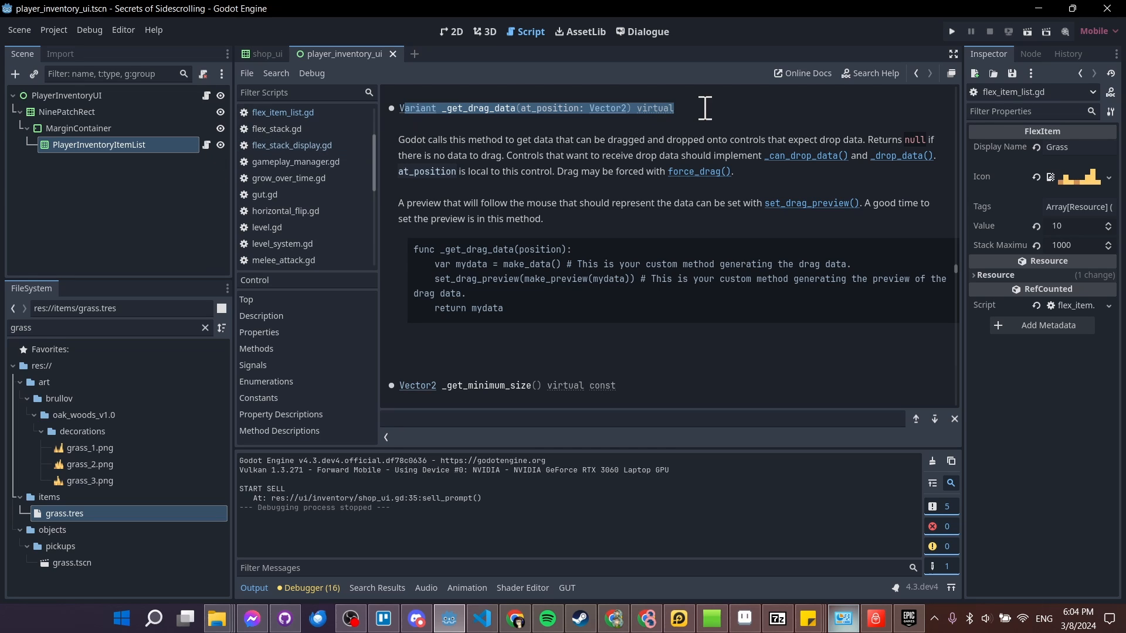
mouse_move(613, 132)
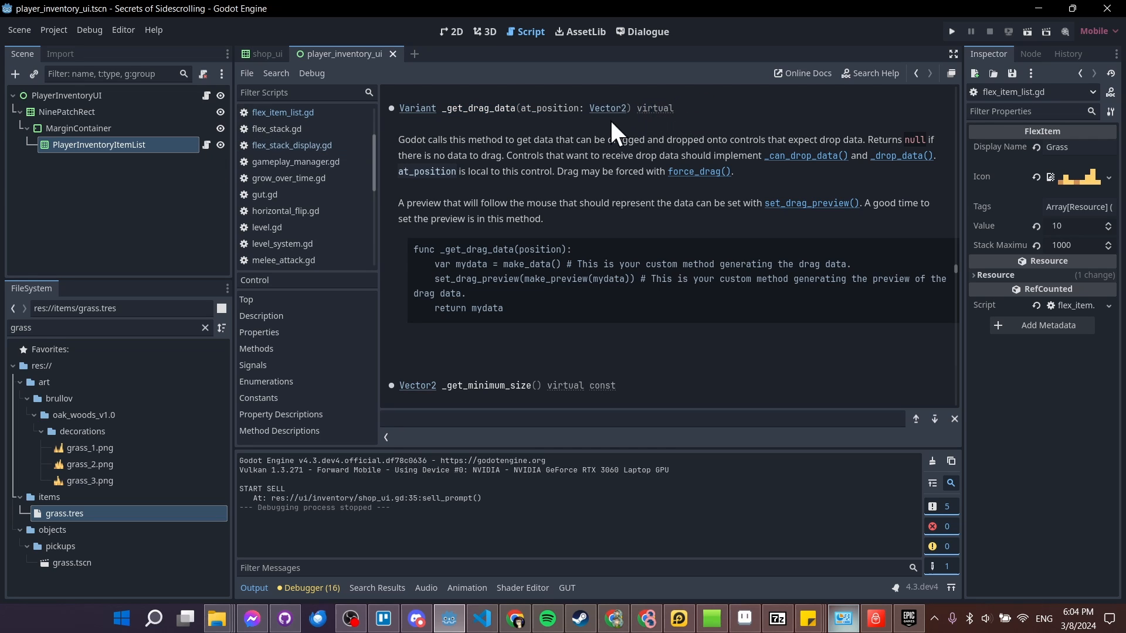
Type the at_position parameter of _get_drag_data as Vector2 in flex_item_list.gd.
click(283, 112)
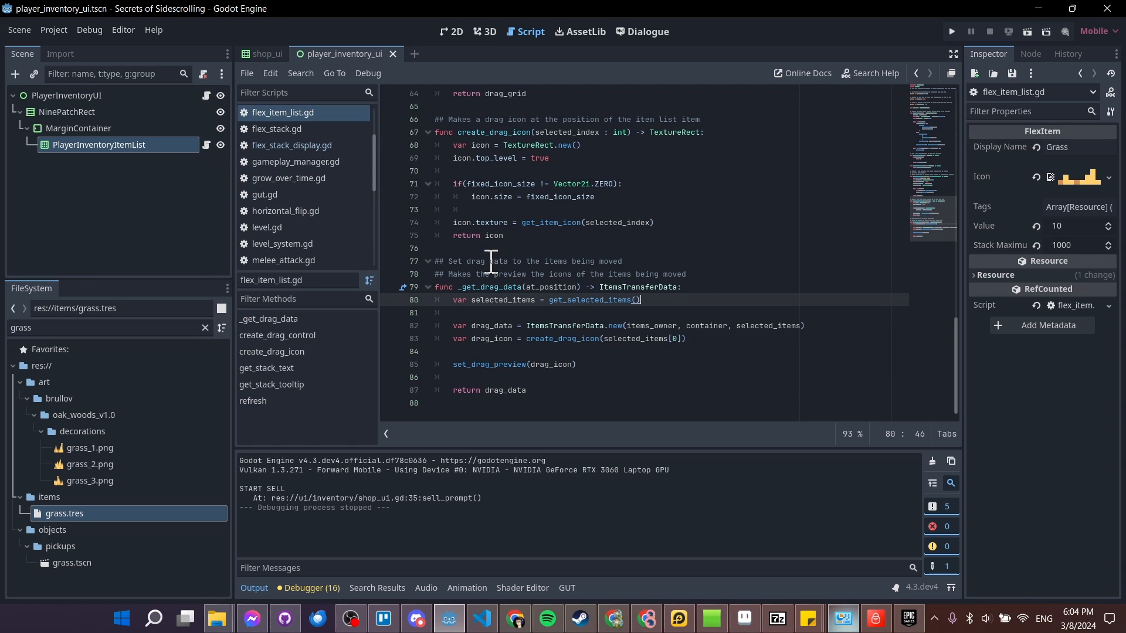
mouse_move(594, 368)
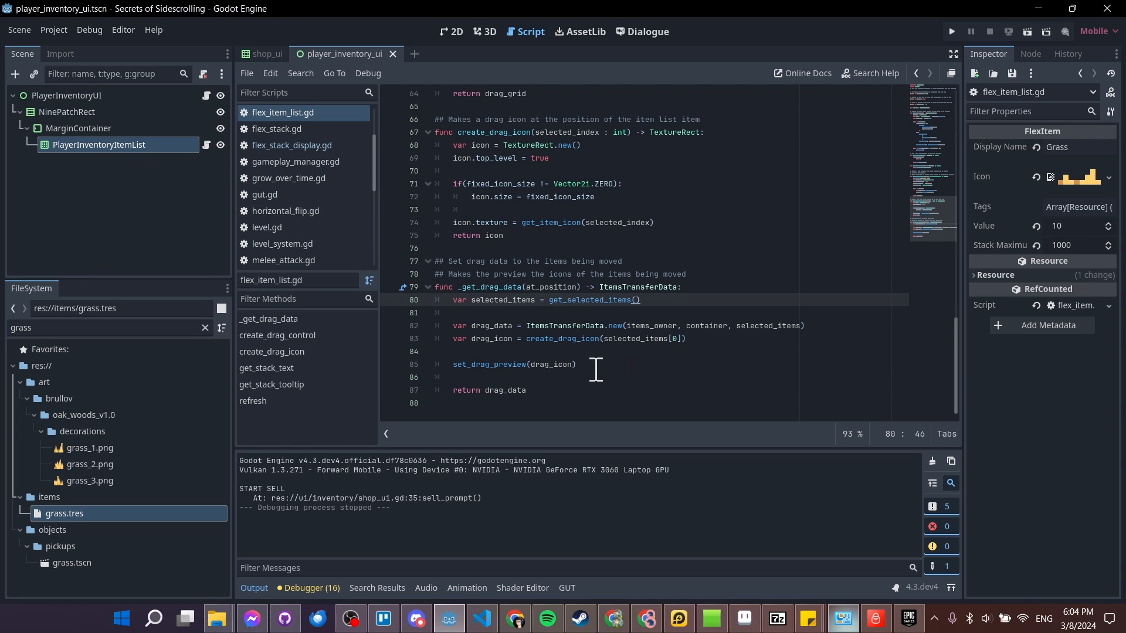
click(578, 287)
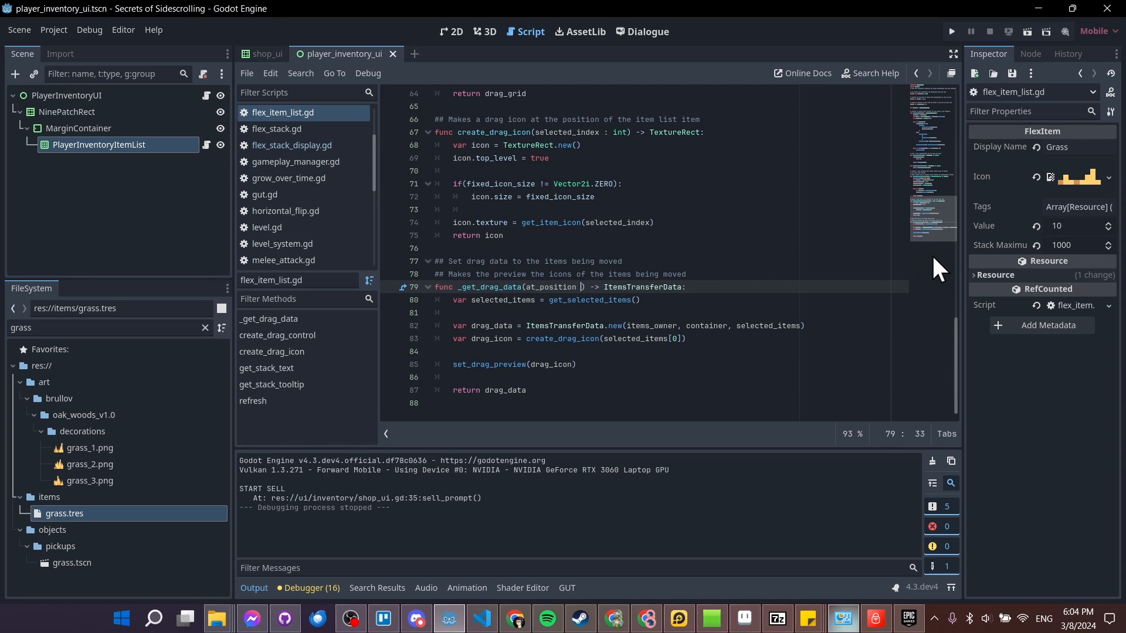
text(Vector2)
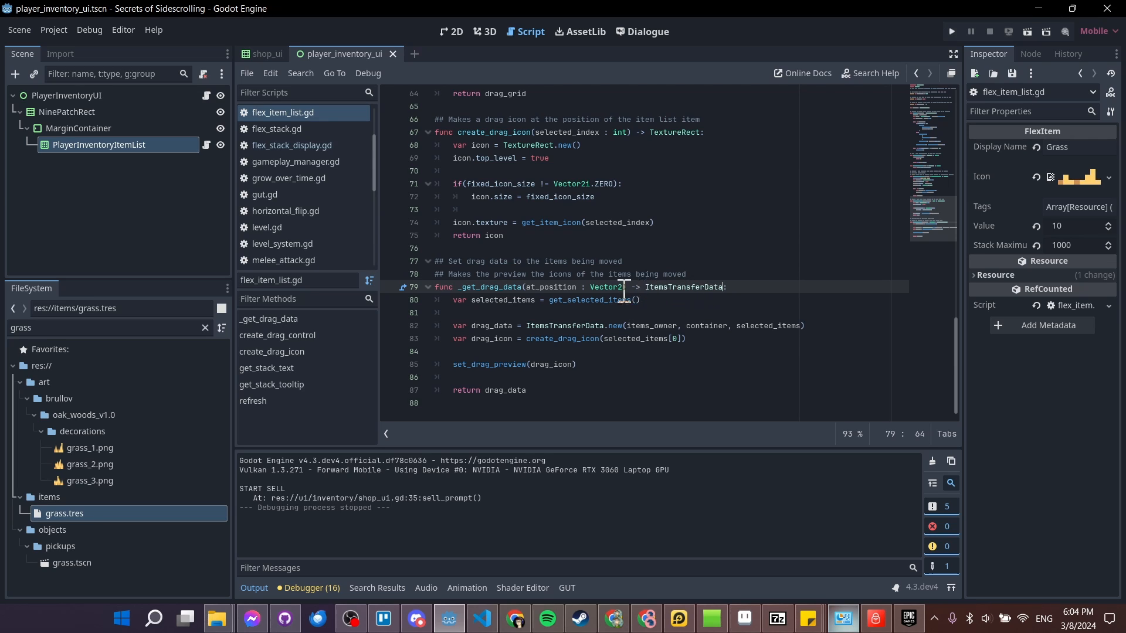
Select the ItemsTransferData return type and bring up its symbol options.
double_click(686, 286)
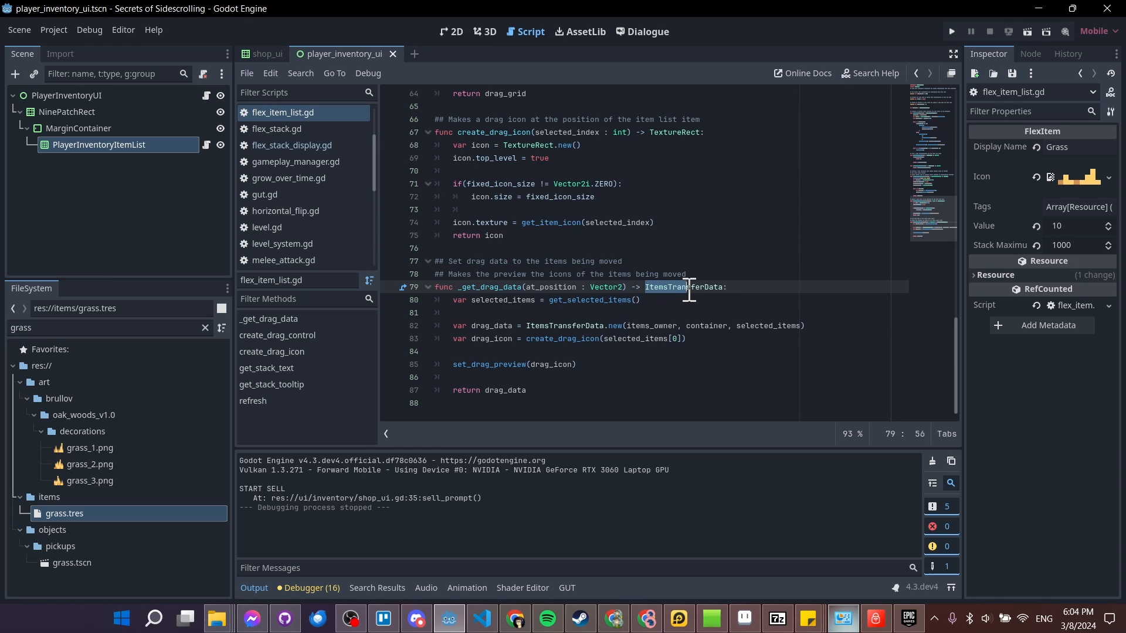
click(727, 288)
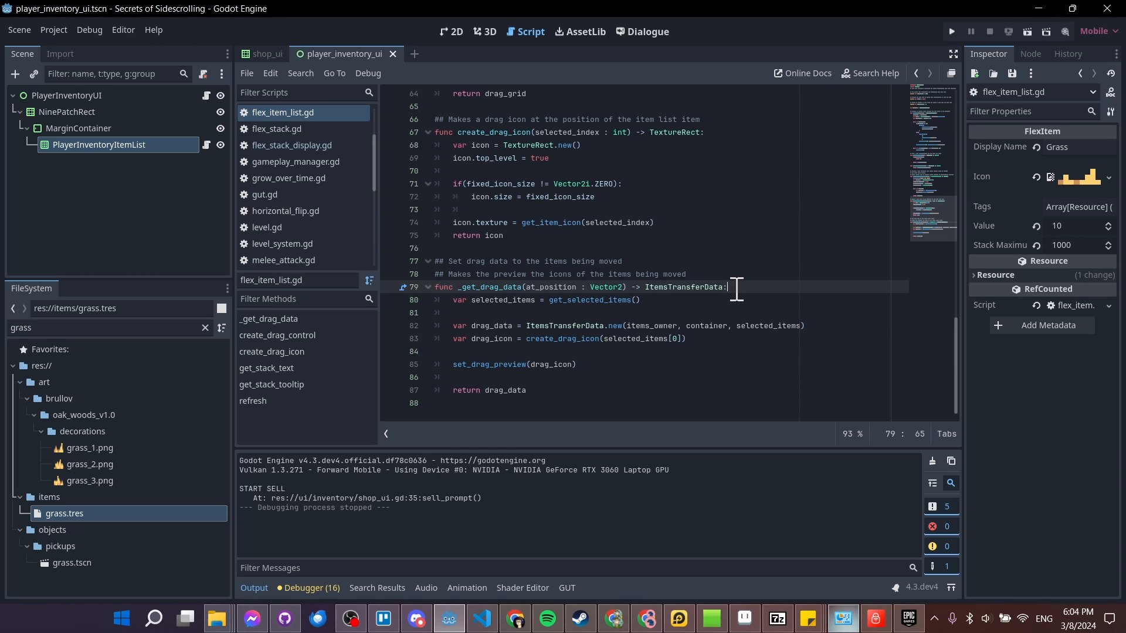
right_click(731, 288)
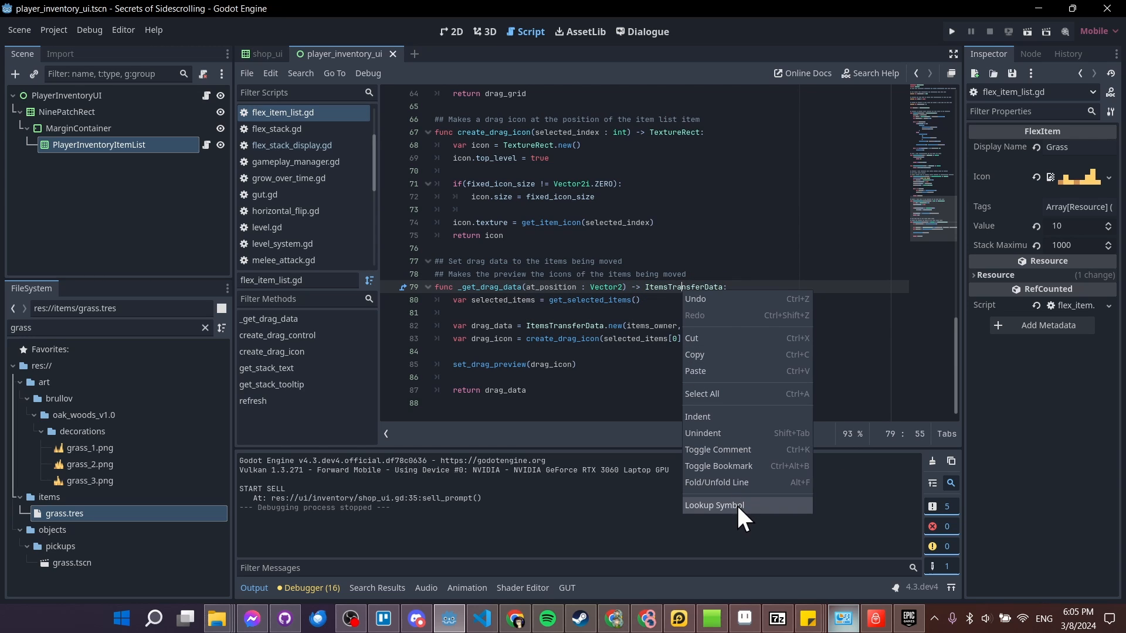
Jump to ItemsTransferData's definition and review its constructor parameters and types.
click(713, 504)
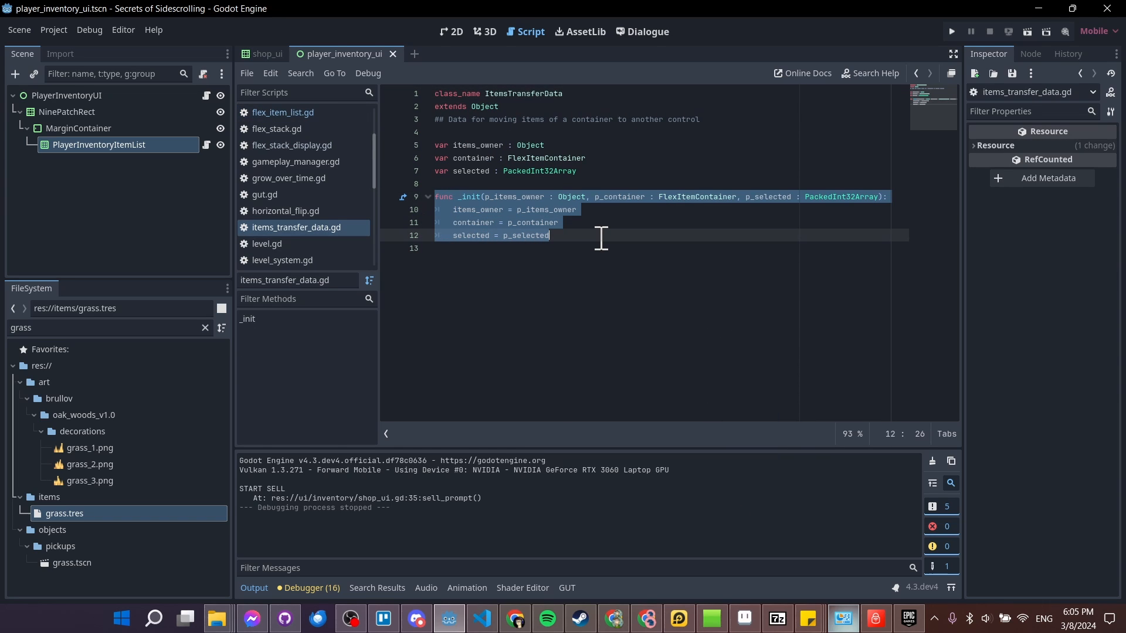
click(574, 195)
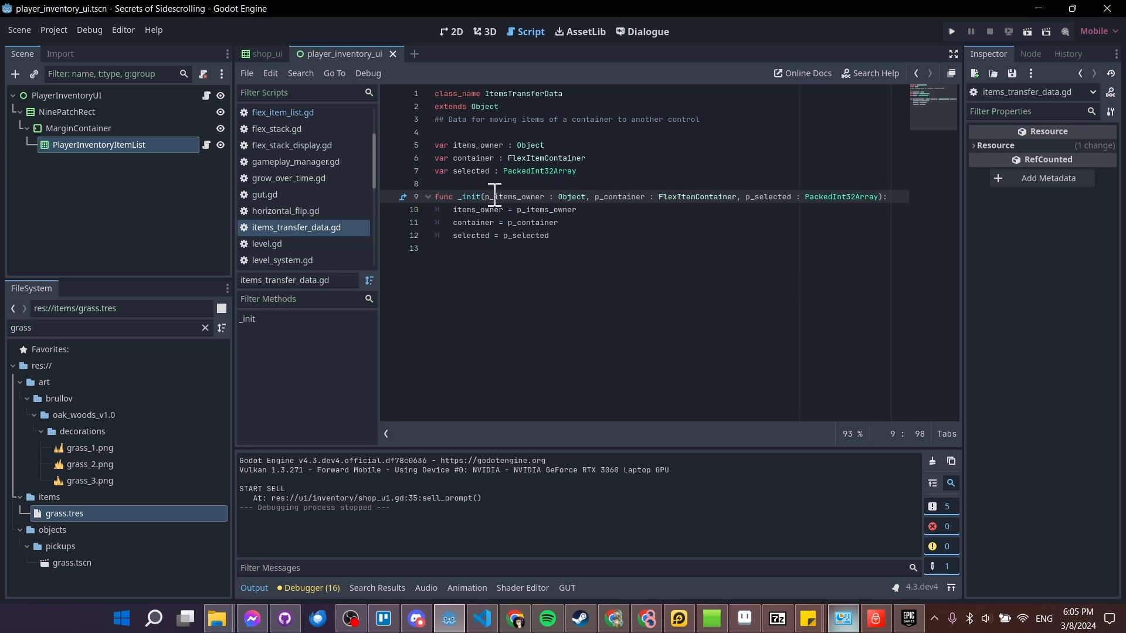
double_click(571, 197)
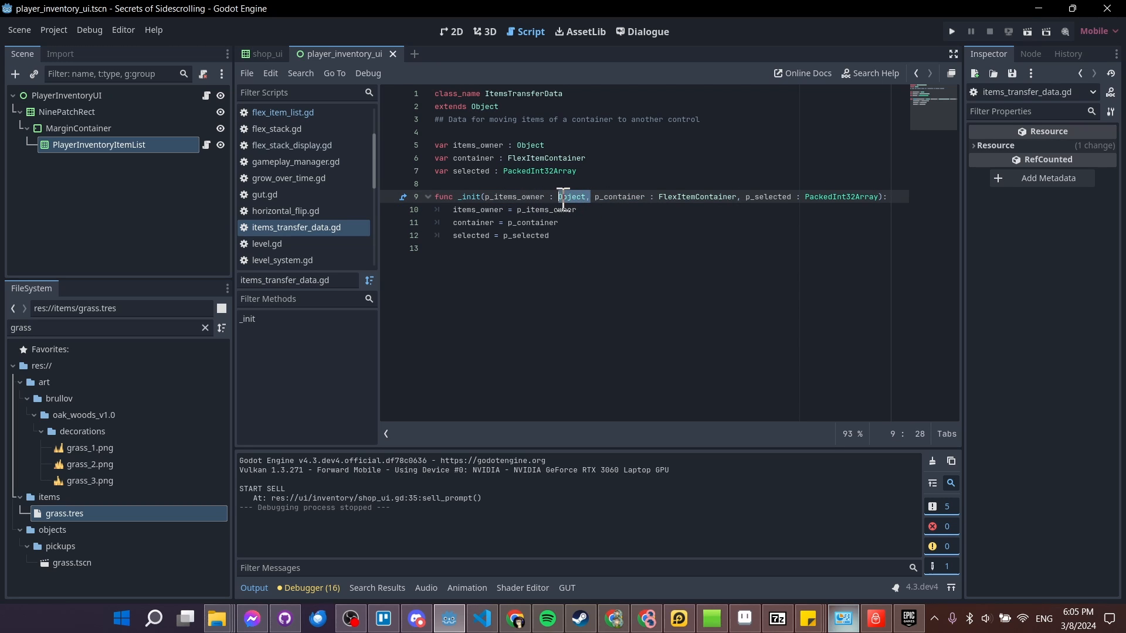
click(593, 197)
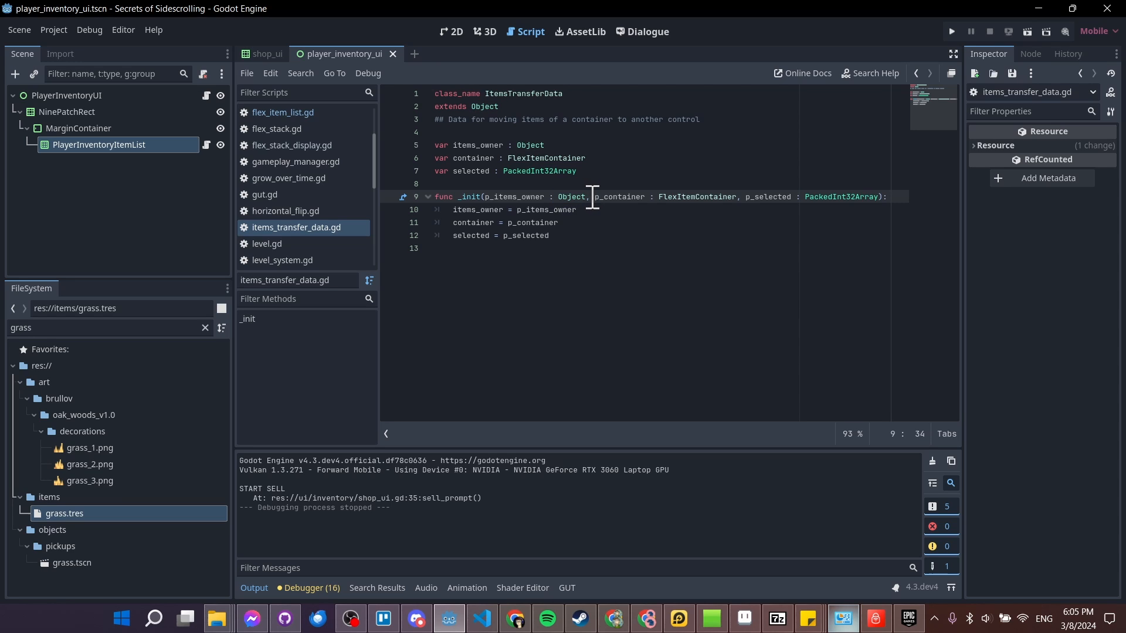
click(736, 197)
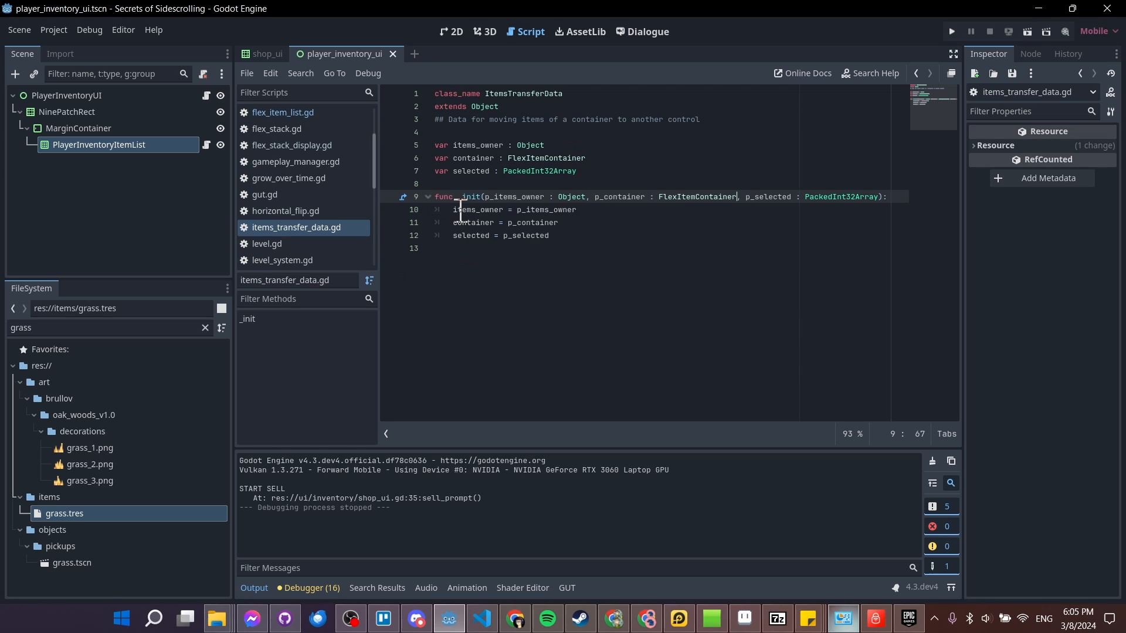
mouse_move(766, 197)
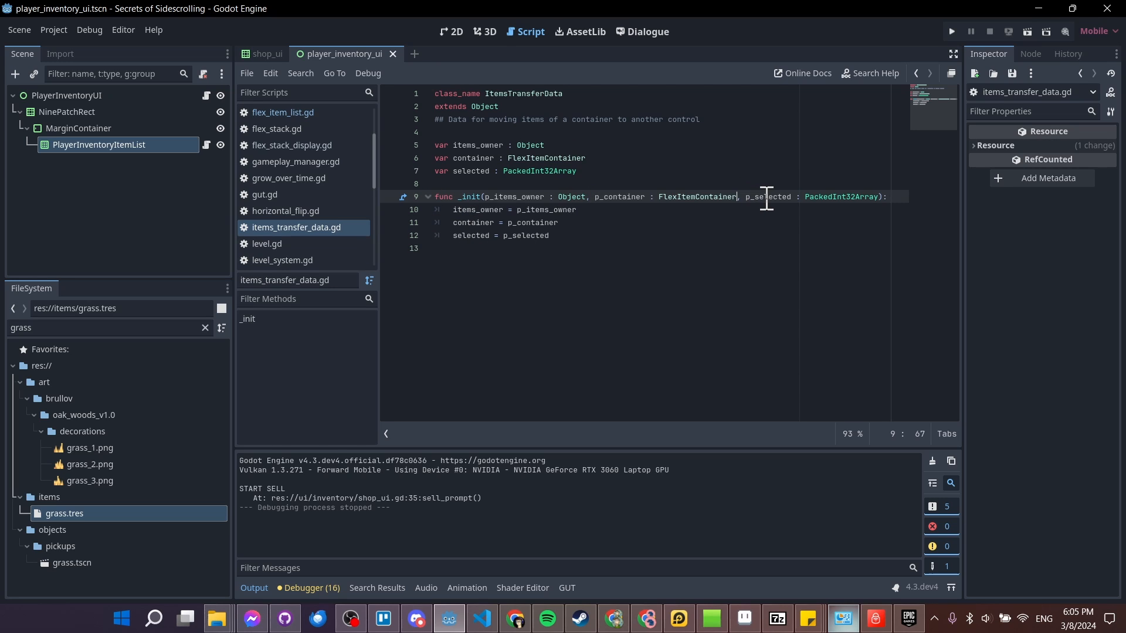
mouse_move(661, 206)
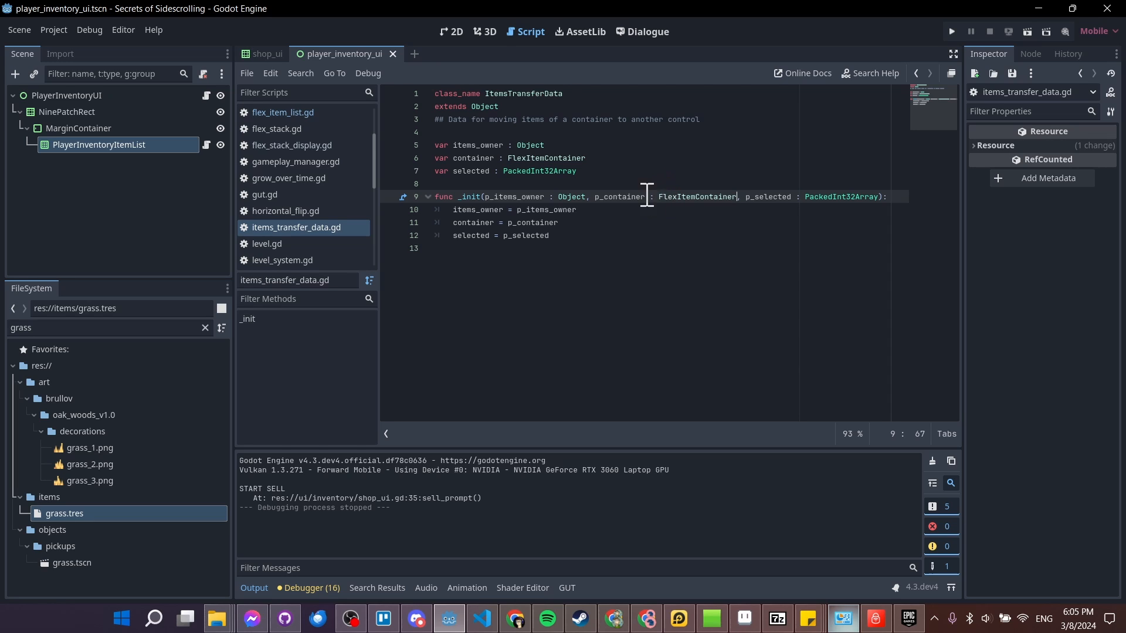
mouse_move(774, 196)
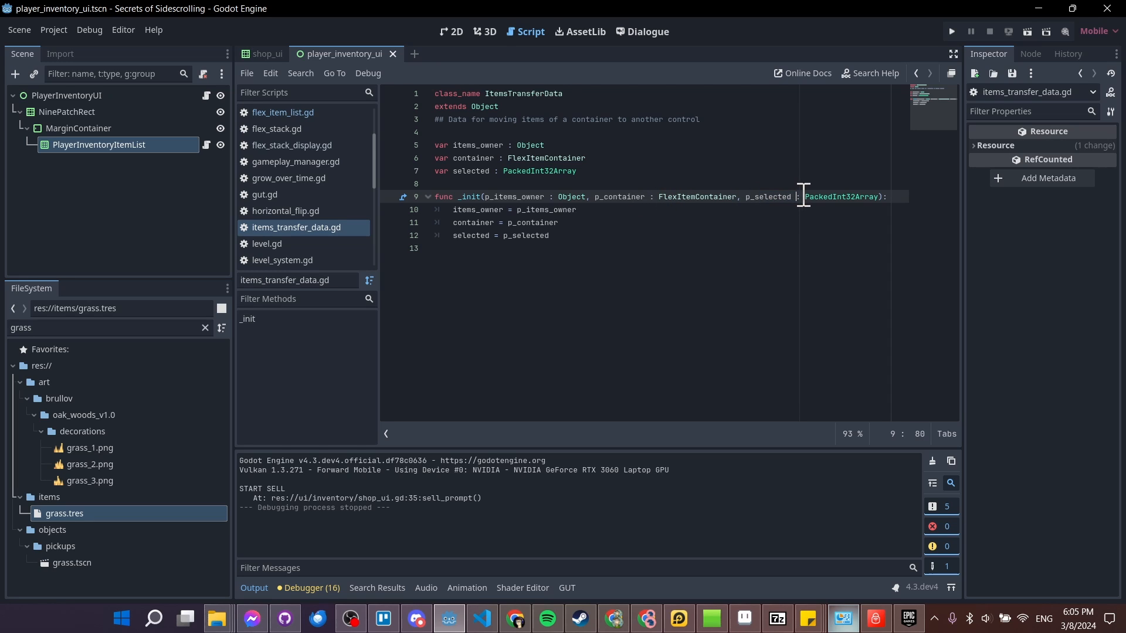
mouse_move(831, 196)
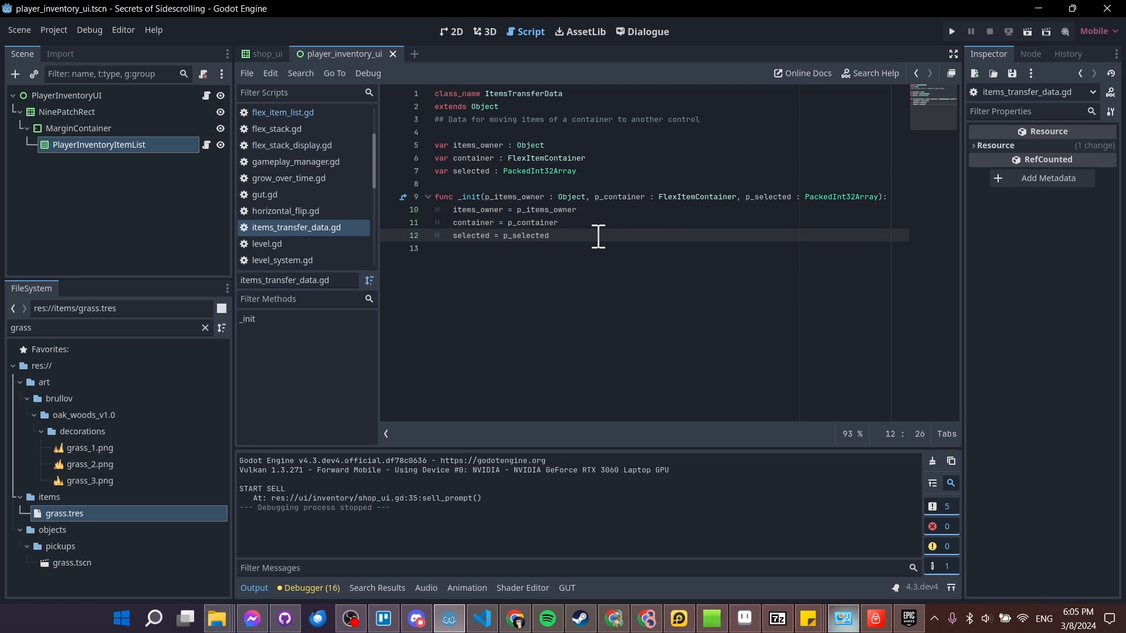
mouse_move(644, 209)
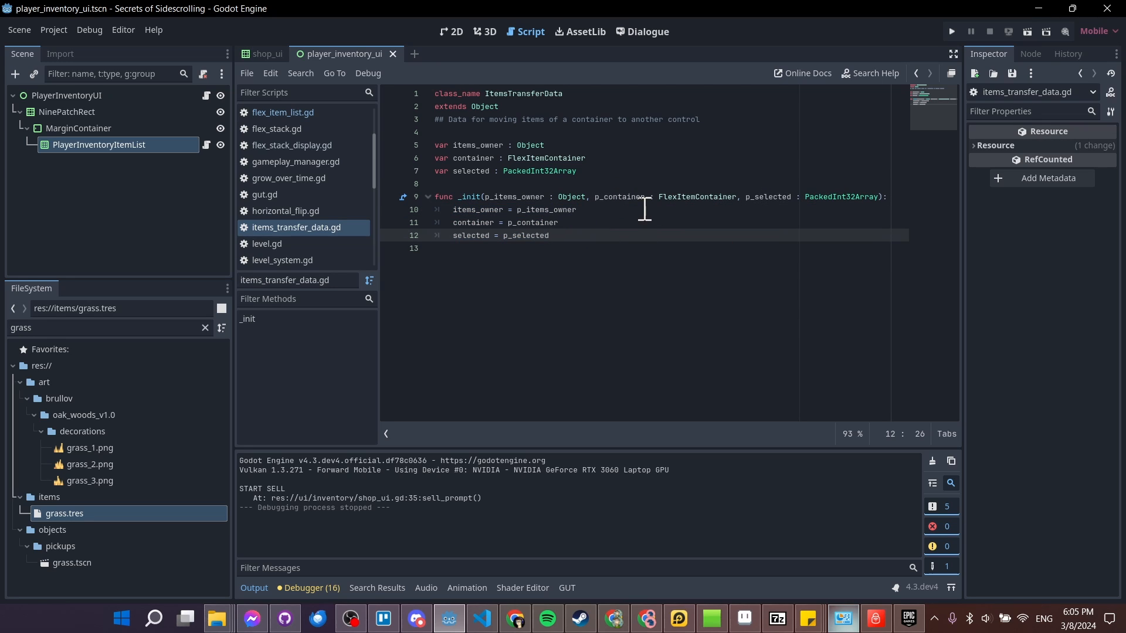
mouse_move(662, 215)
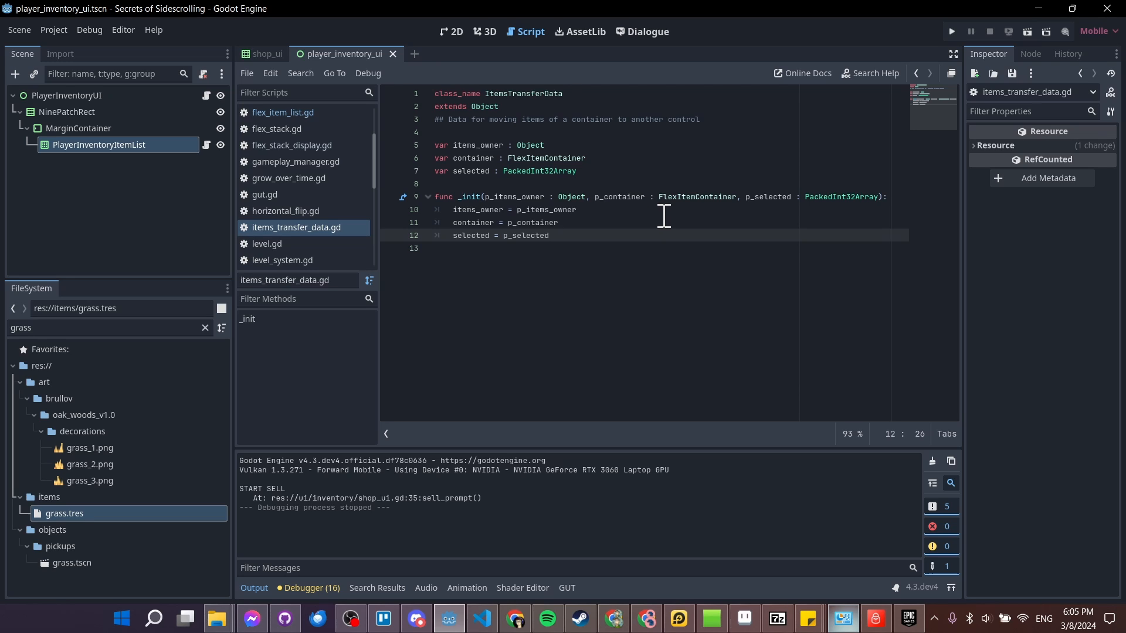
mouse_move(629, 226)
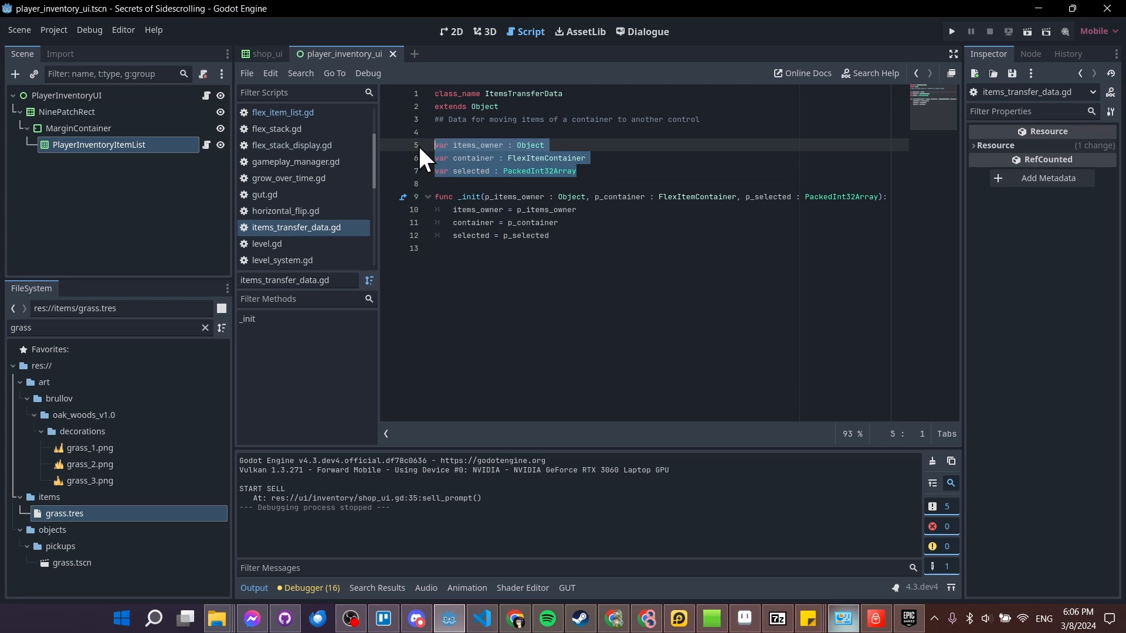
Review the Object base class and field declarations, then return to flex_item_list.gd.
click(585, 159)
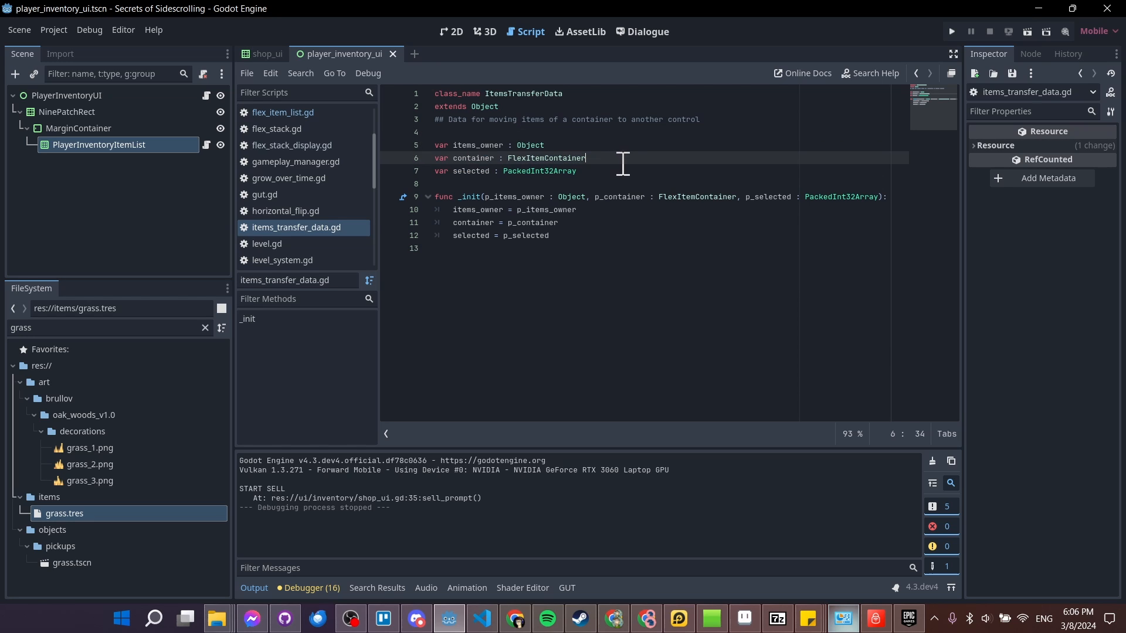
double_click(484, 107)
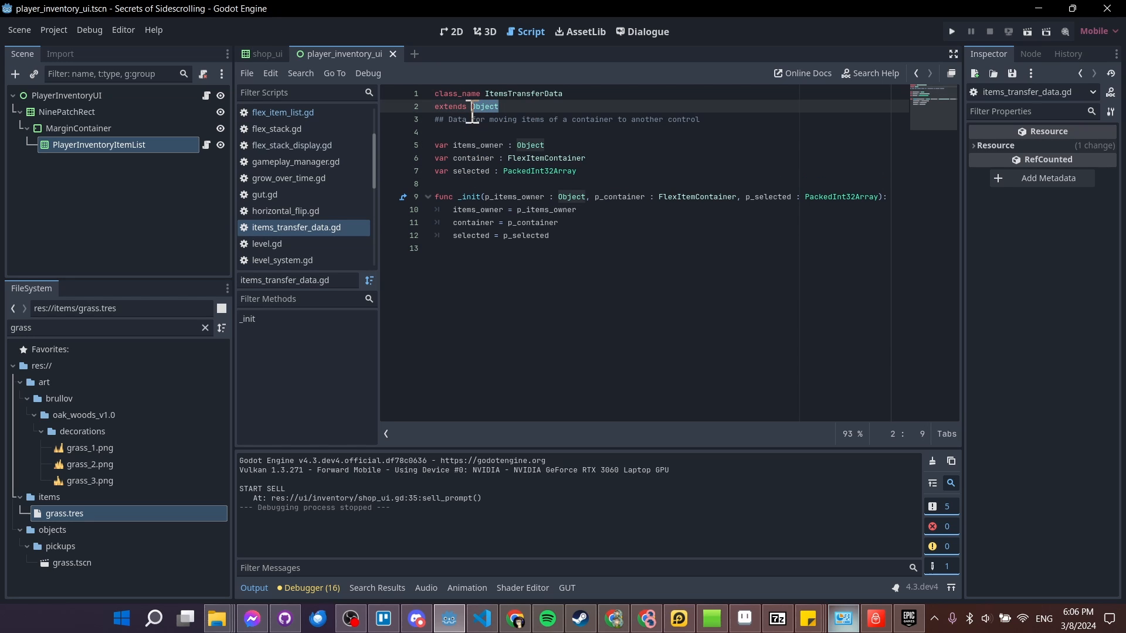
click(585, 159)
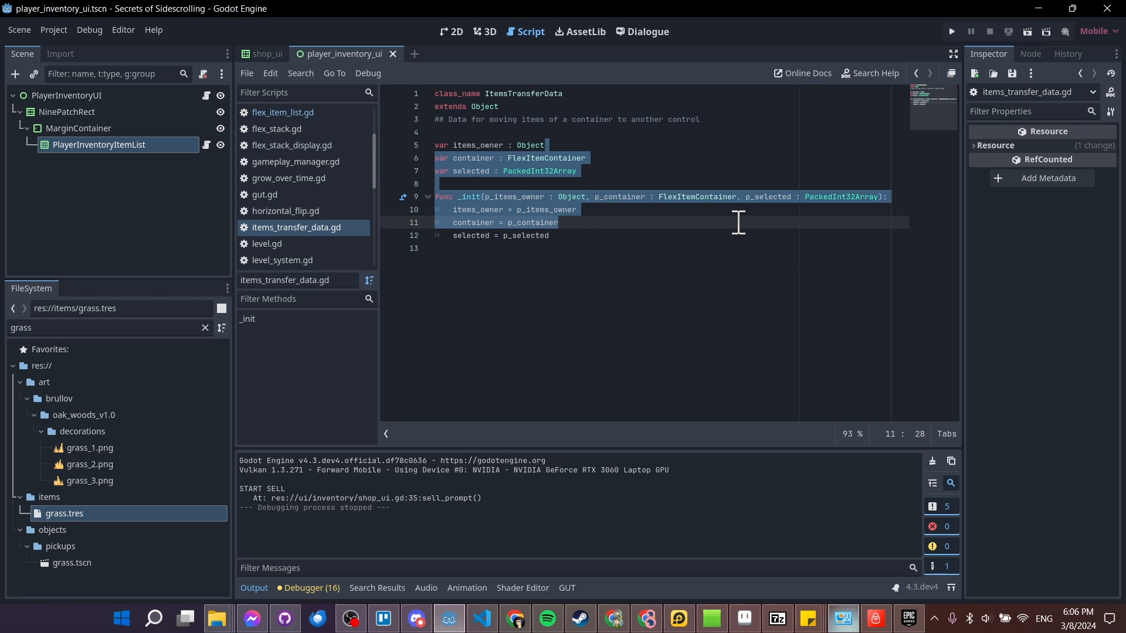
click(558, 222)
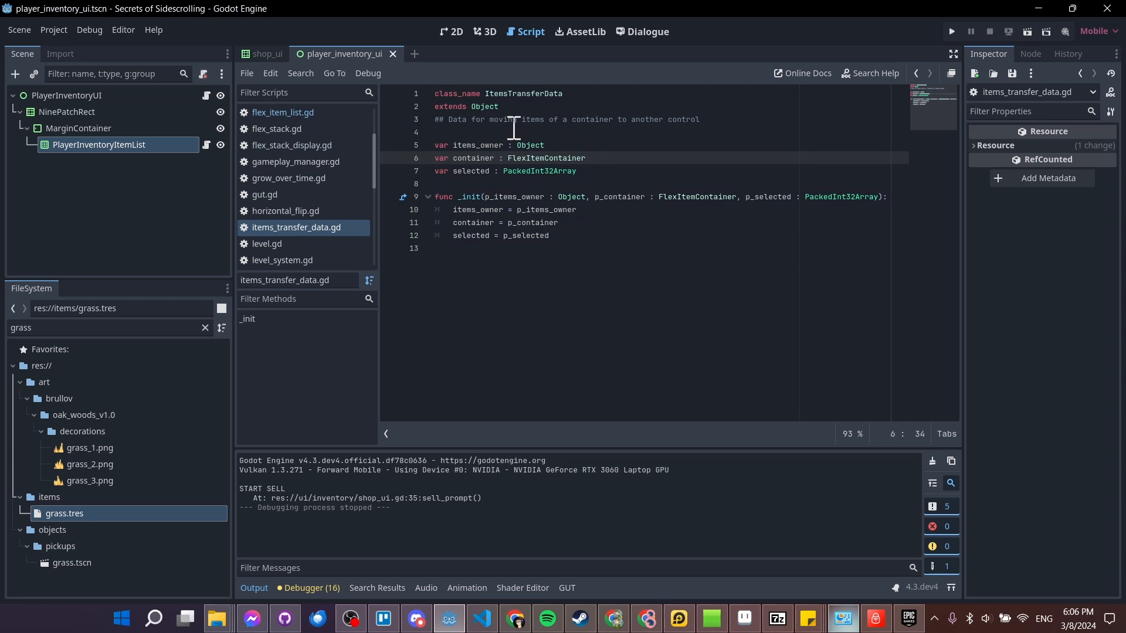
click(283, 113)
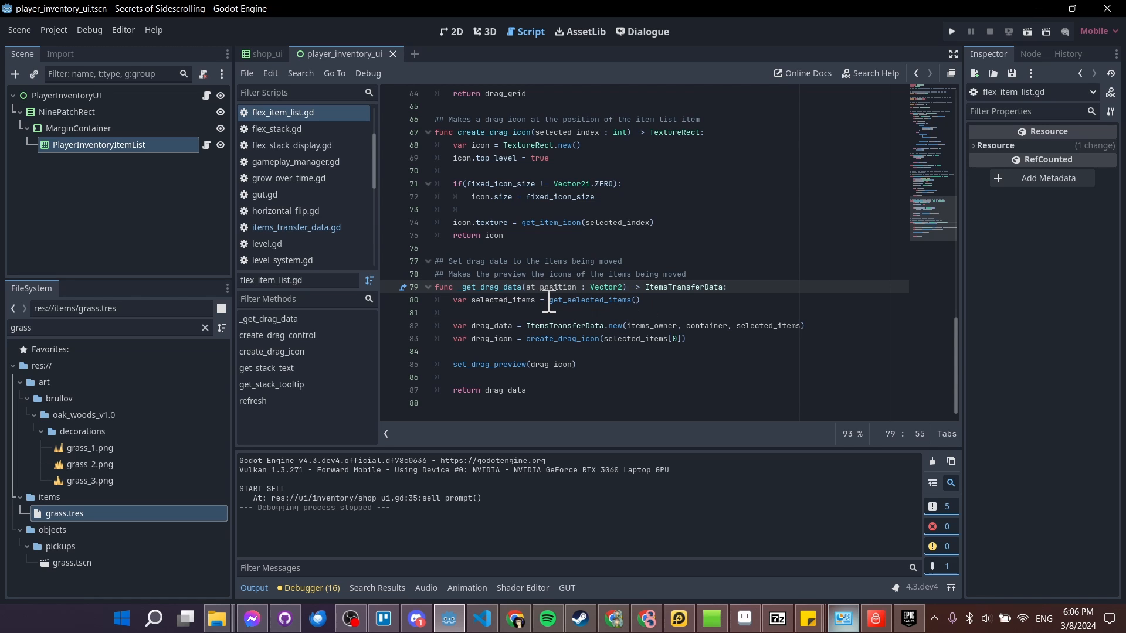
Select the ItemList type name to check the FlexItemList/ItemList hierarchy.
double_click(592, 299)
text(itemlist)
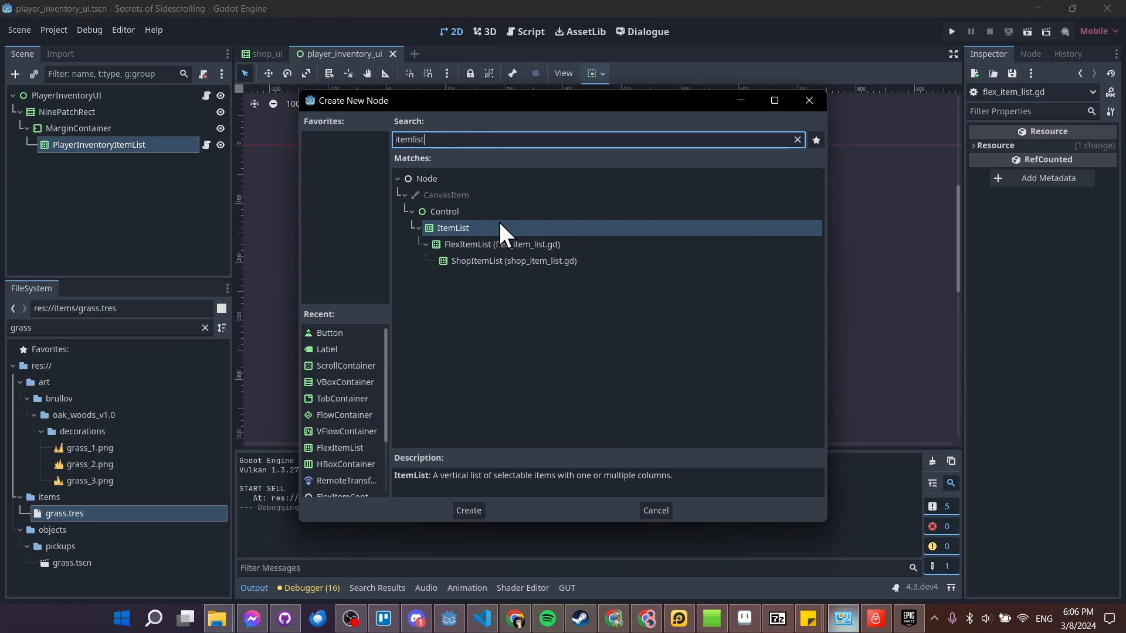
mouse_move(503, 233)
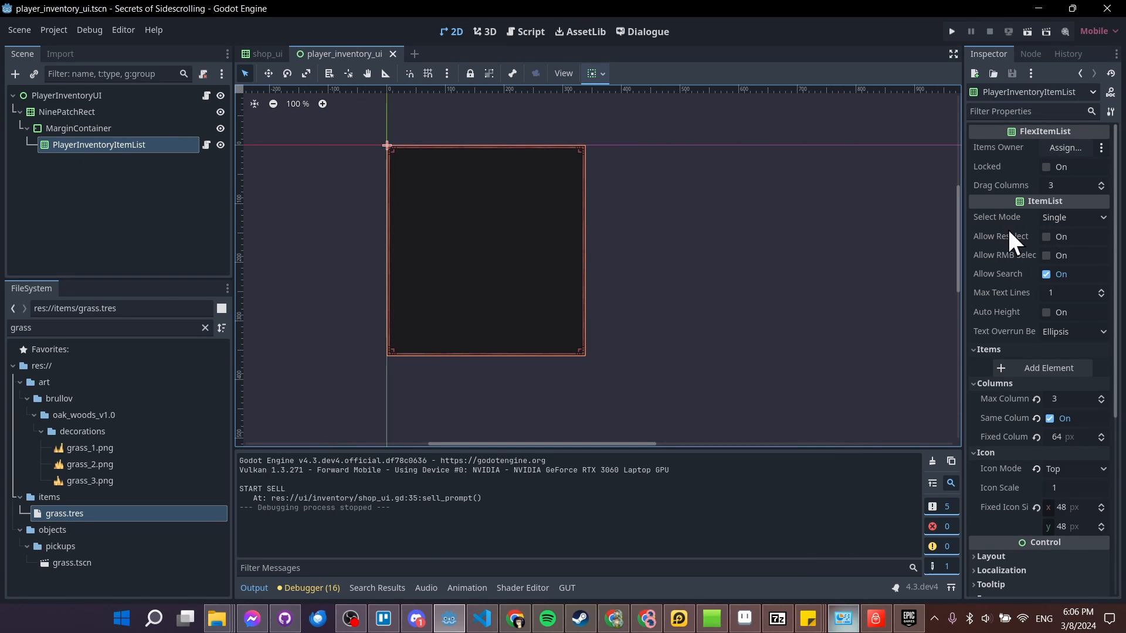
mouse_move(176, 156)
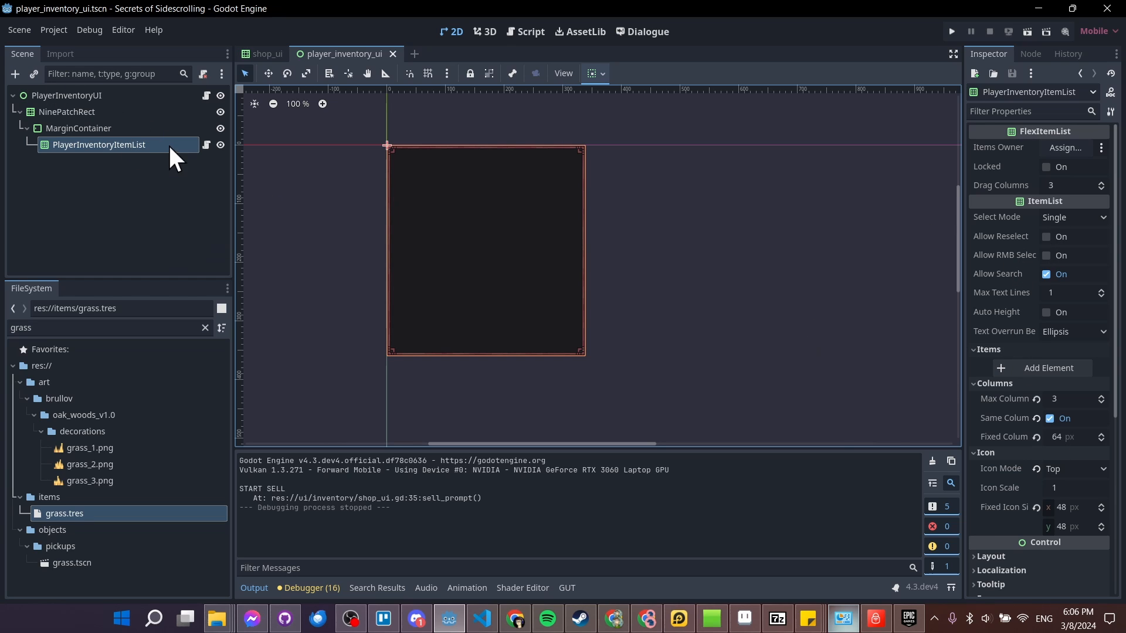
click(528, 31)
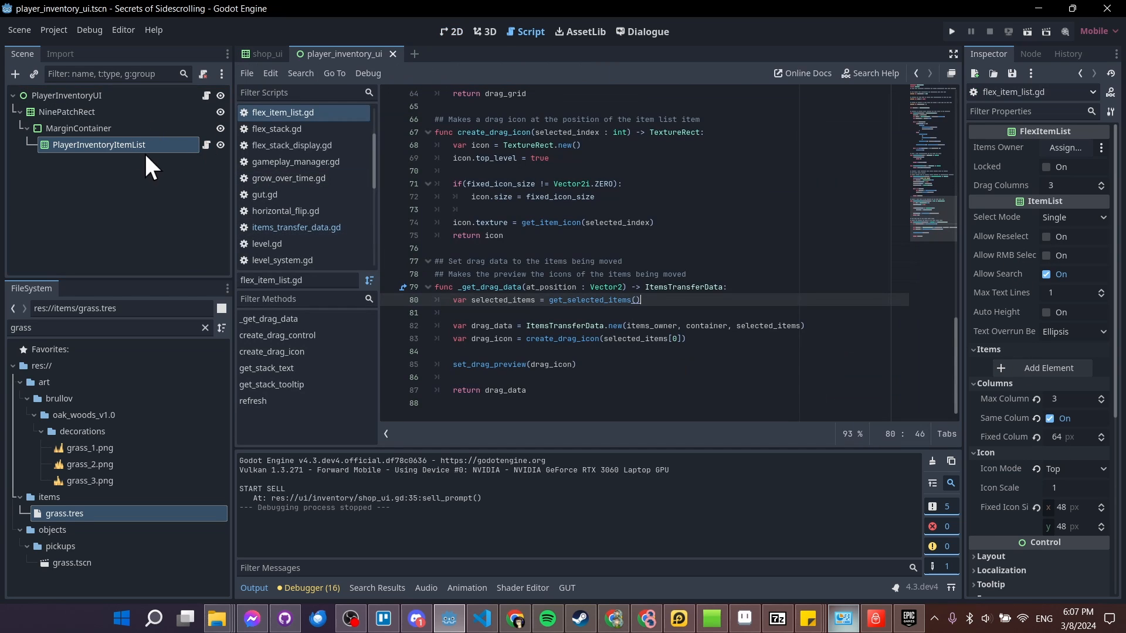
mouse_move(710, 307)
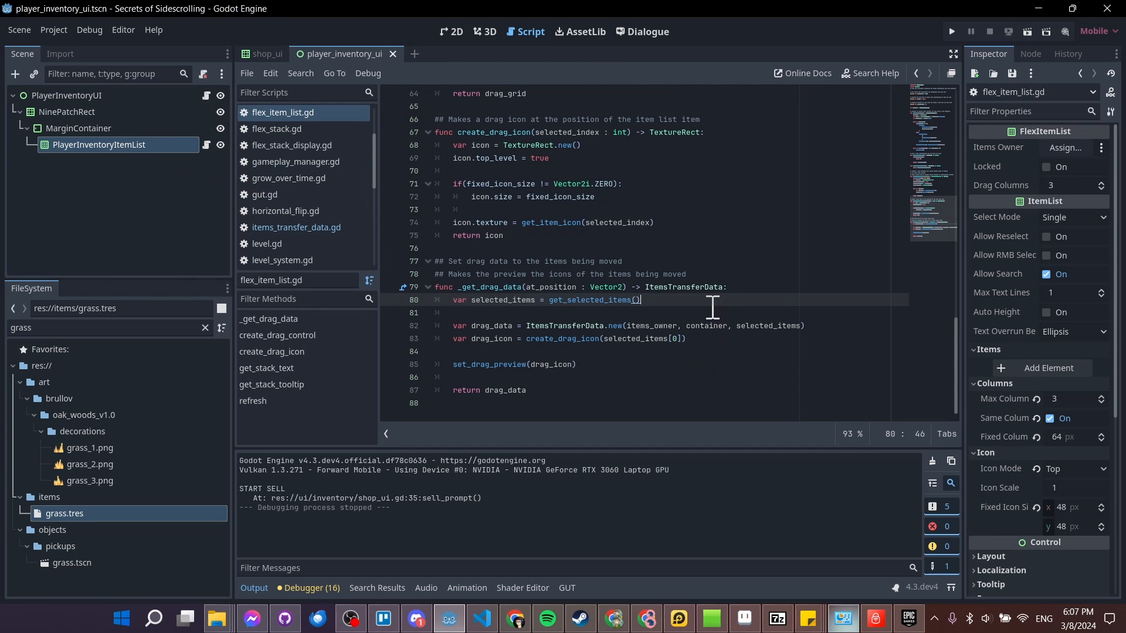
double_click(588, 299)
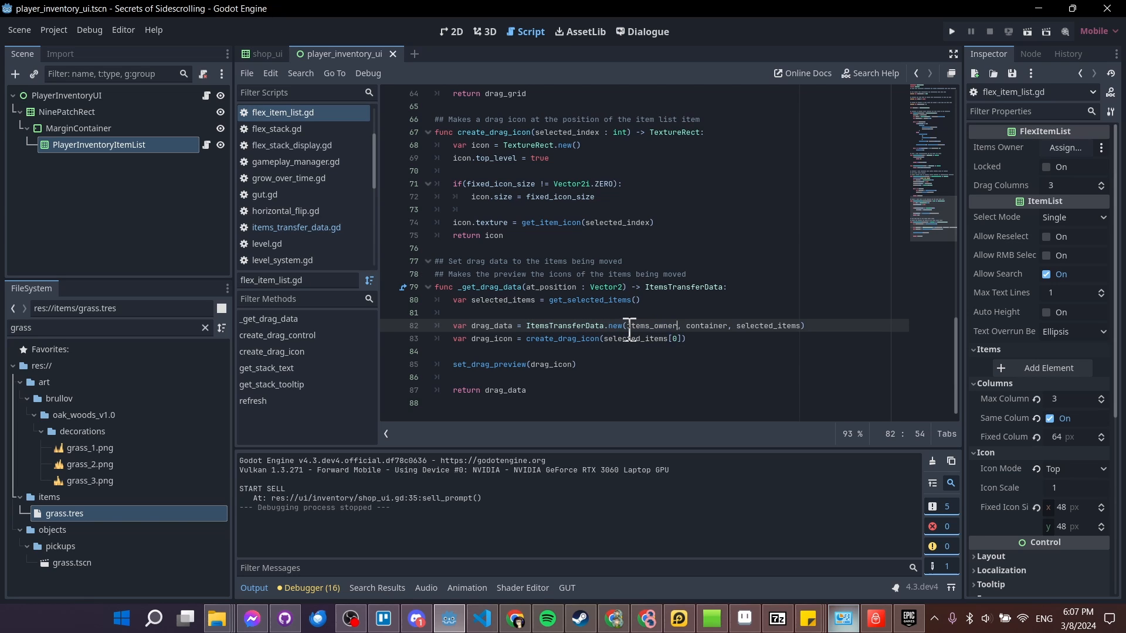
double_click(650, 325)
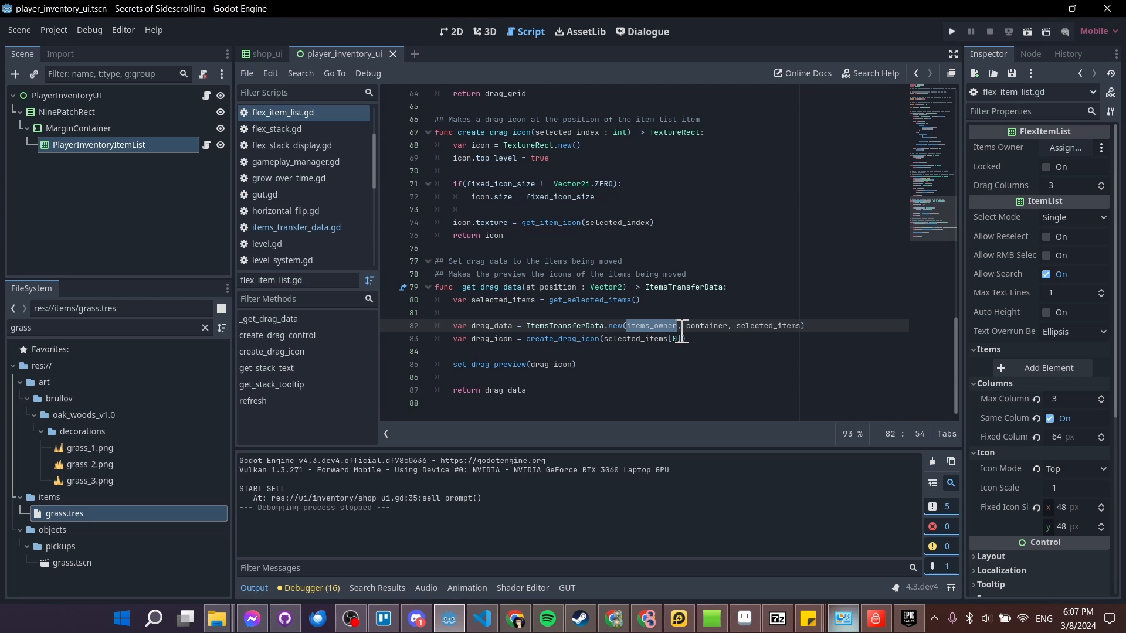
double_click(705, 325)
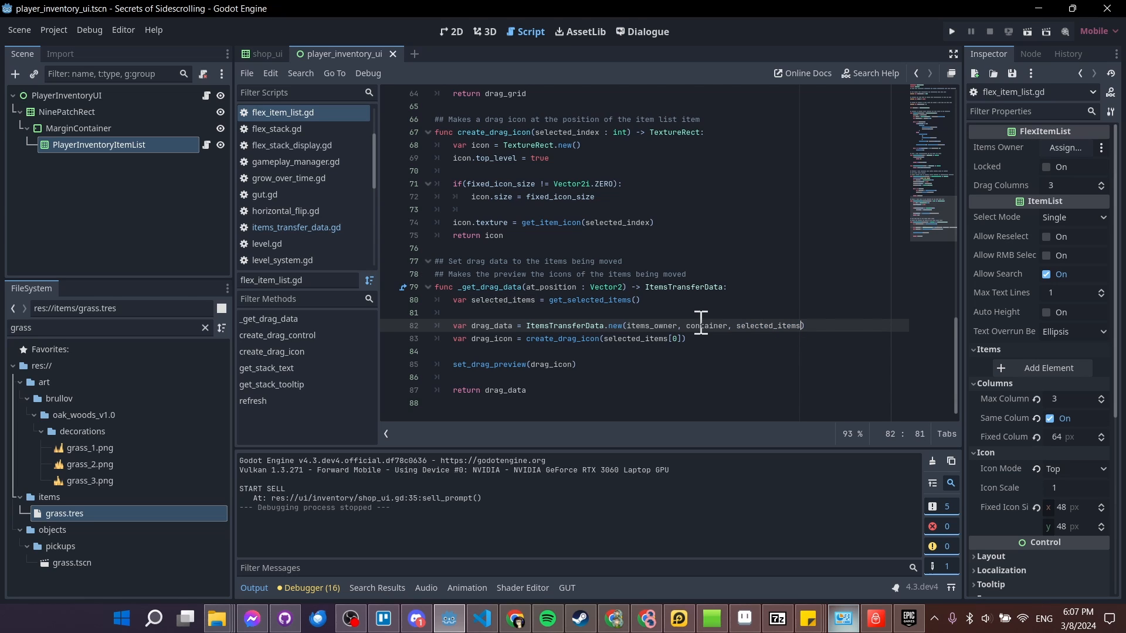
mouse_move(786, 325)
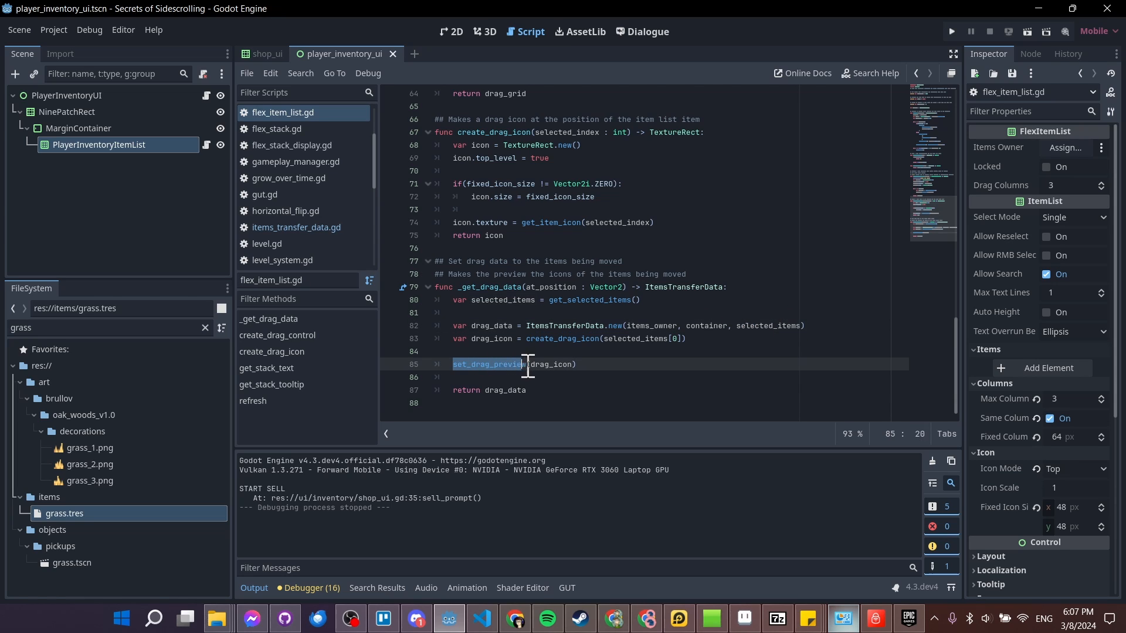
click(482, 366)
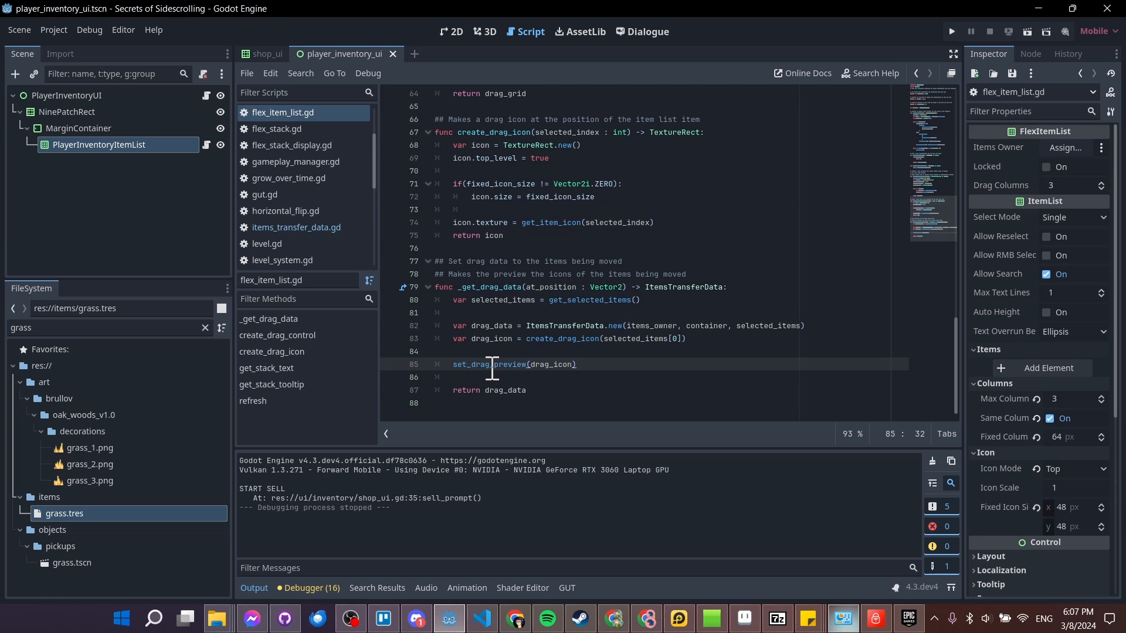
mouse_move(516, 367)
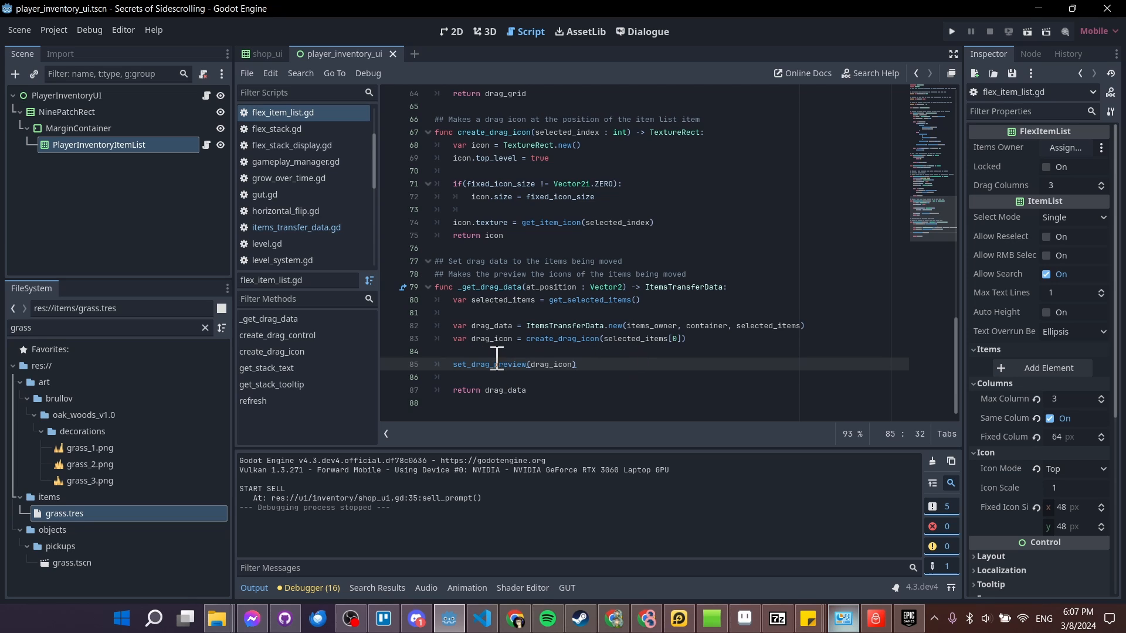
mouse_move(540, 363)
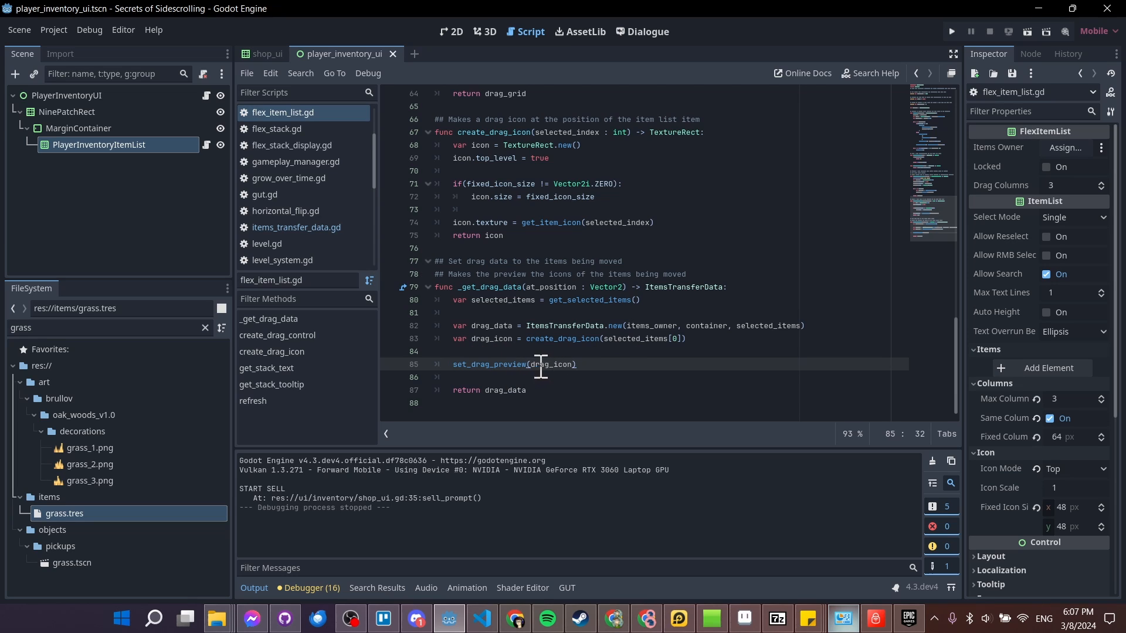
mouse_move(867, 86)
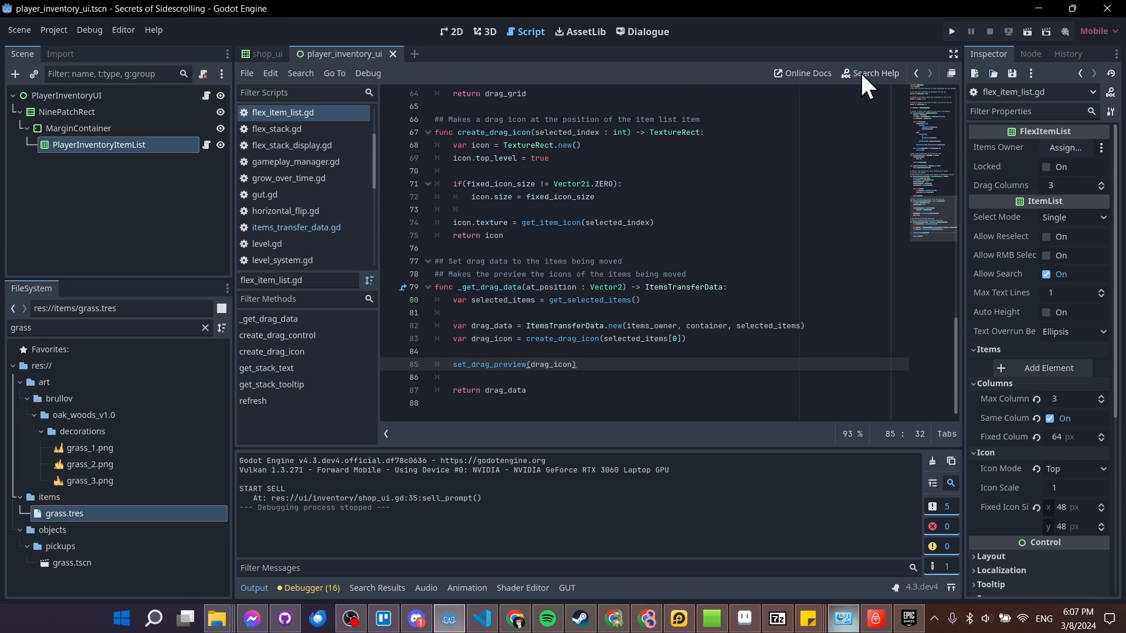
Consult the set_drag_preview documentation and return to flex_item_list.gd.
click(871, 73)
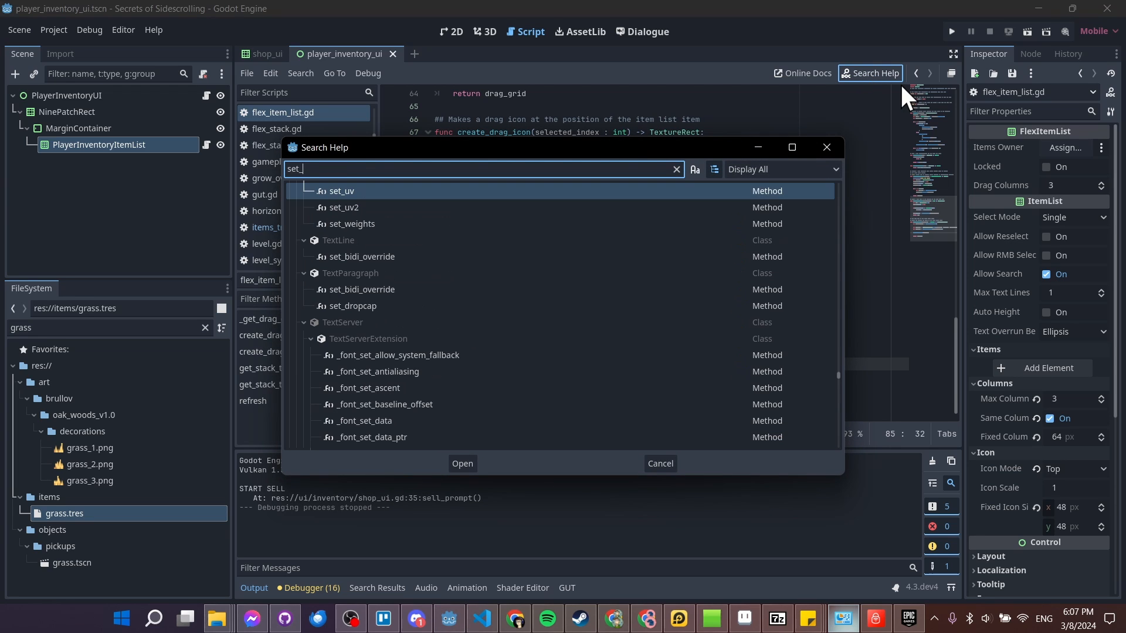
click(462, 463)
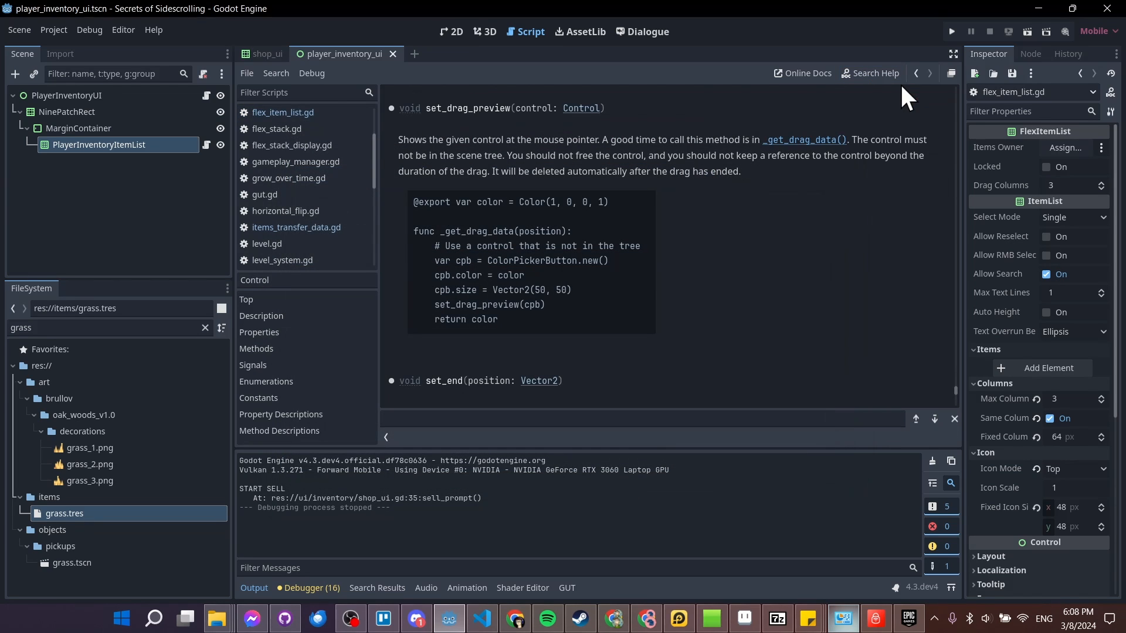
mouse_move(426, 139)
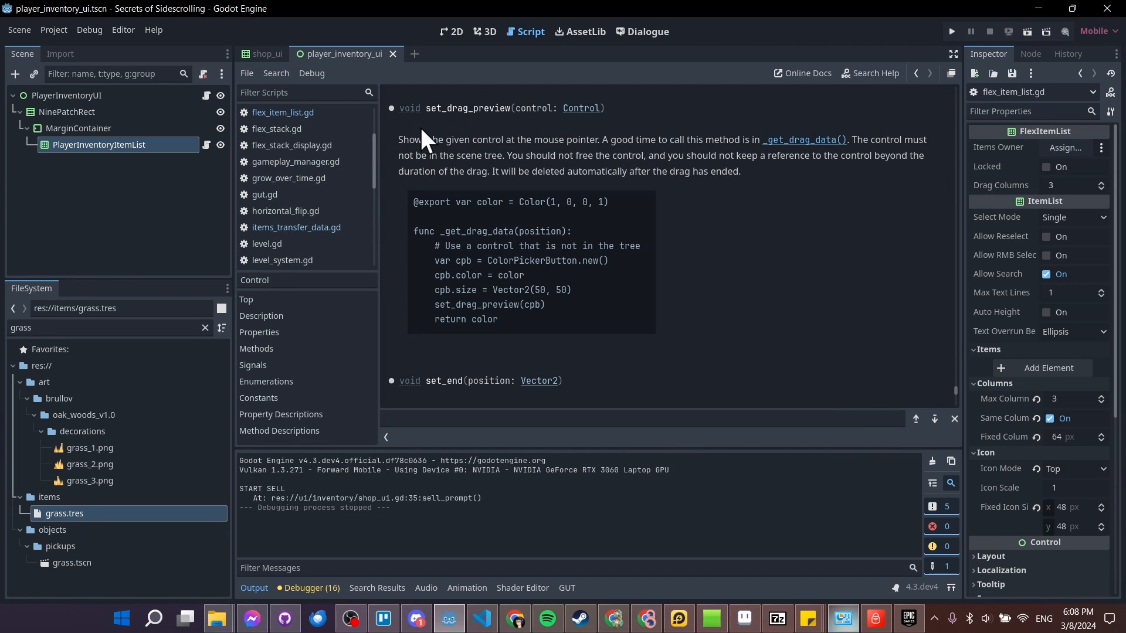
mouse_move(499, 126)
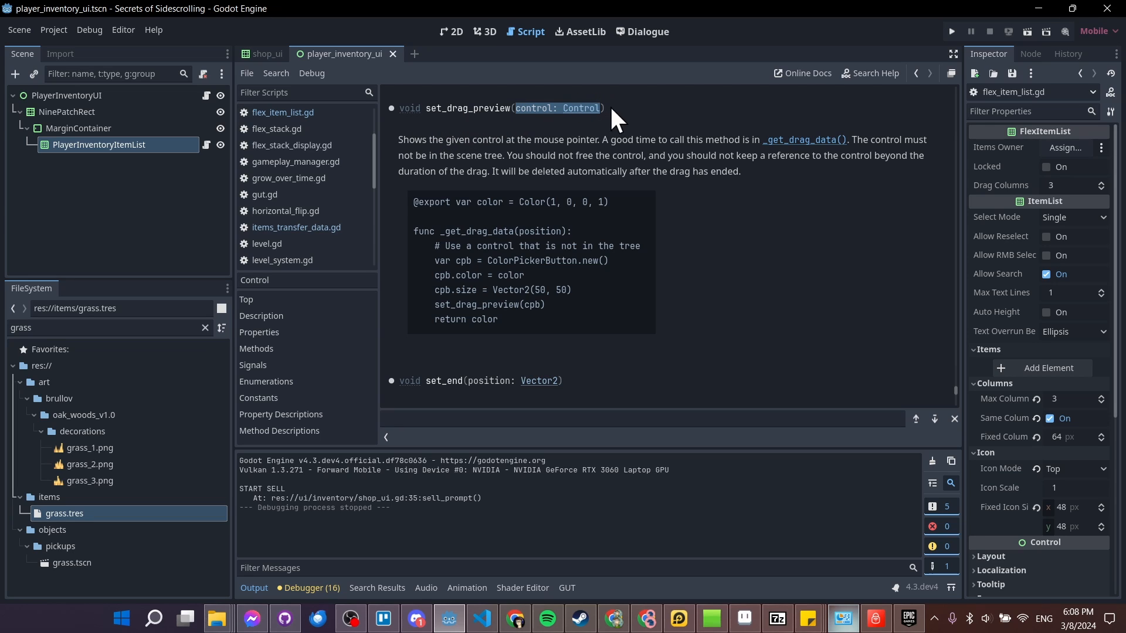
mouse_move(544, 156)
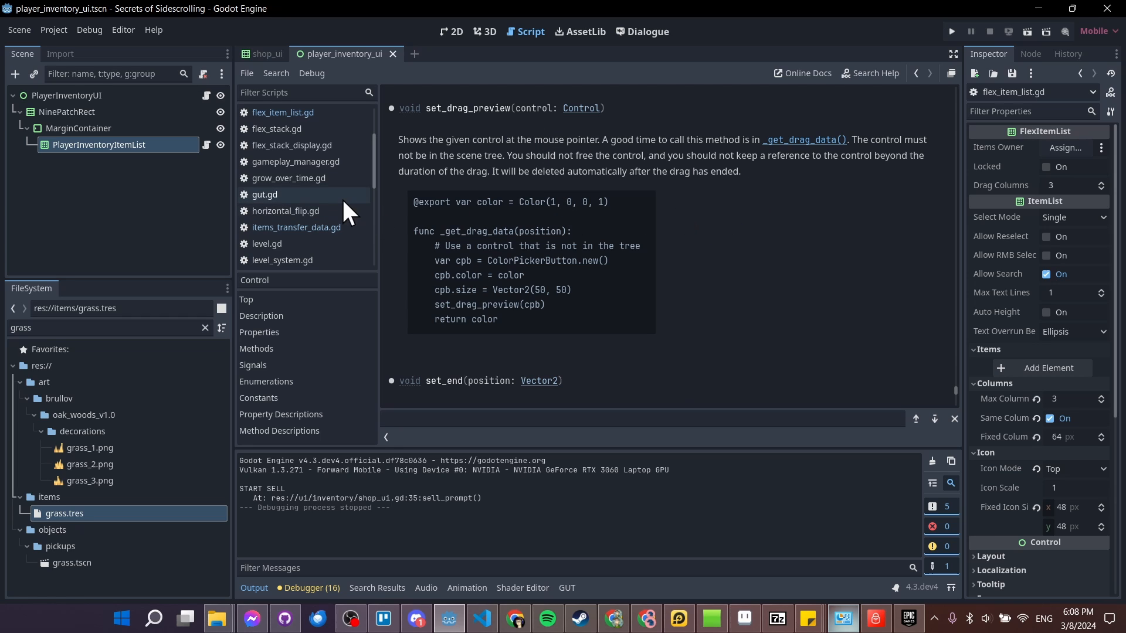
click(283, 112)
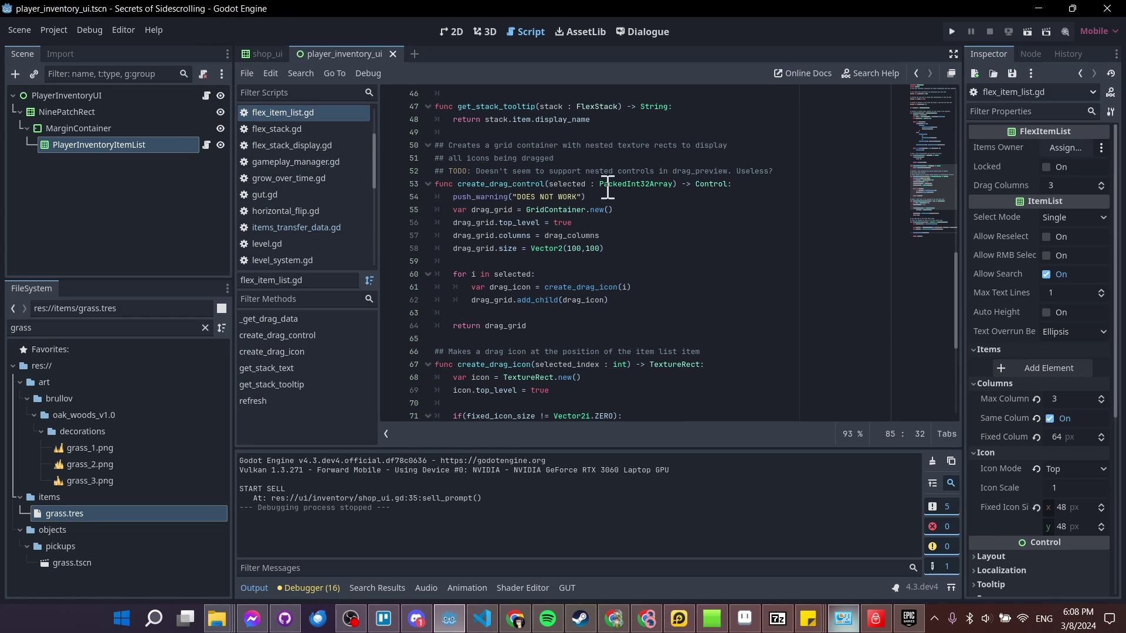
Scroll flex_item_list.gd to the create_drag_control and create_drag_icon functions.
click(532, 209)
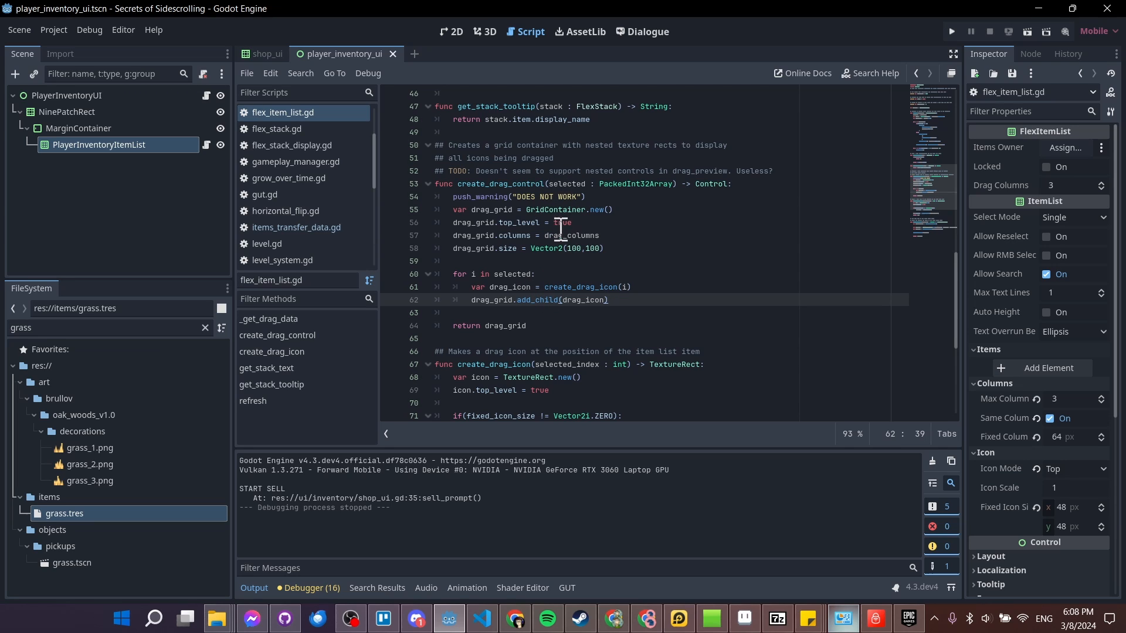
mouse_move(552, 181)
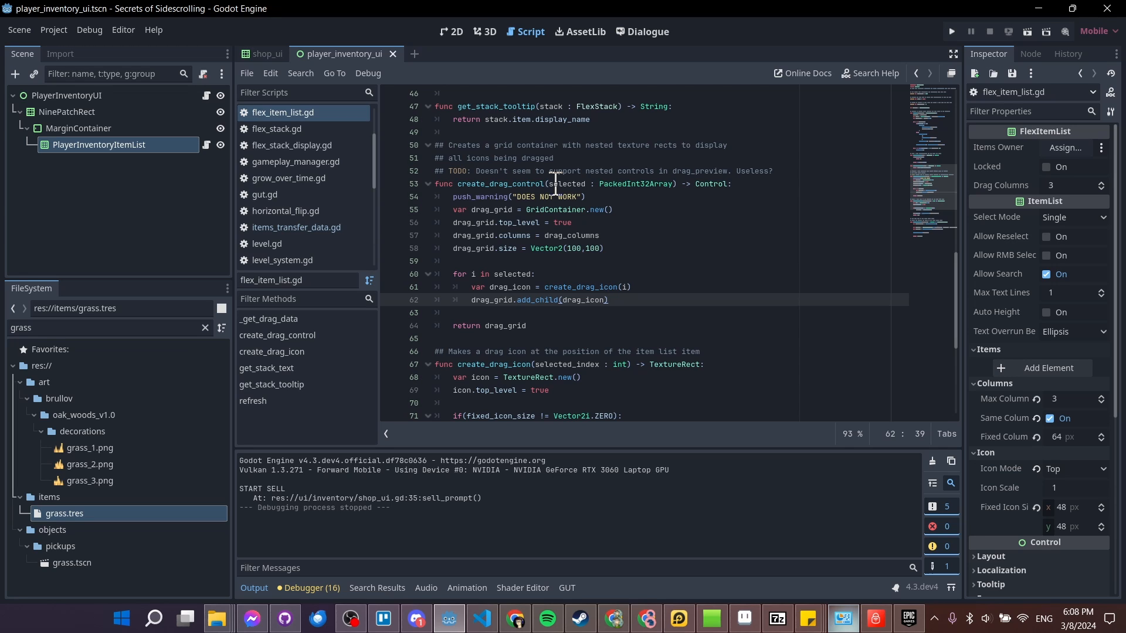
mouse_move(662, 289)
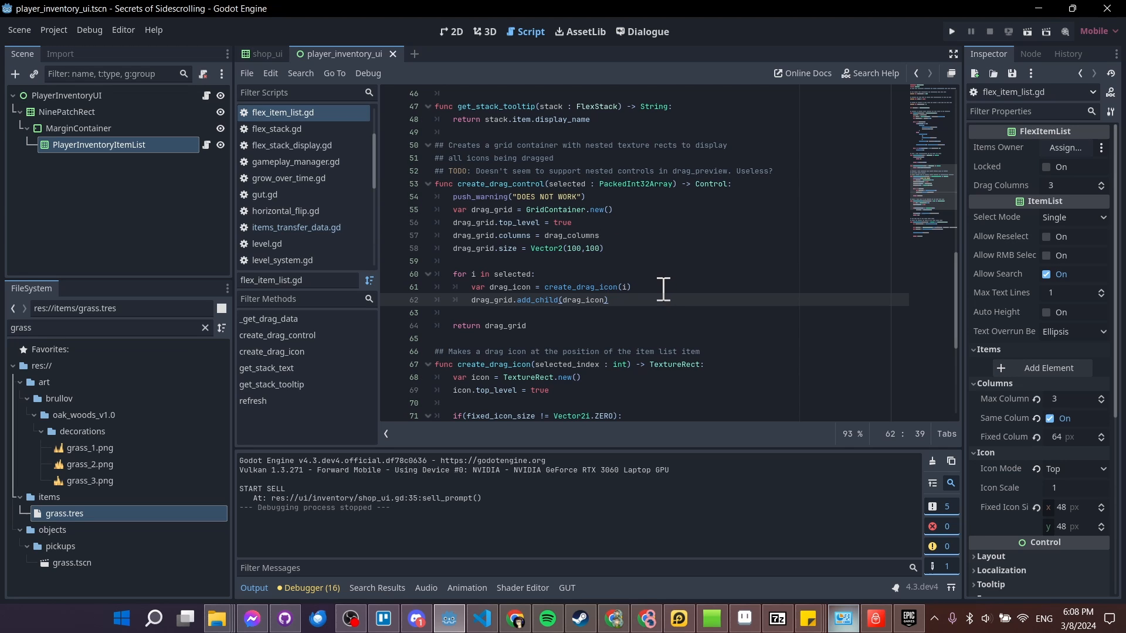
scroll(down, 3)
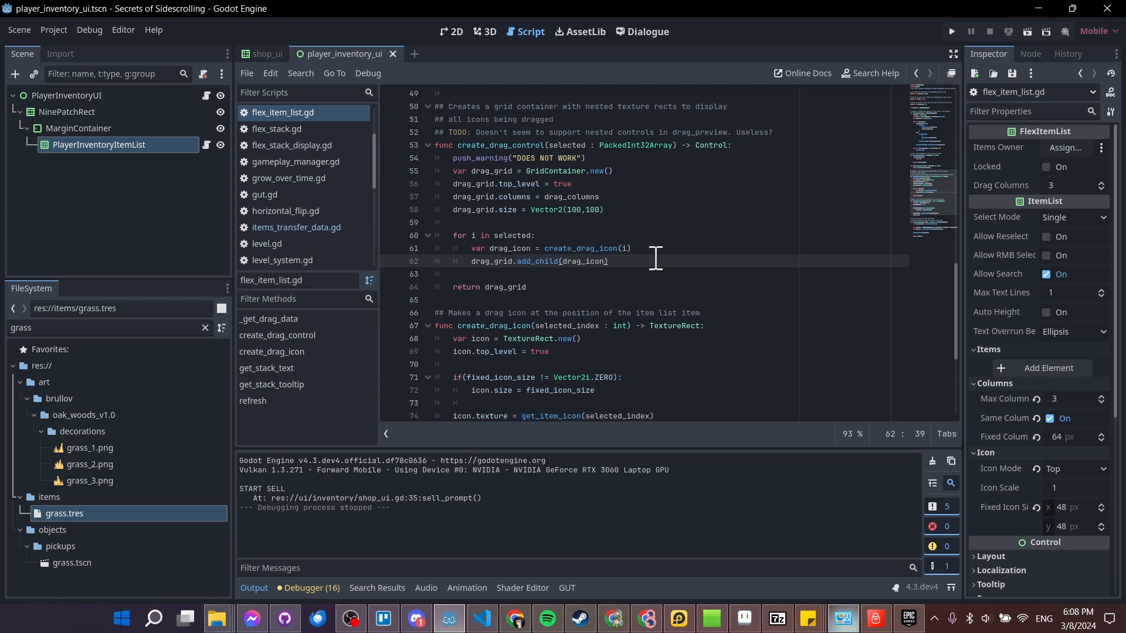
scroll(down, 3)
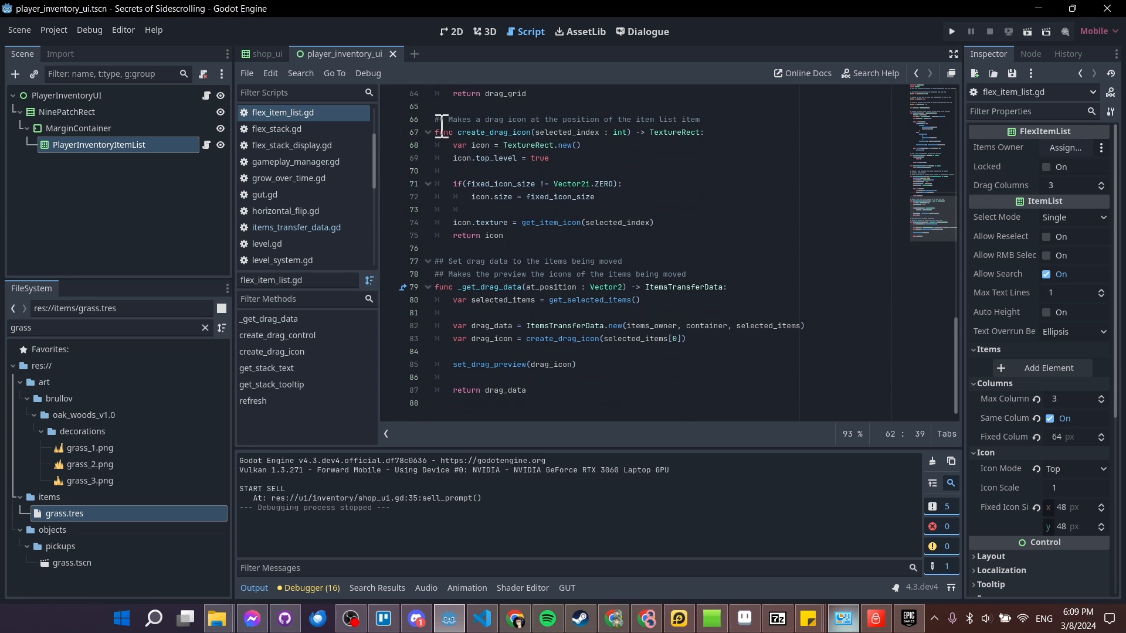
click(503, 235)
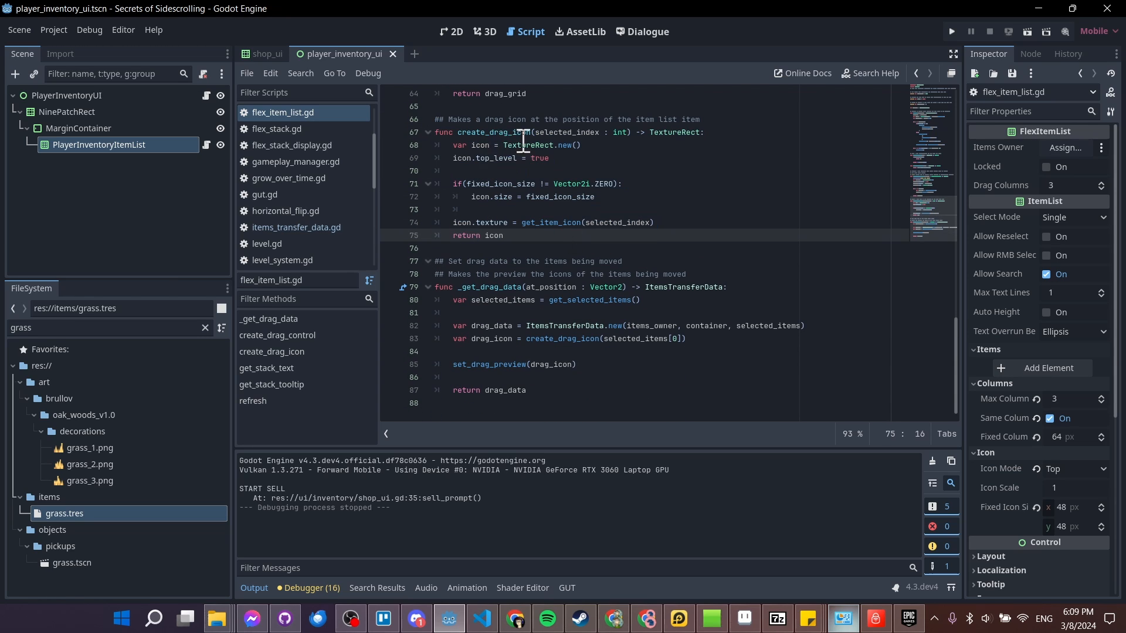
mouse_move(513, 129)
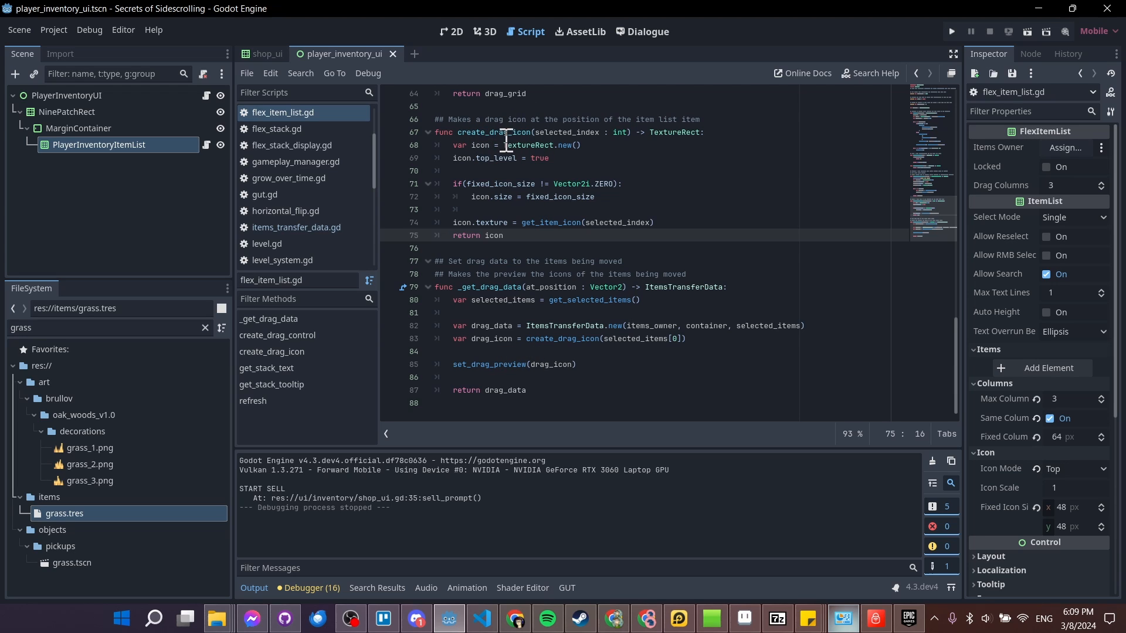
click(517, 145)
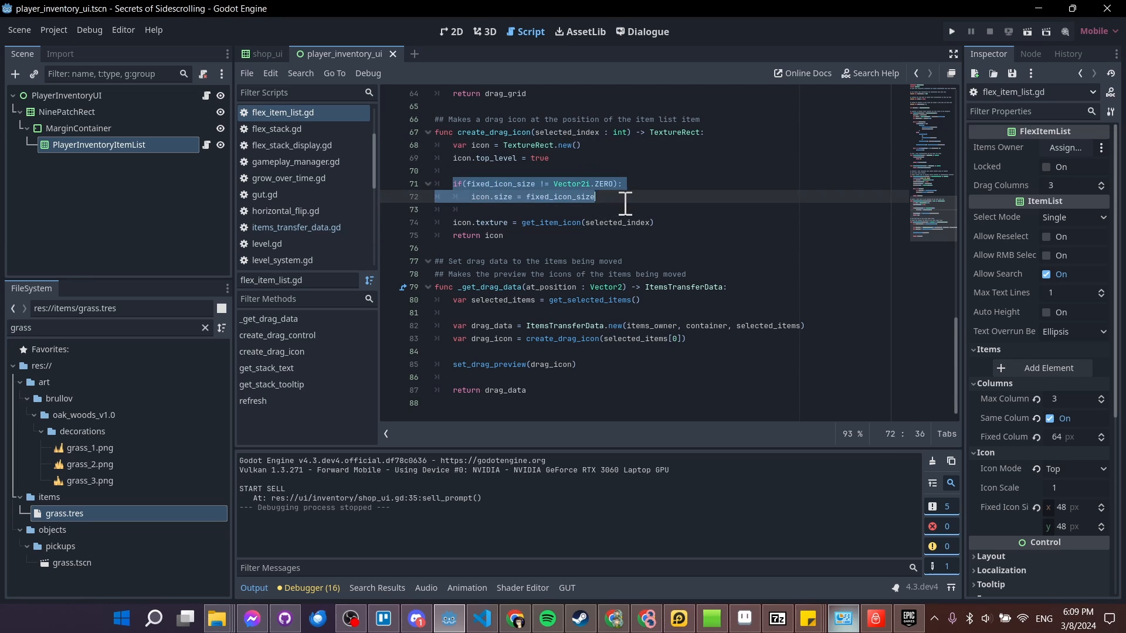
click(549, 158)
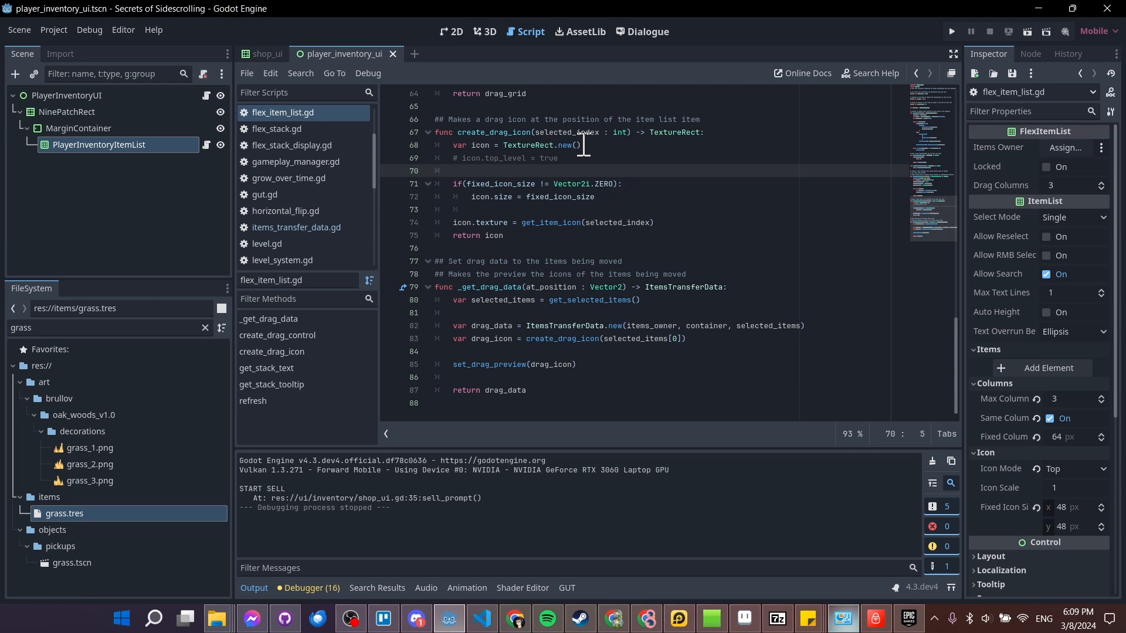
mouse_move(611, 189)
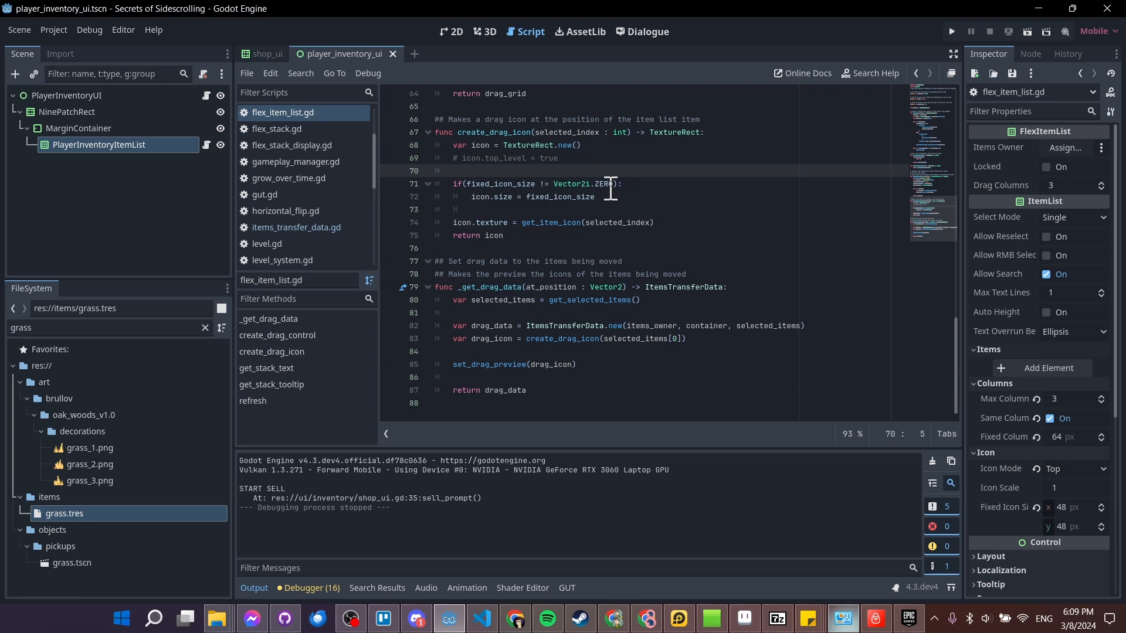
mouse_move(503, 367)
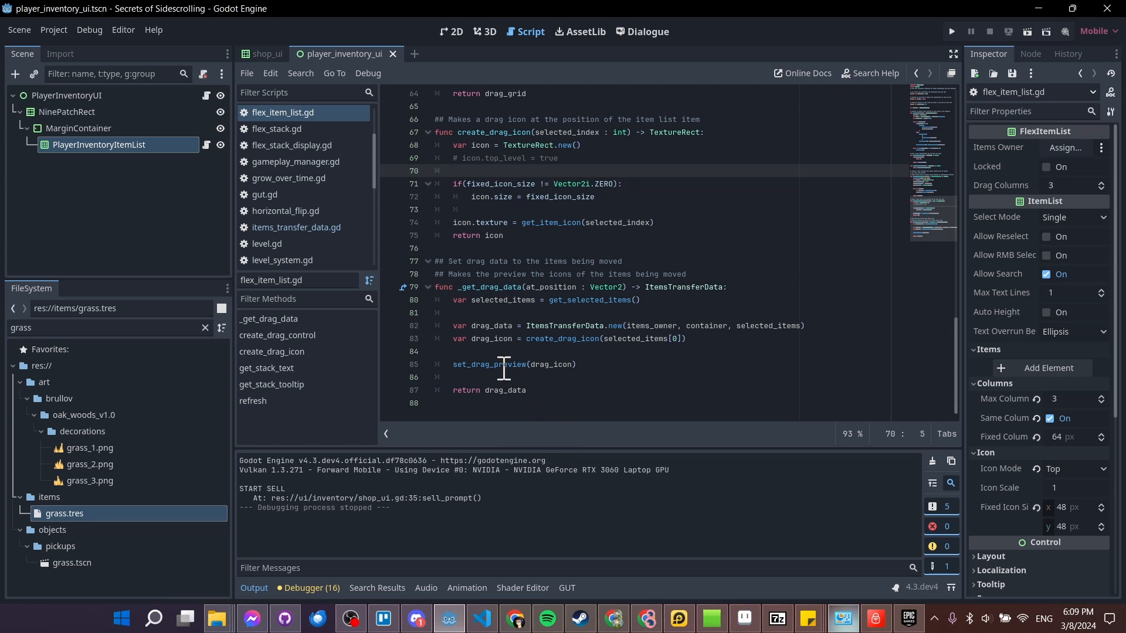
click(449, 363)
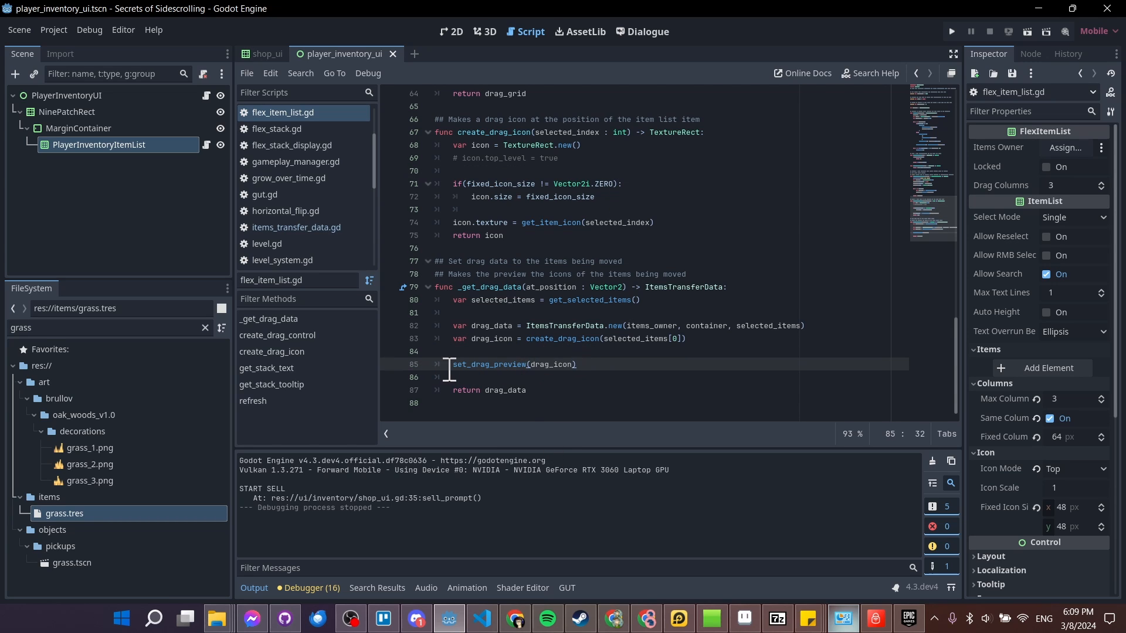
double_click(488, 363)
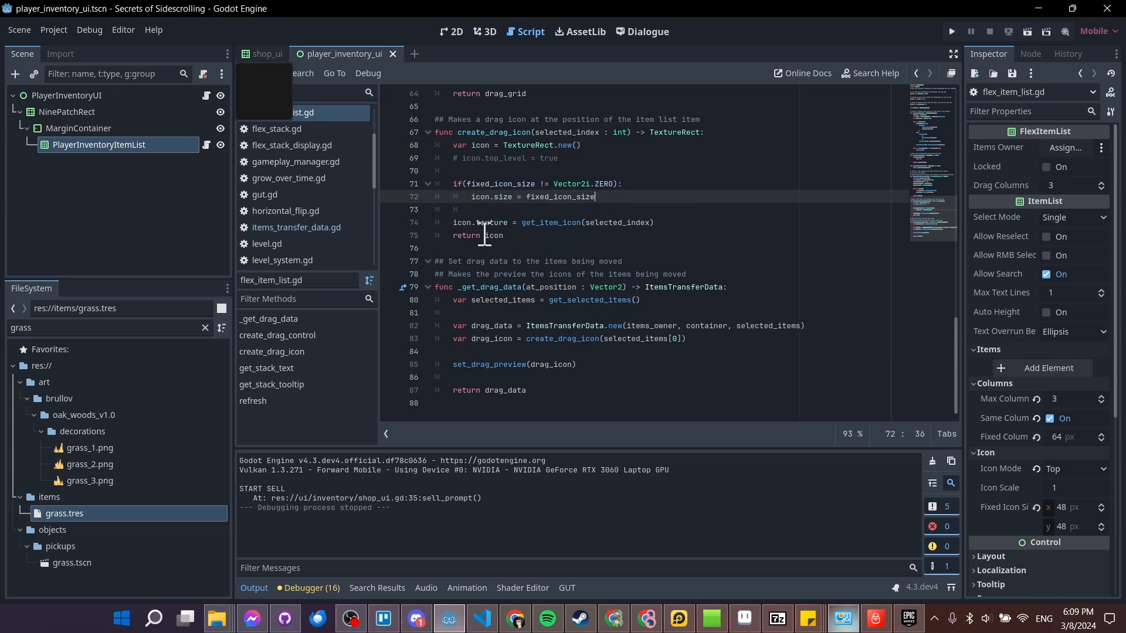
click(503, 234)
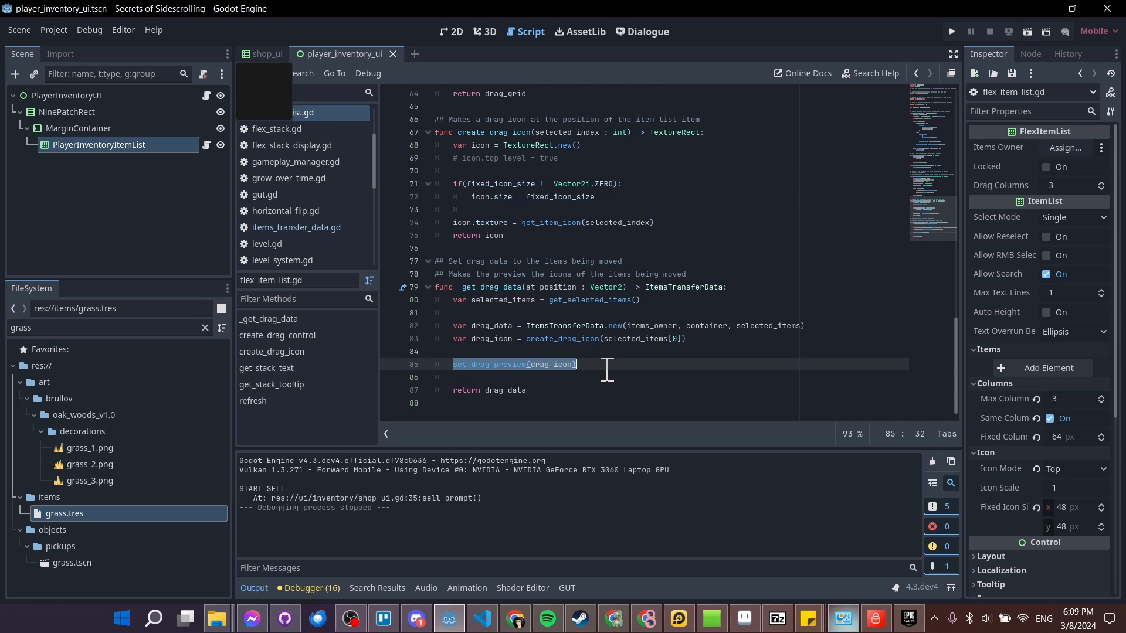
click(452, 363)
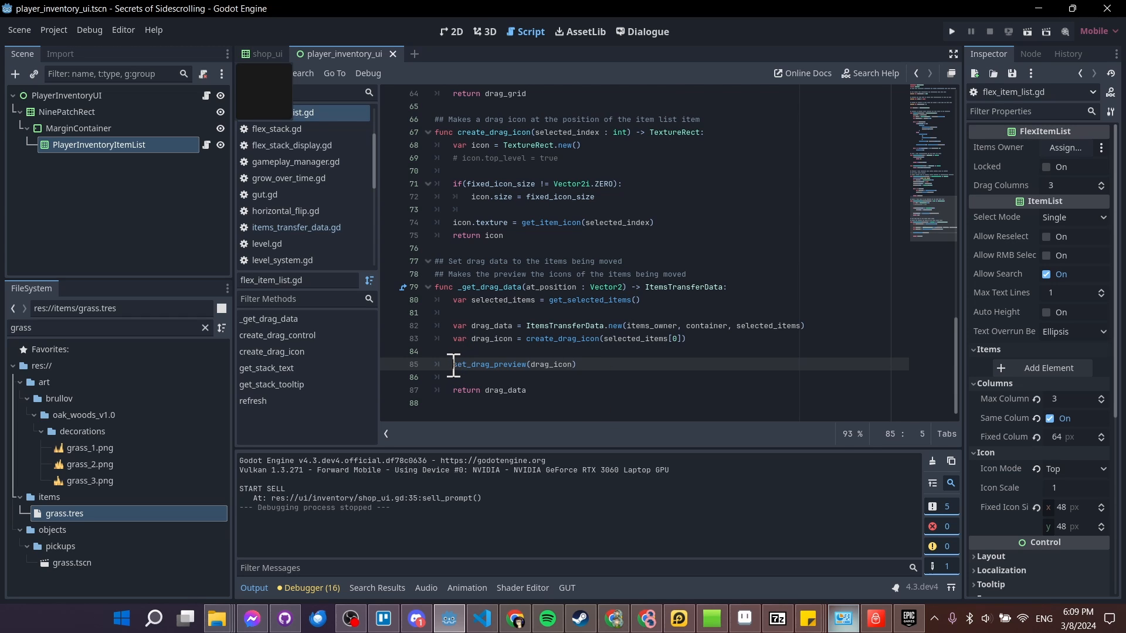
click(510, 292)
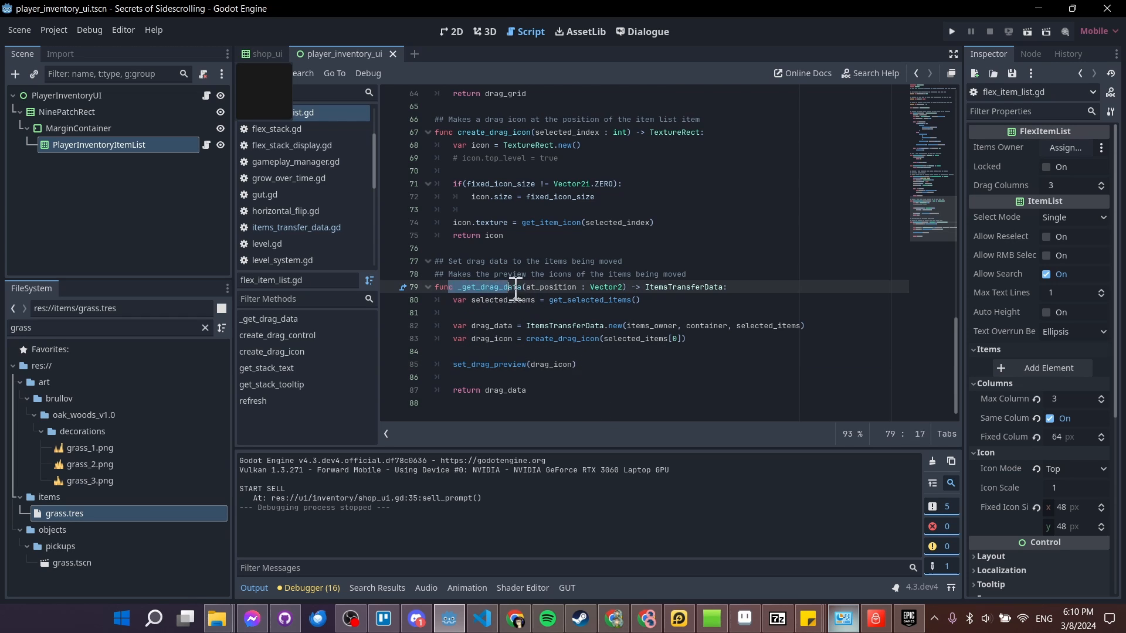
click(471, 364)
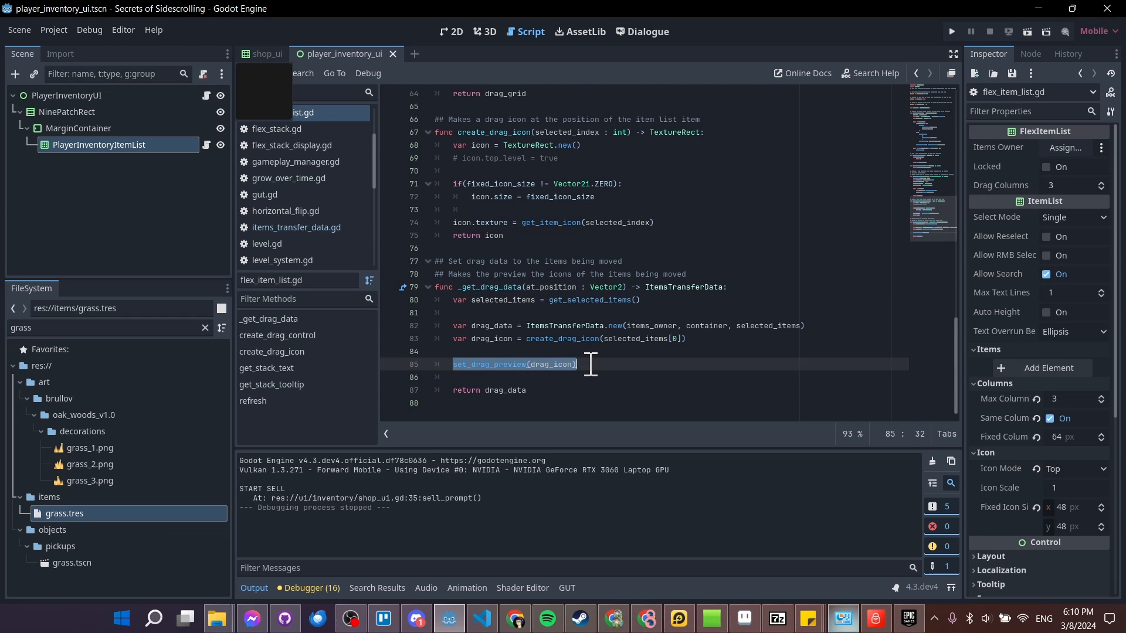
click(485, 389)
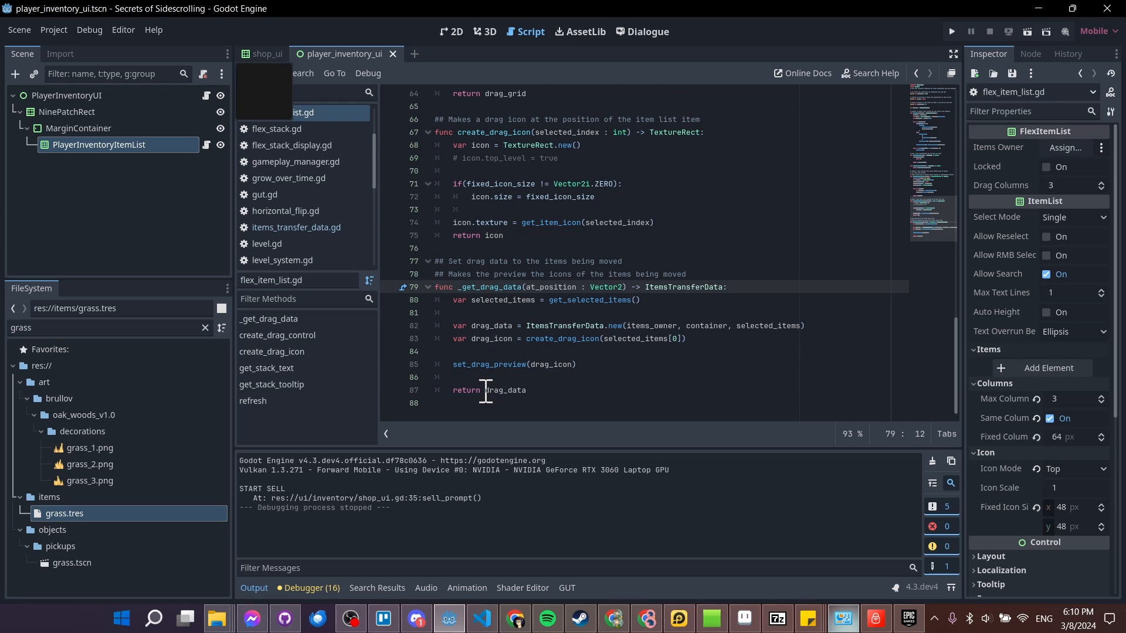
click(525, 389)
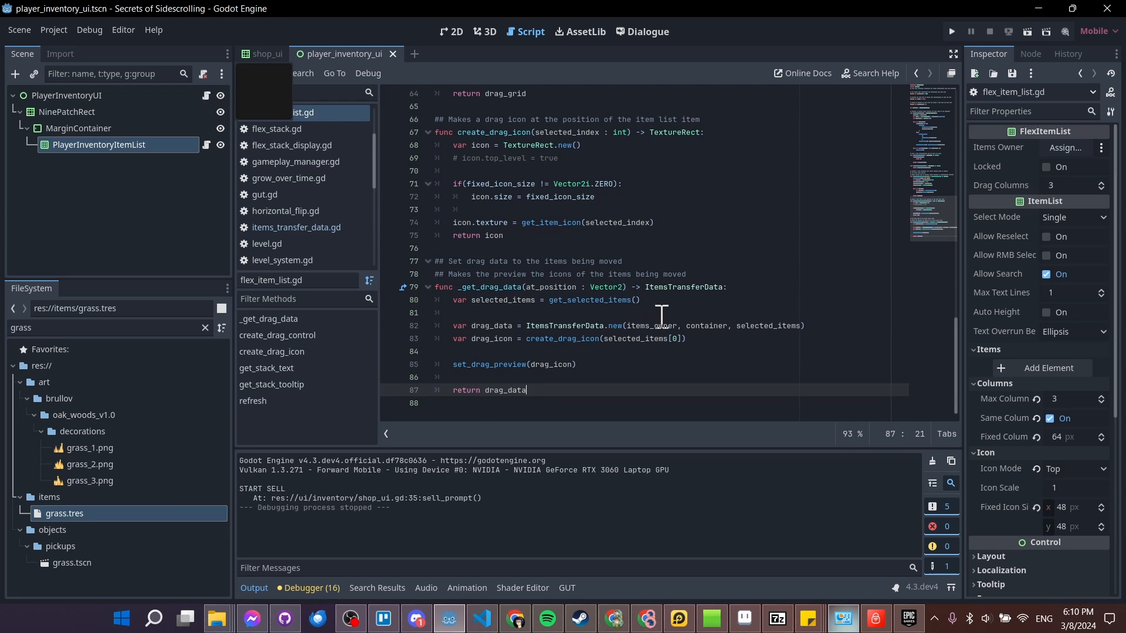
double_click(683, 287)
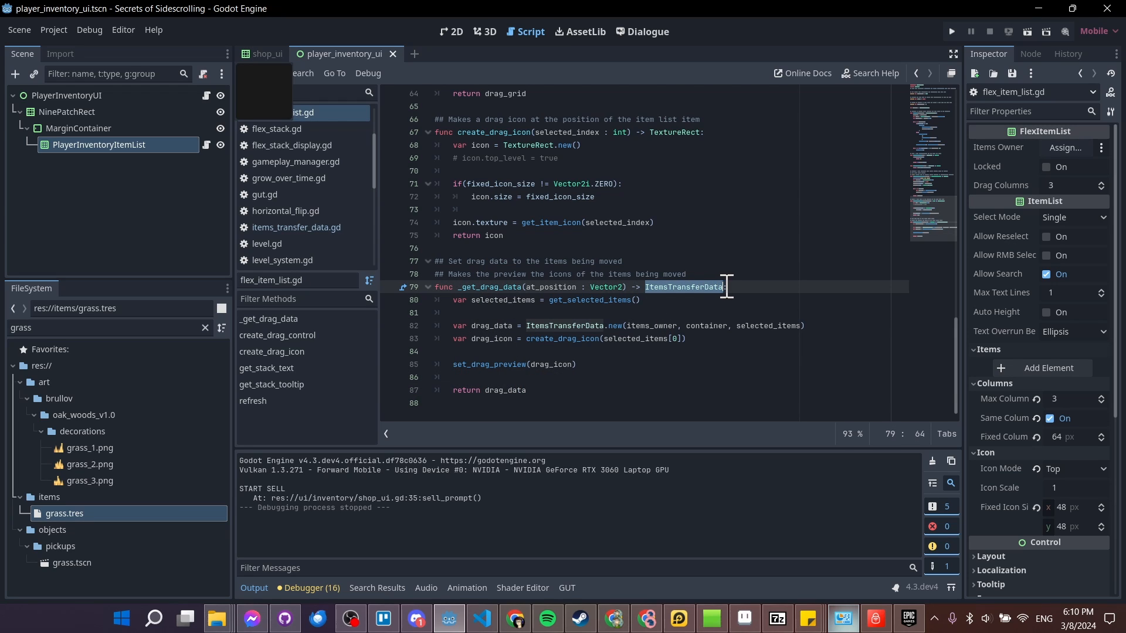
mouse_move(747, 290)
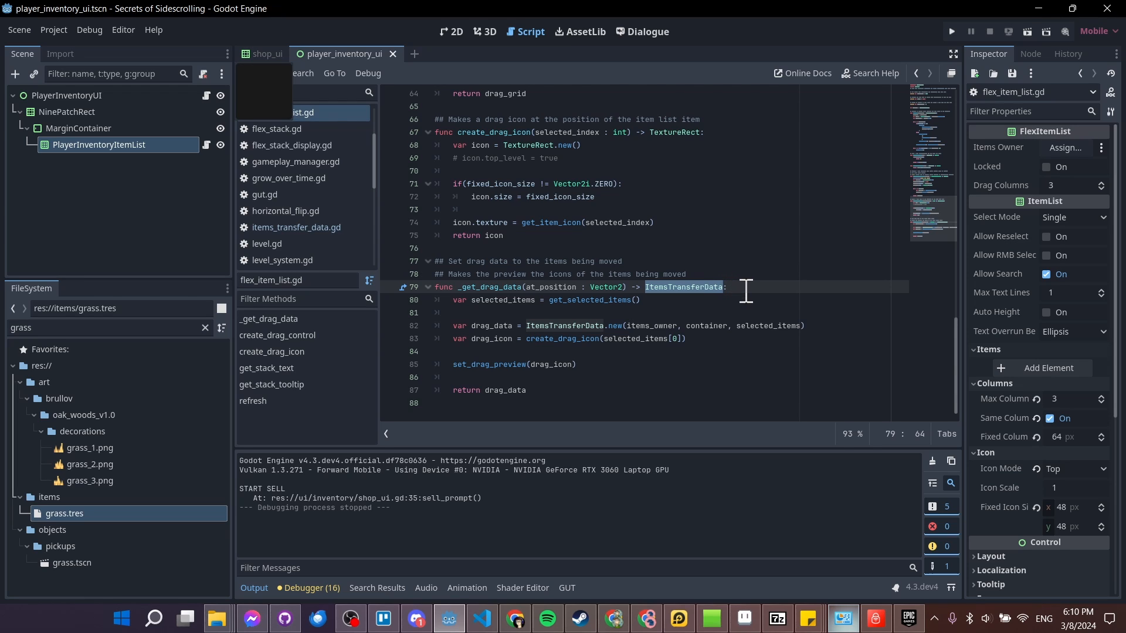
click(657, 288)
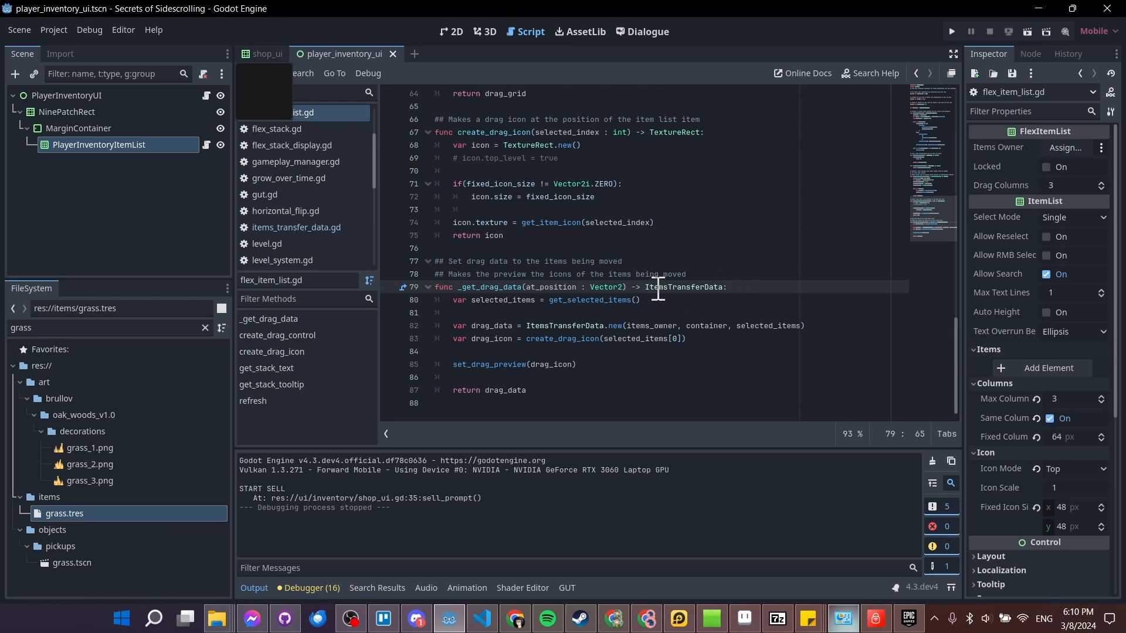
double_click(686, 286)
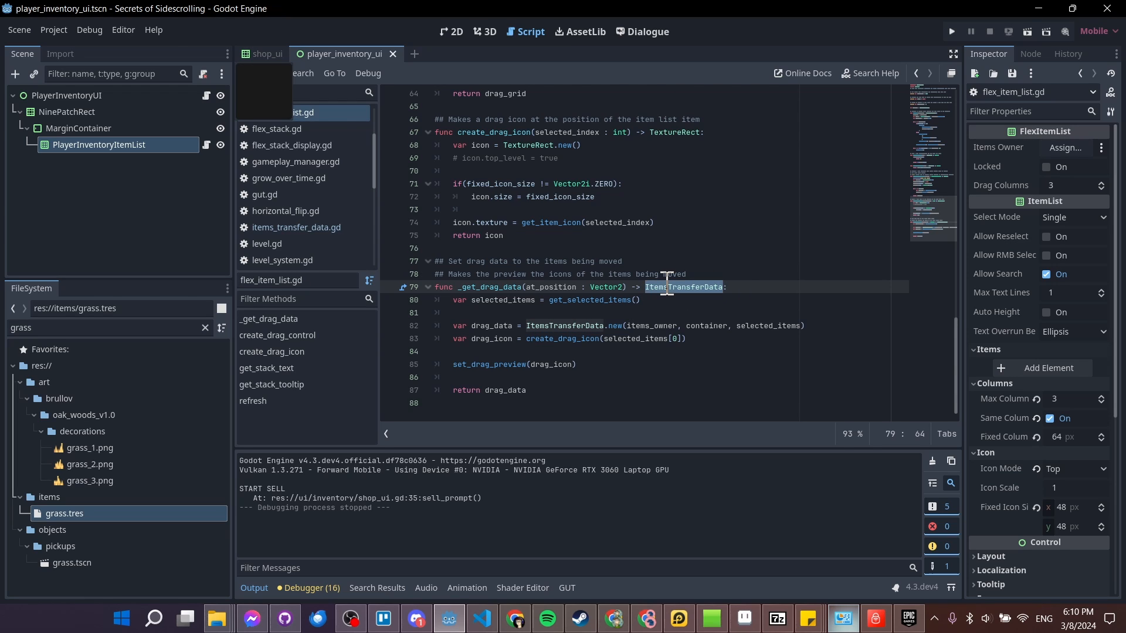
text(string)
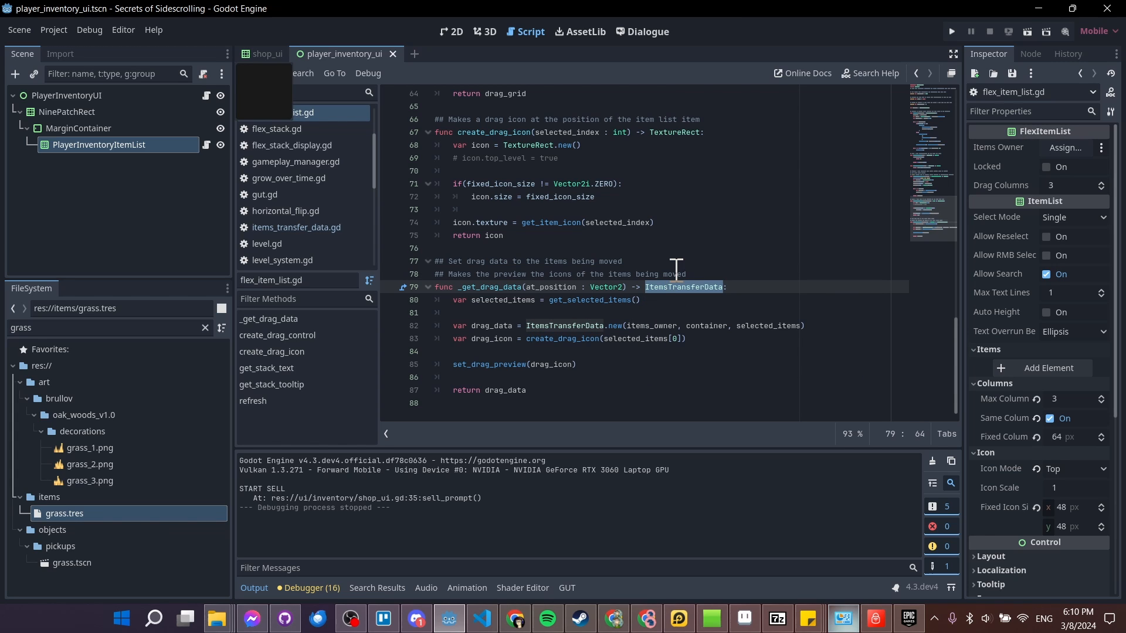
Run the project to show the player inventory and shop panels.
click(951, 30)
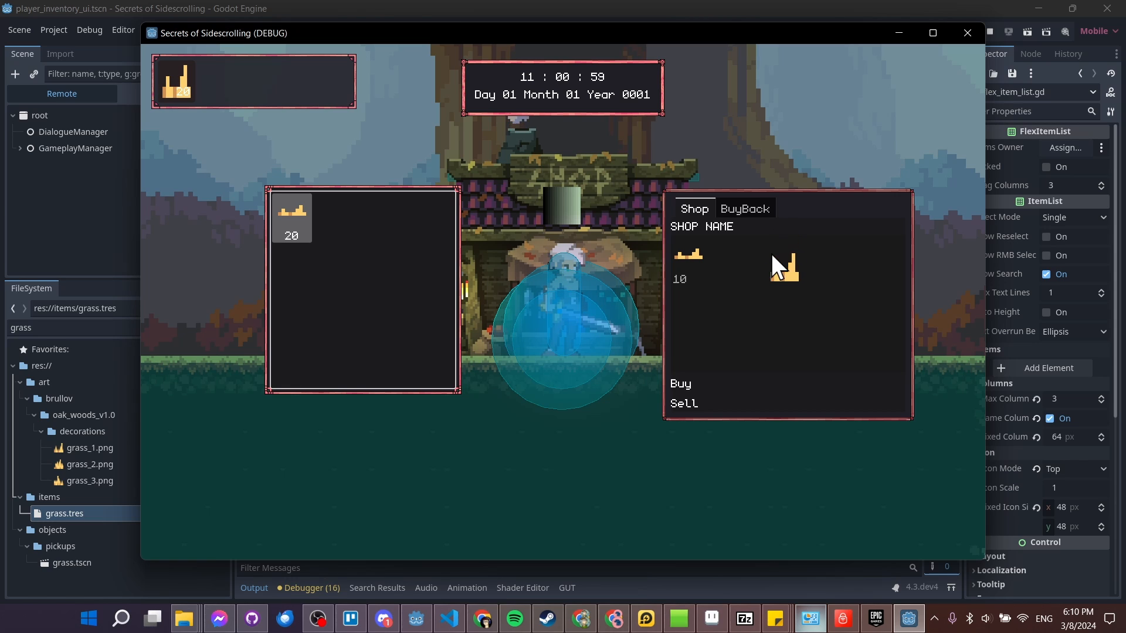
mouse_move(768, 247)
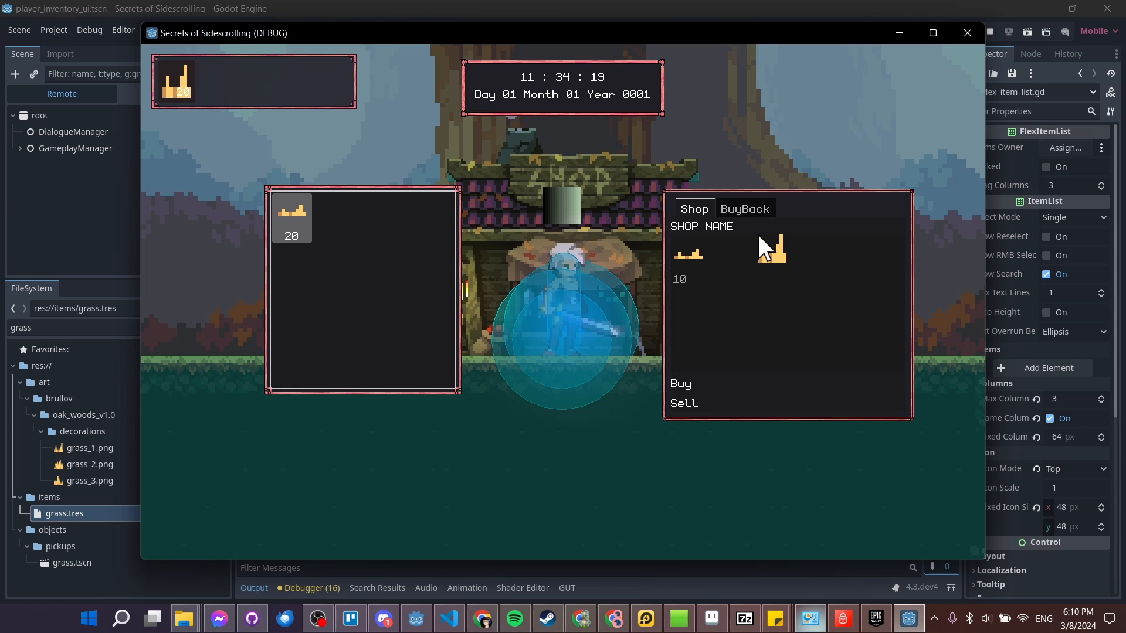
mouse_move(822, 266)
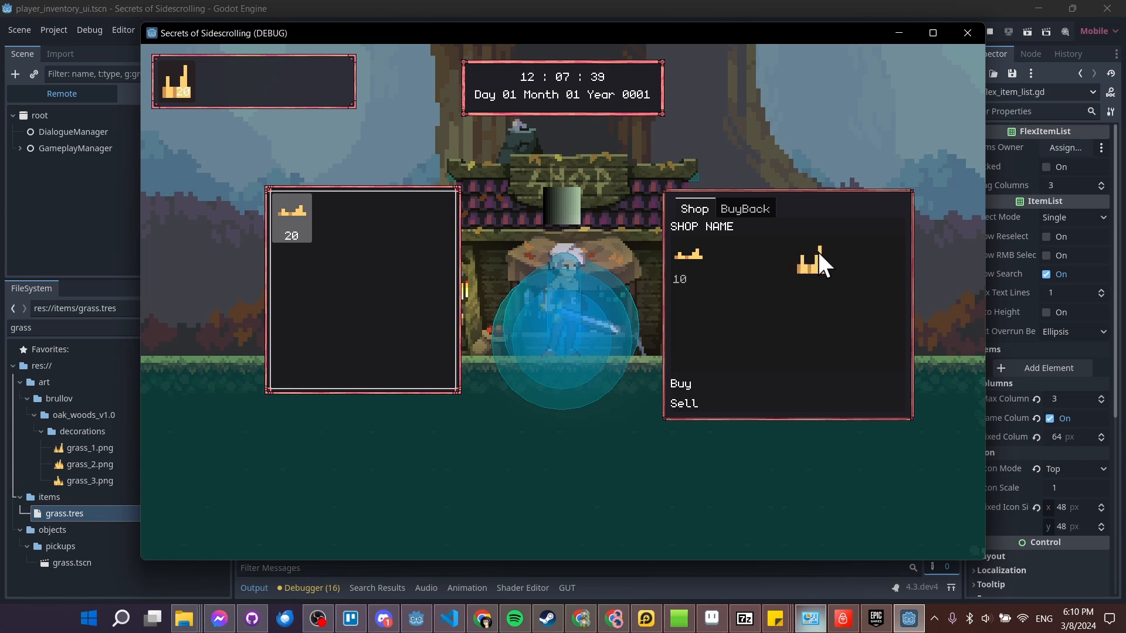
mouse_move(765, 244)
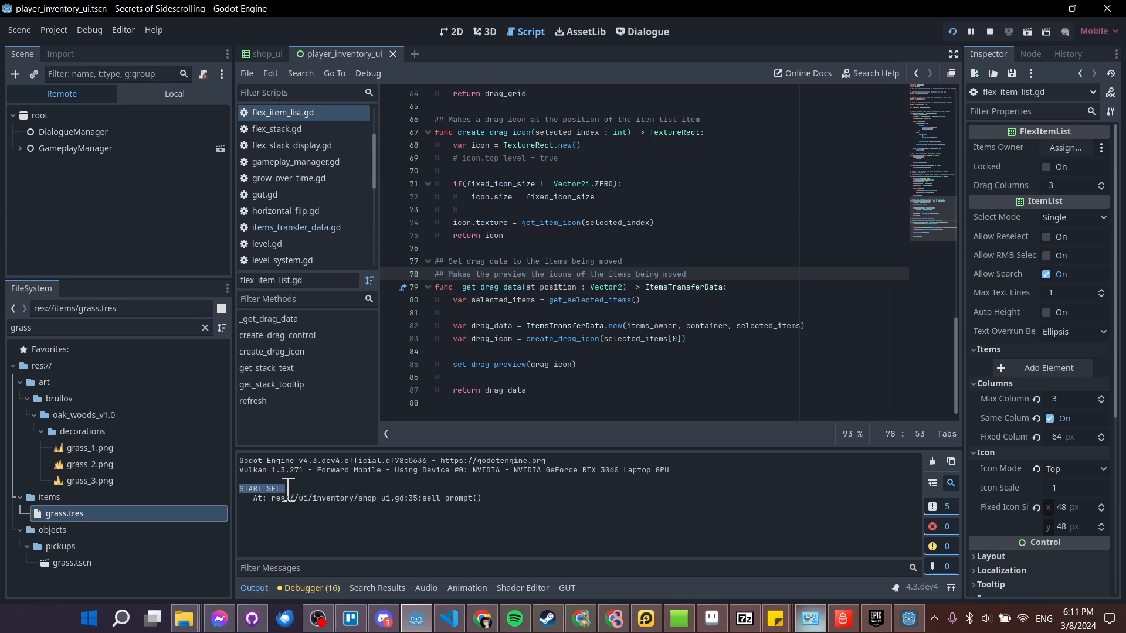
mouse_move(499, 514)
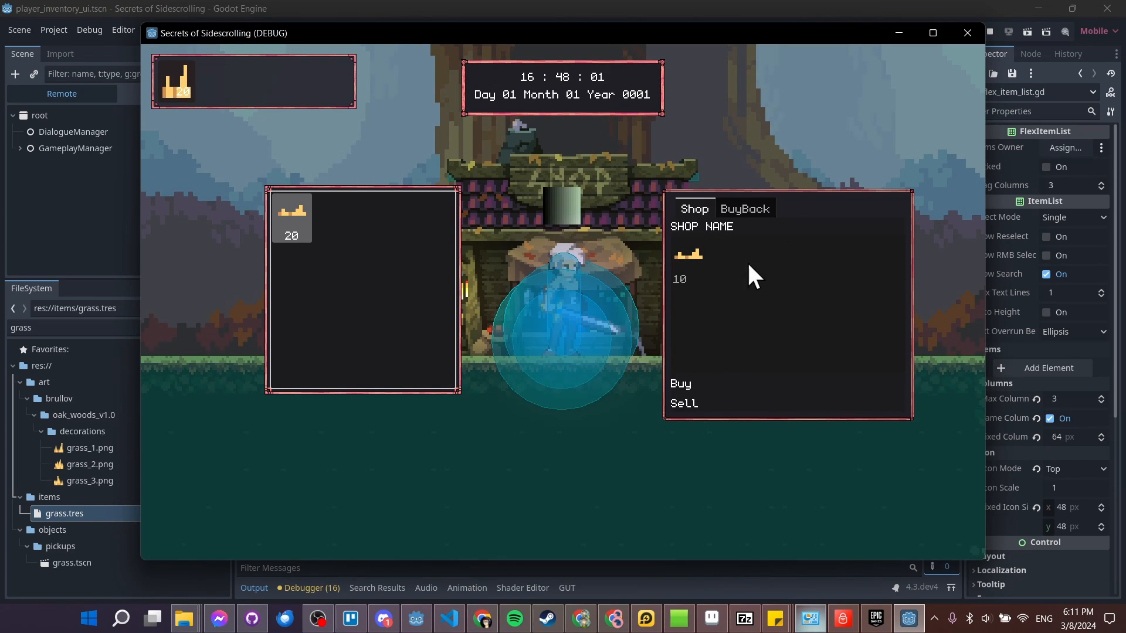
mouse_move(737, 300)
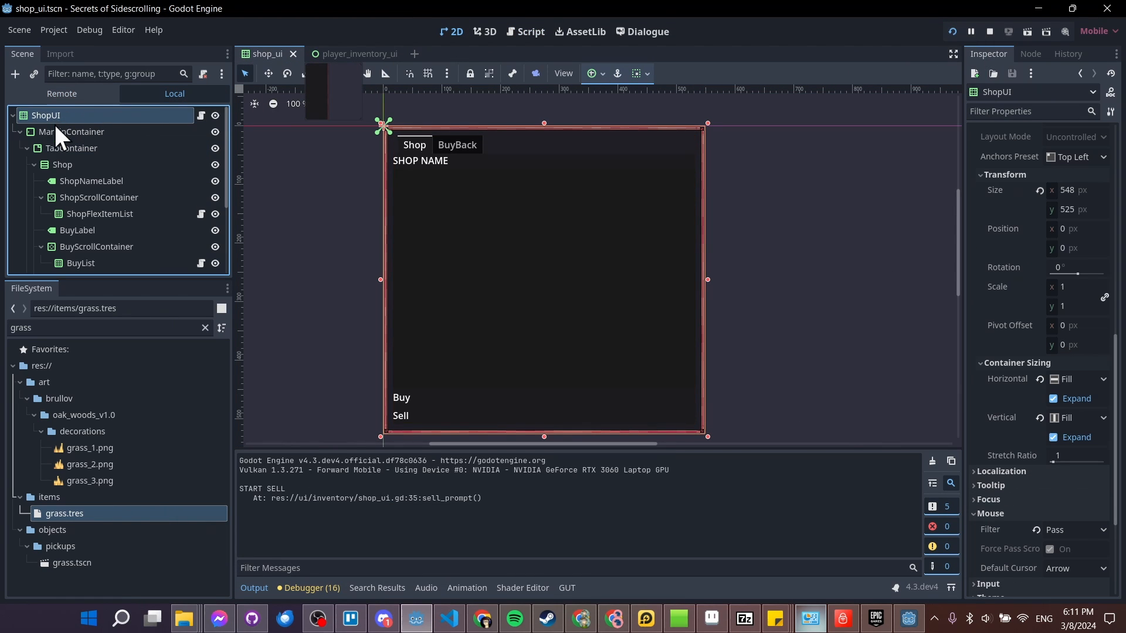
mouse_move(71, 140)
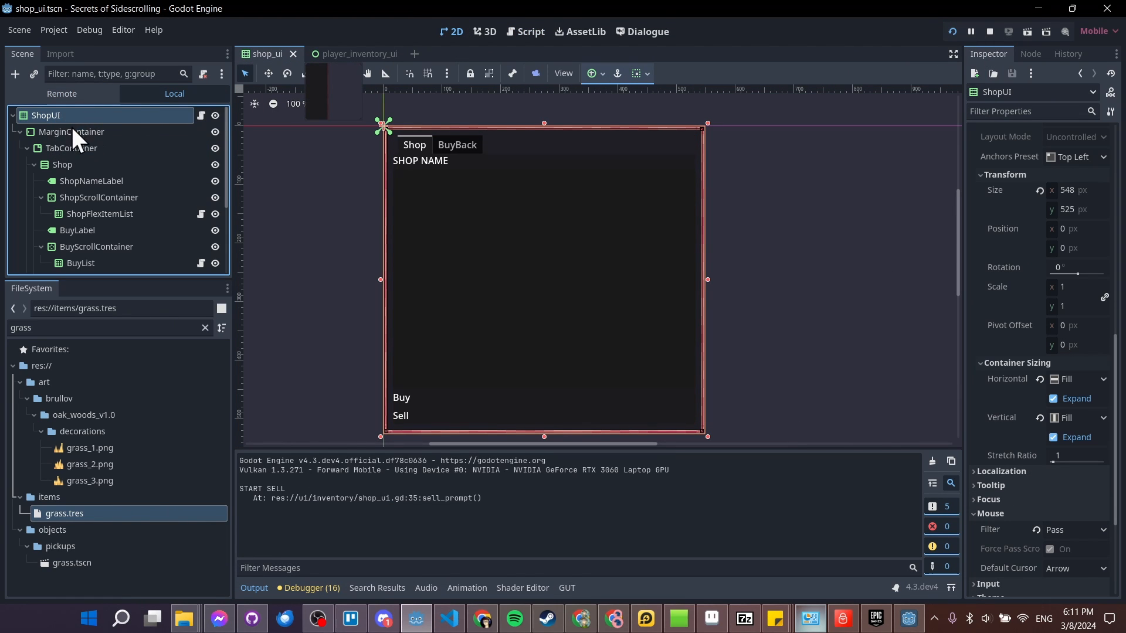
mouse_move(74, 136)
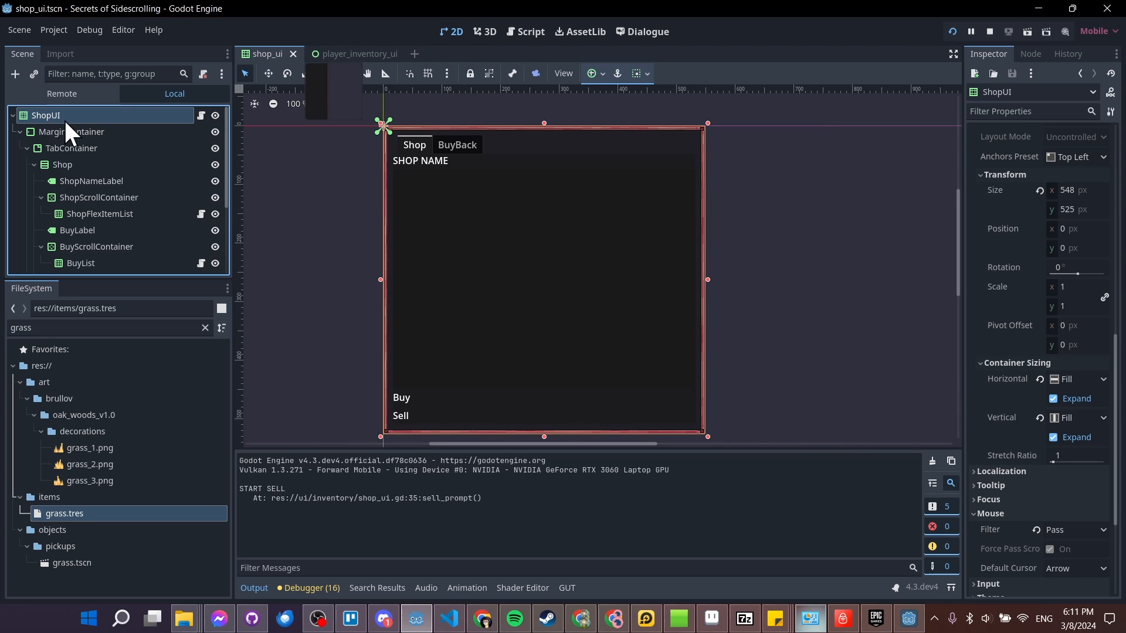
Inspect the ShopUI root, ShopFlexItemList and BuyList nodes in the shop_ui scene.
click(98, 214)
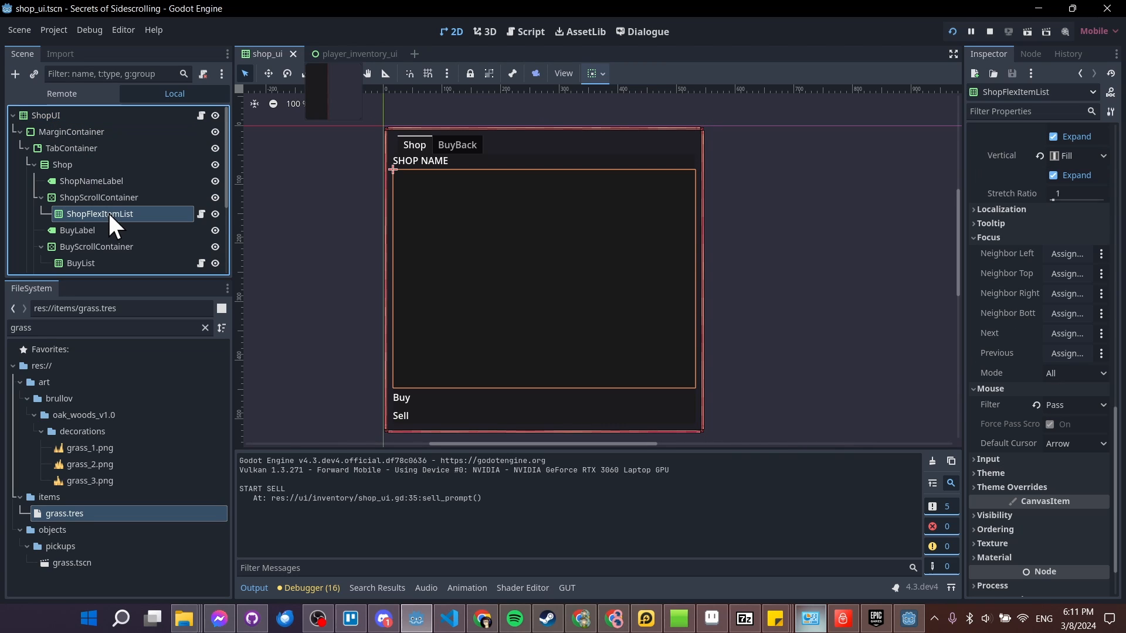
click(45, 115)
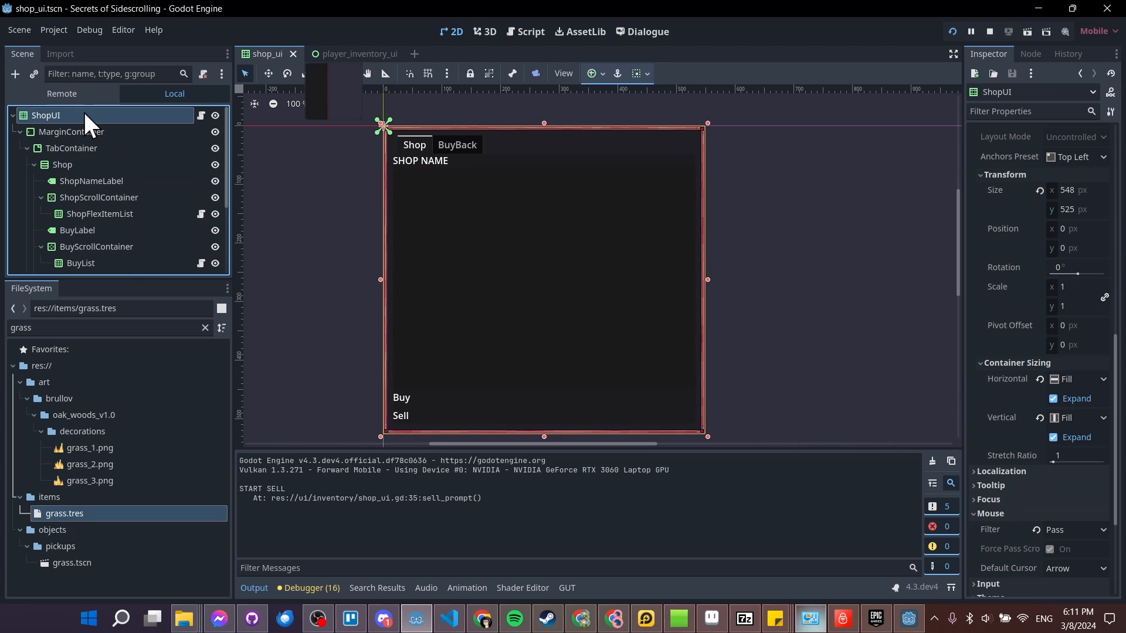
mouse_move(79, 136)
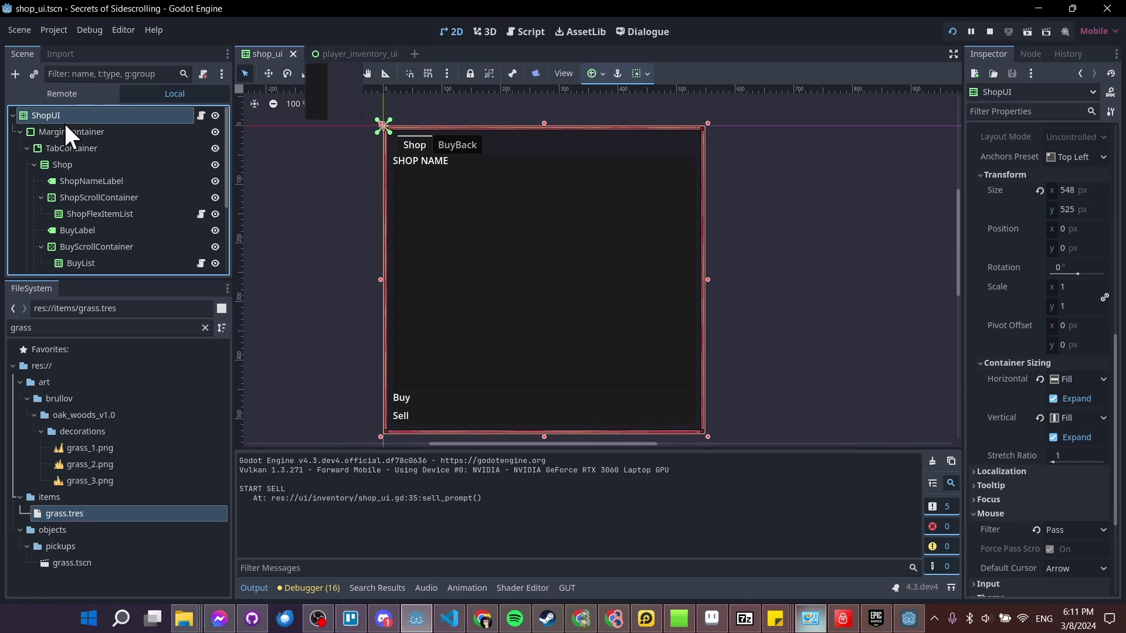
mouse_move(158, 261)
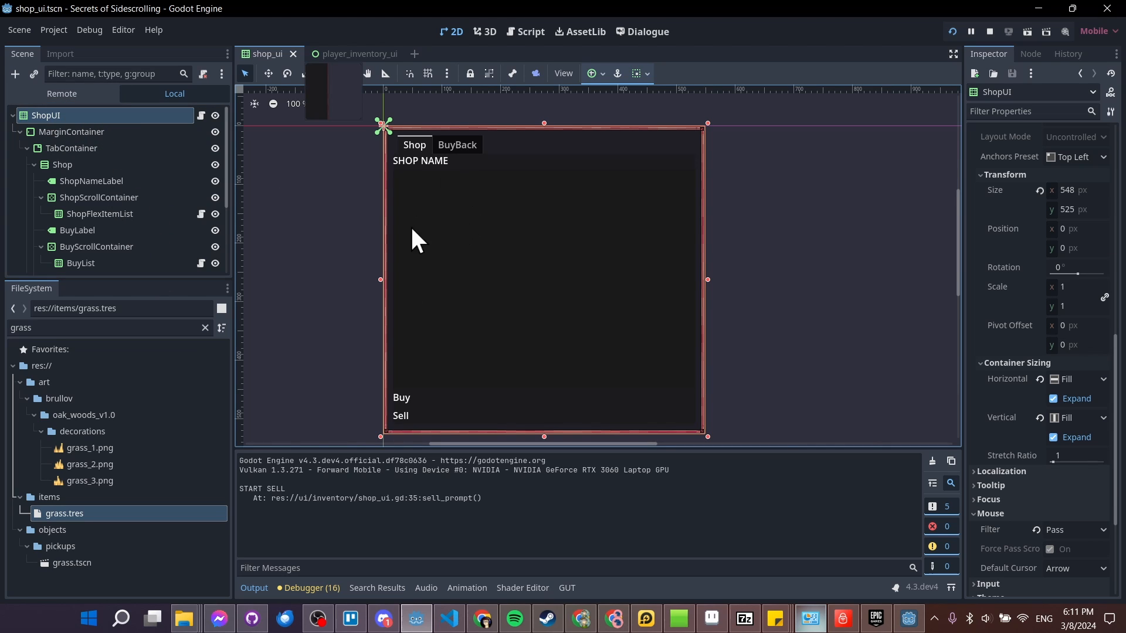
click(99, 213)
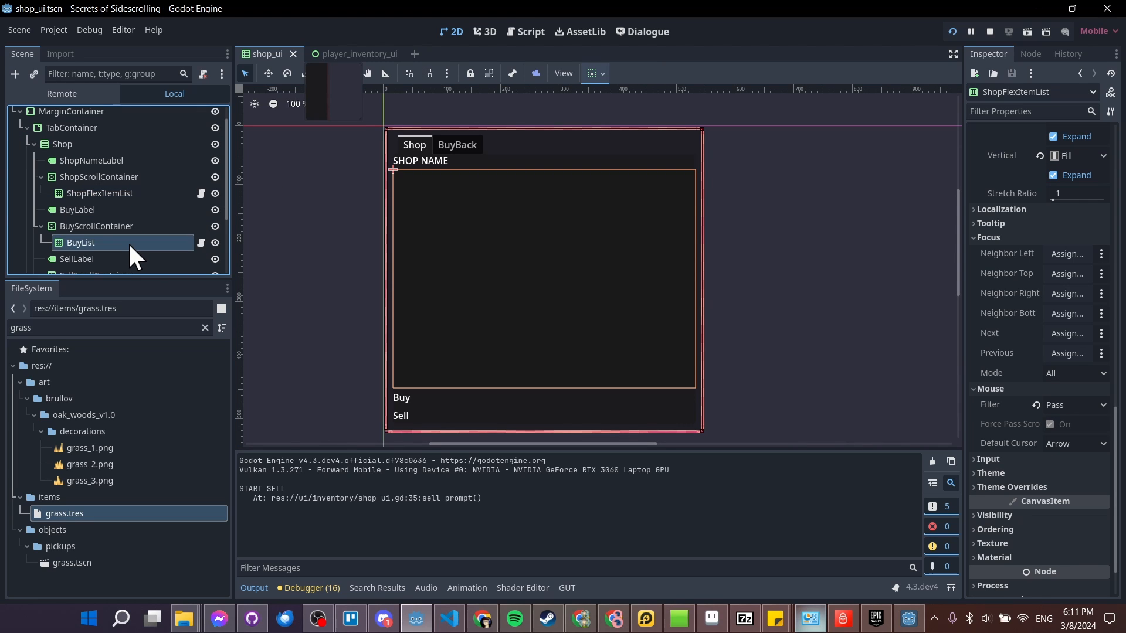
click(80, 241)
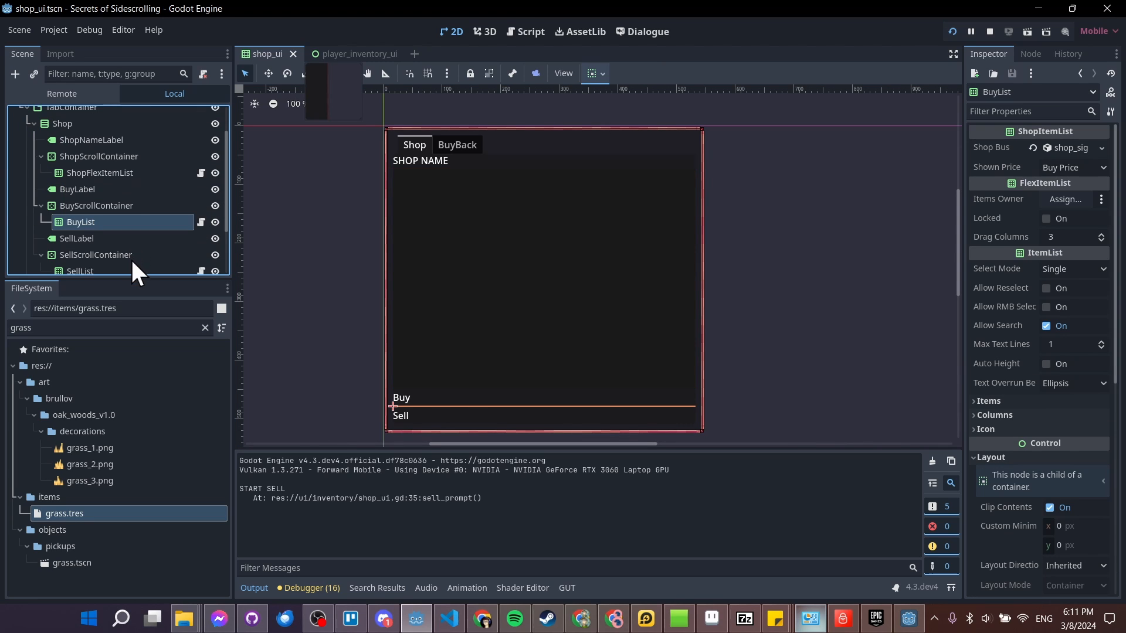
scroll(up, 3)
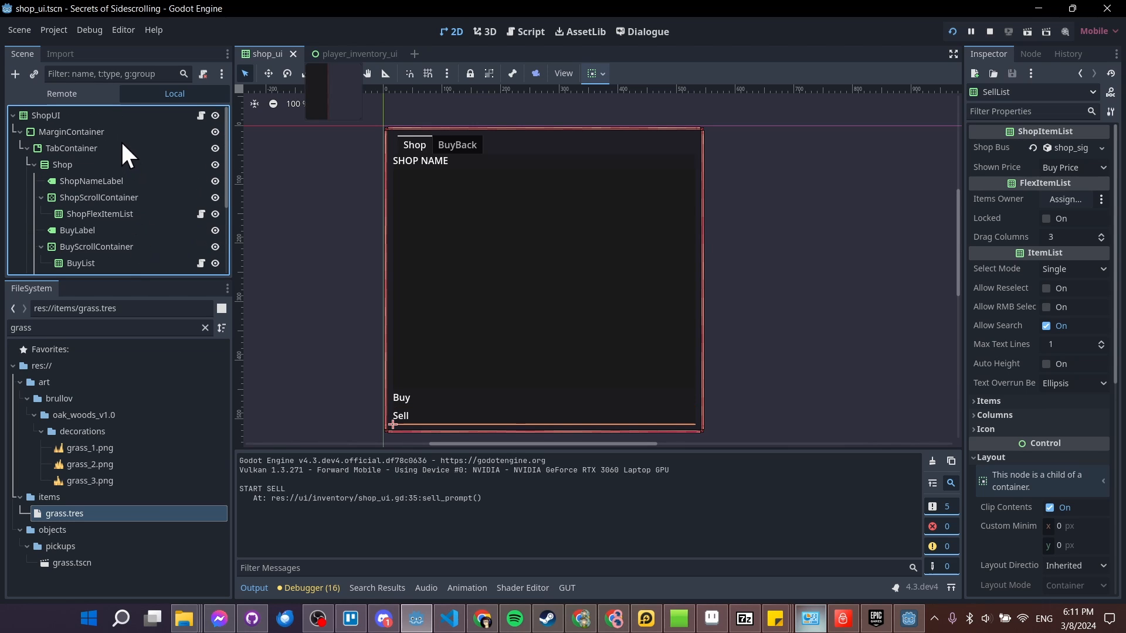
click(44, 115)
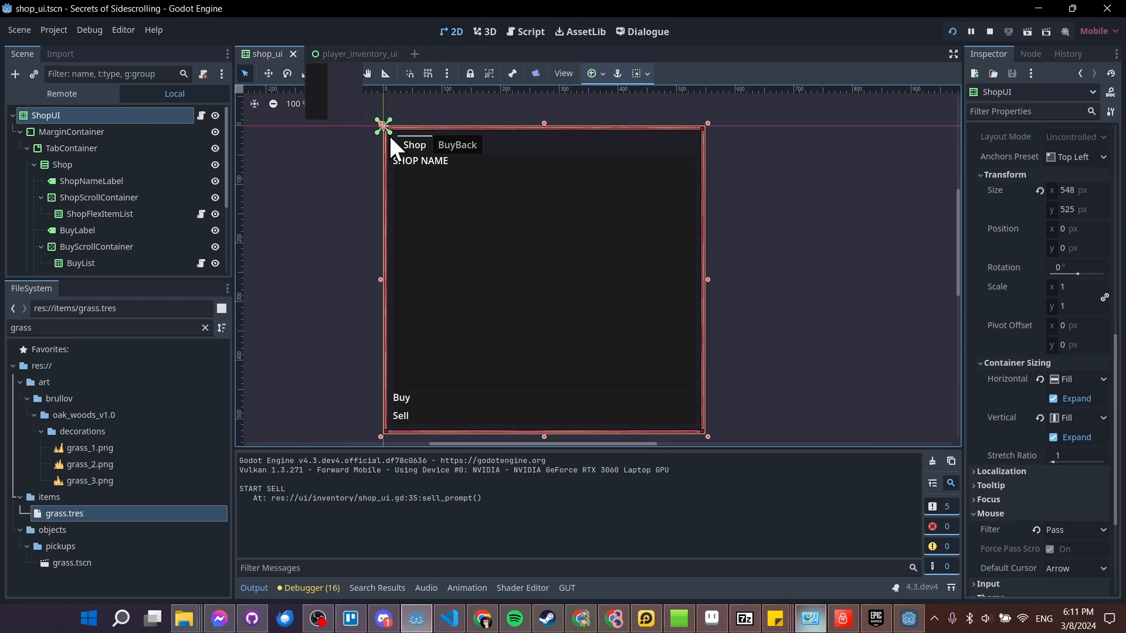
mouse_move(423, 388)
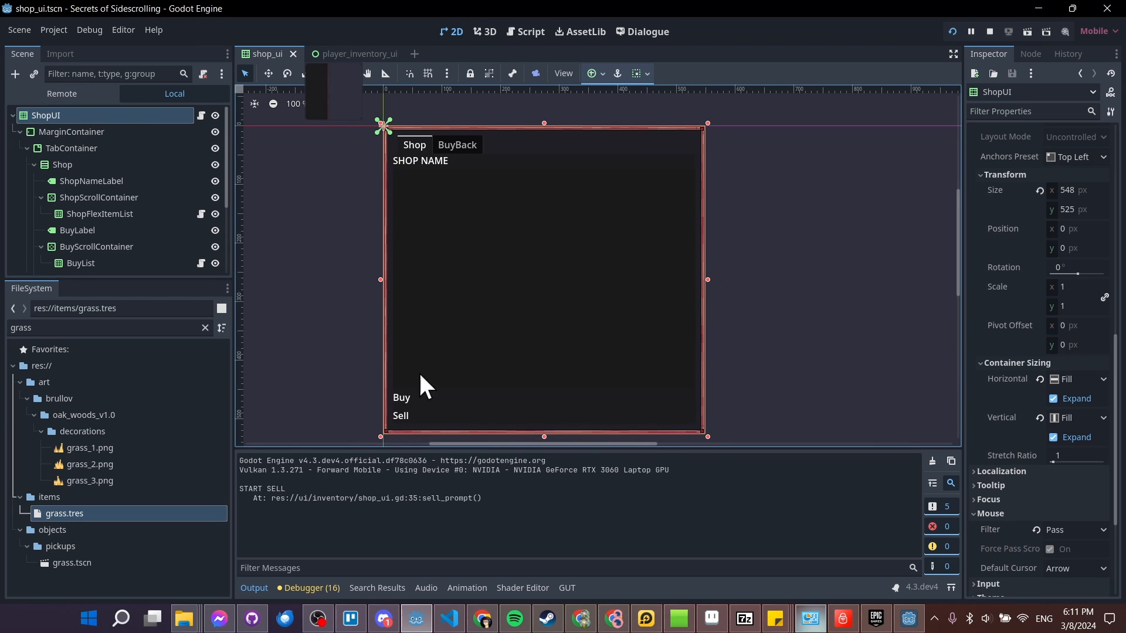
mouse_move(671, 434)
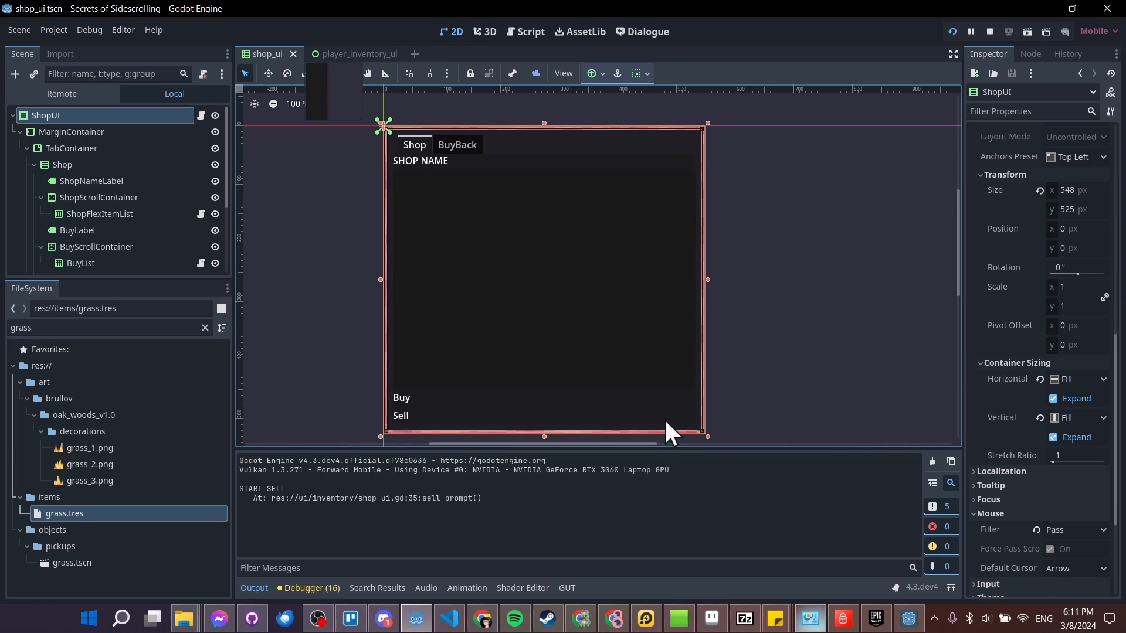
mouse_move(106, 132)
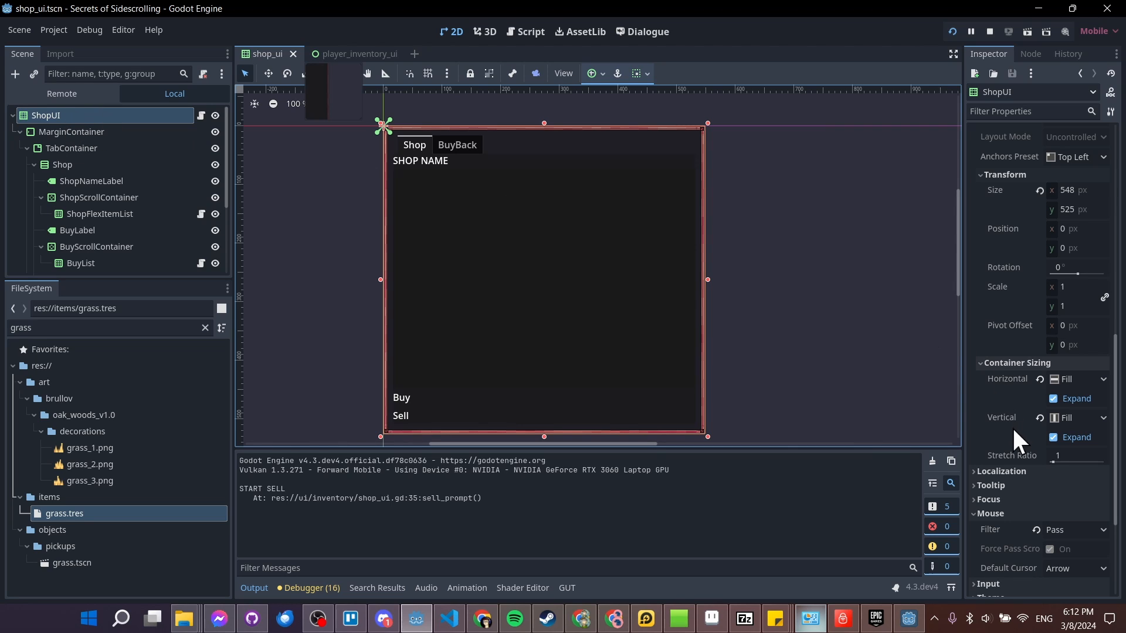
scroll(down, 3)
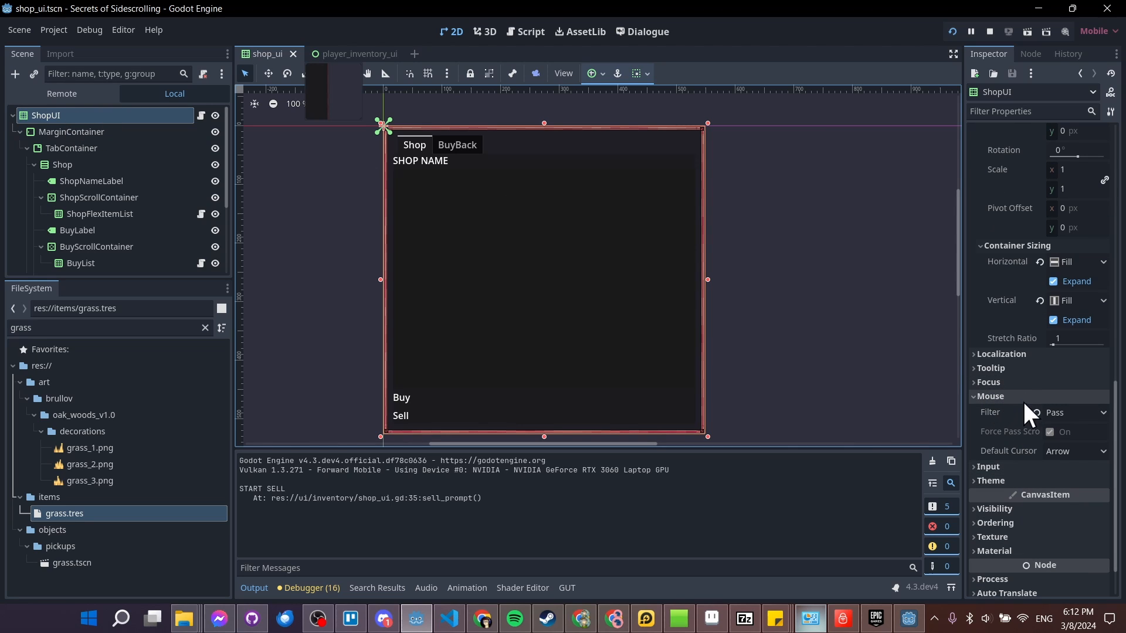
click(1076, 412)
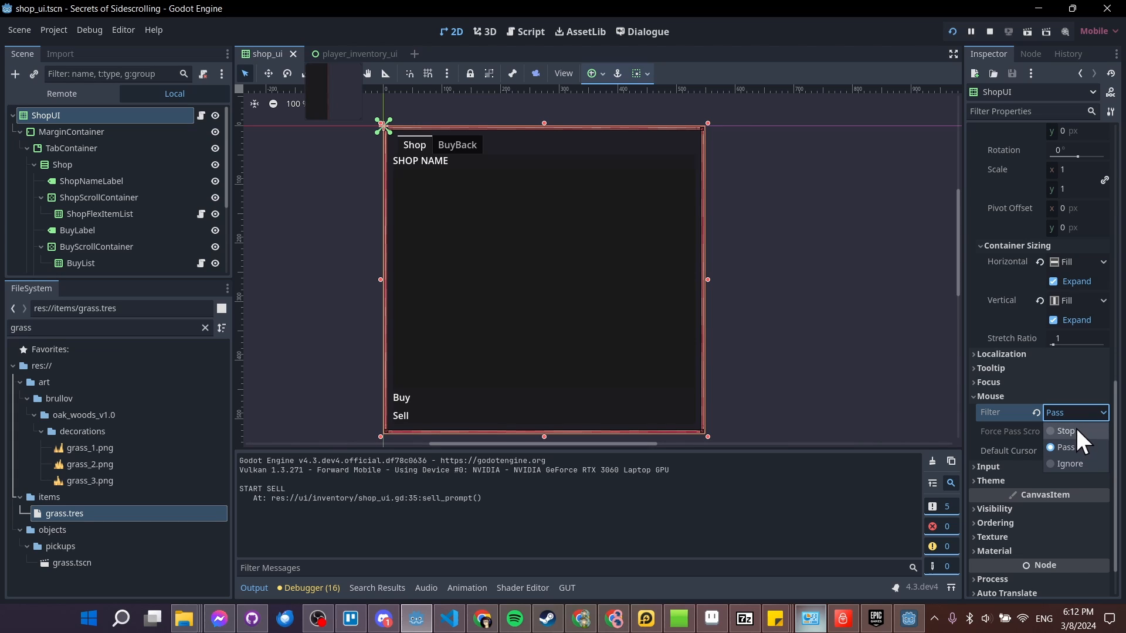
mouse_move(1073, 431)
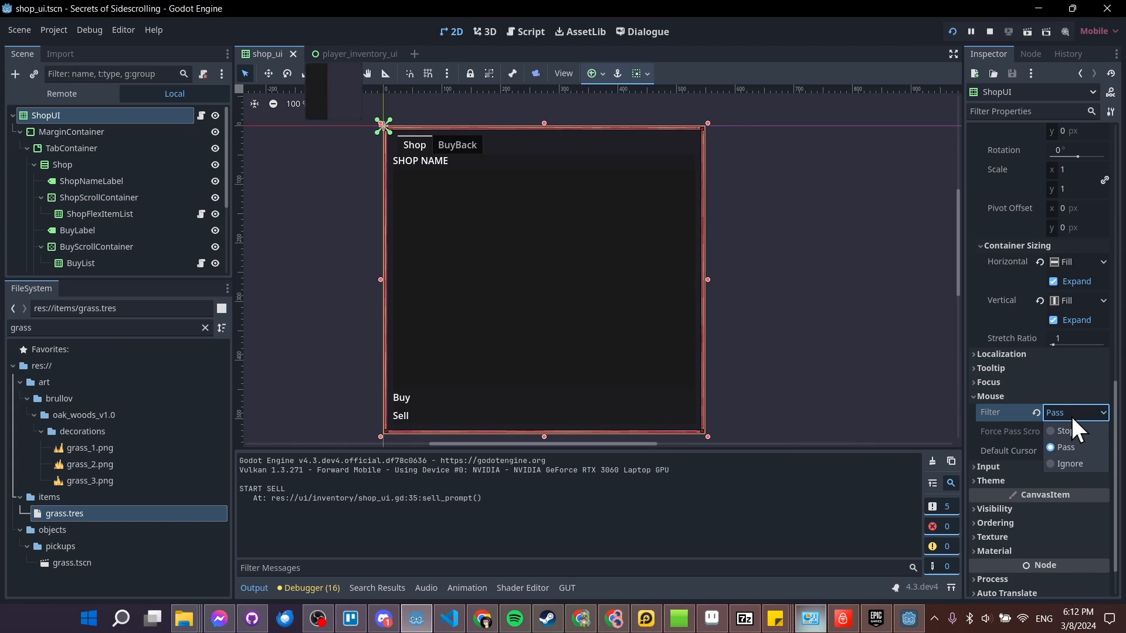
mouse_move(324, 221)
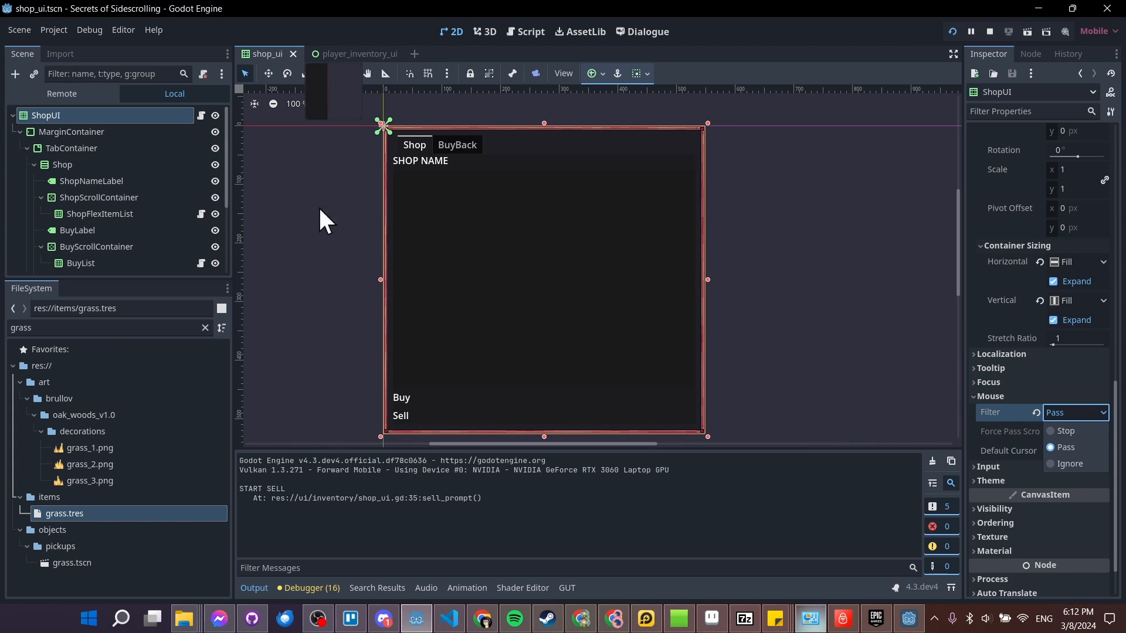
mouse_move(581, 188)
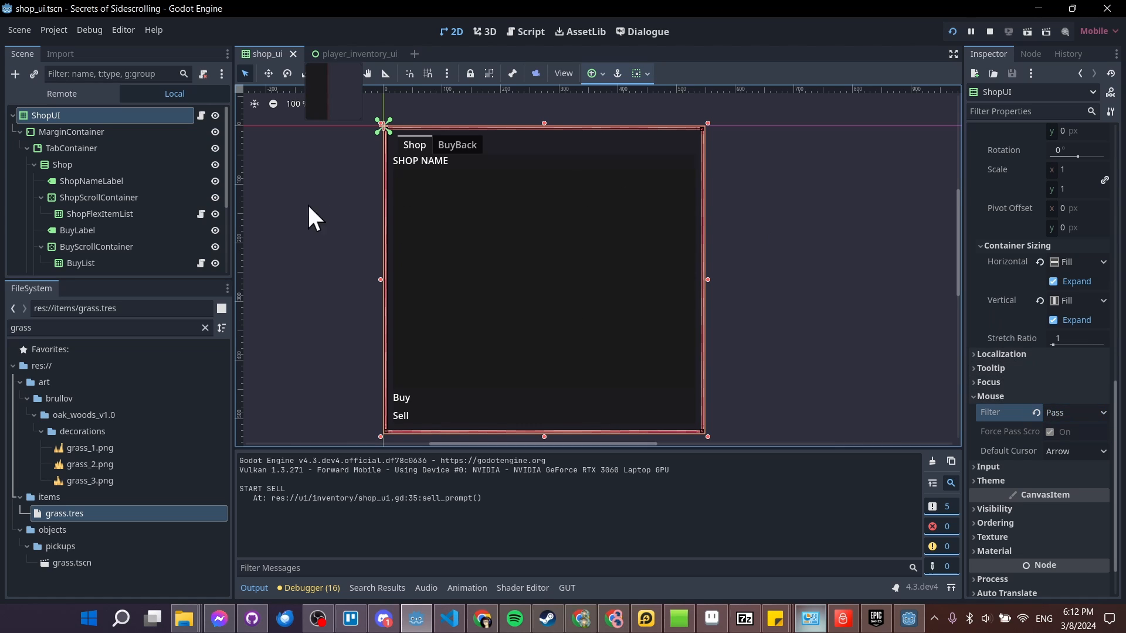
click(99, 213)
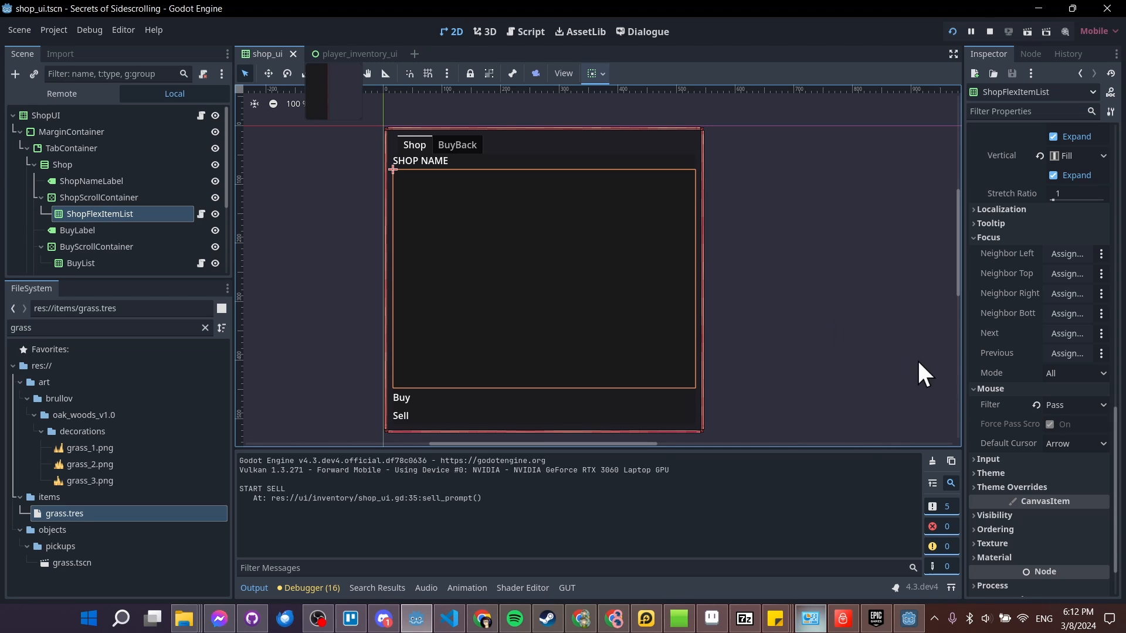
click(1073, 404)
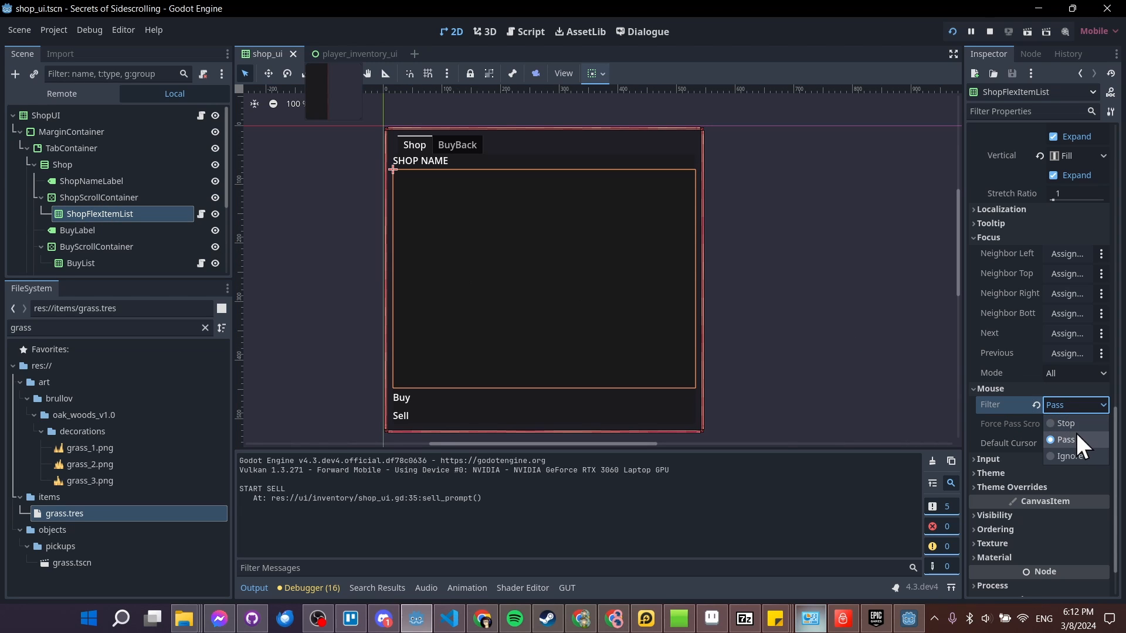
click(1064, 438)
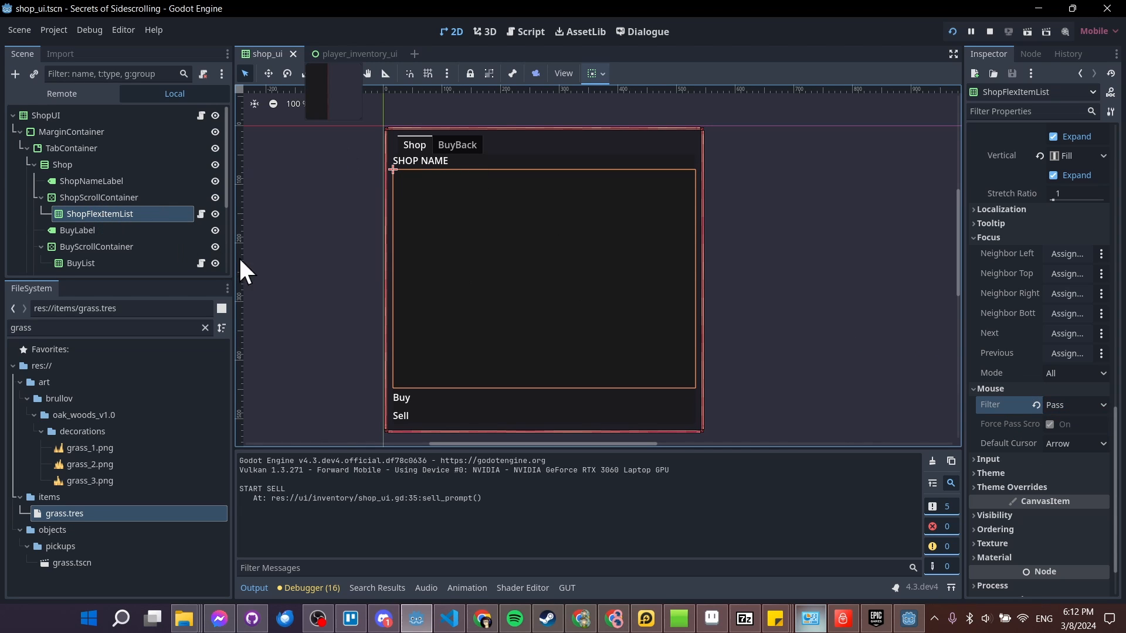
mouse_move(425, 218)
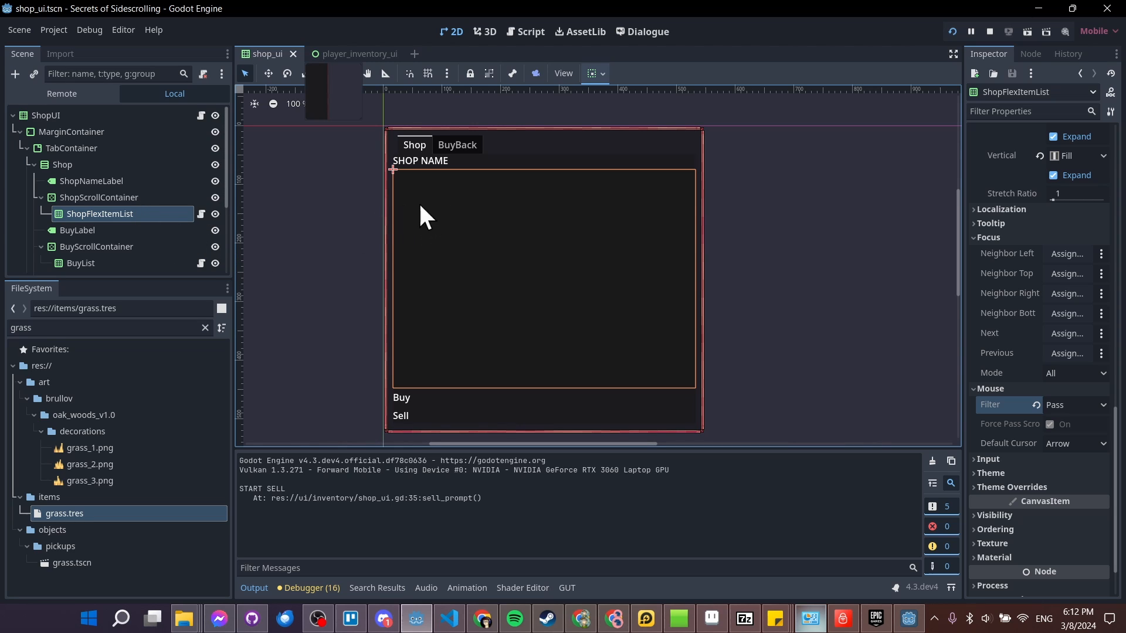
mouse_move(496, 137)
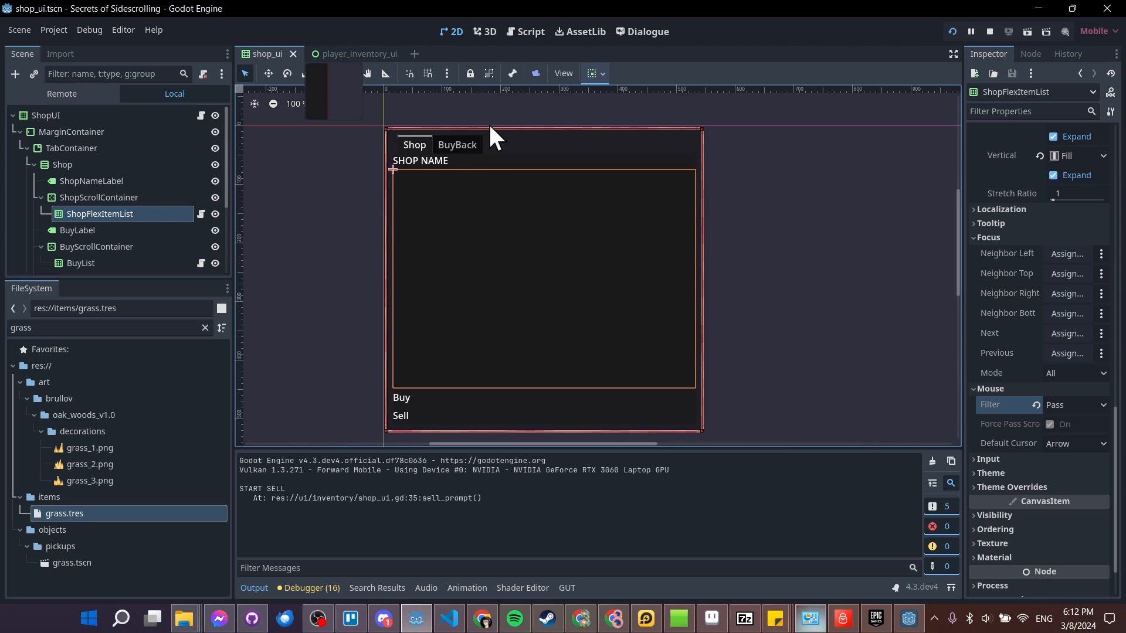
mouse_move(78, 121)
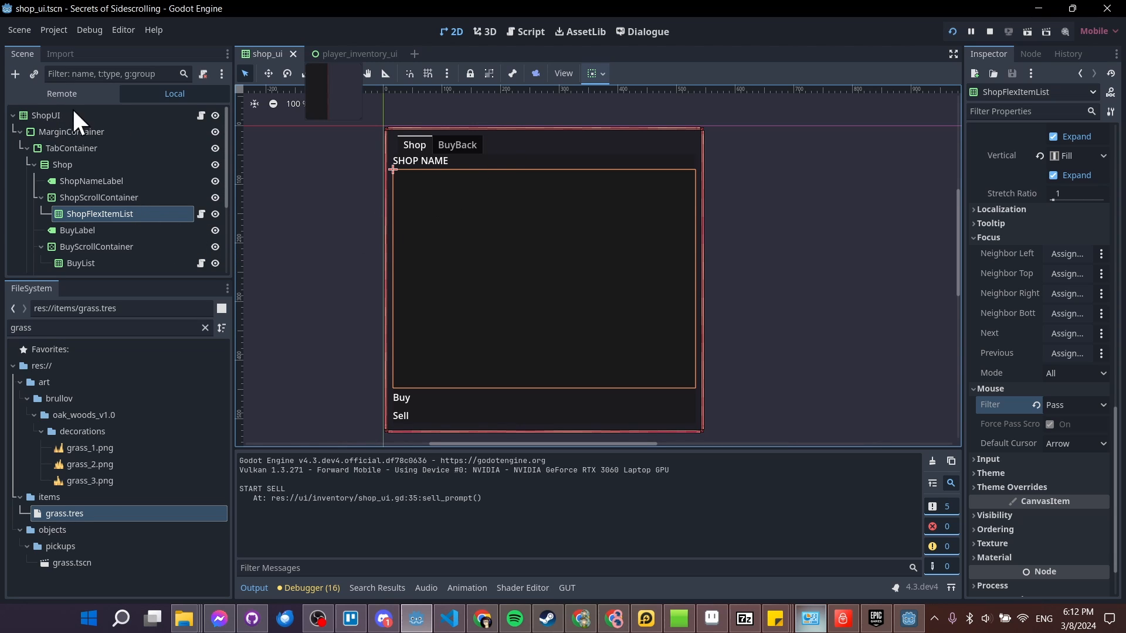
mouse_move(183, 132)
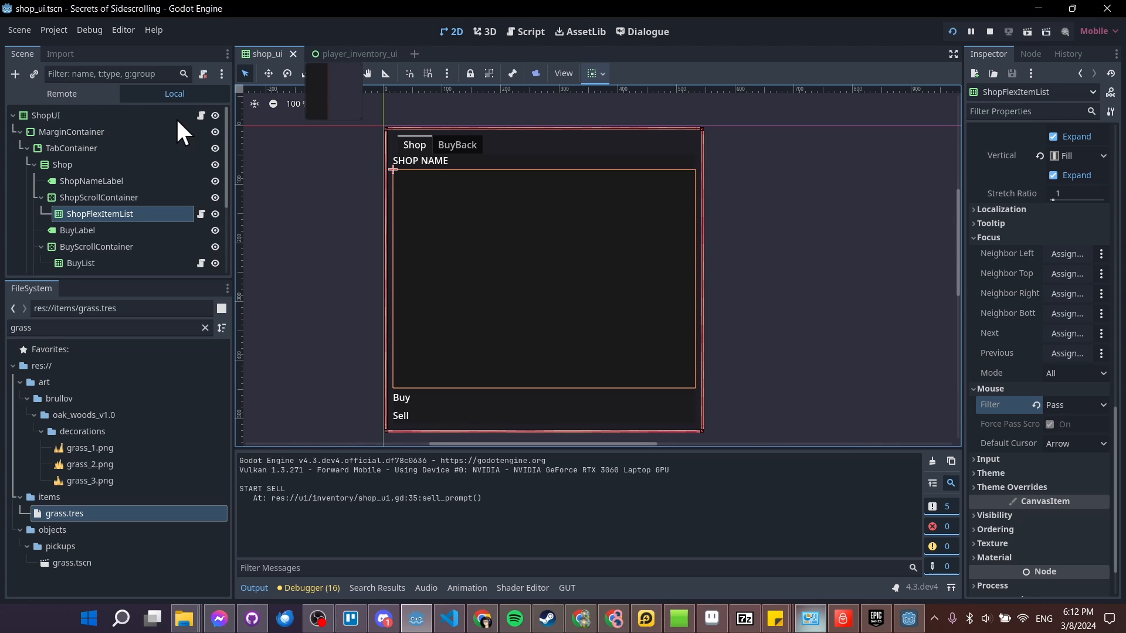
mouse_move(465, 229)
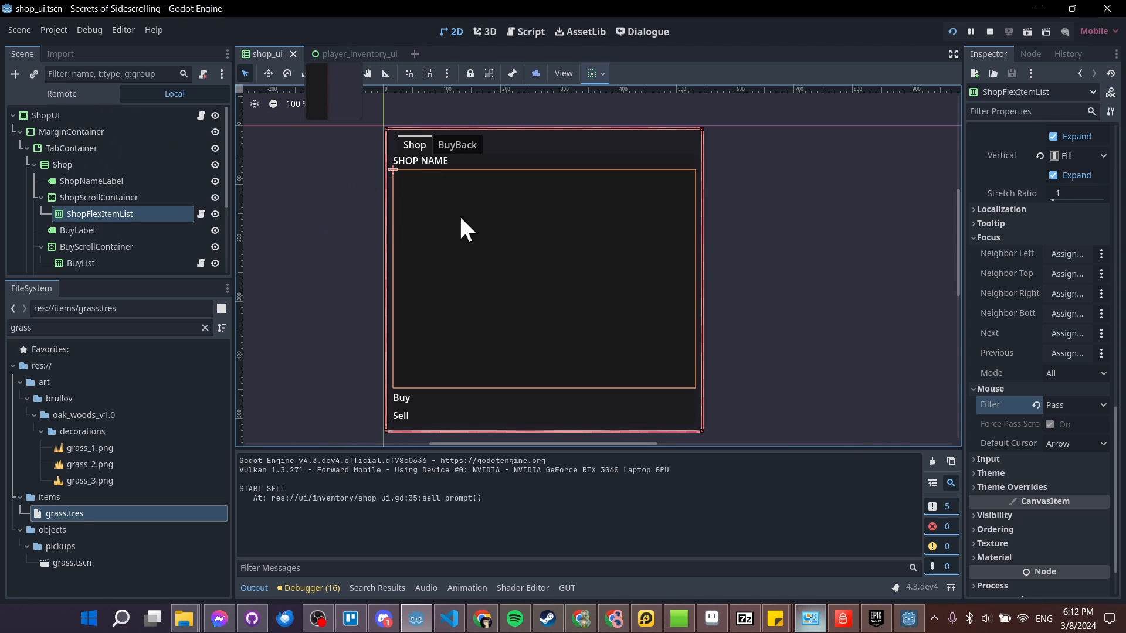
mouse_move(431, 201)
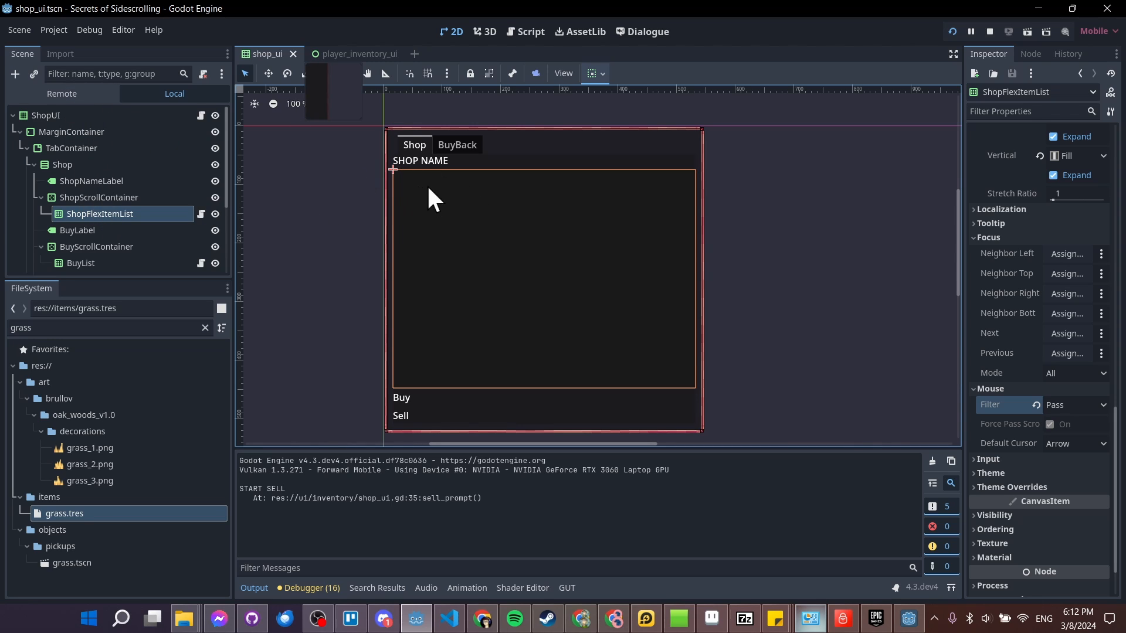
mouse_move(424, 197)
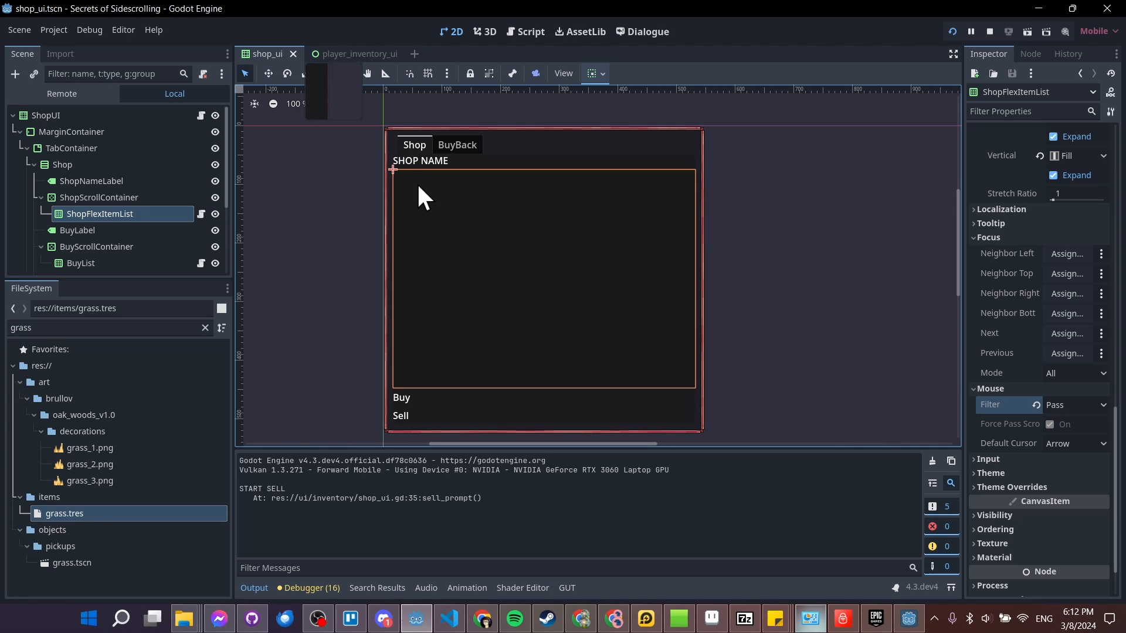
mouse_move(425, 208)
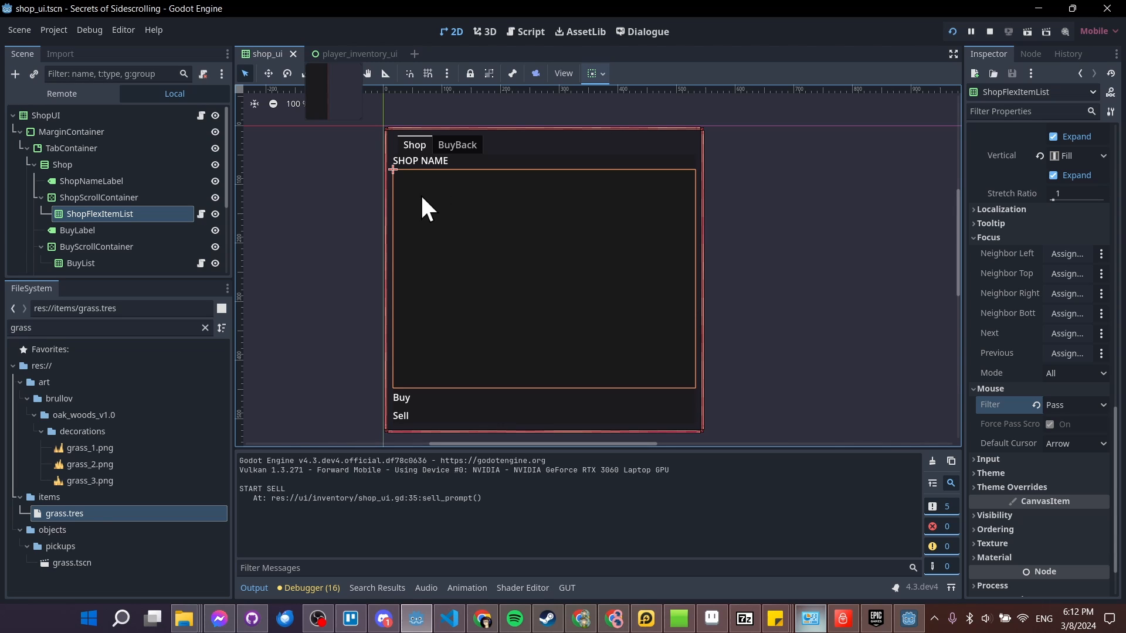
mouse_move(679, 327)
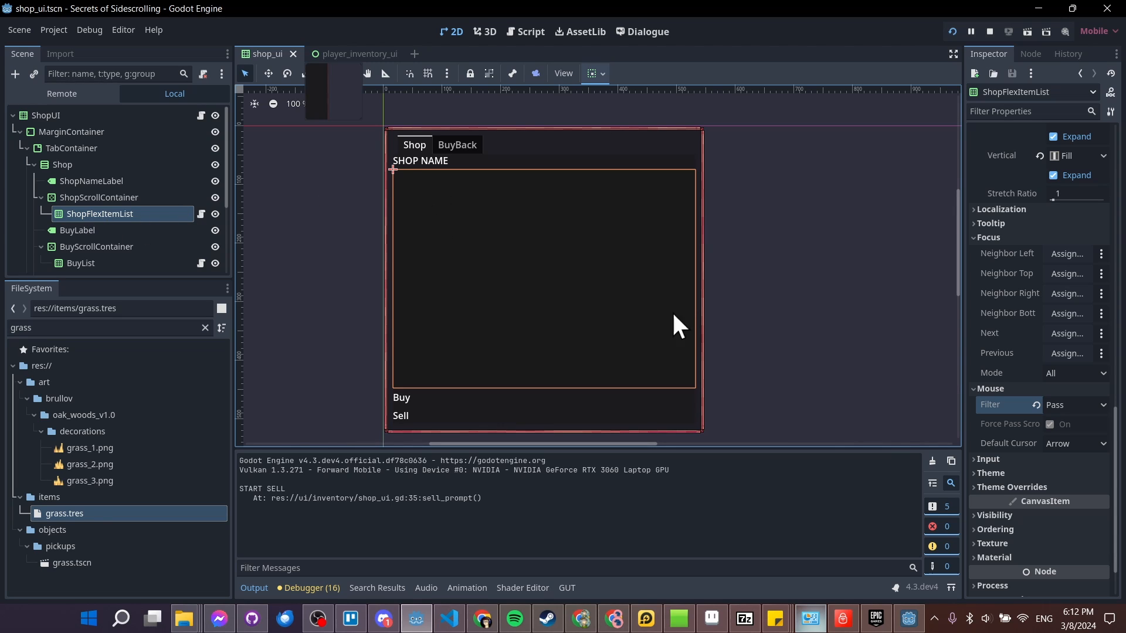
click(1073, 404)
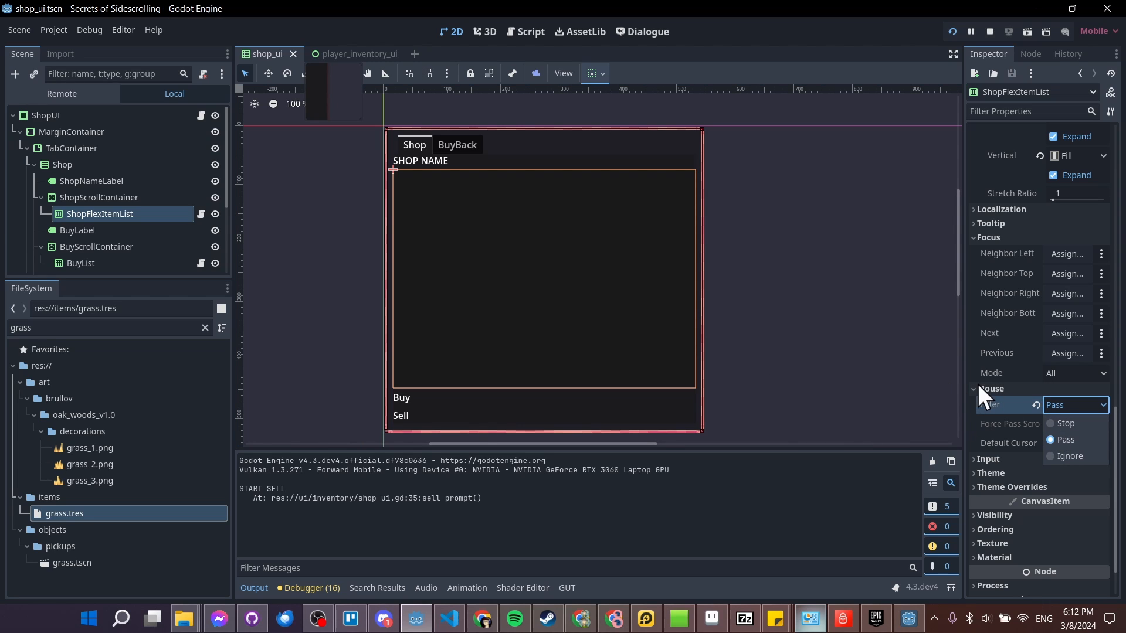
click(1064, 440)
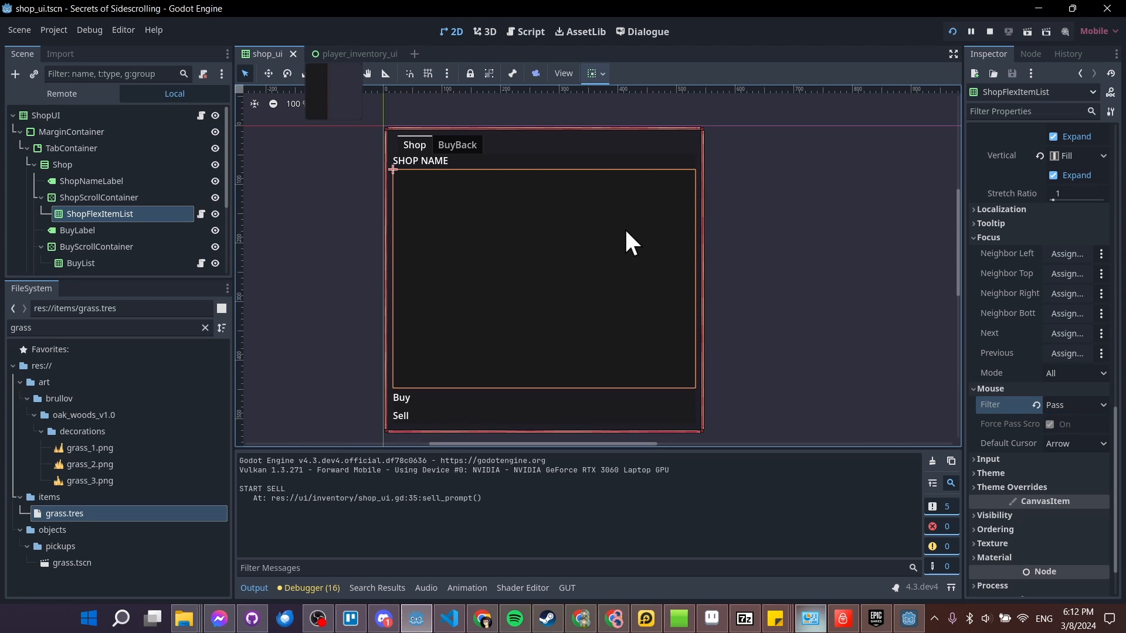
click(92, 181)
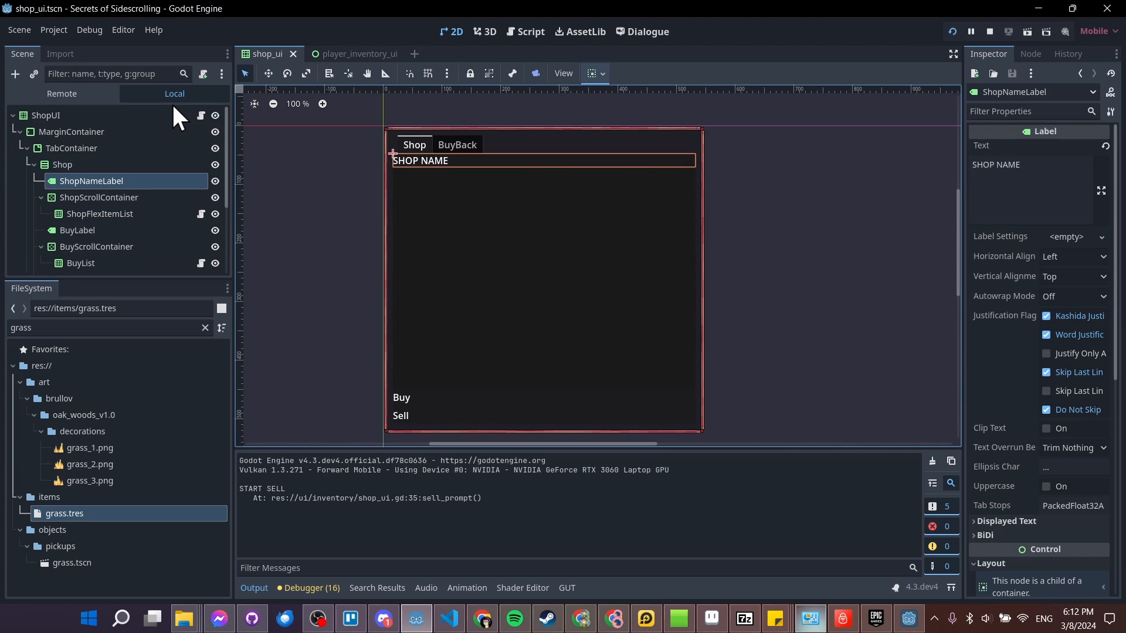
Bring up shop_ui.gd's _drop_data function and start a built-in documentation search.
click(529, 30)
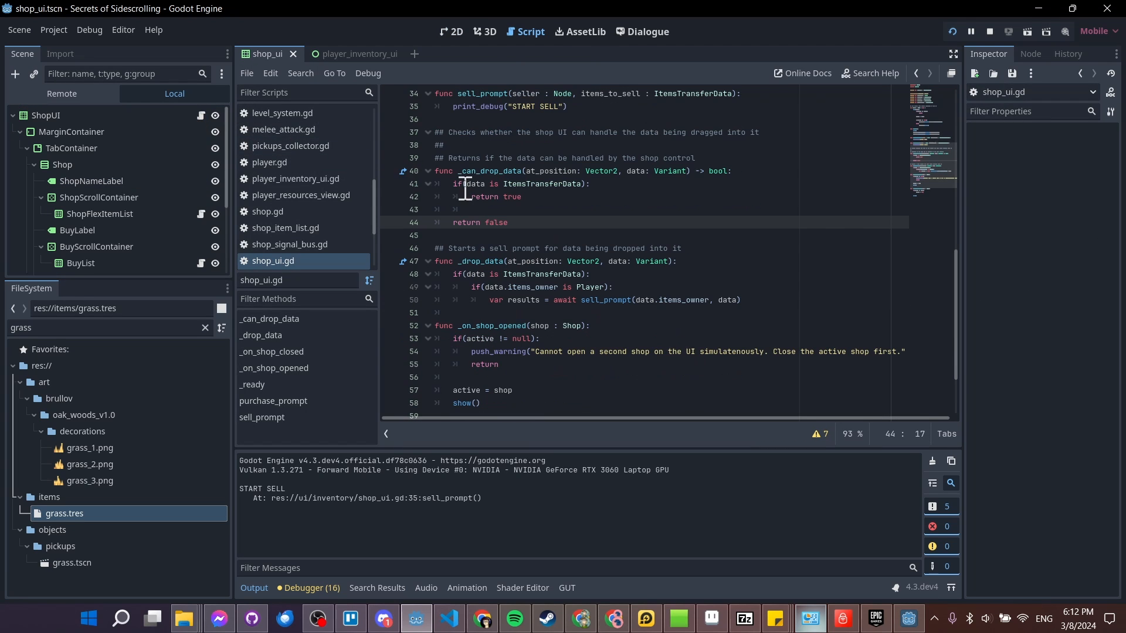
scroll(up, 3)
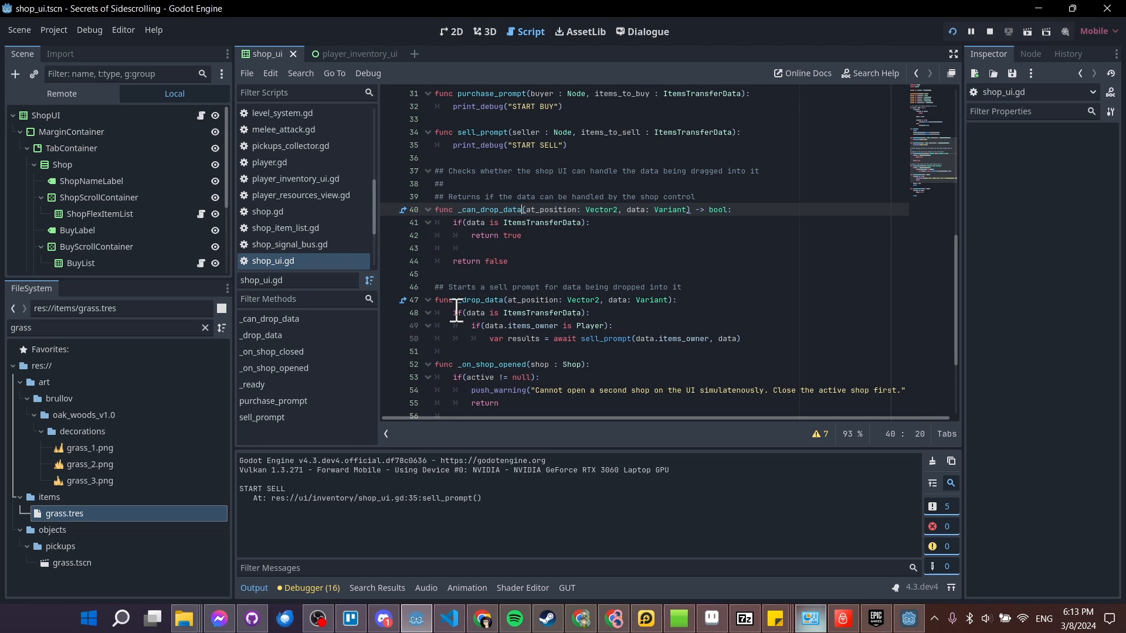
click(869, 73)
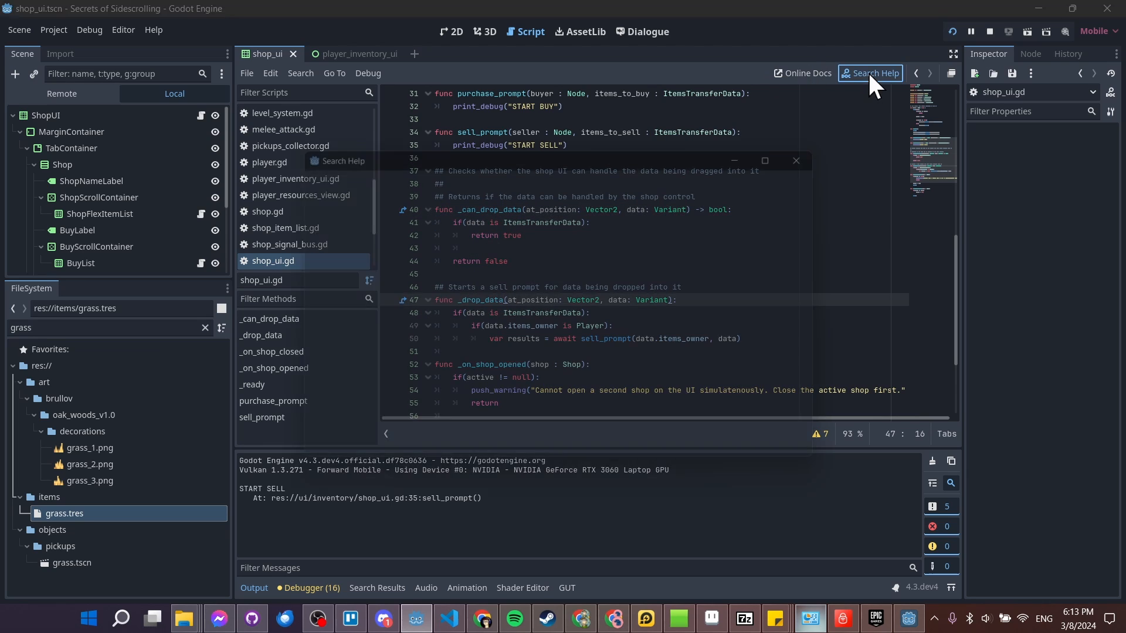
Look up the Control class drag-and-drop methods (_can_drop_data, _drop_data, _get_drag_data).
click(869, 73)
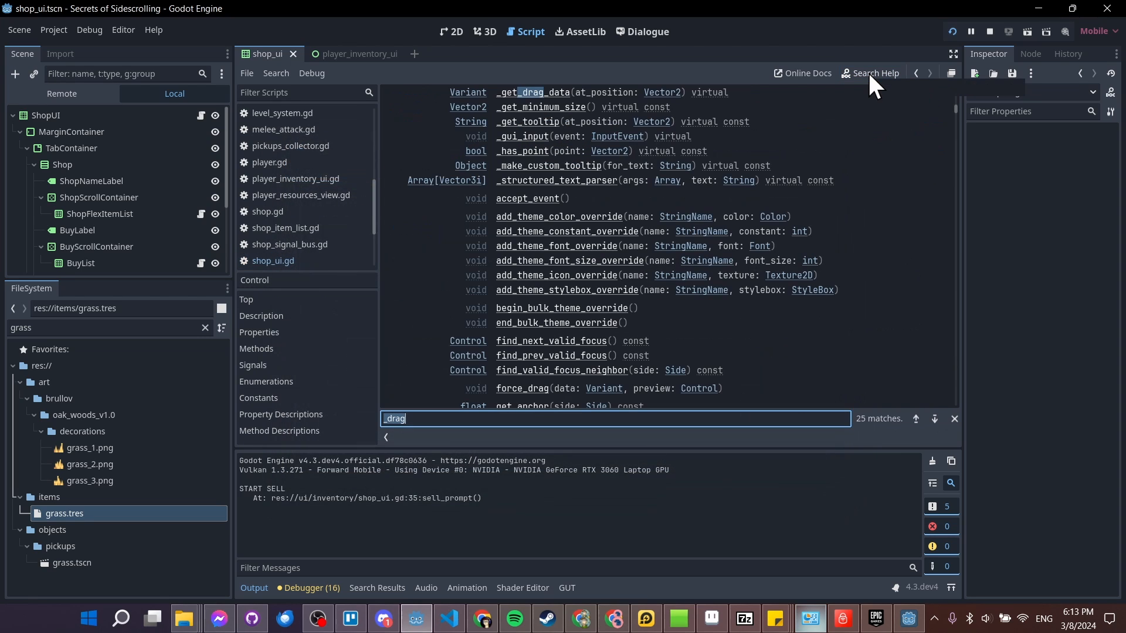
mouse_move(874, 72)
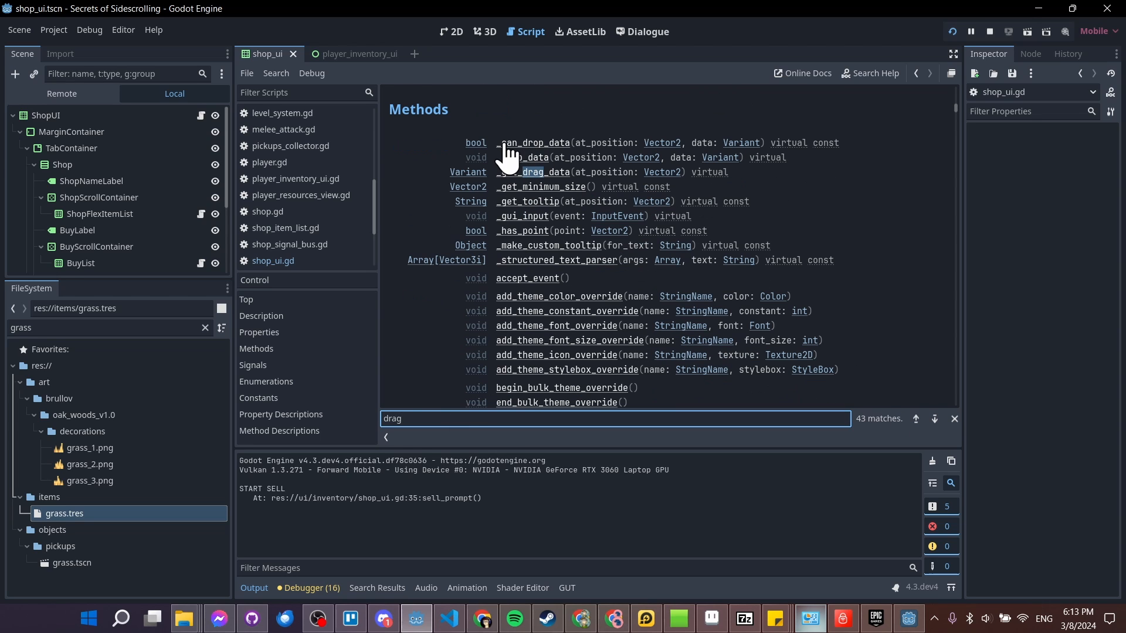
mouse_move(575, 151)
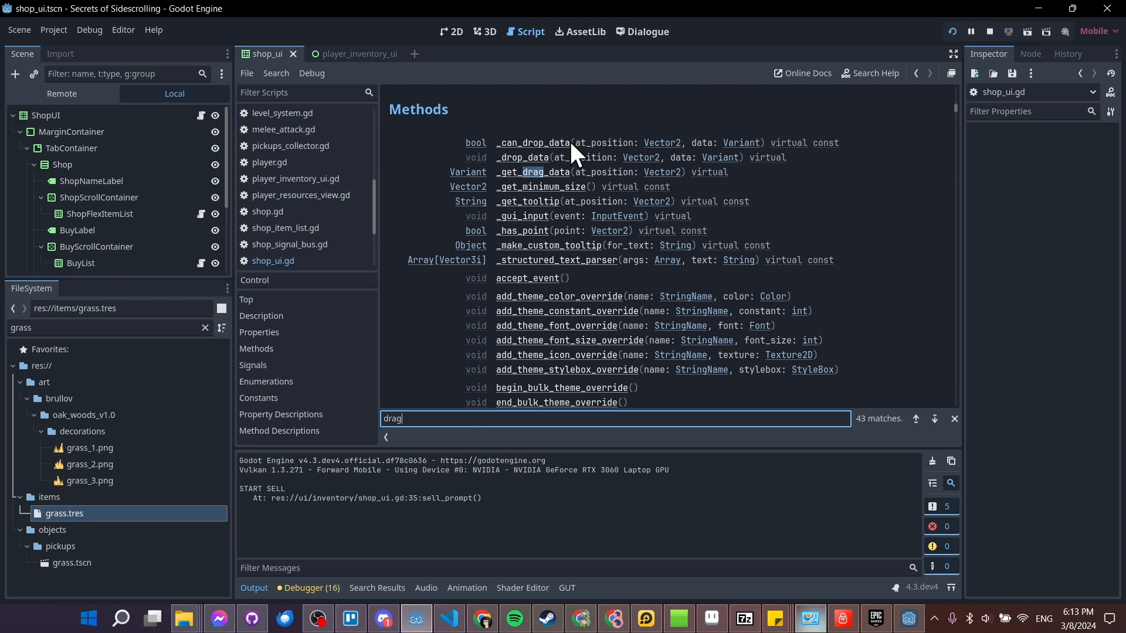
mouse_move(503, 160)
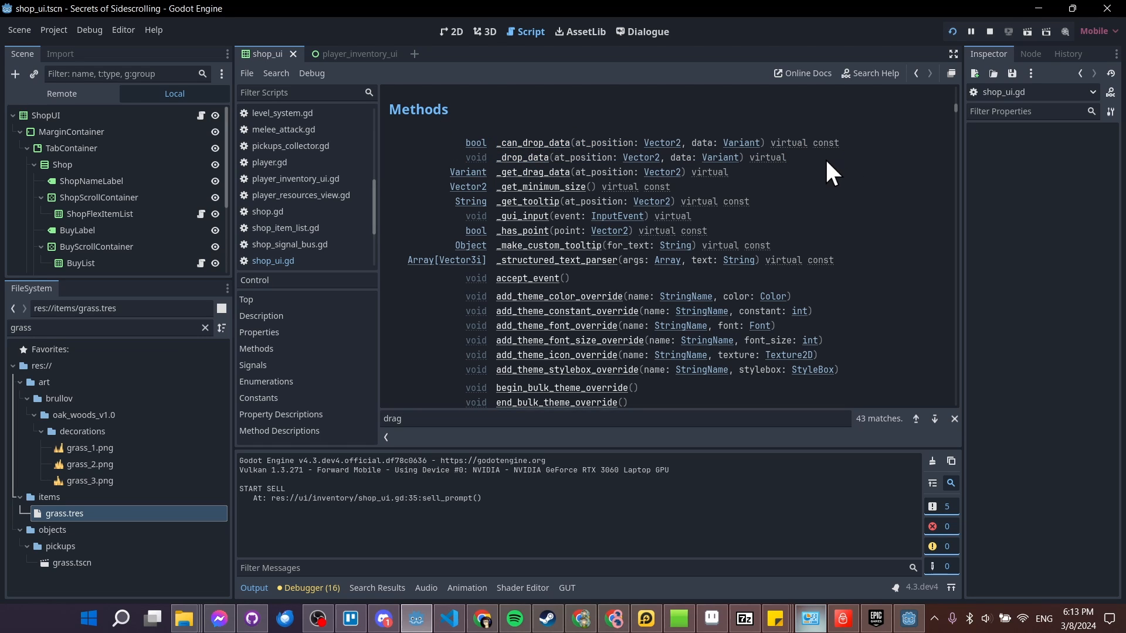
mouse_move(790, 156)
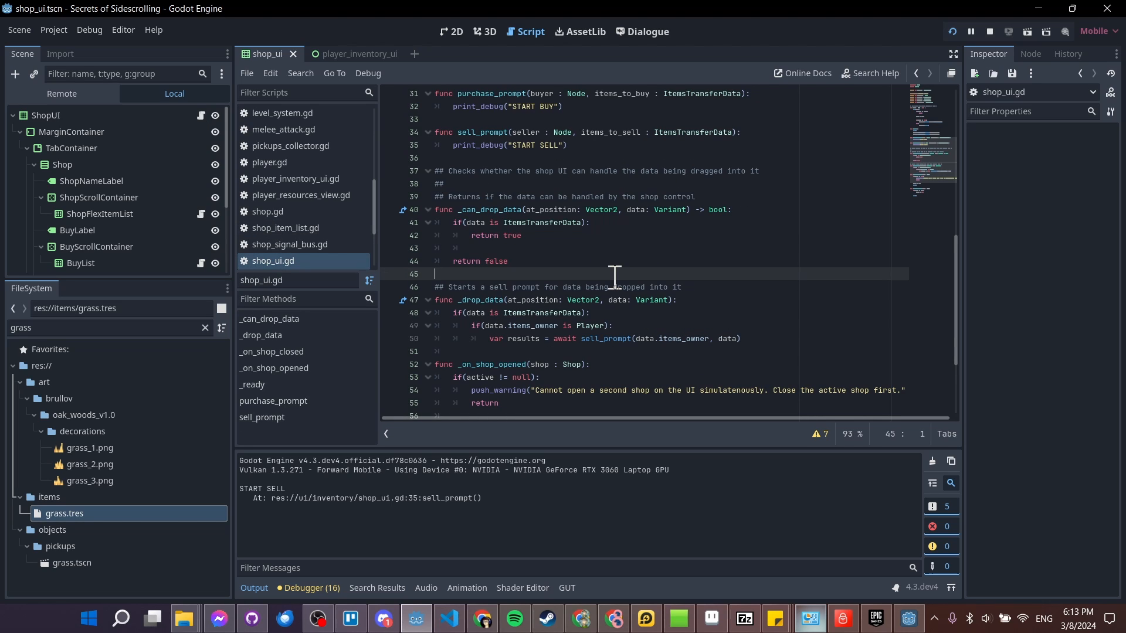
mouse_move(644, 295)
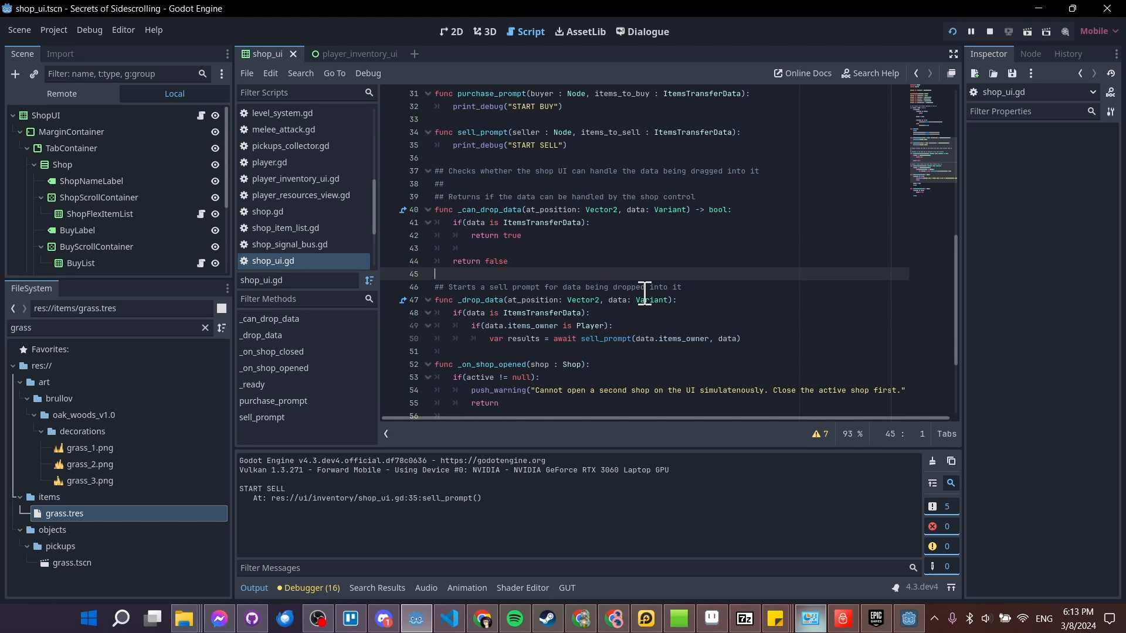
mouse_move(453, 210)
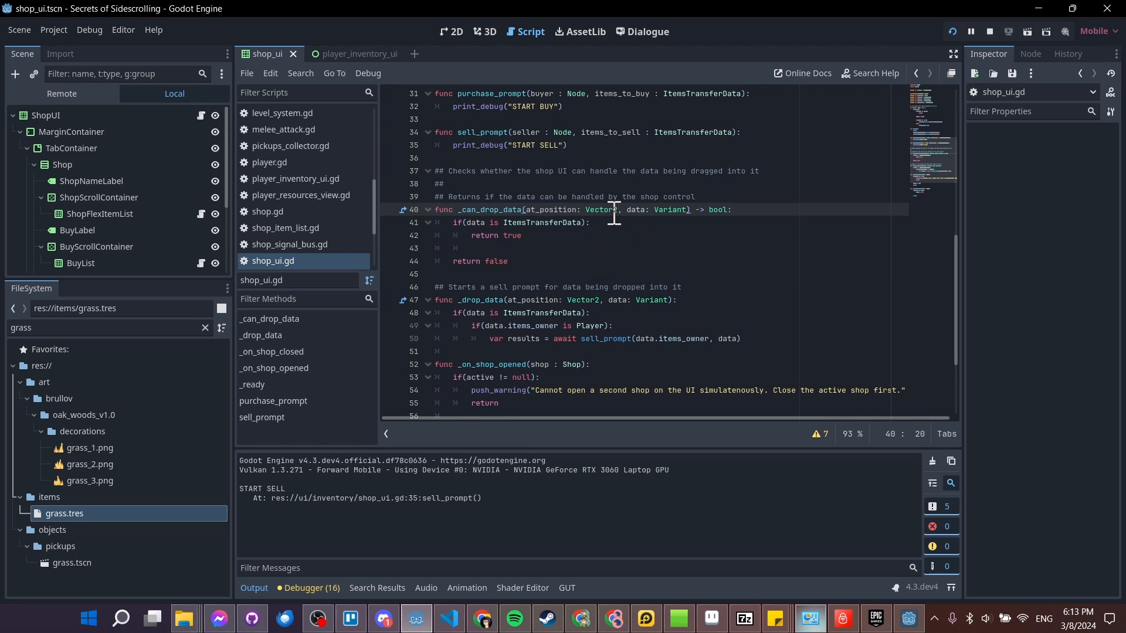
double_click(653, 208)
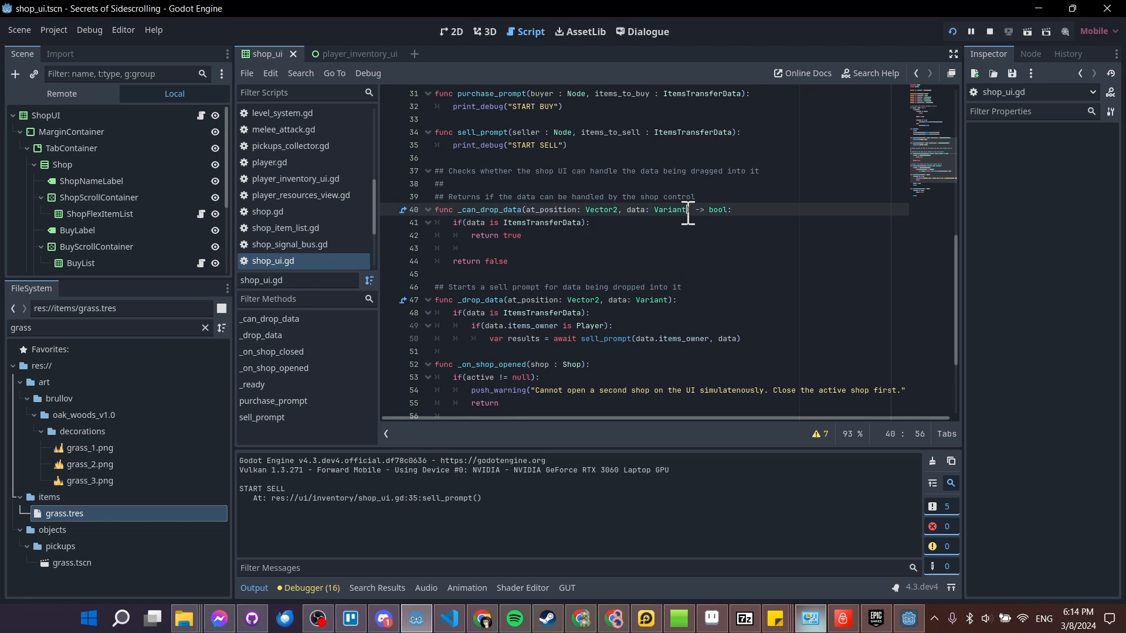
click(667, 209)
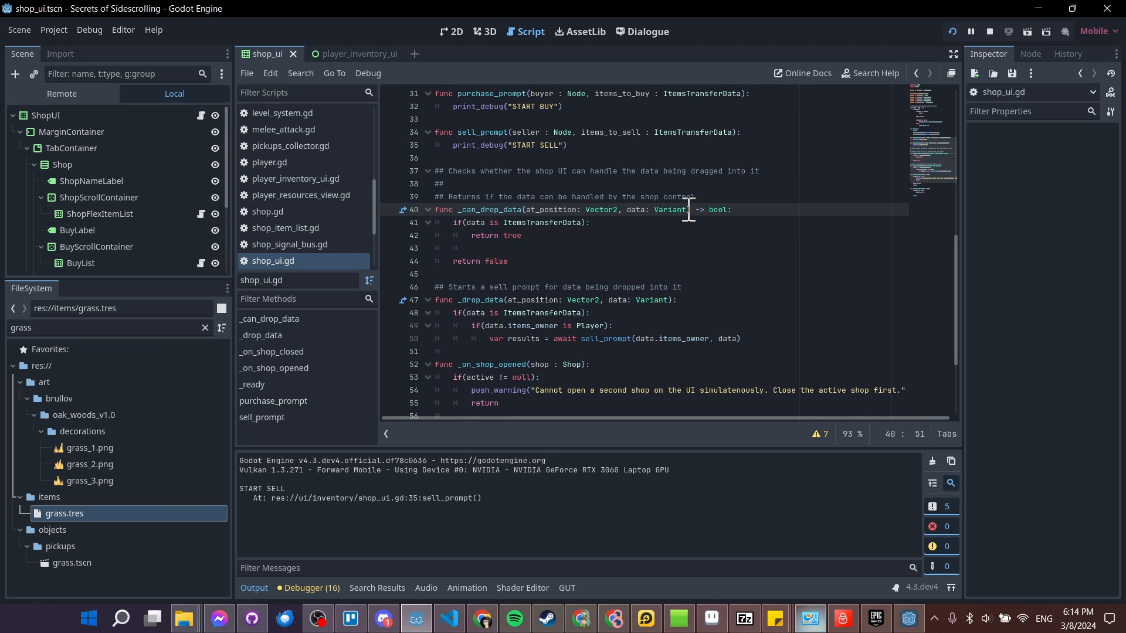
double_click(655, 210)
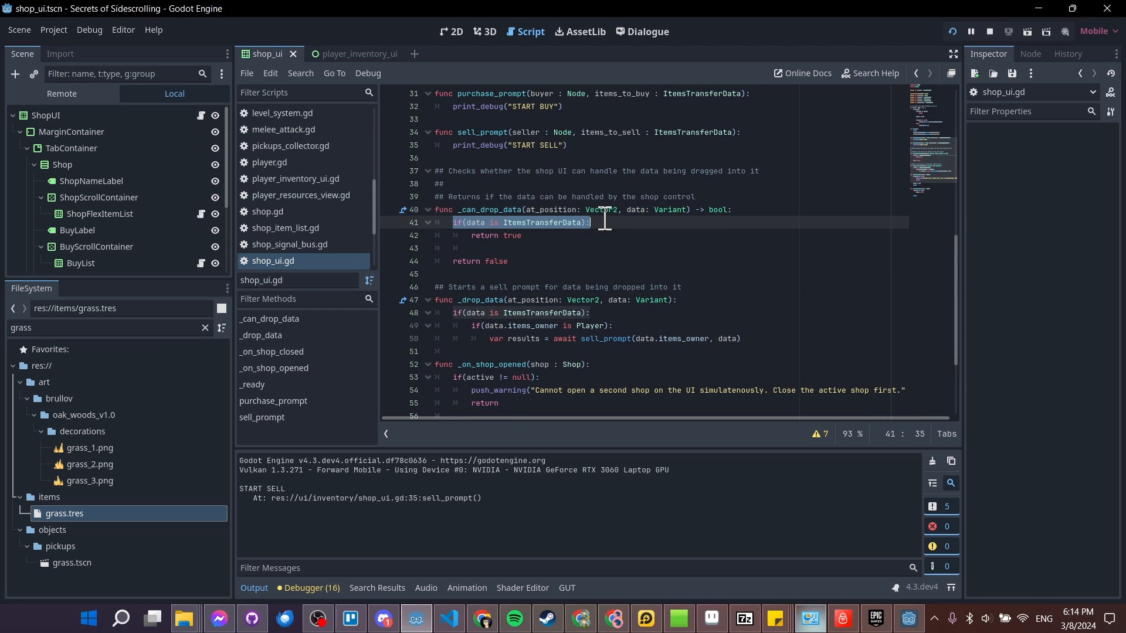
click(638, 243)
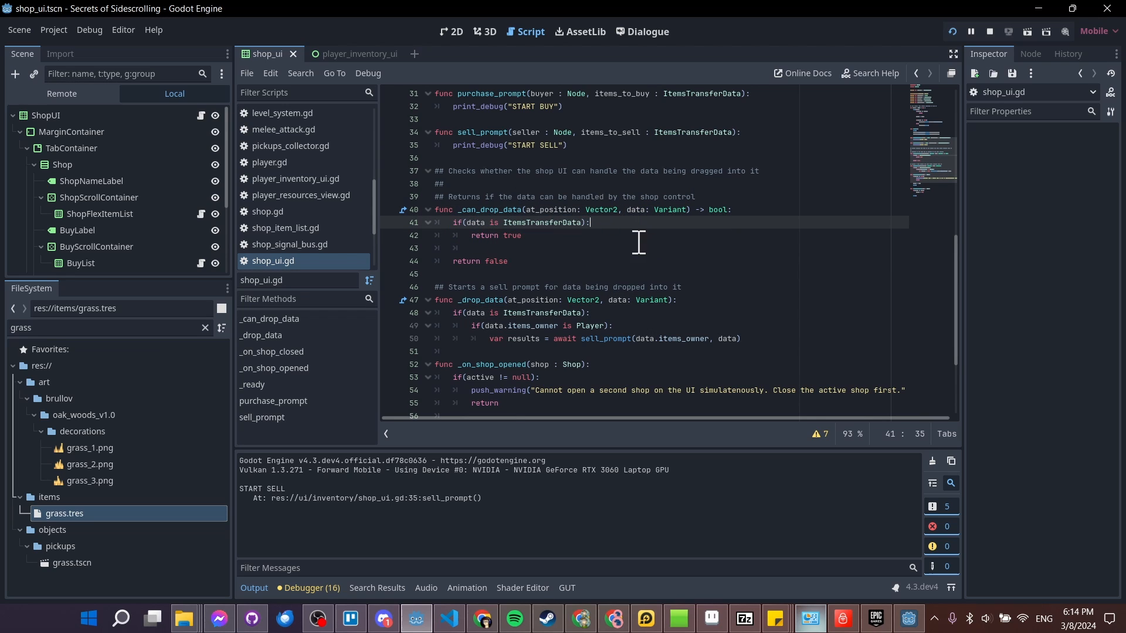
double_click(475, 223)
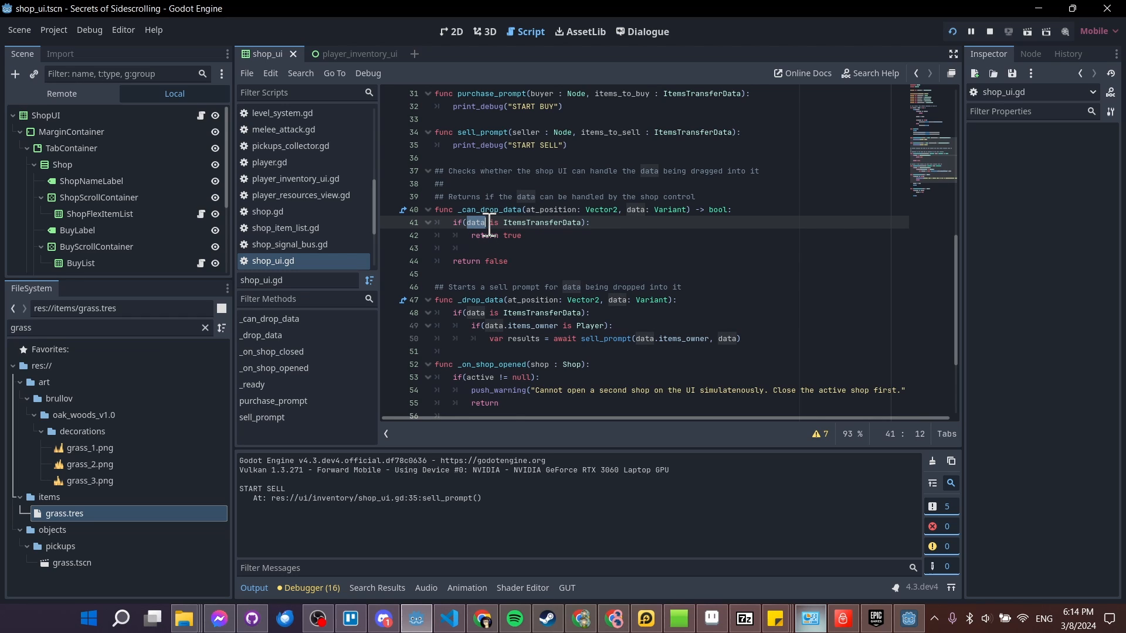
double_click(543, 221)
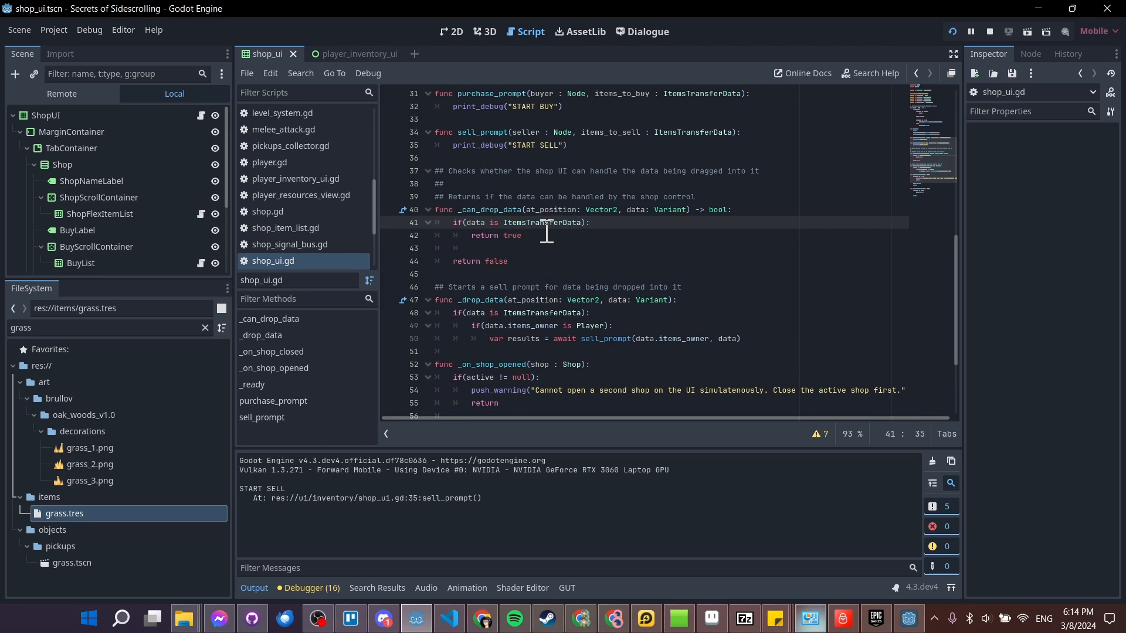
right_click(549, 222)
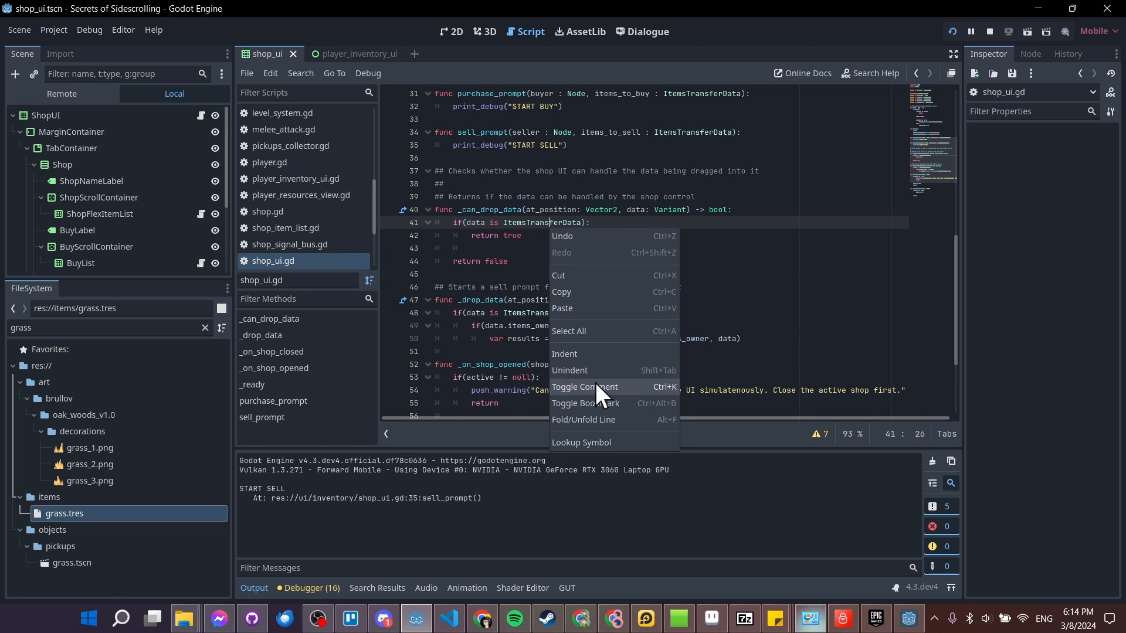
Jump to the ItemsTransferData definition and review its container field and _init constructor.
click(582, 442)
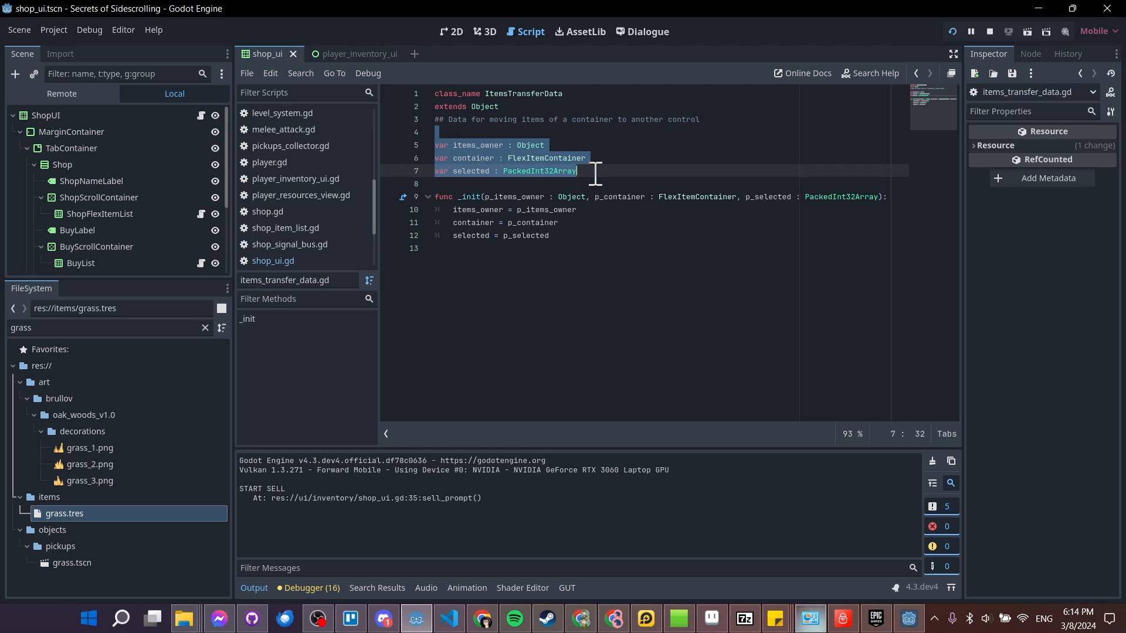
click(605, 158)
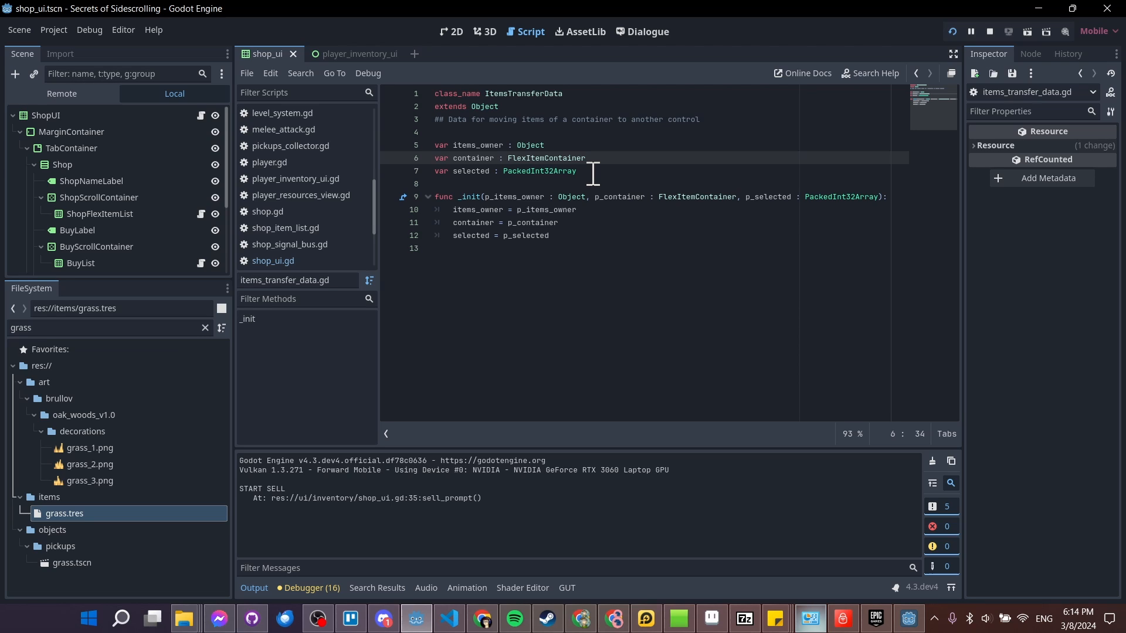
click(460, 196)
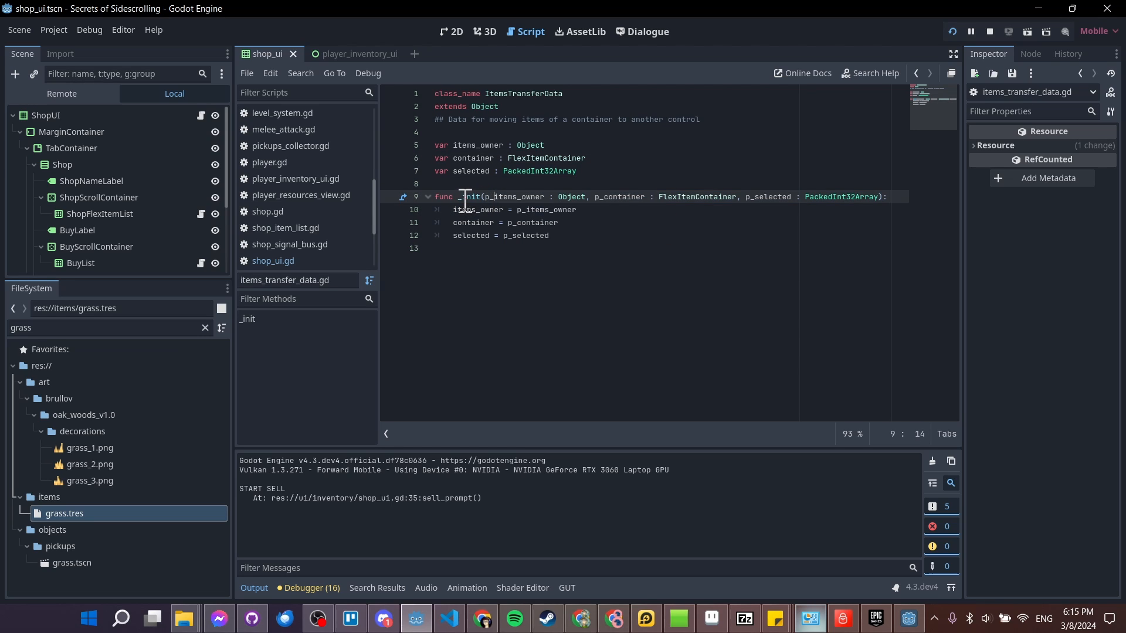
mouse_move(559, 200)
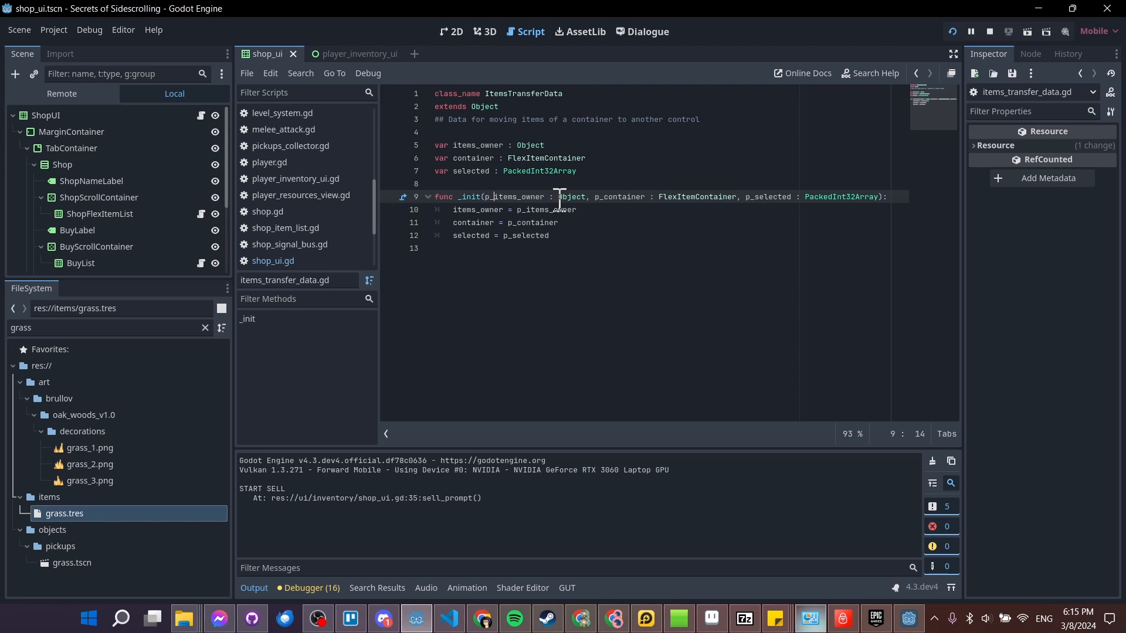
Try a test line 'FlexItem' below the constructor, undo it, then check the items_owner and selected fields.
key(Return)
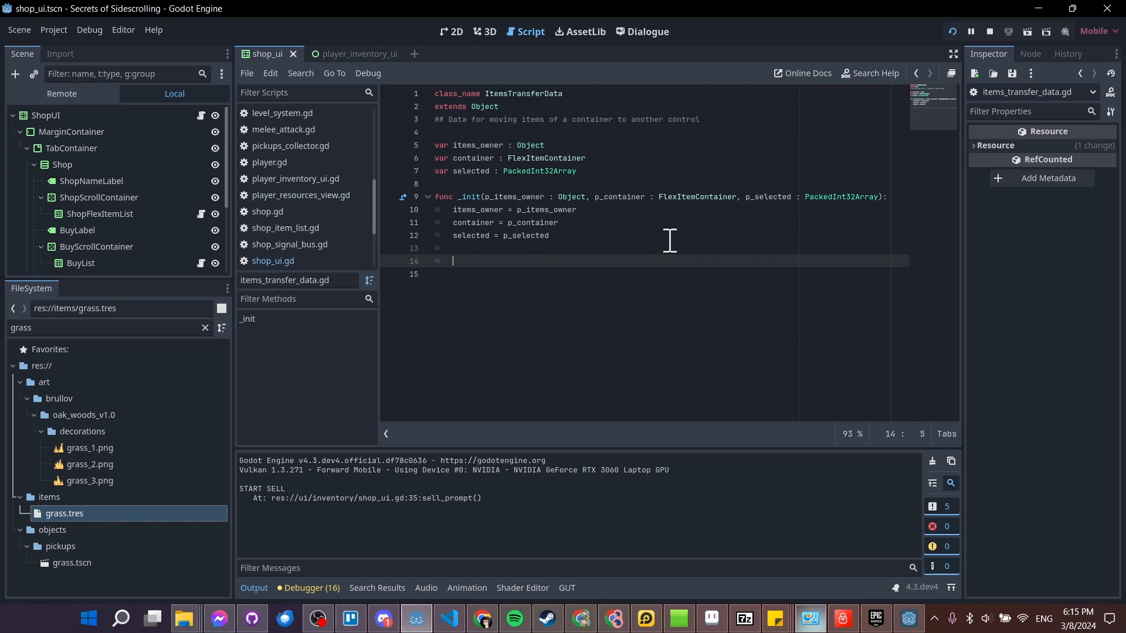
text(FlexItemContainer.ne)
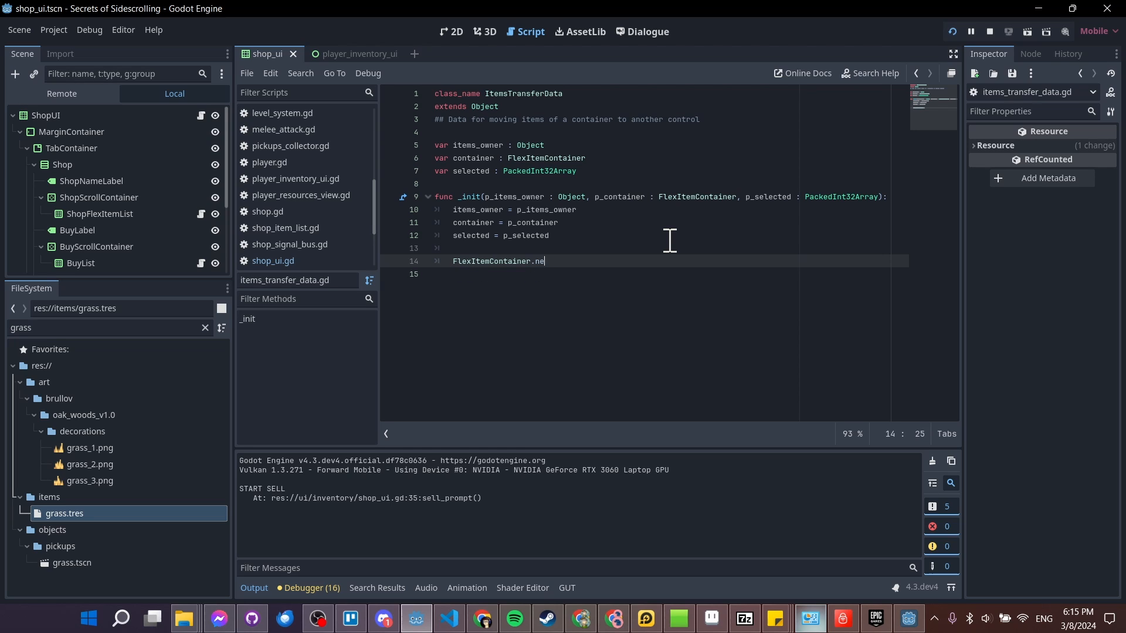
key(ctrl+z)
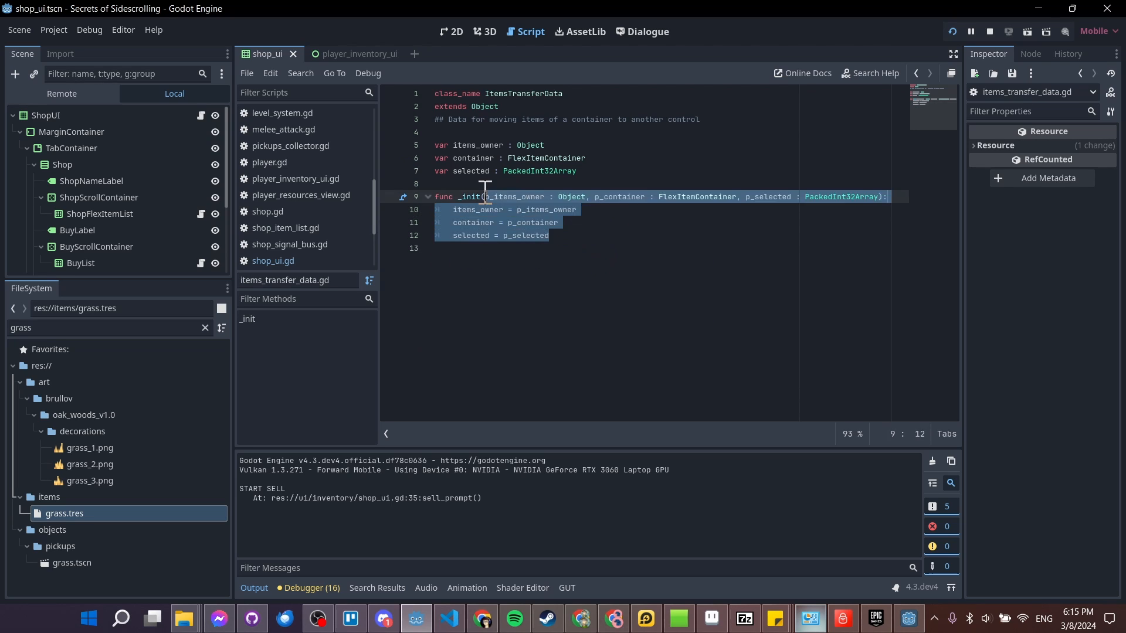
click(471, 144)
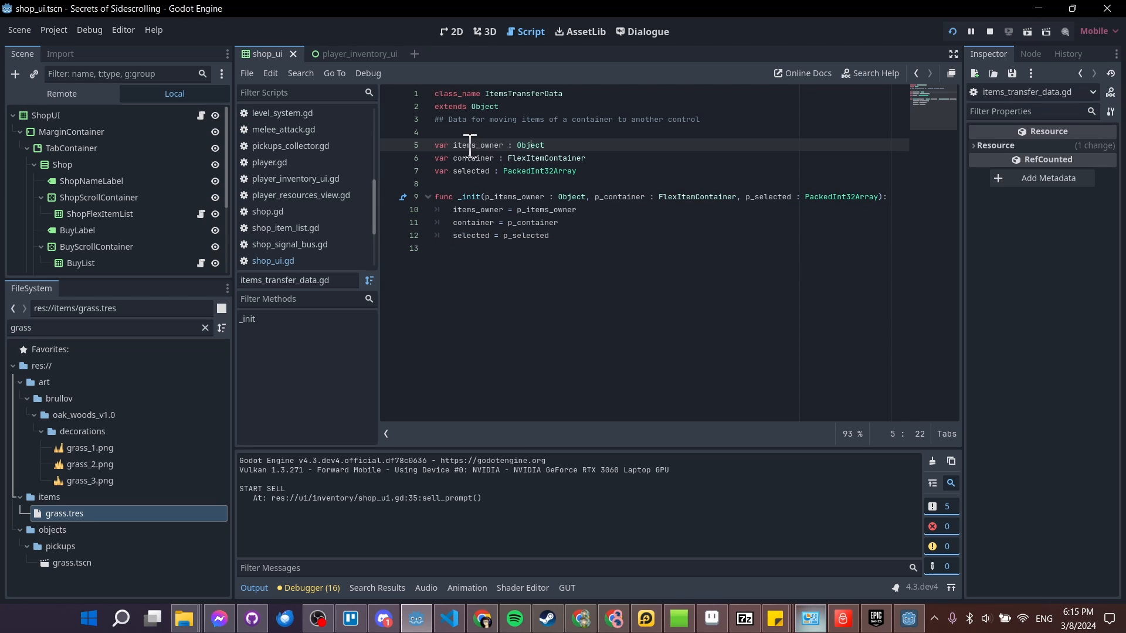
click(460, 158)
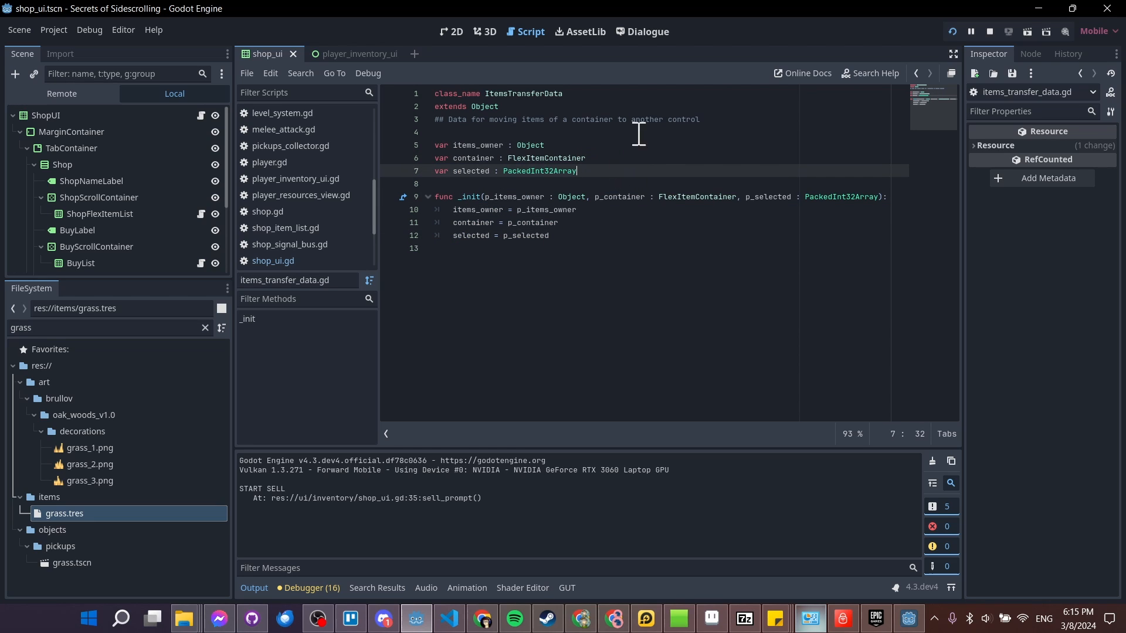
Return to shop_ui.gd and inspect the _drop_data signature and its data parameter.
click(274, 260)
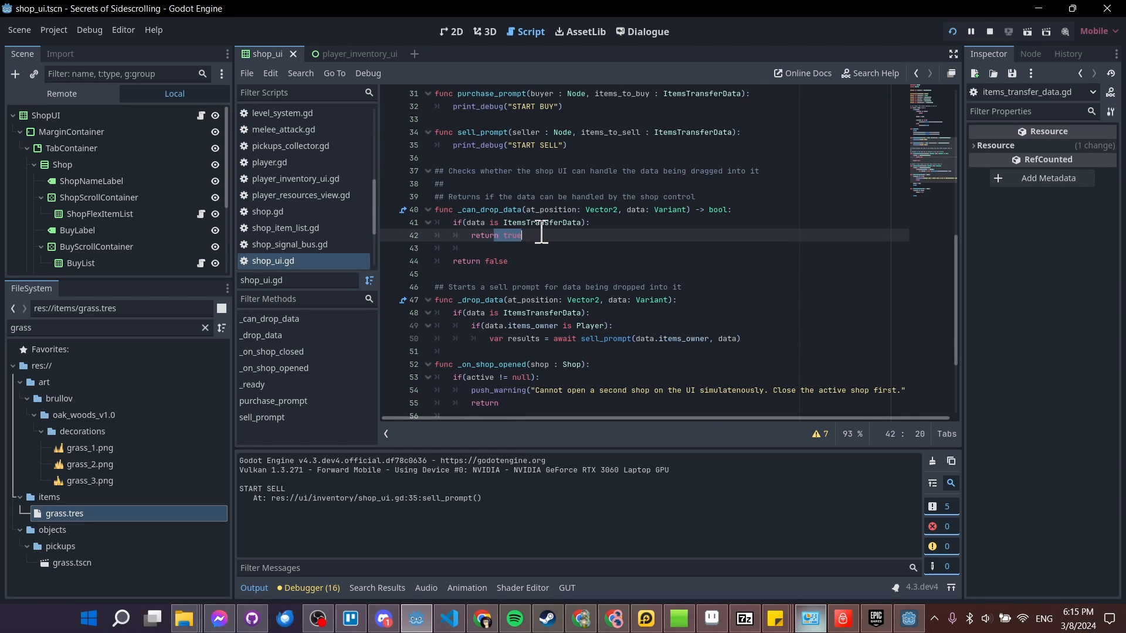
click(508, 260)
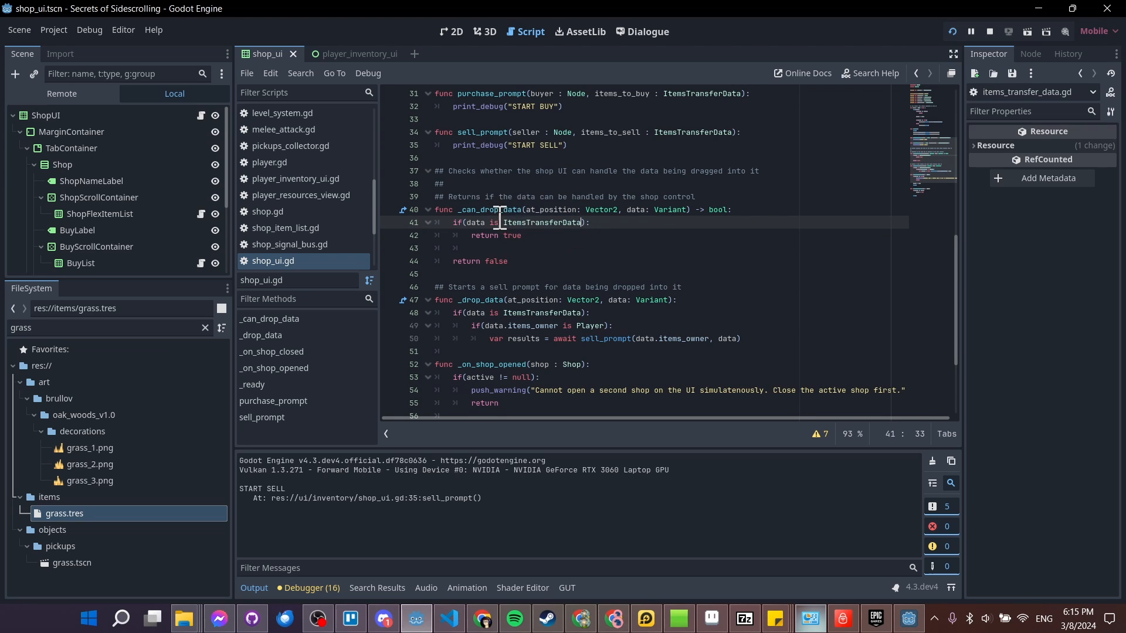
scroll(down, 3)
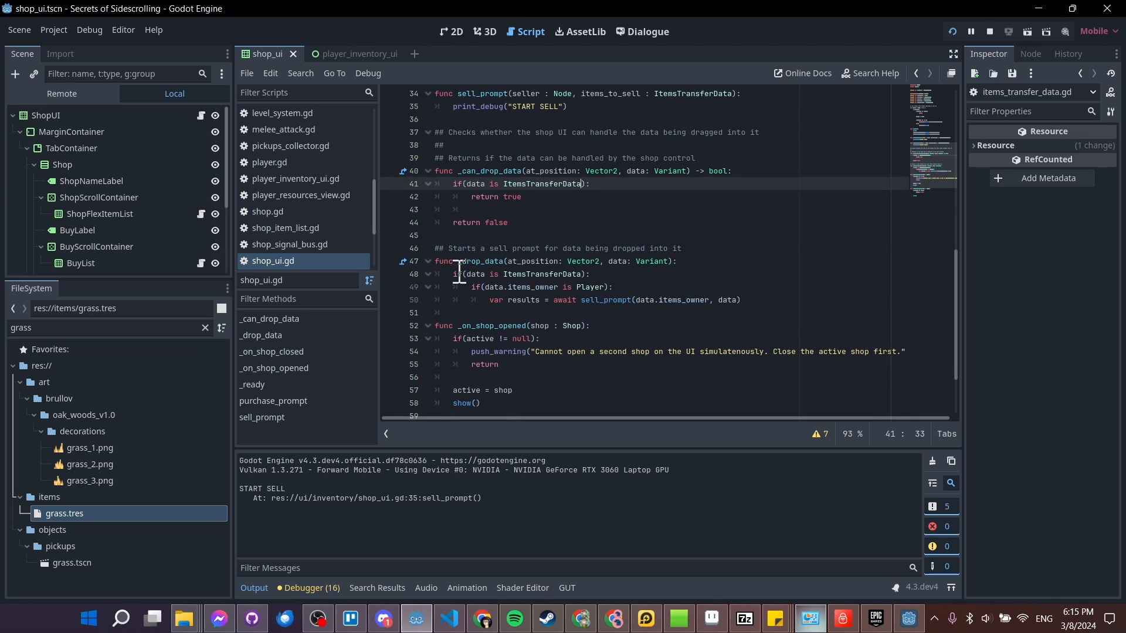
click(458, 260)
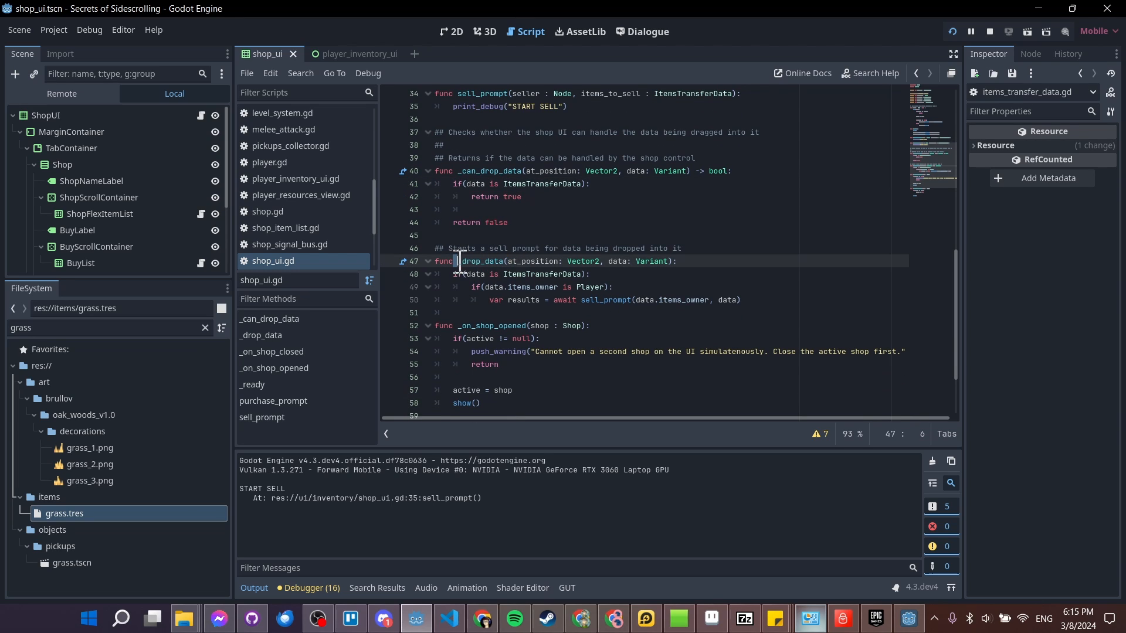
click(459, 260)
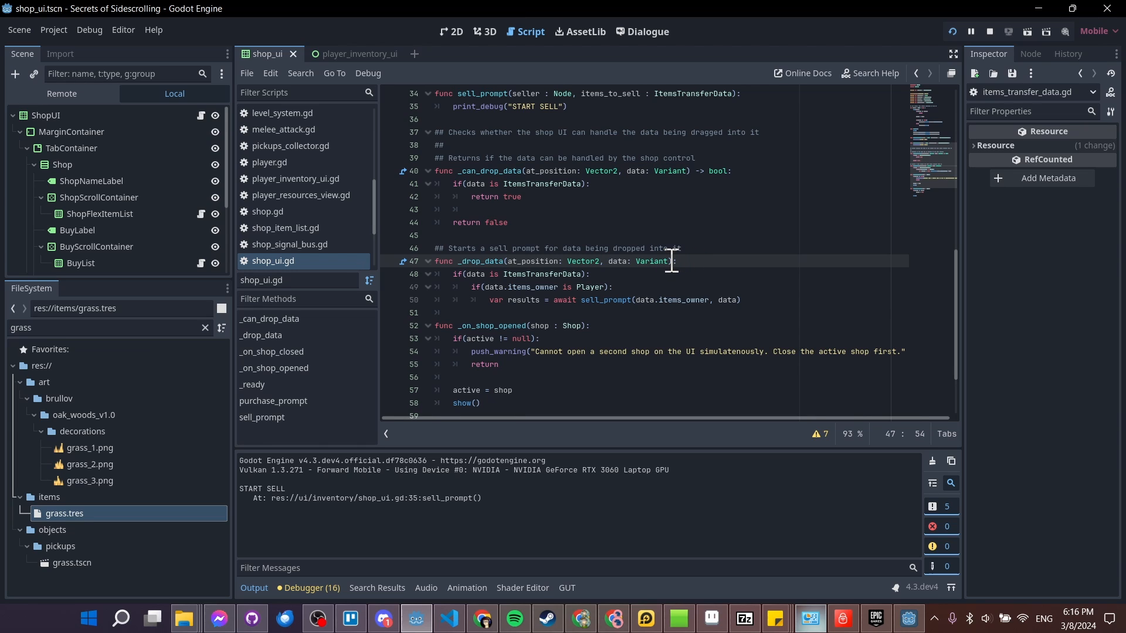
click(642, 261)
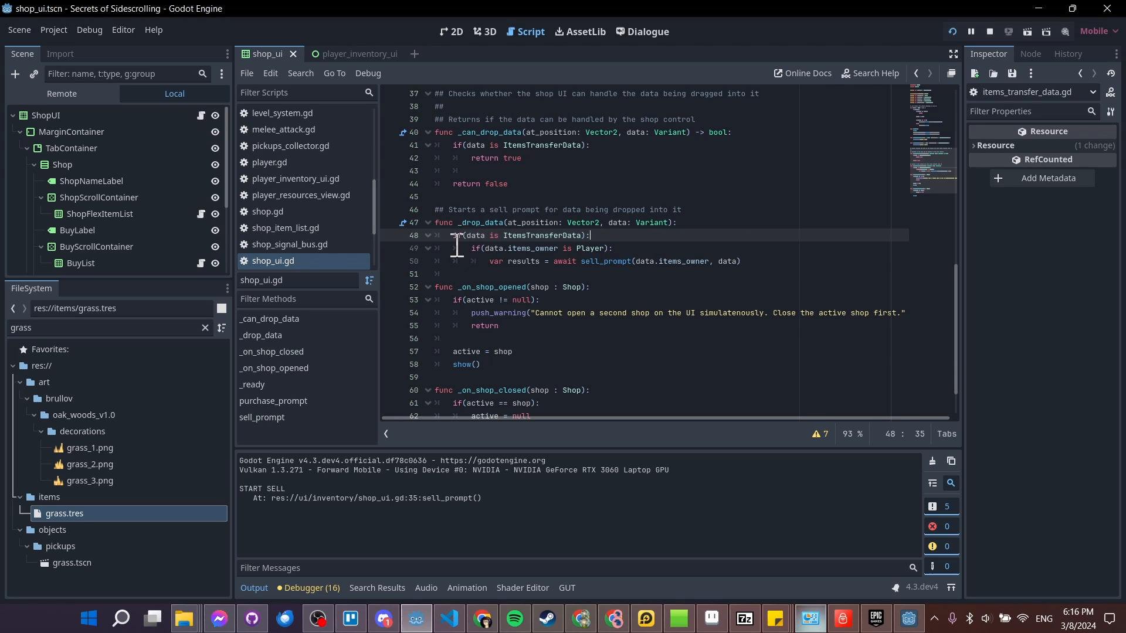
Probe the data variable in the ItemsTransferData type check by typing 'data.' for completions.
click(503, 235)
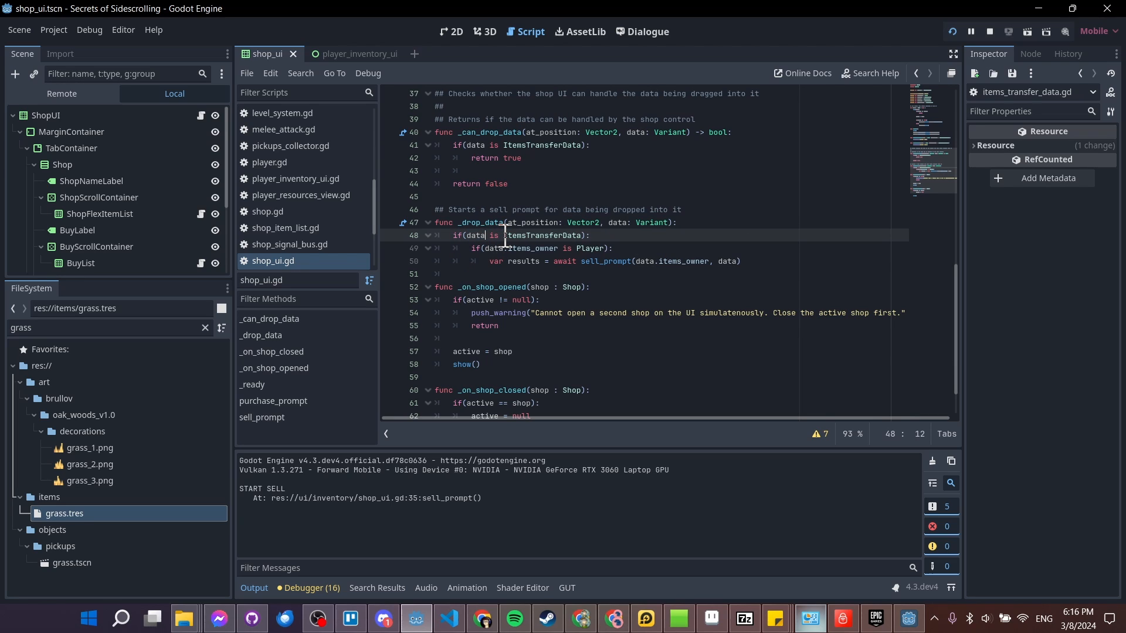
double_click(541, 236)
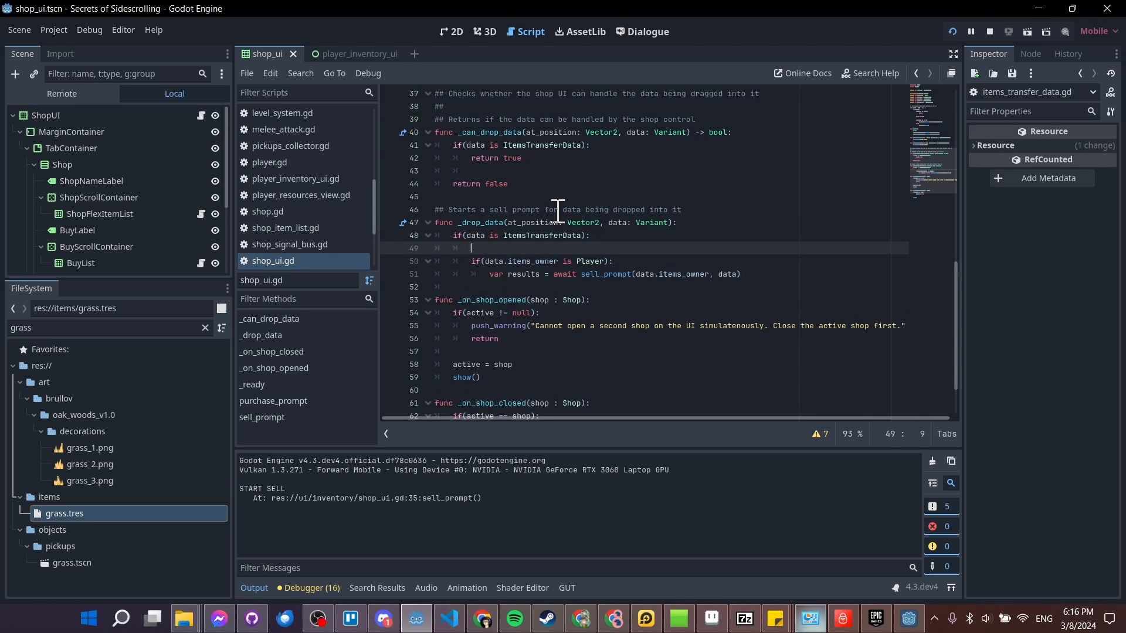
text(data.)
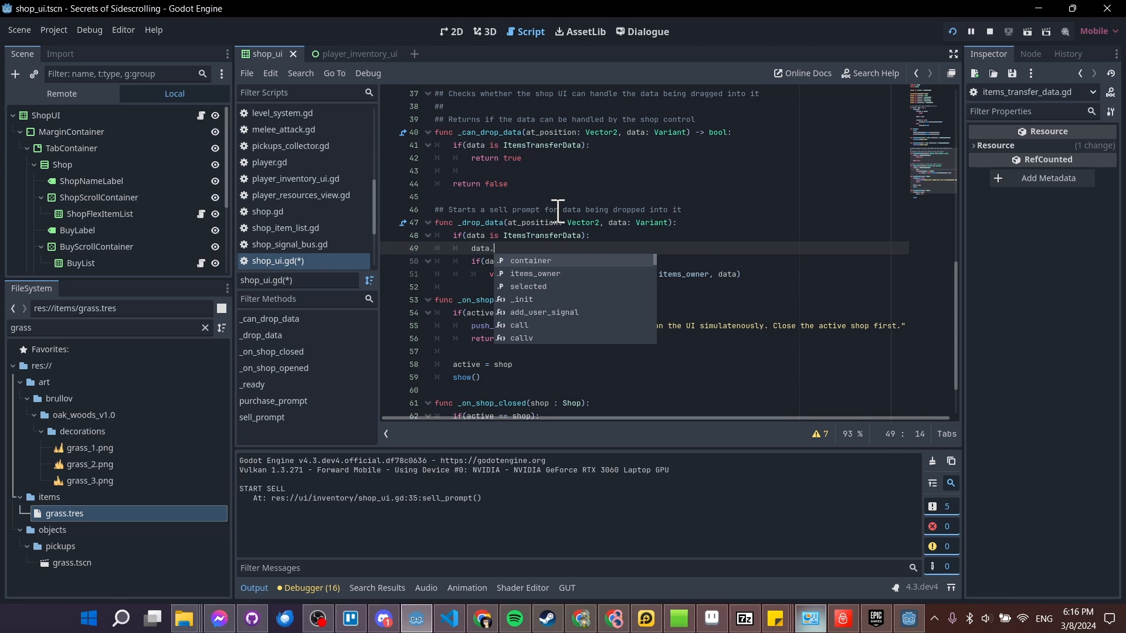
text(.)
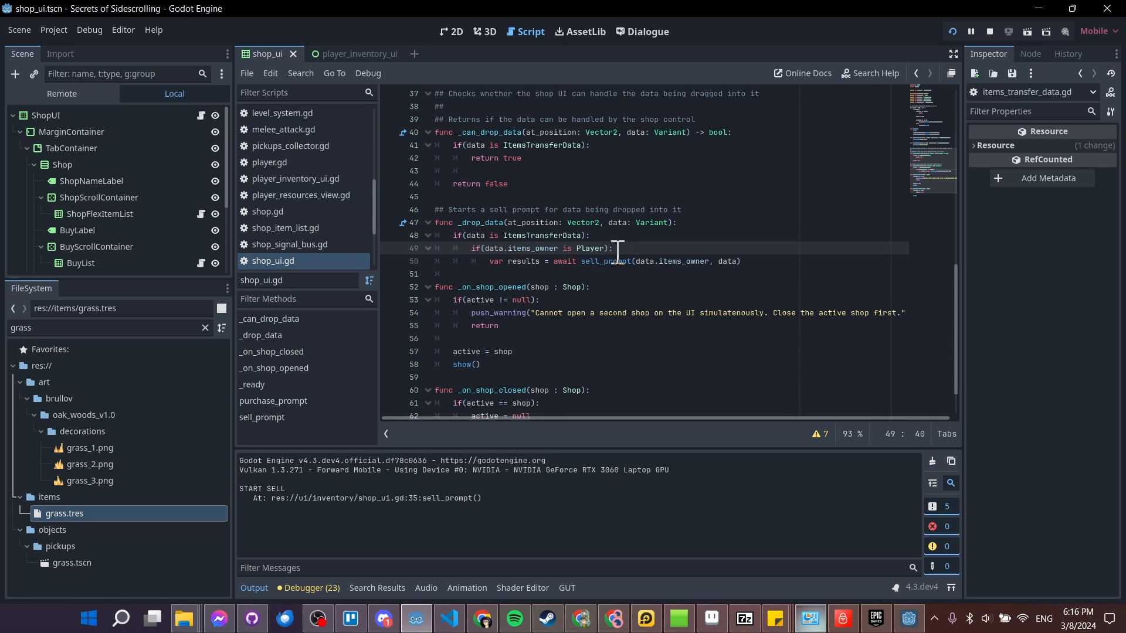
mouse_move(491, 264)
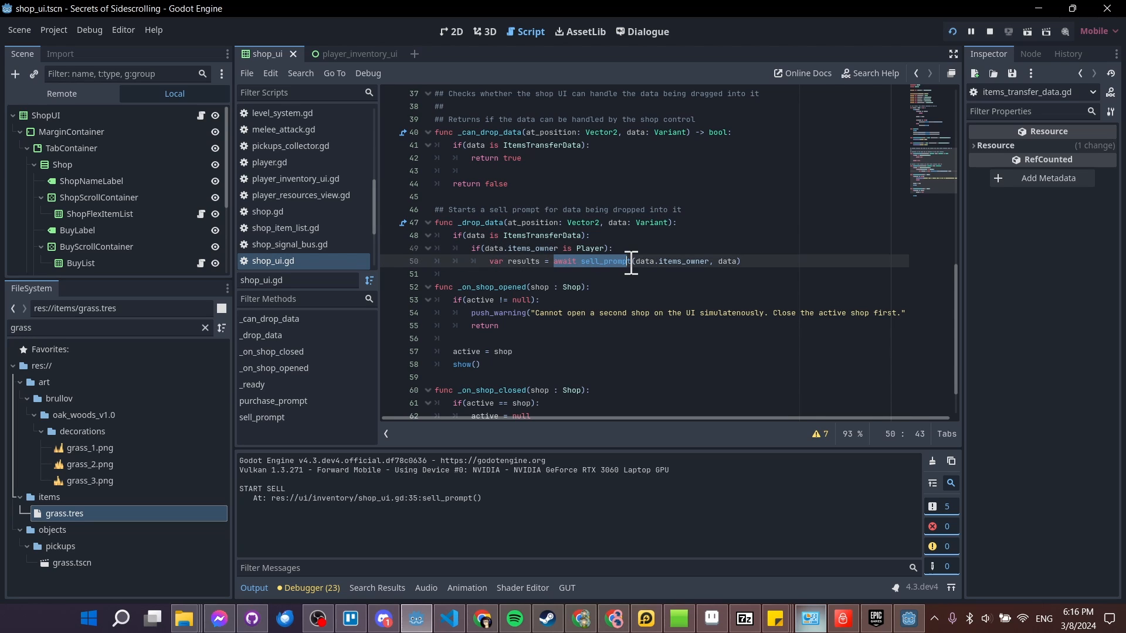
Examine the items_owner and data arguments passed to the sell_prompt call.
click(651, 260)
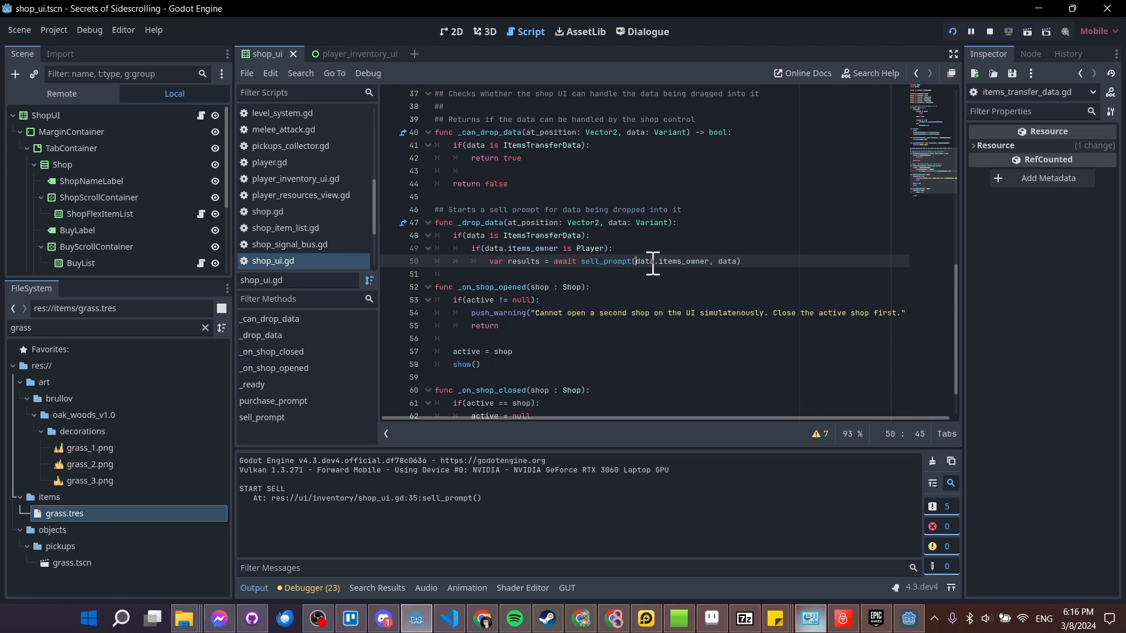
click(715, 260)
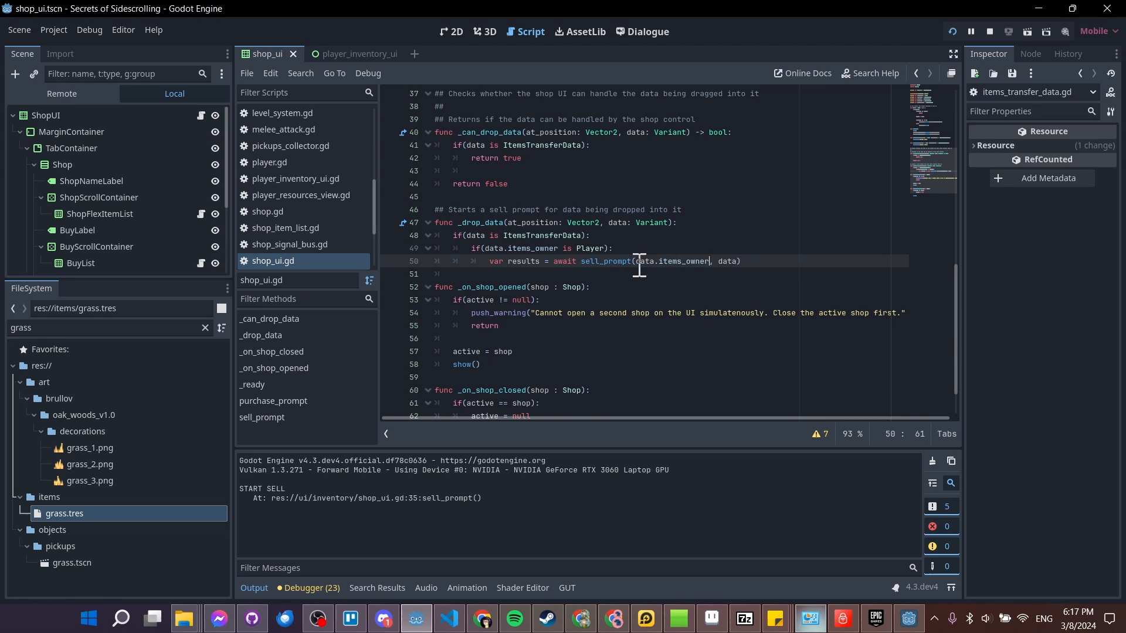
double_click(669, 261)
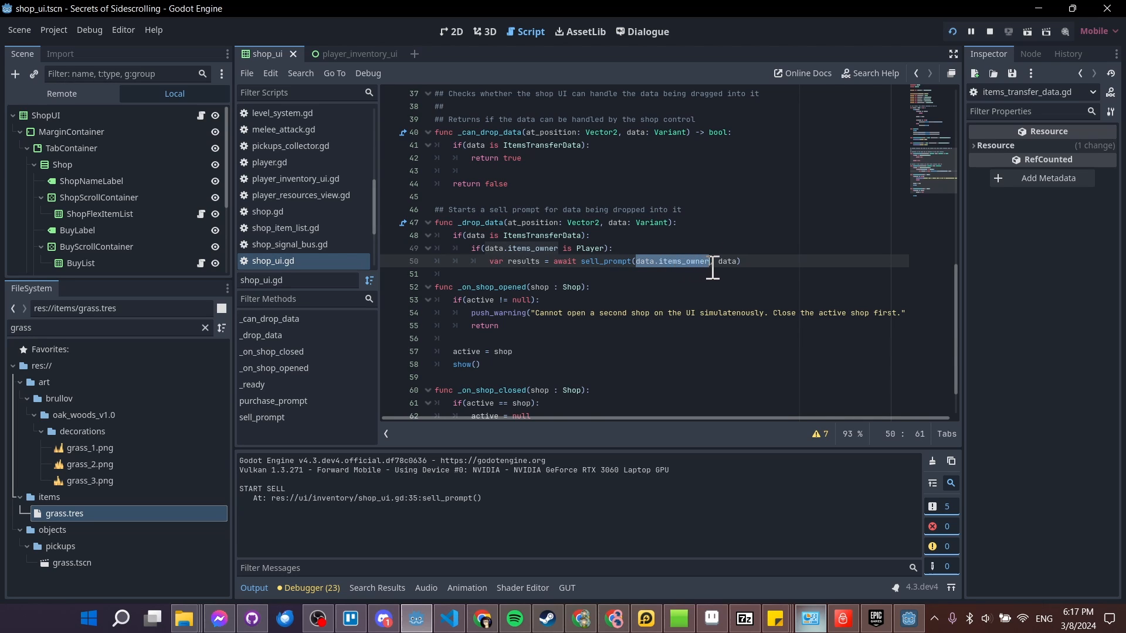
double_click(727, 261)
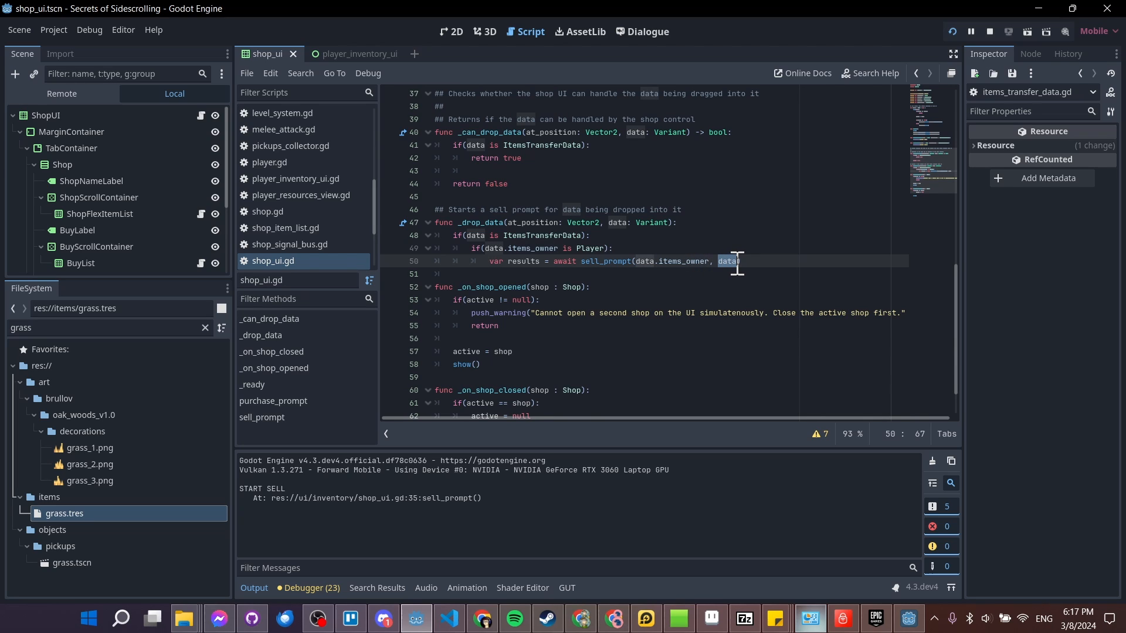
Select the sell_prompt name and bring up its symbol actions to look up the definition.
click(599, 249)
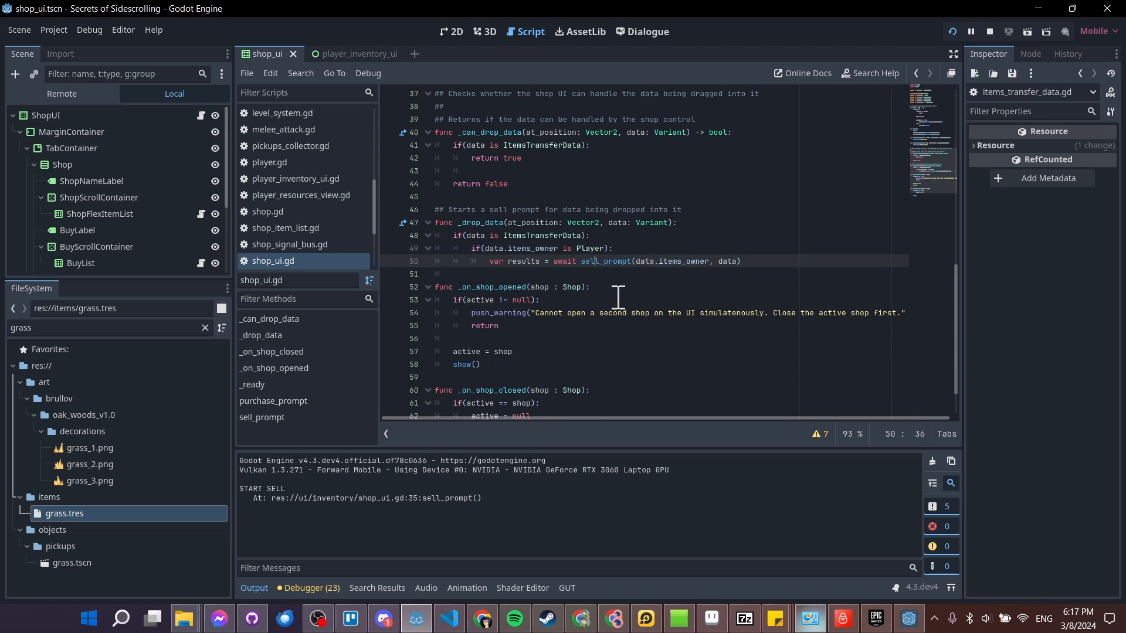
double_click(565, 260)
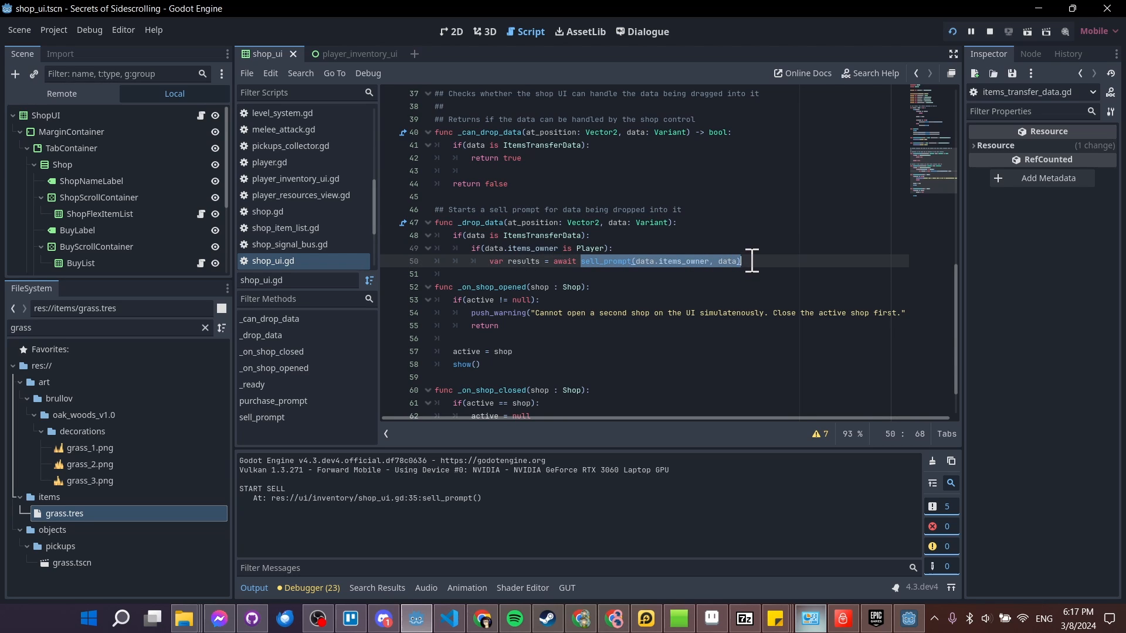
click(510, 260)
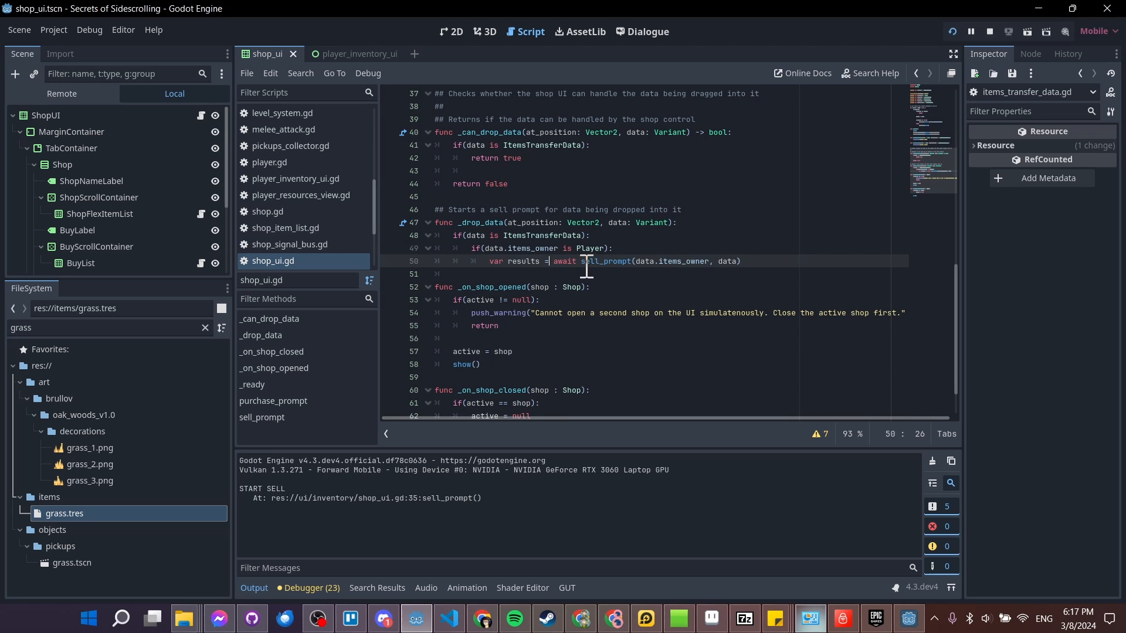
right_click(589, 260)
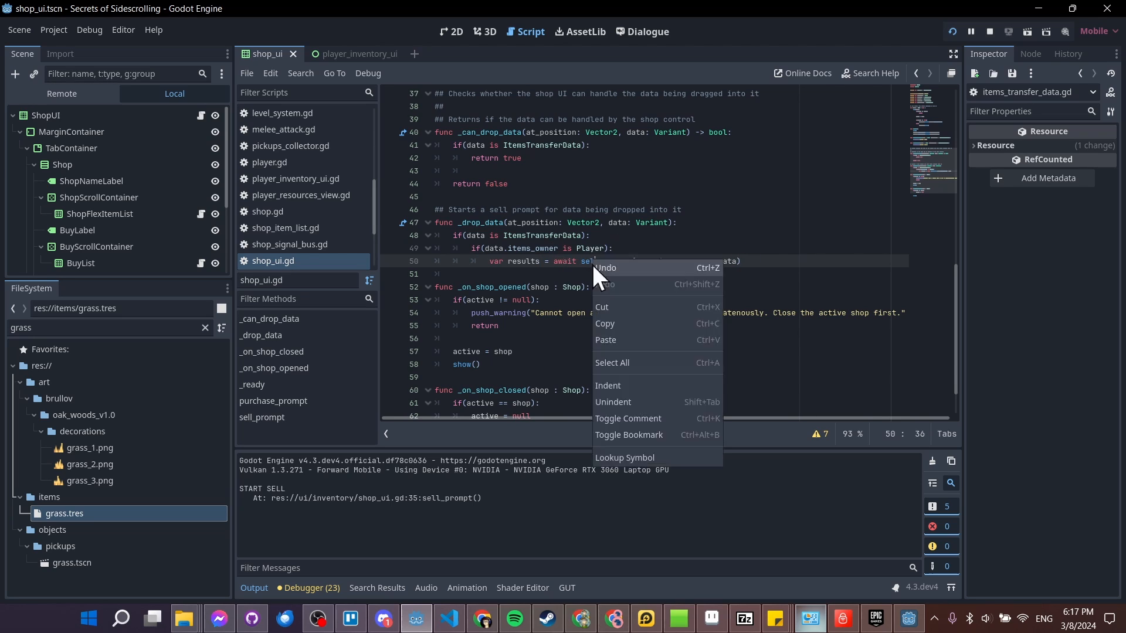
mouse_move(621, 440)
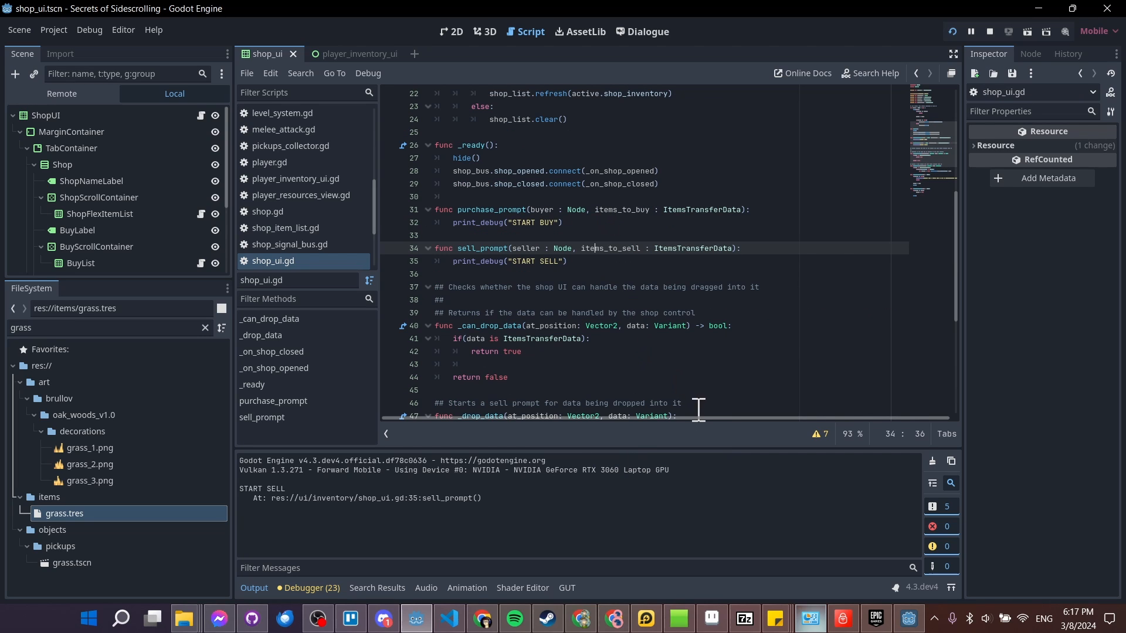
Add print_debug lines for items_to_sell.items_owner and items_to_sell.selected in sell_prompt.
double_click(520, 247)
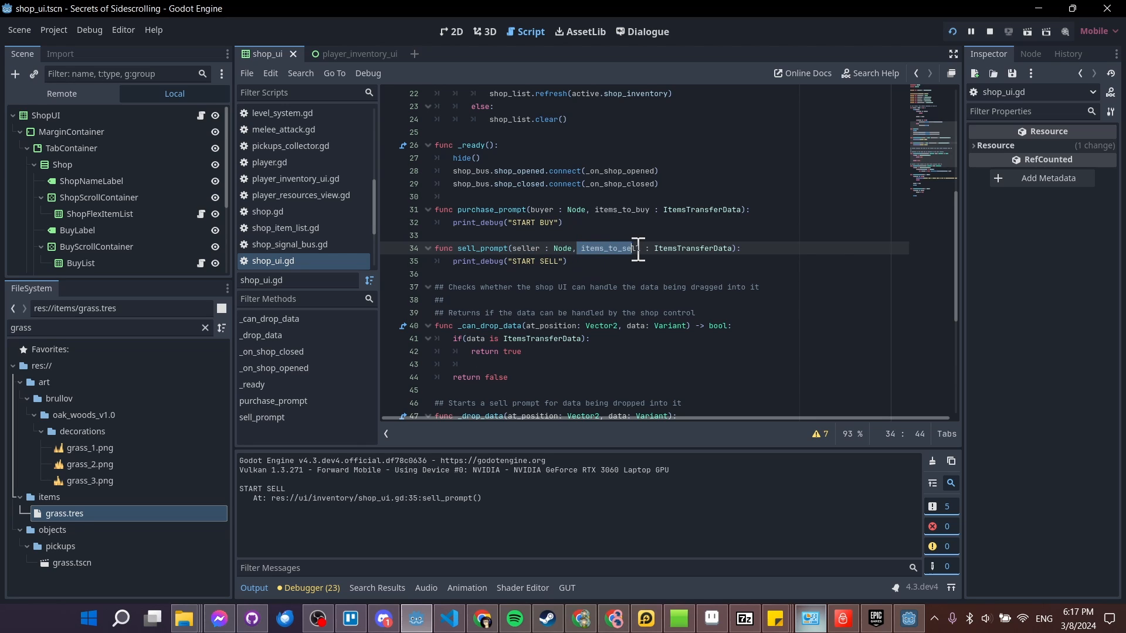
click(596, 247)
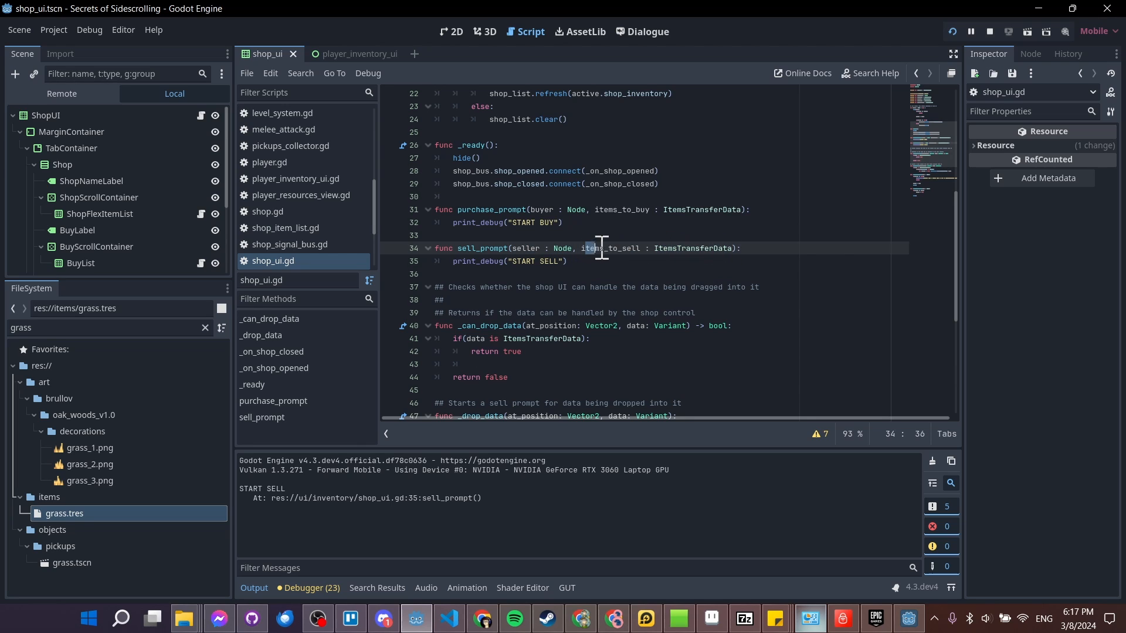
double_click(693, 248)
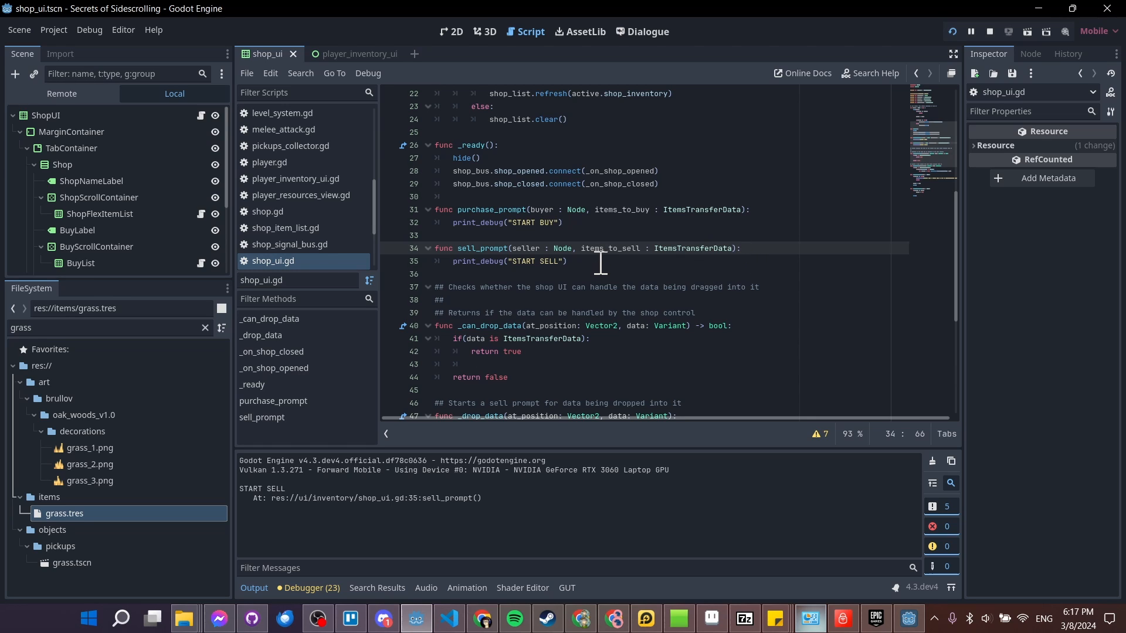
mouse_move(582, 260)
text(print_debug()
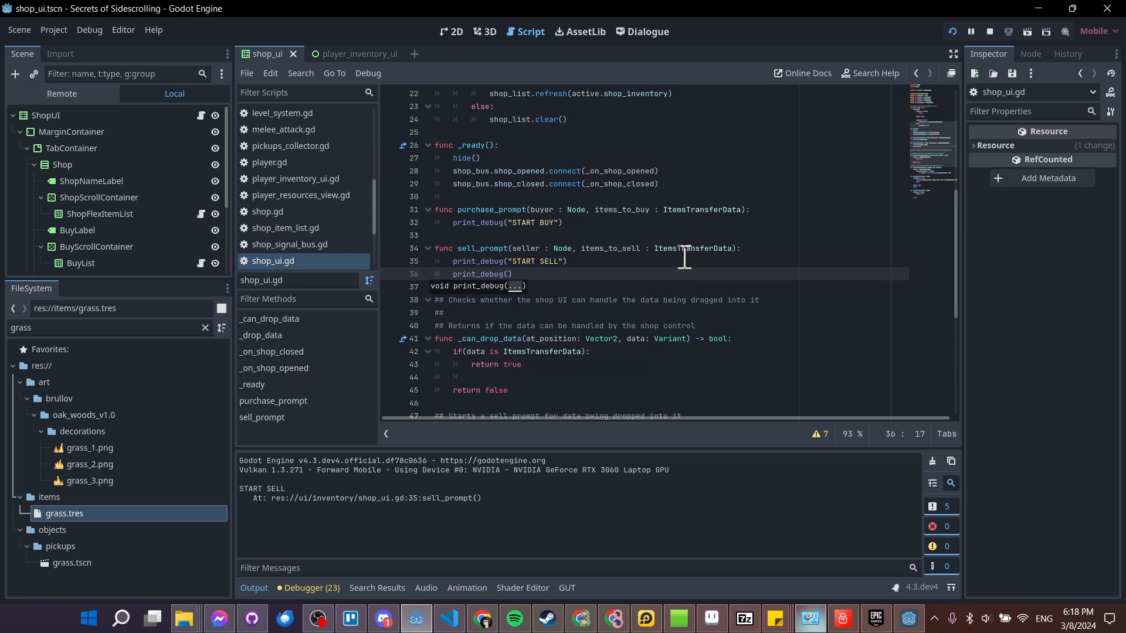
text(items_to_sell.)
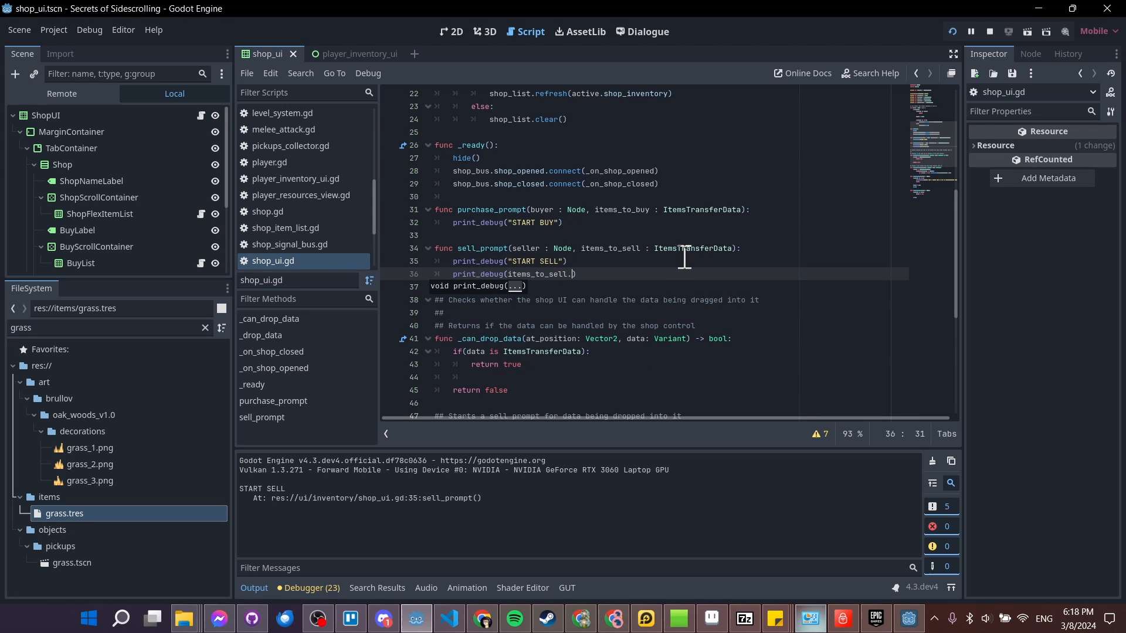
text(selected))
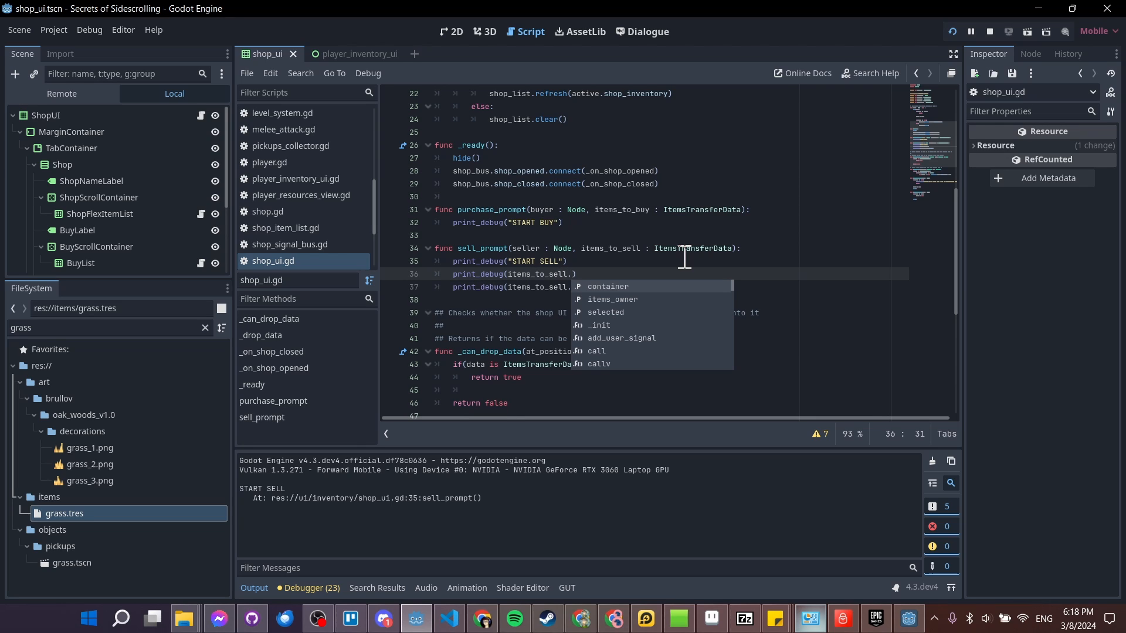
click(611, 299)
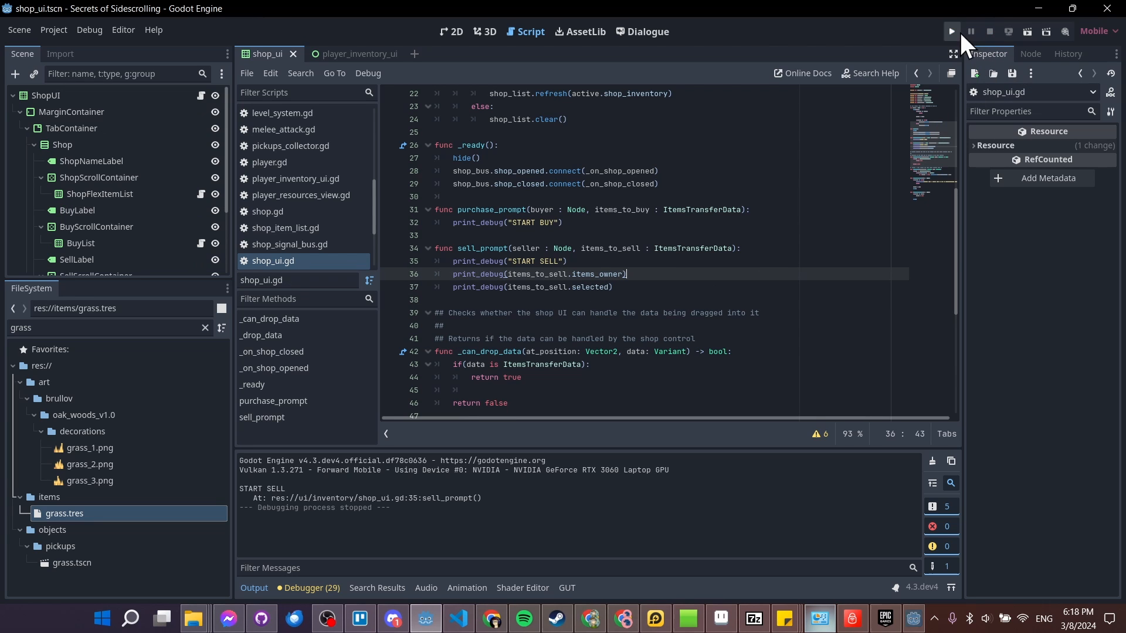
Run the project to test dropping an item onto the shop panel.
click(949, 31)
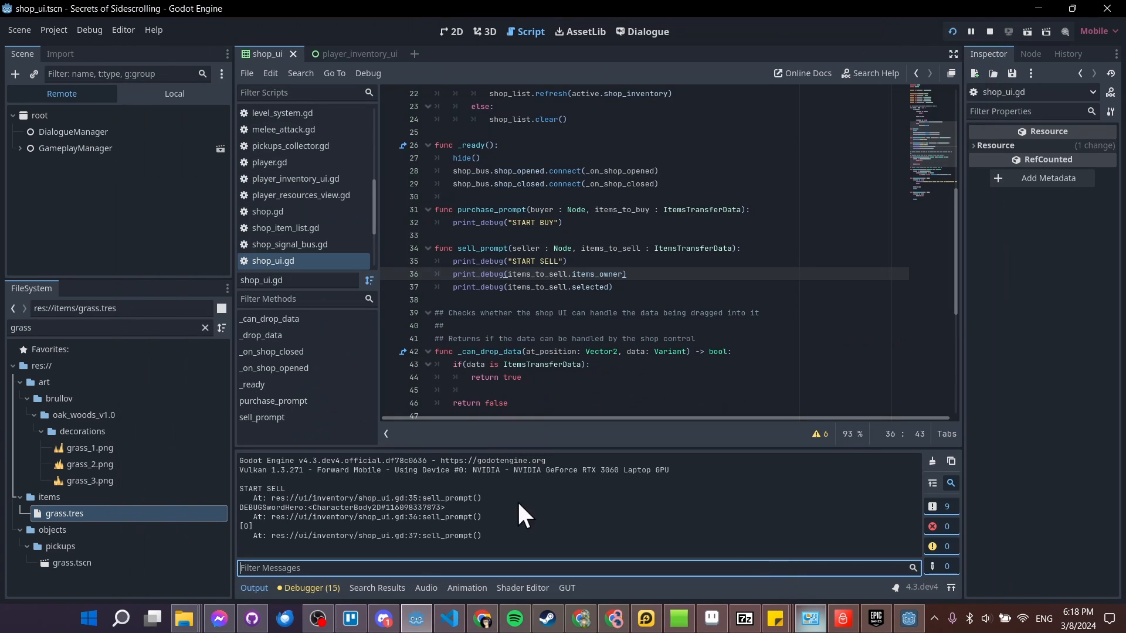
mouse_move(262, 516)
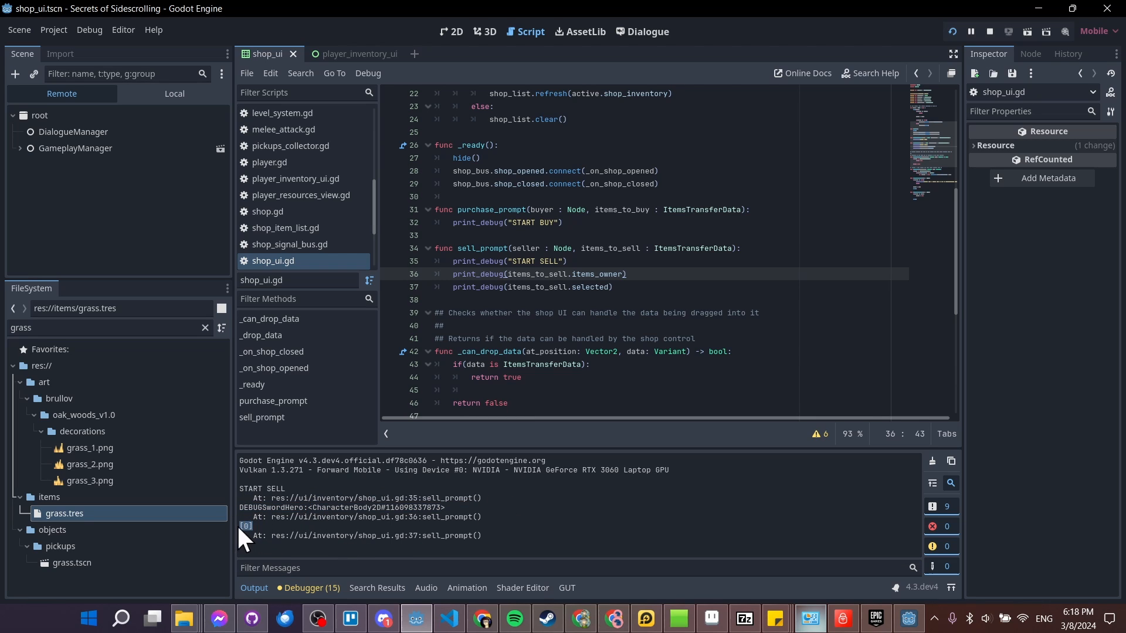
mouse_move(240, 524)
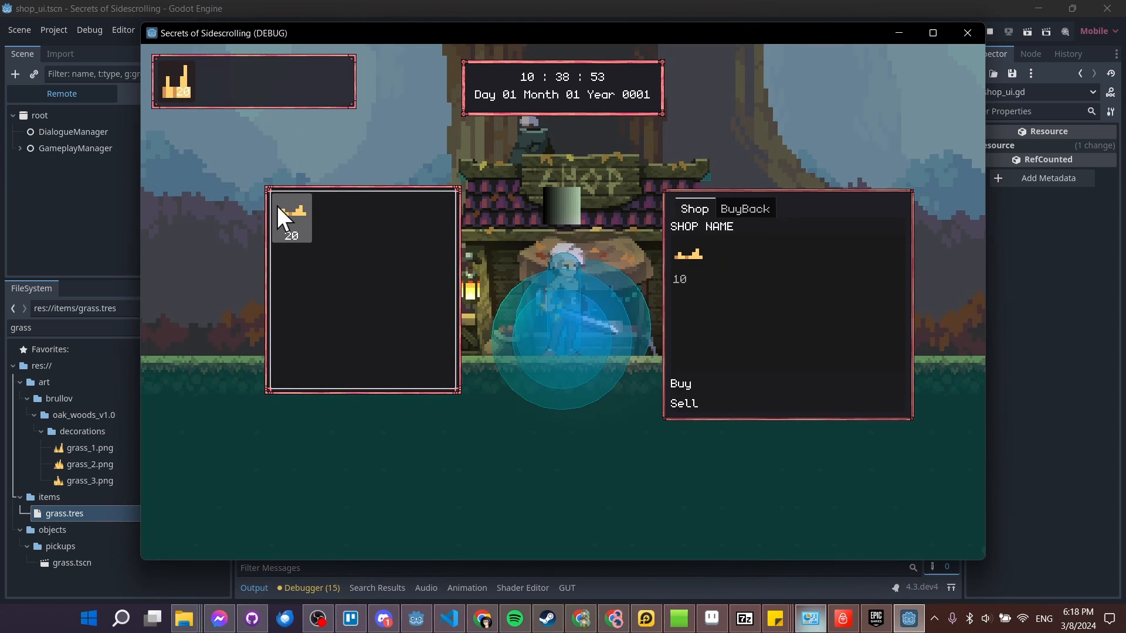
mouse_move(312, 238)
text(debug_sword)
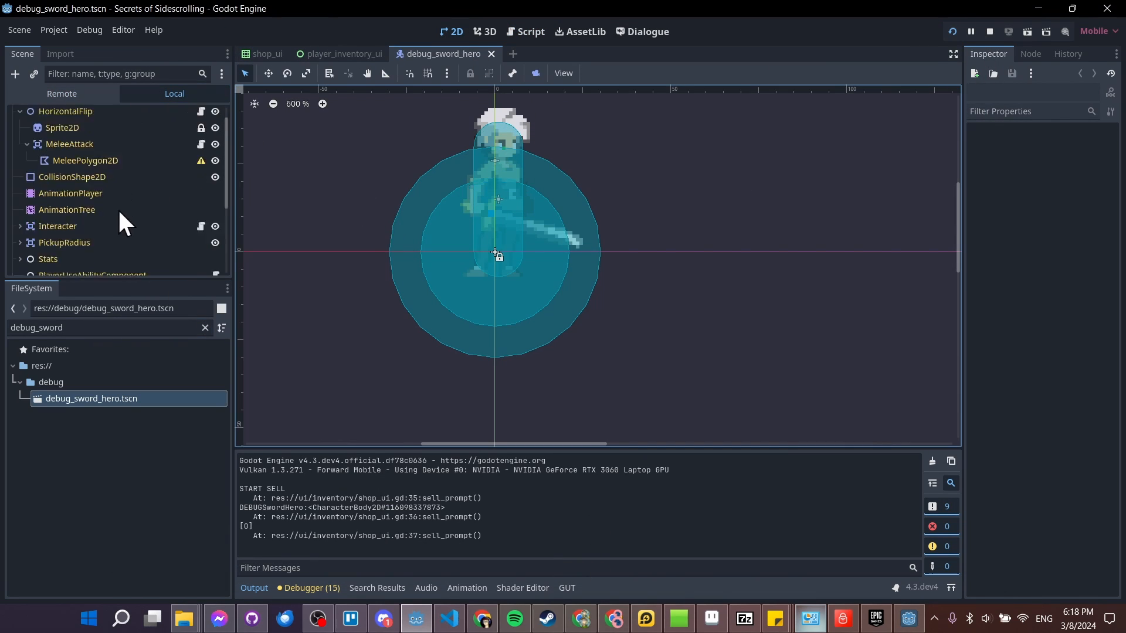
Select the hero's FlexItemContainer node to inspect its Slots array.
click(75, 199)
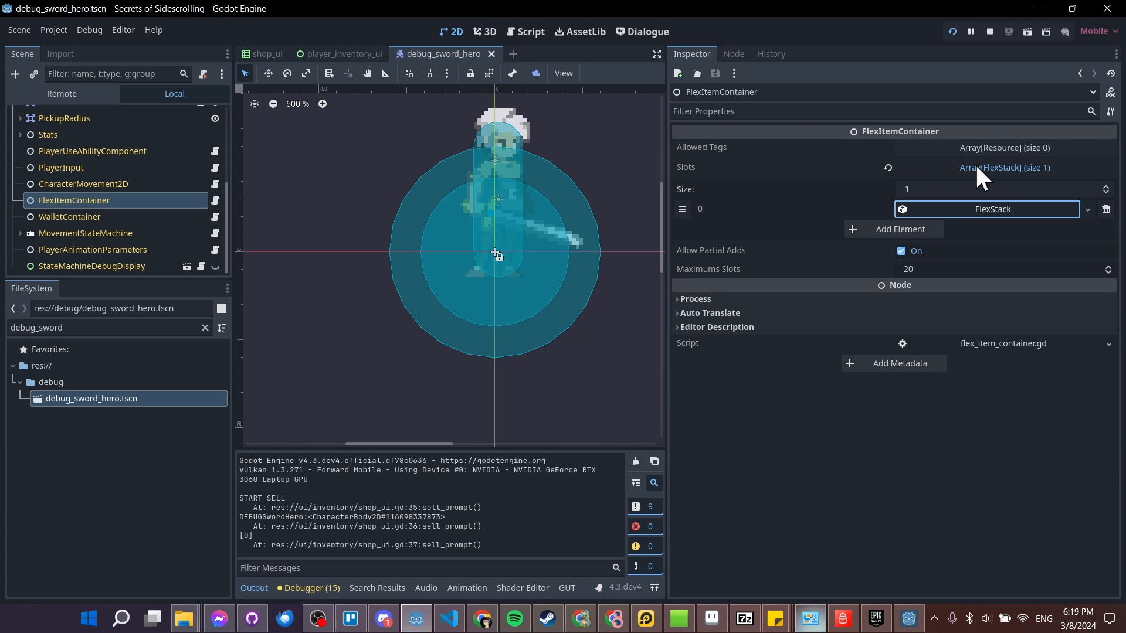
mouse_move(855, 201)
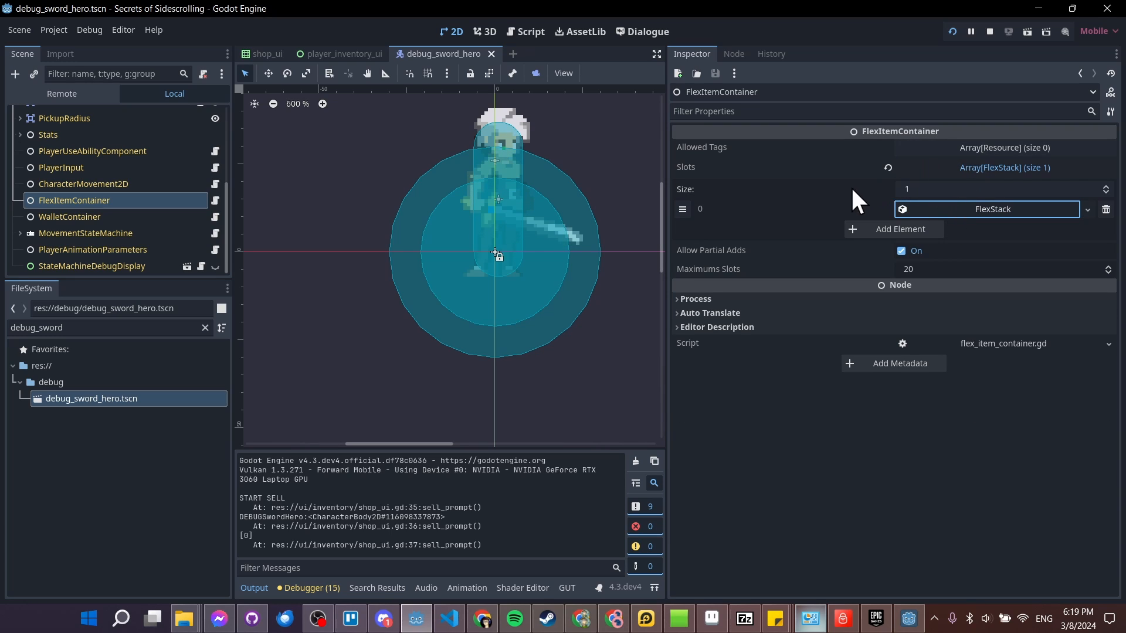
mouse_move(900, 480)
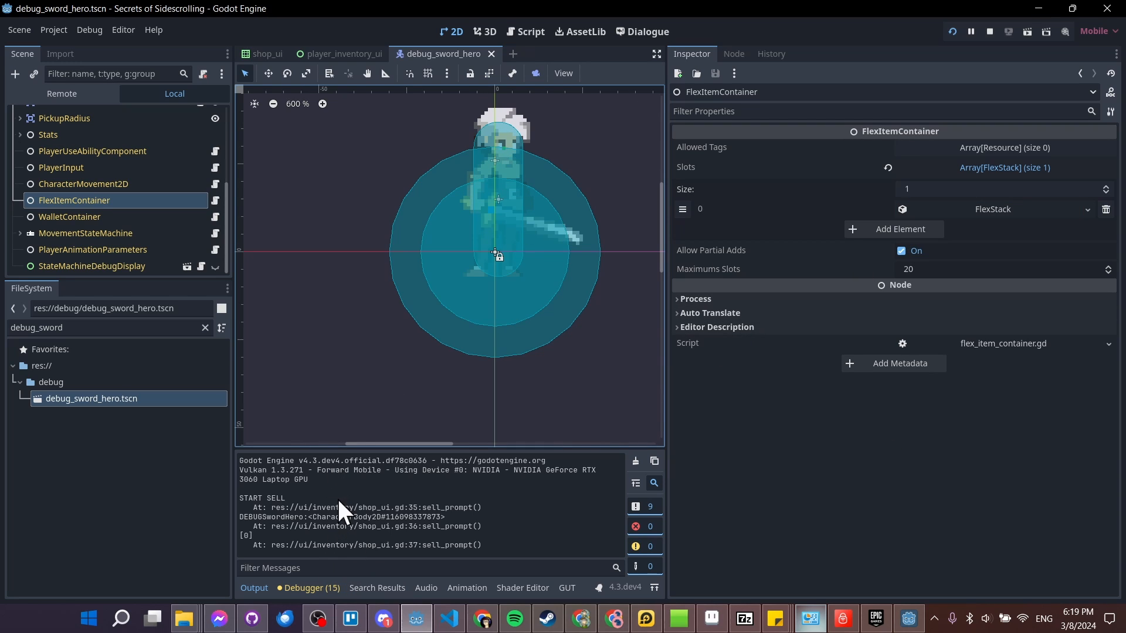
mouse_move(449, 567)
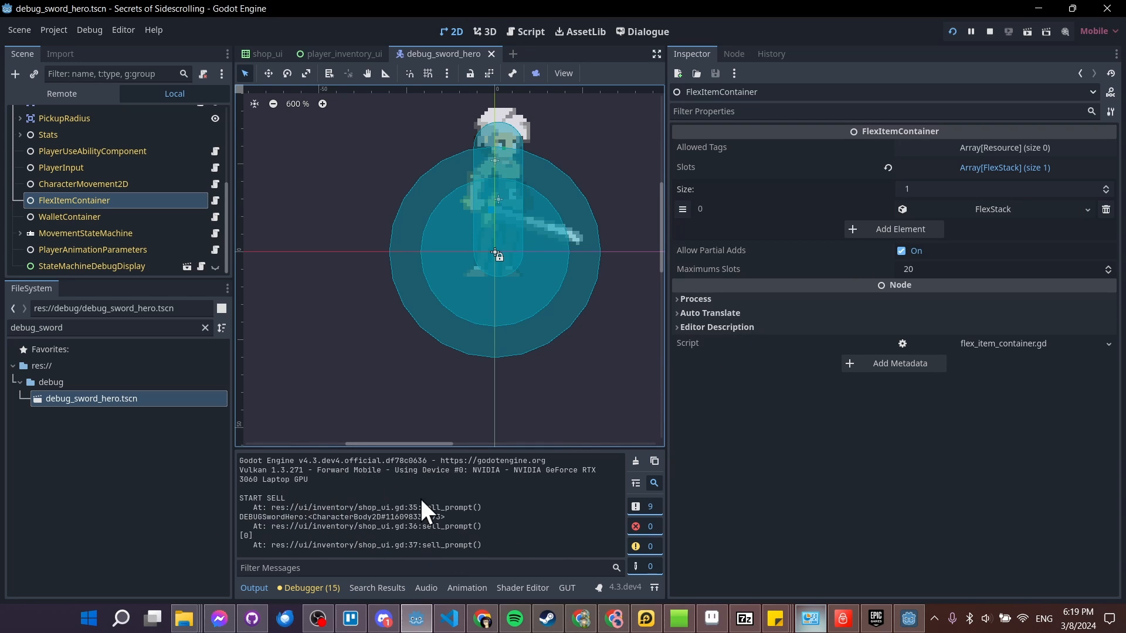
mouse_move(815, 395)
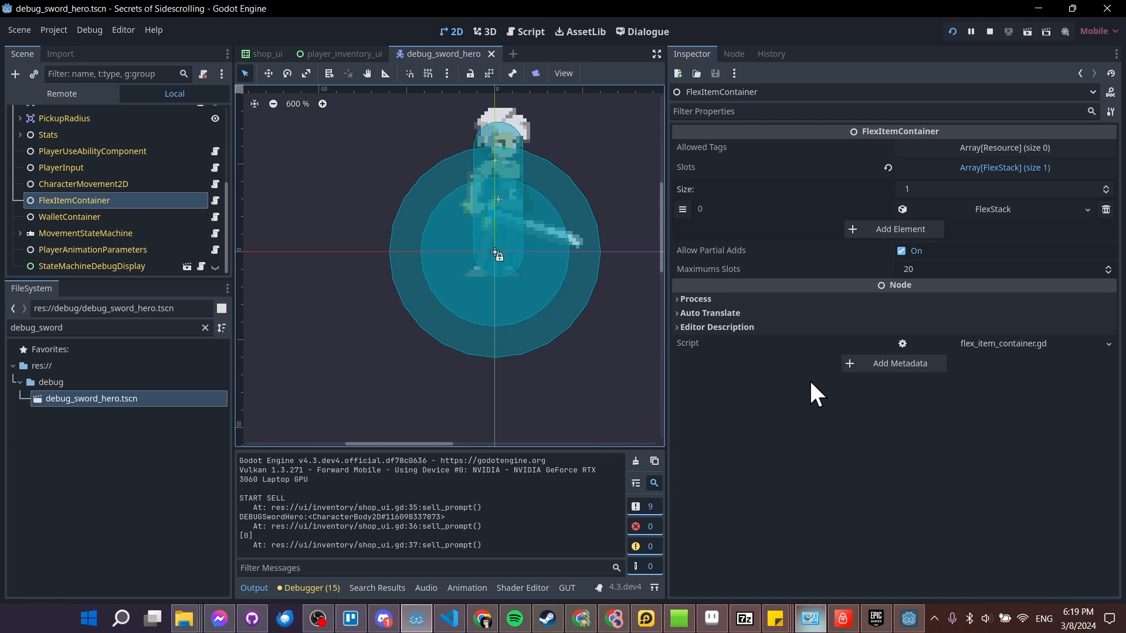